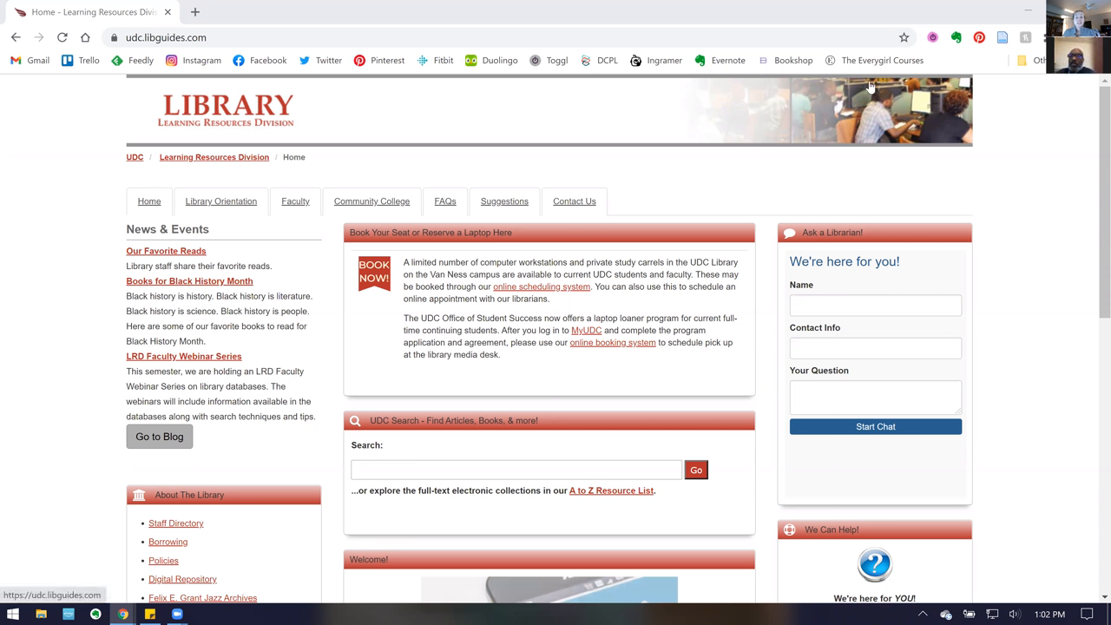
{"action": "mouse_move", "coordinate": [371, 284]}
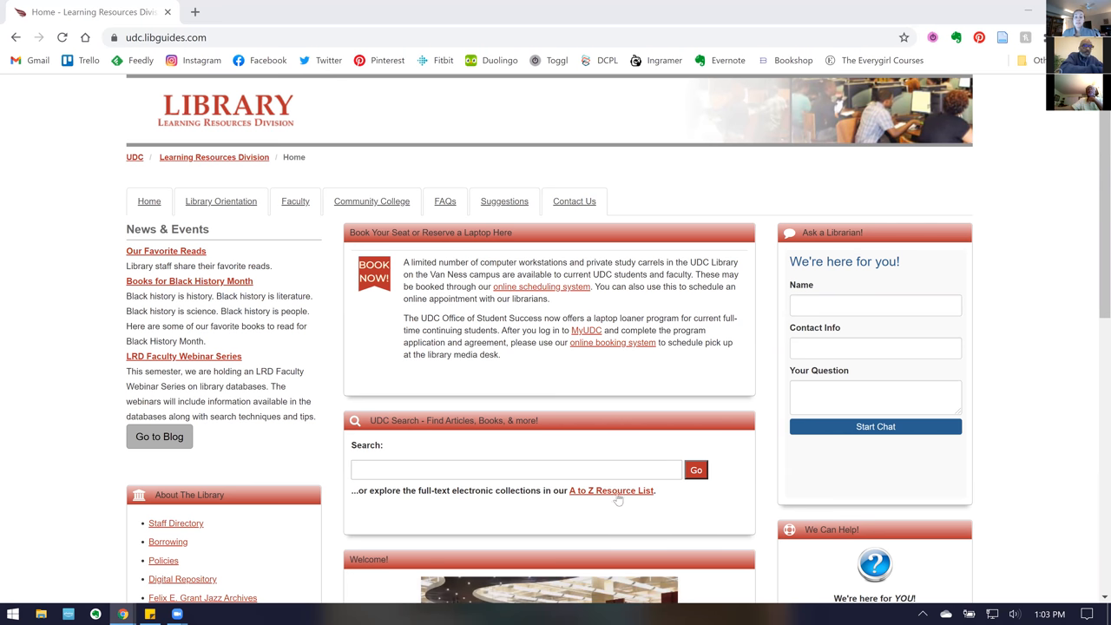
{"action": "mouse_move", "coordinate": [661, 531]}
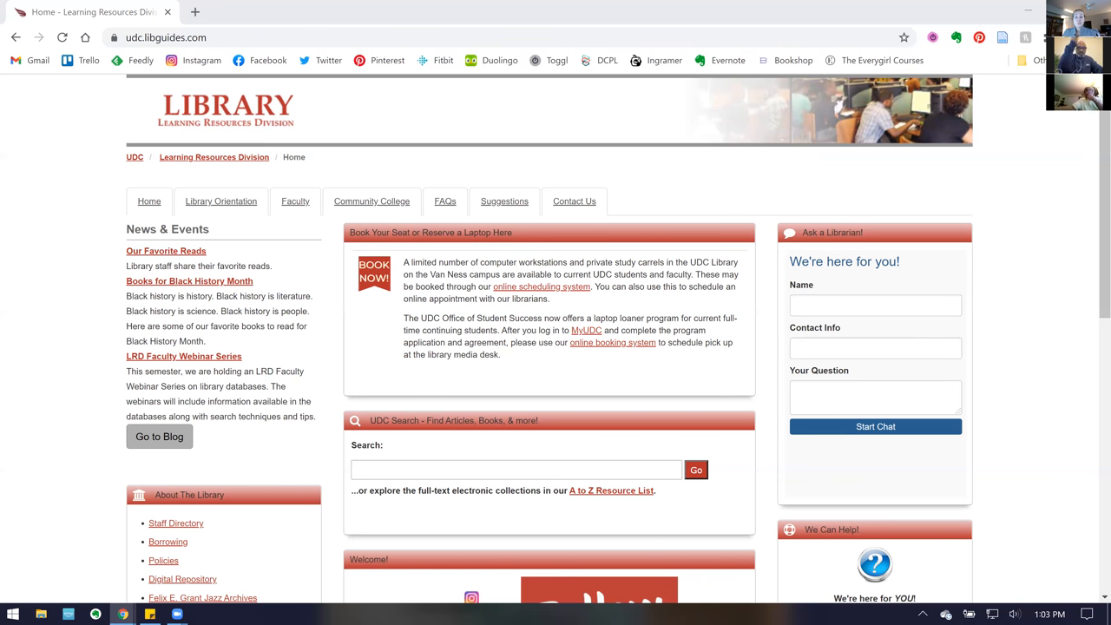
{"action": "mouse_move", "coordinate": [694, 301]}
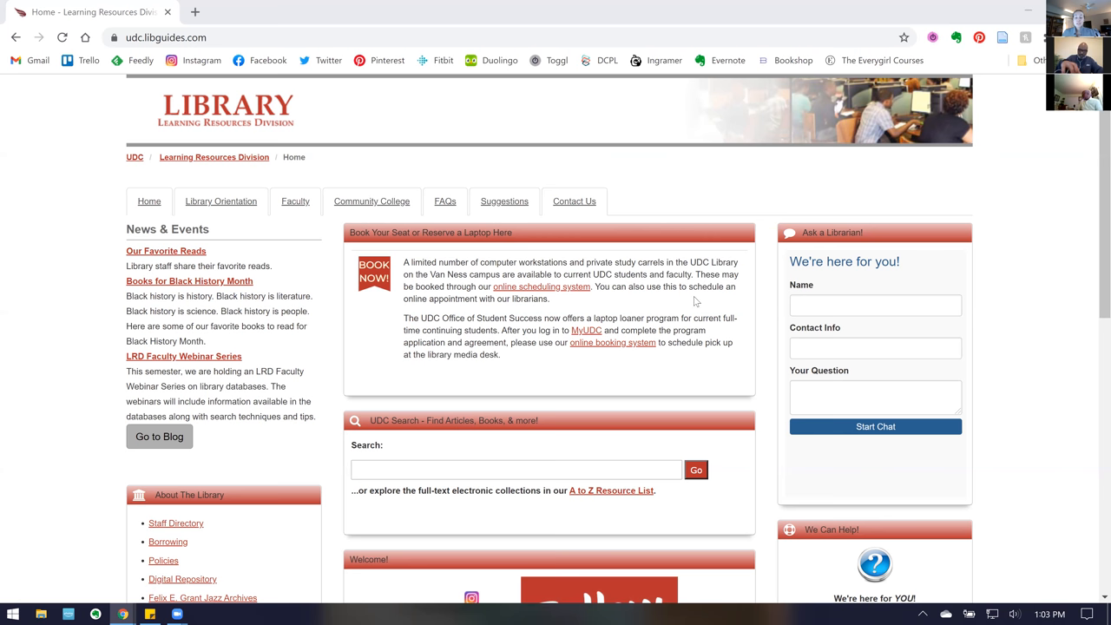
Open the A to Z Resource List of the library's 239 databases
{"action": "scroll", "scroll_direction": "down", "scroll_amount": 3}
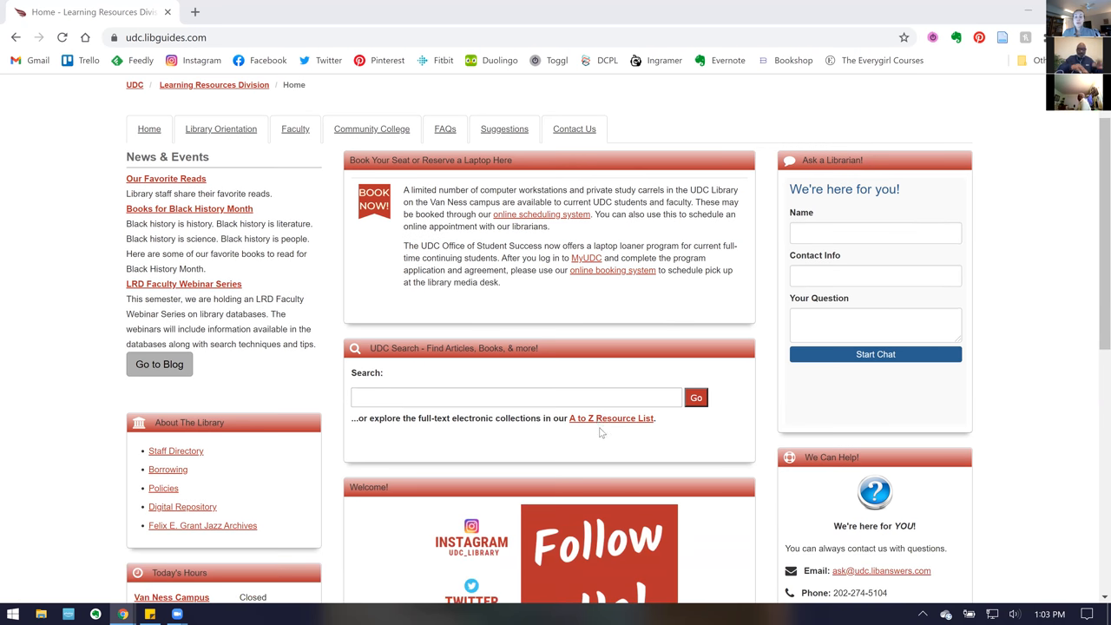
{"action": "mouse_move", "coordinate": [611, 417]}
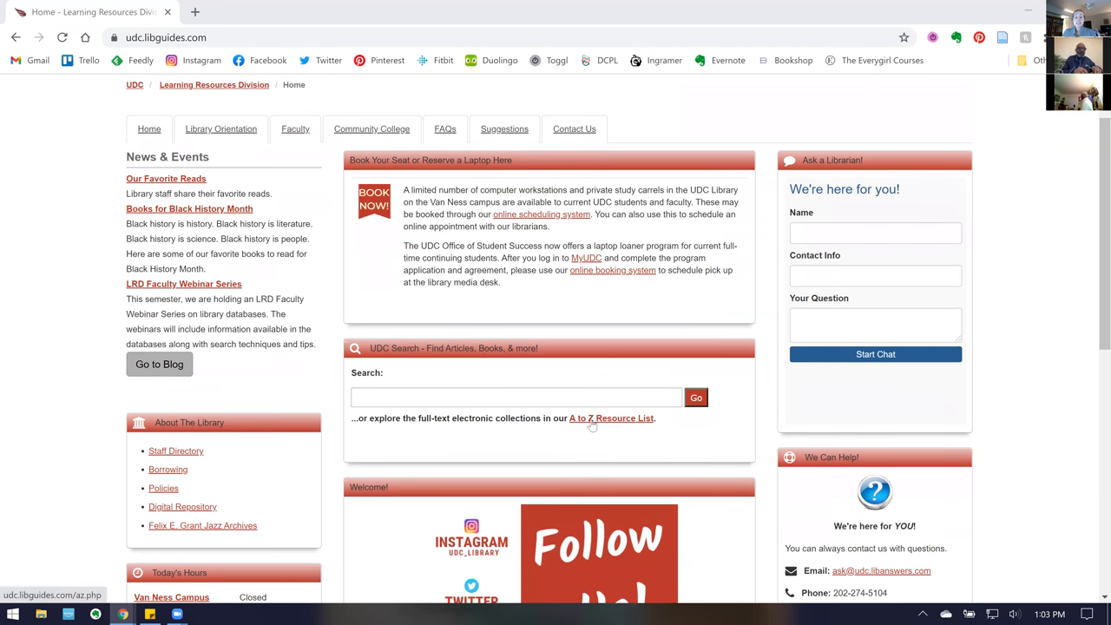
{"action": "left_click", "coordinate": [610, 417]}
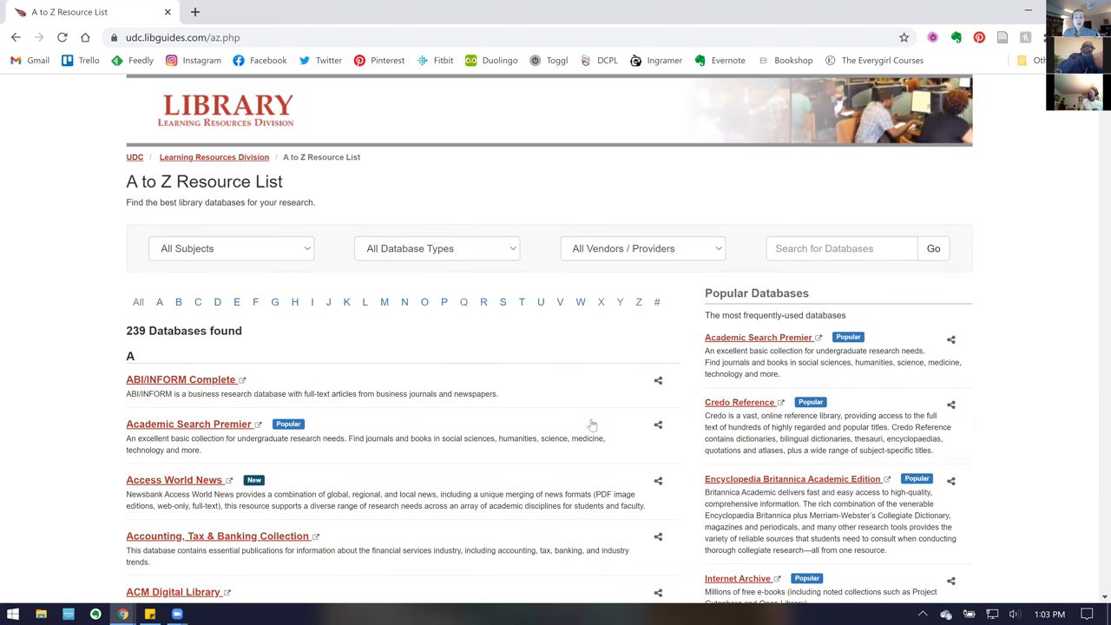
{"action": "mouse_move", "coordinate": [586, 426]}
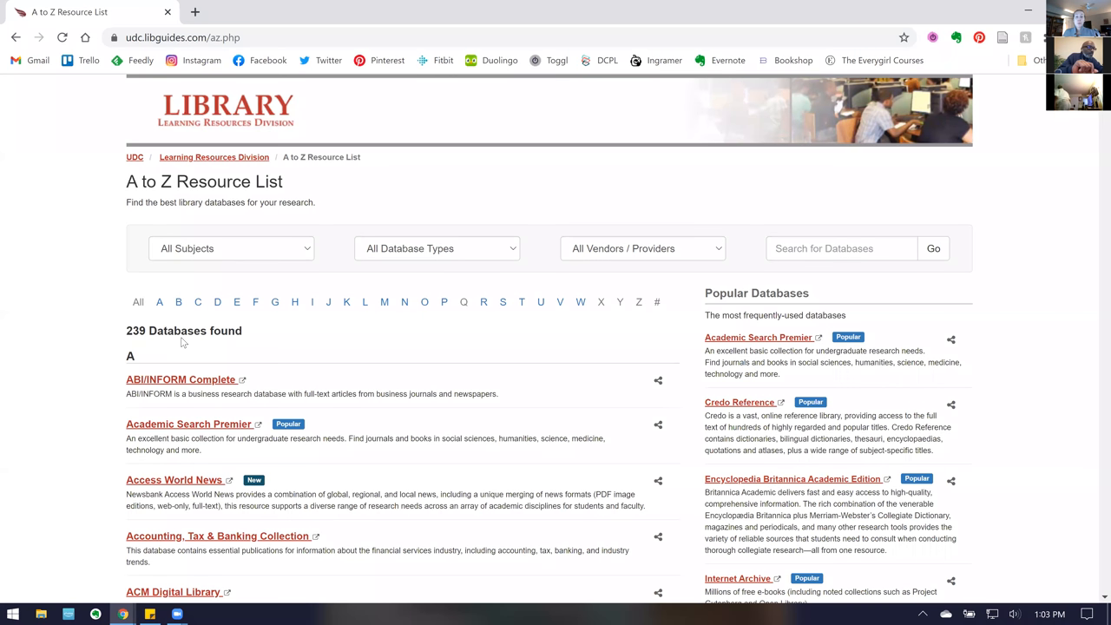
{"action": "mouse_move", "coordinate": [182, 338]}
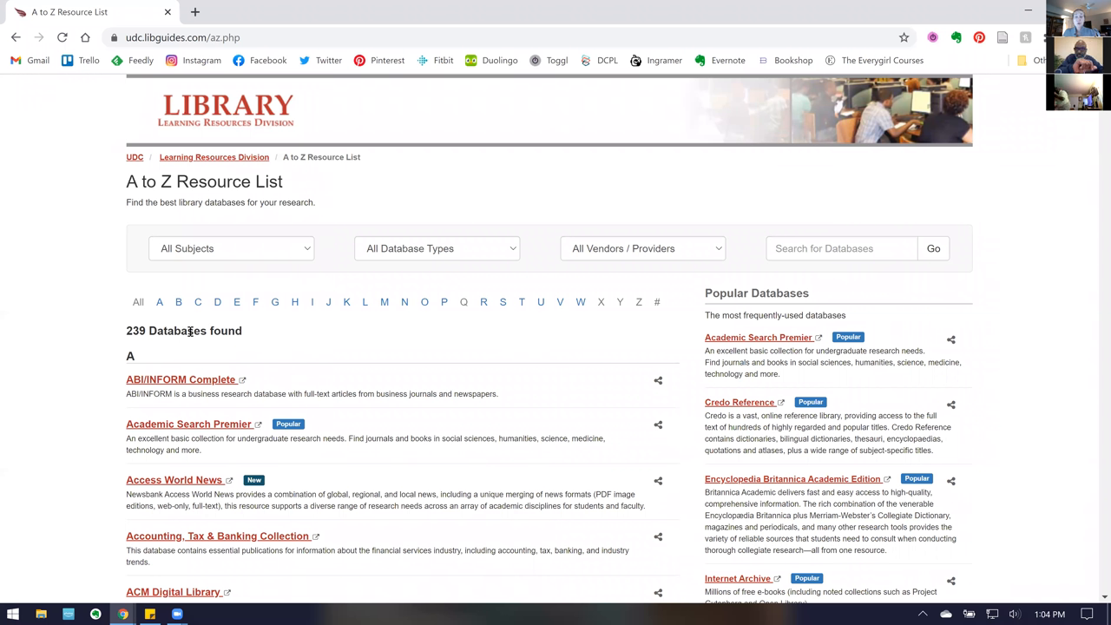
{"action": "mouse_move", "coordinate": [245, 337]}
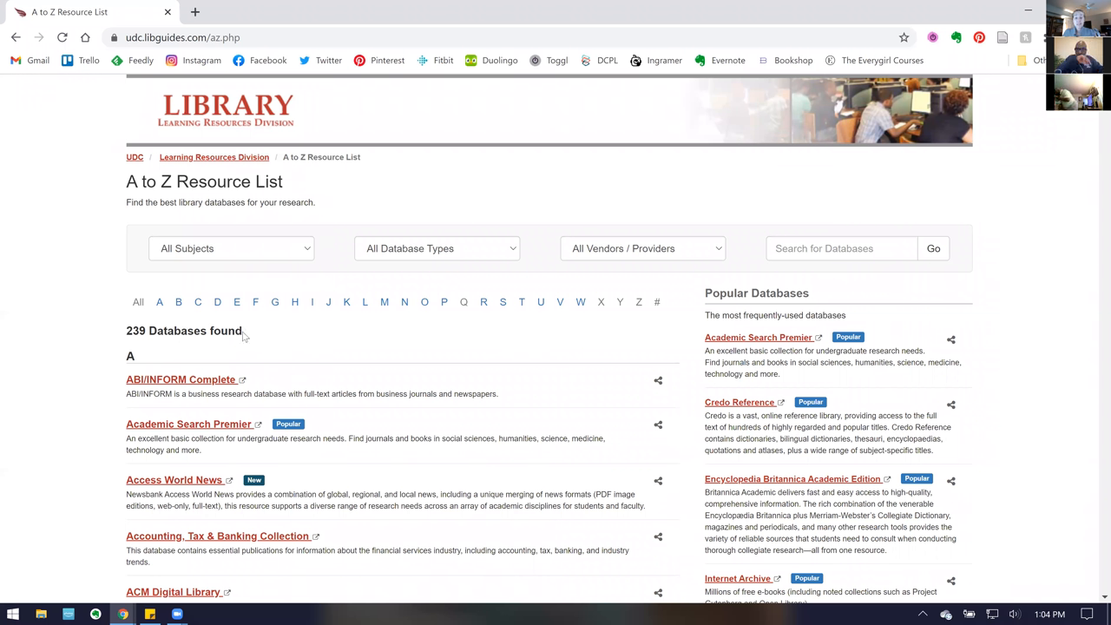
{"action": "mouse_move", "coordinate": [345, 341]}
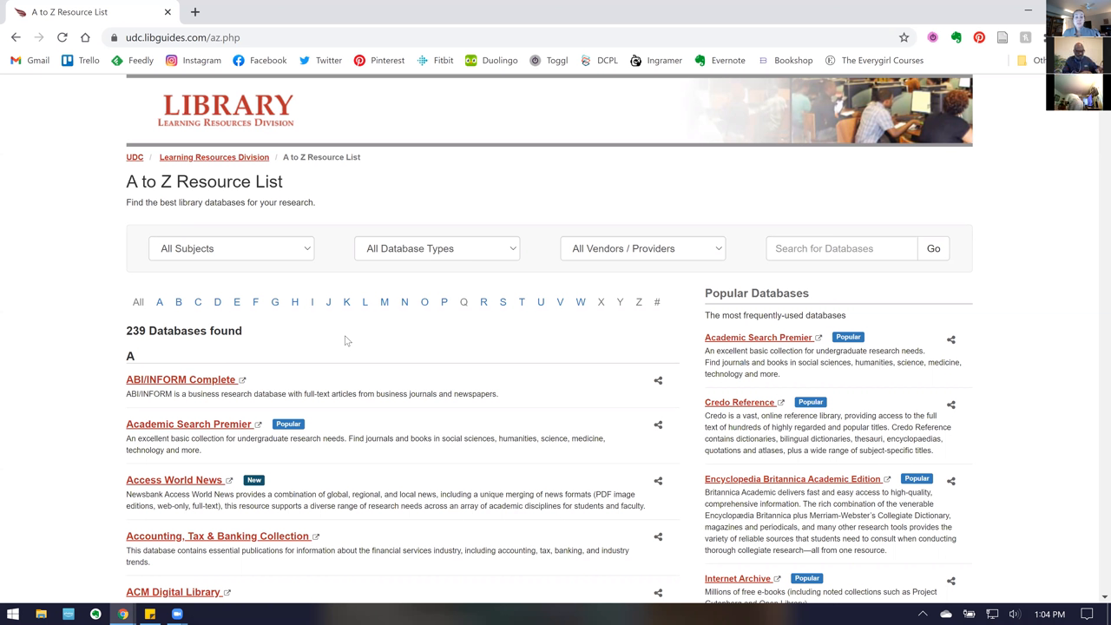
{"action": "mouse_move", "coordinate": [433, 351]}
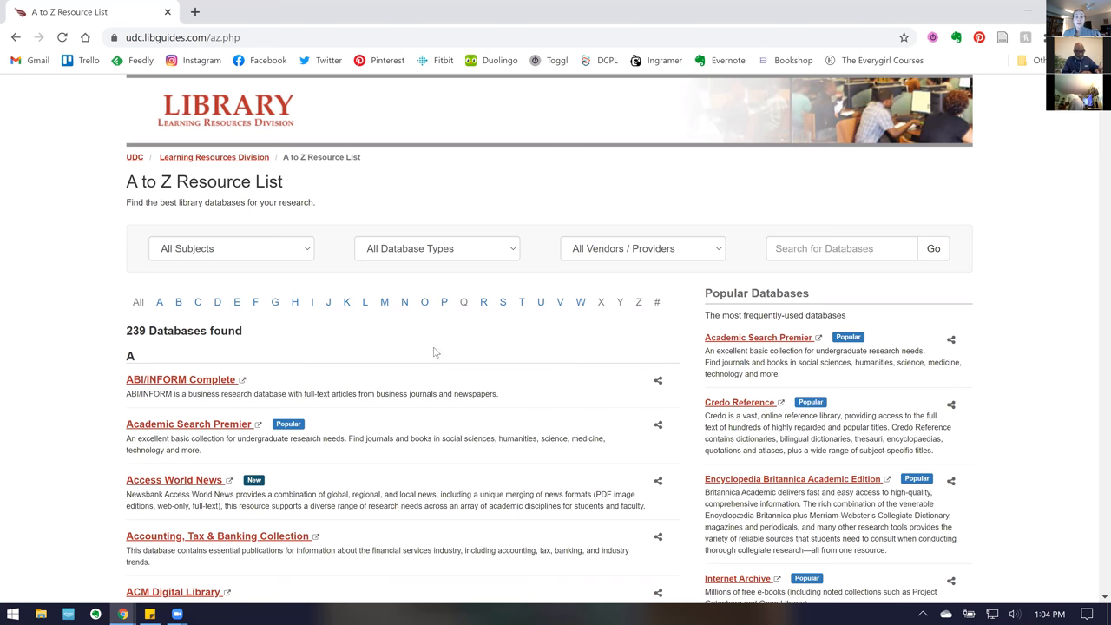
{"action": "mouse_move", "coordinate": [421, 374]}
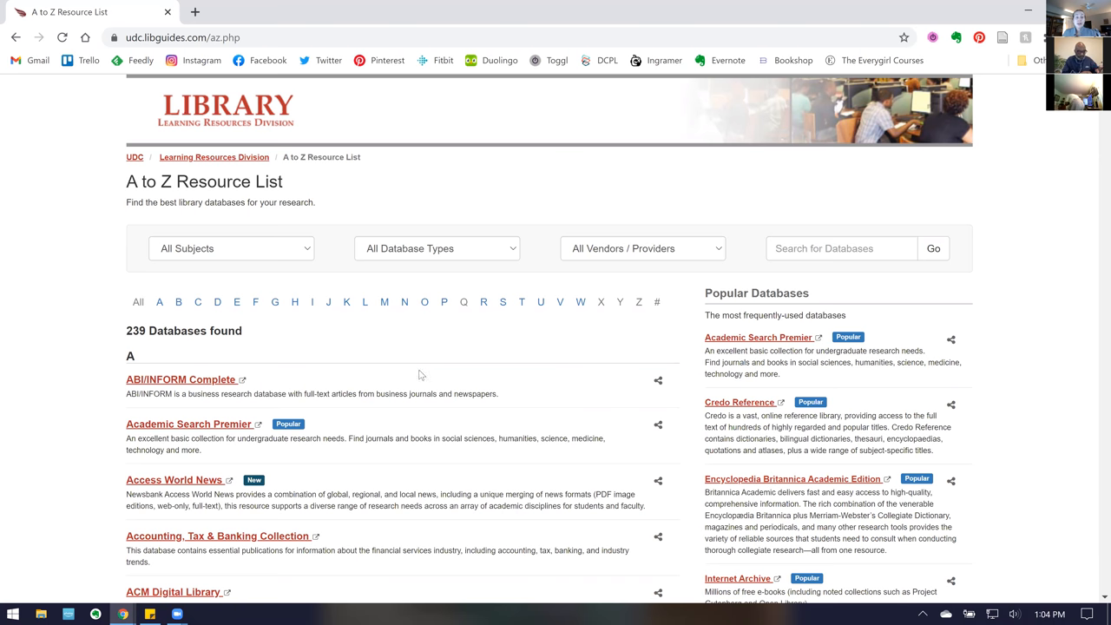
Filter the database list to the 21 titles starting with C and launch Credo Reference
{"action": "left_click", "coordinate": [197, 301]}
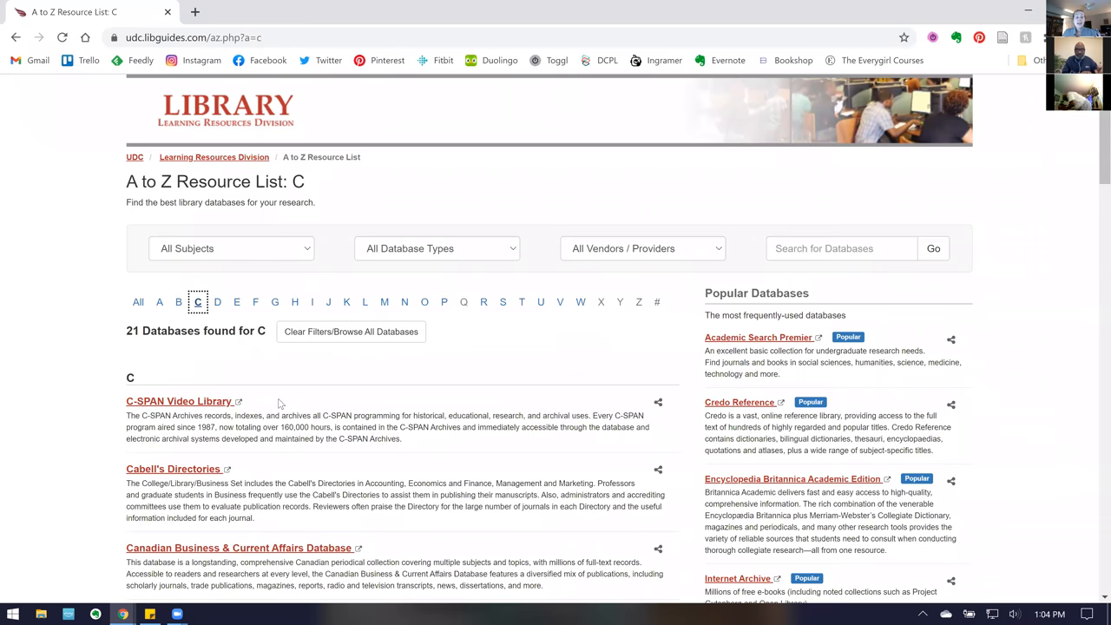
{"action": "scroll", "scroll_direction": "down", "scroll_amount": 3}
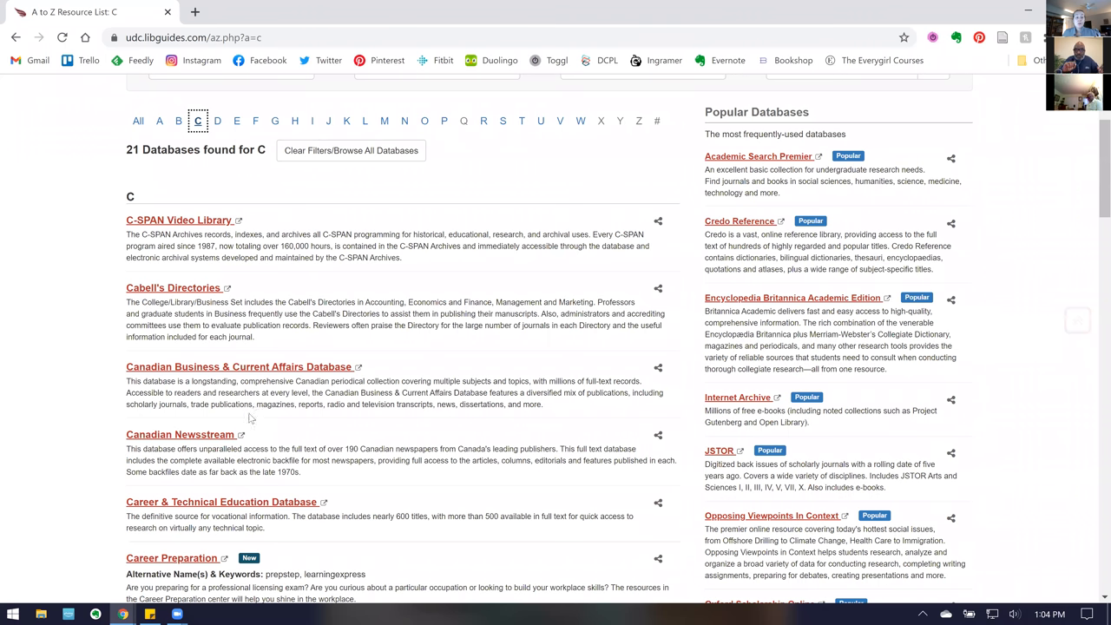
{"action": "scroll", "scroll_direction": "down", "scroll_amount": 3}
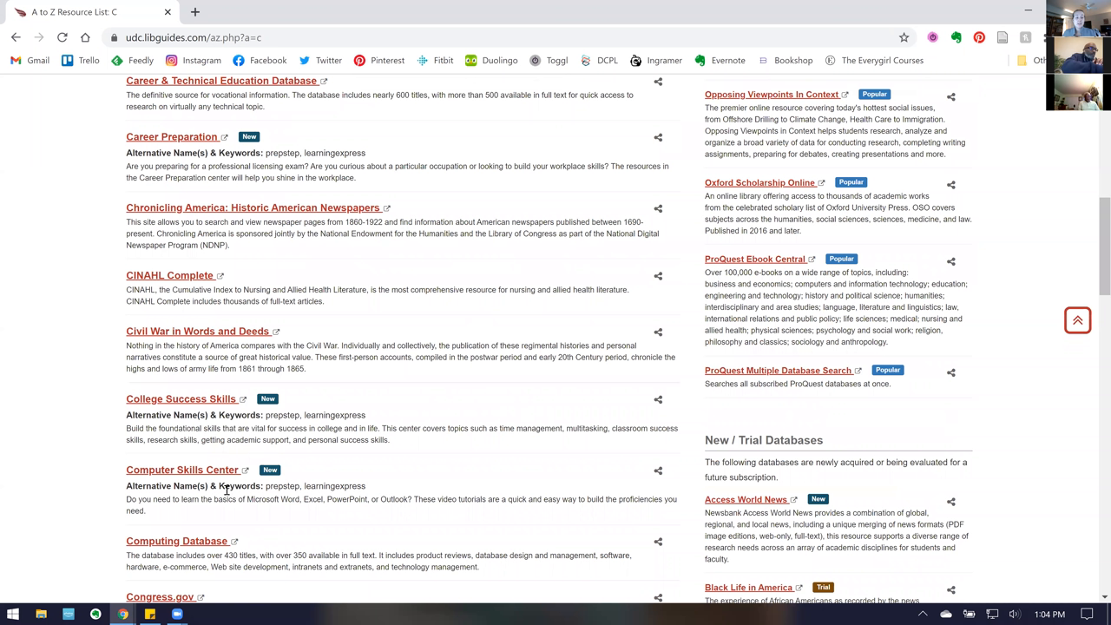
{"action": "scroll", "scroll_direction": "down", "scroll_amount": 3}
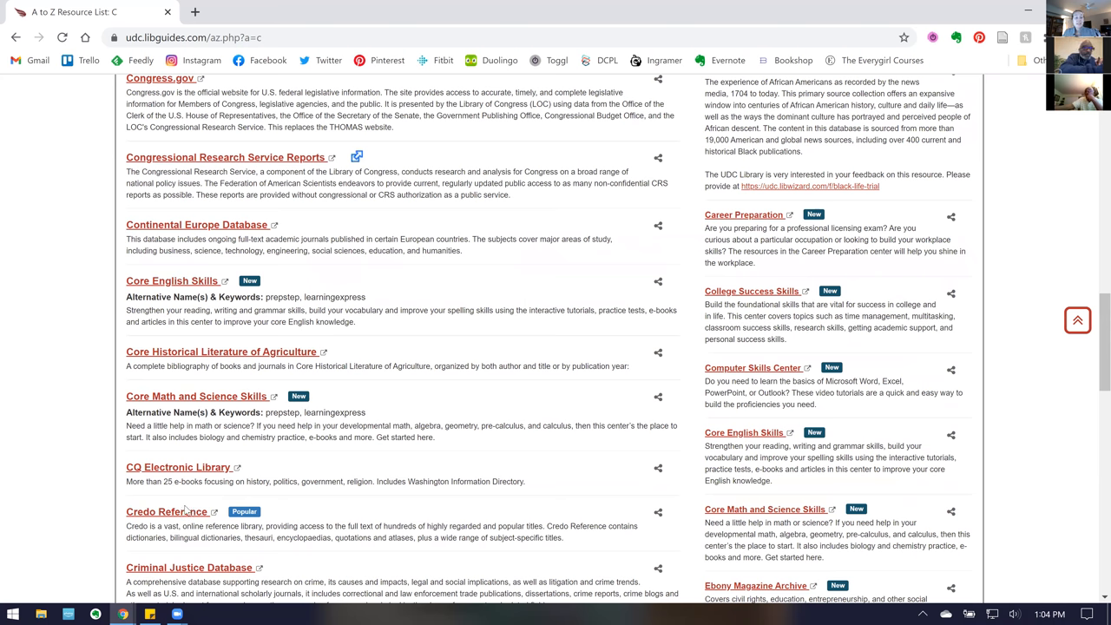
{"action": "left_click", "coordinate": [167, 511]}
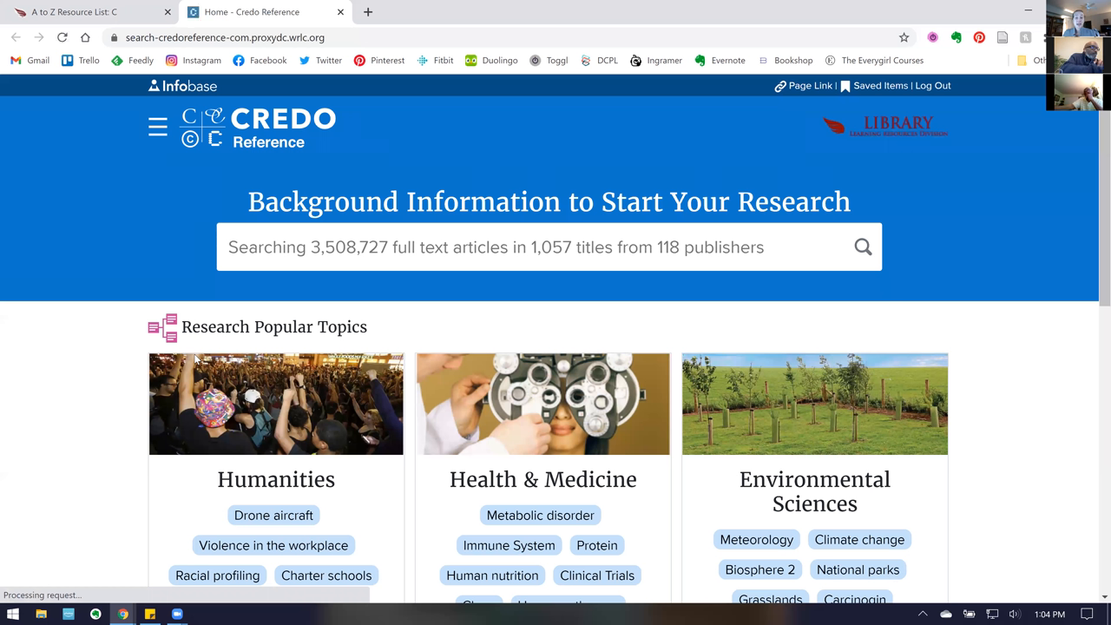
{"action": "mouse_move", "coordinate": [261, 383]}
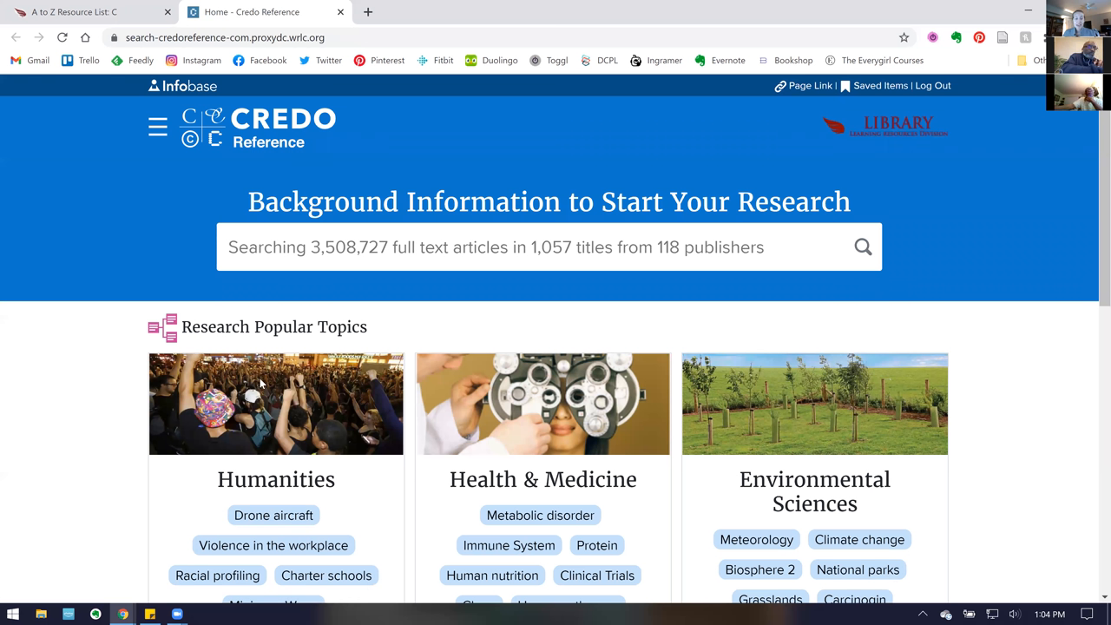
{"action": "mouse_move", "coordinate": [346, 333]}
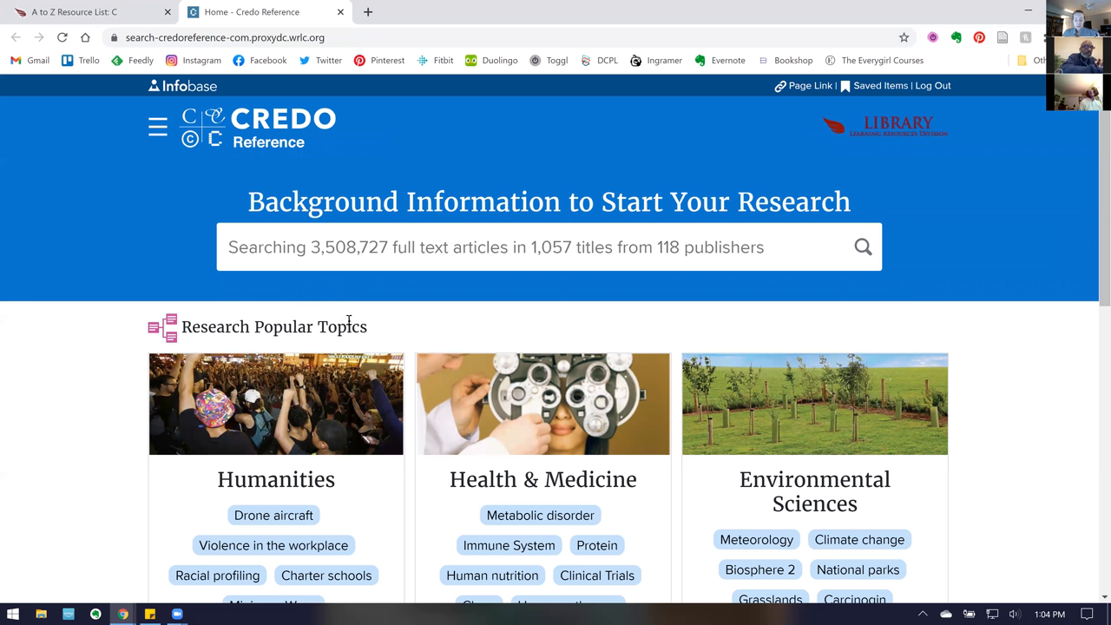
{"action": "mouse_move", "coordinate": [350, 308]}
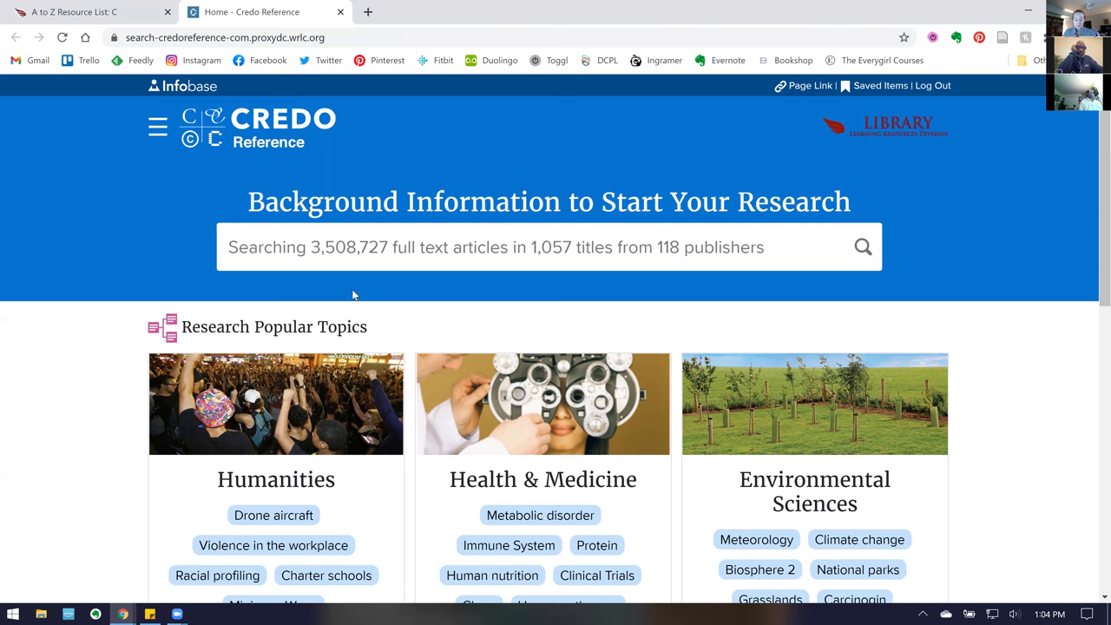
{"action": "mouse_move", "coordinate": [1002, 211]}
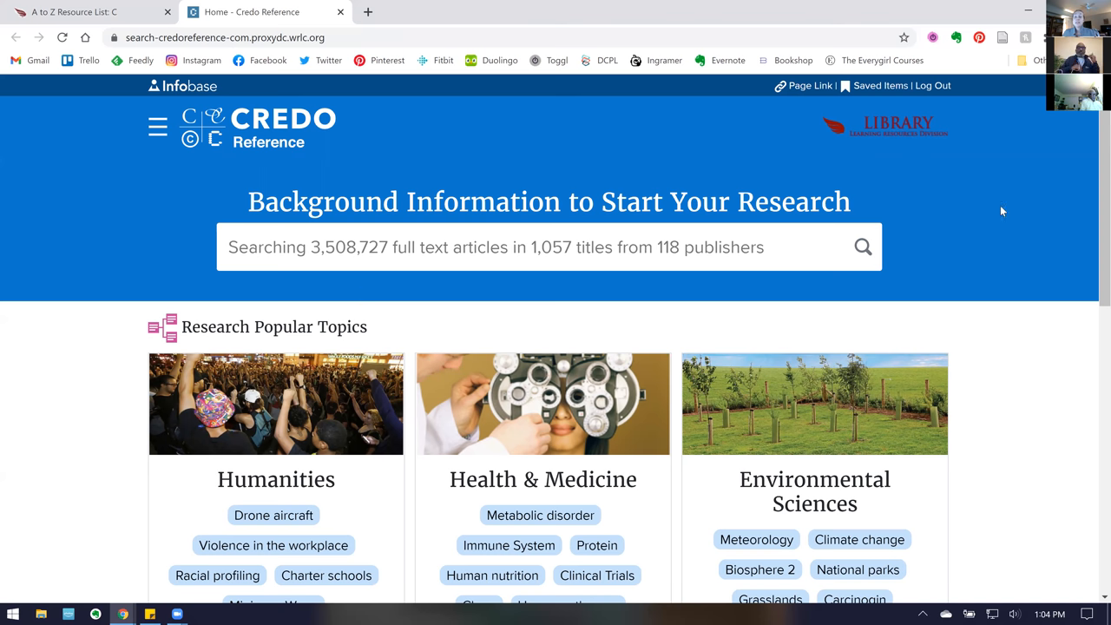
{"action": "scroll", "scroll_direction": "down", "scroll_amount": 3}
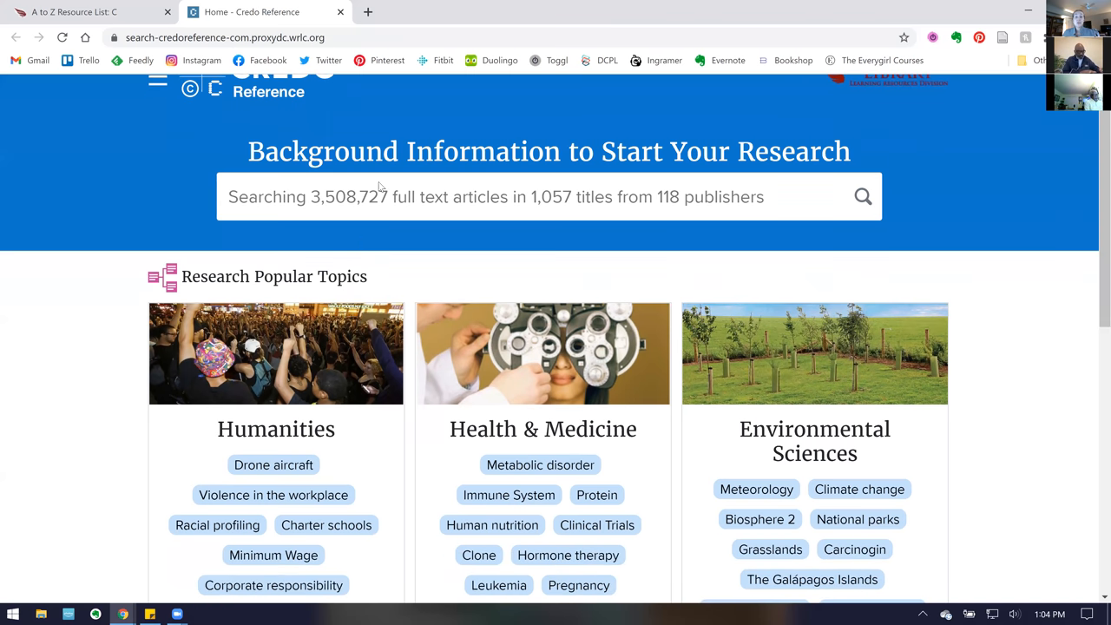
{"action": "mouse_move", "coordinate": [1094, 217]}
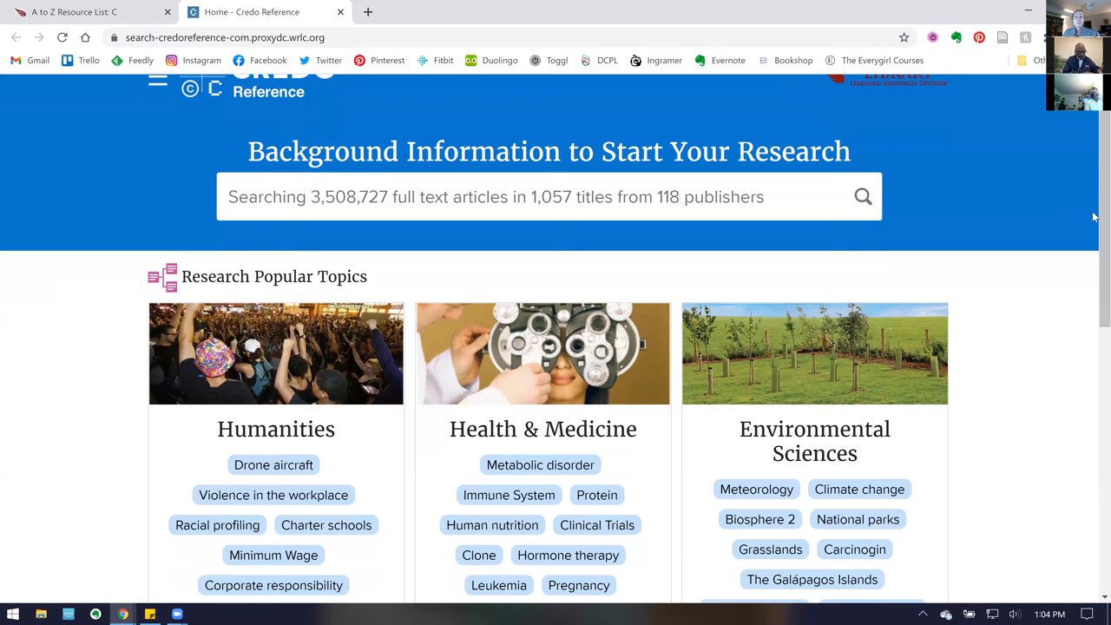
{"action": "scroll", "scroll_direction": "down", "scroll_amount": 3}
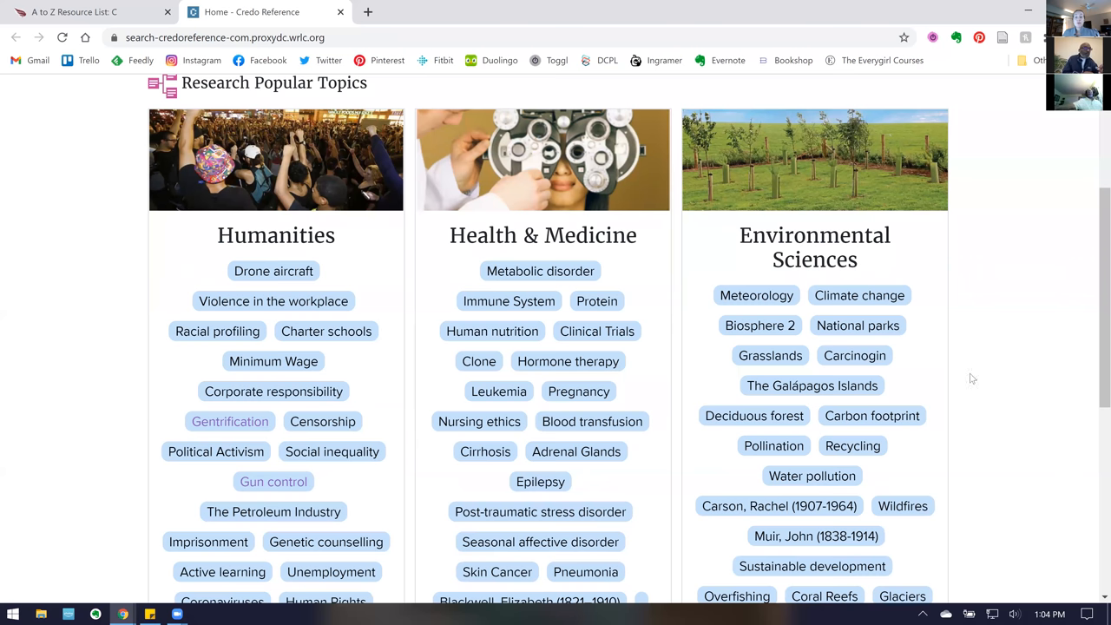
{"action": "scroll", "scroll_direction": "down", "scroll_amount": 3}
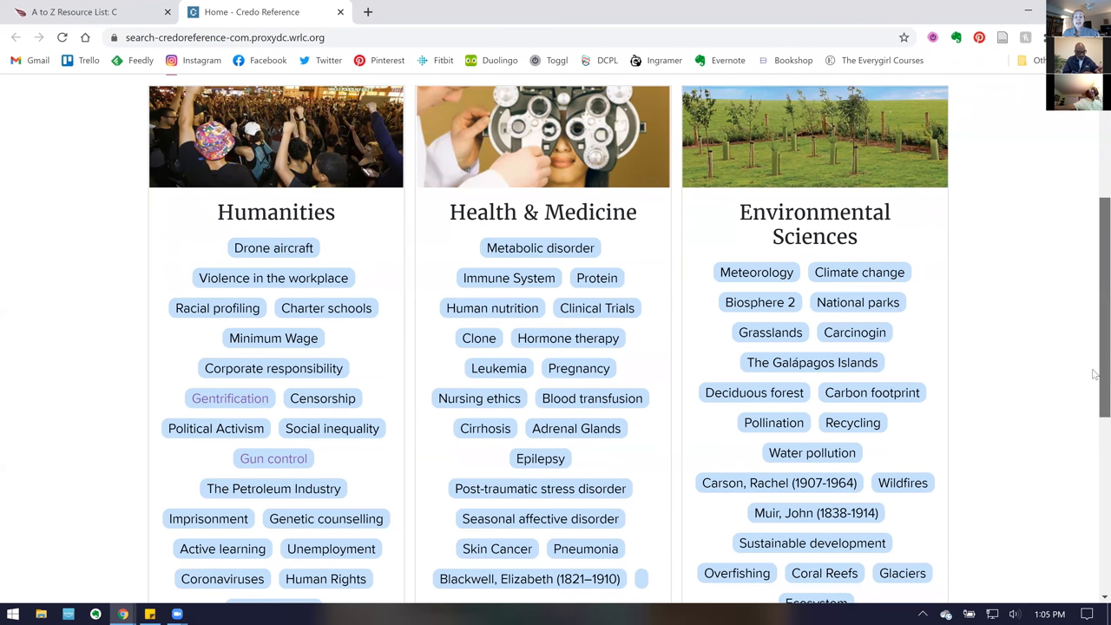
{"action": "scroll", "scroll_direction": "down", "scroll_amount": 3}
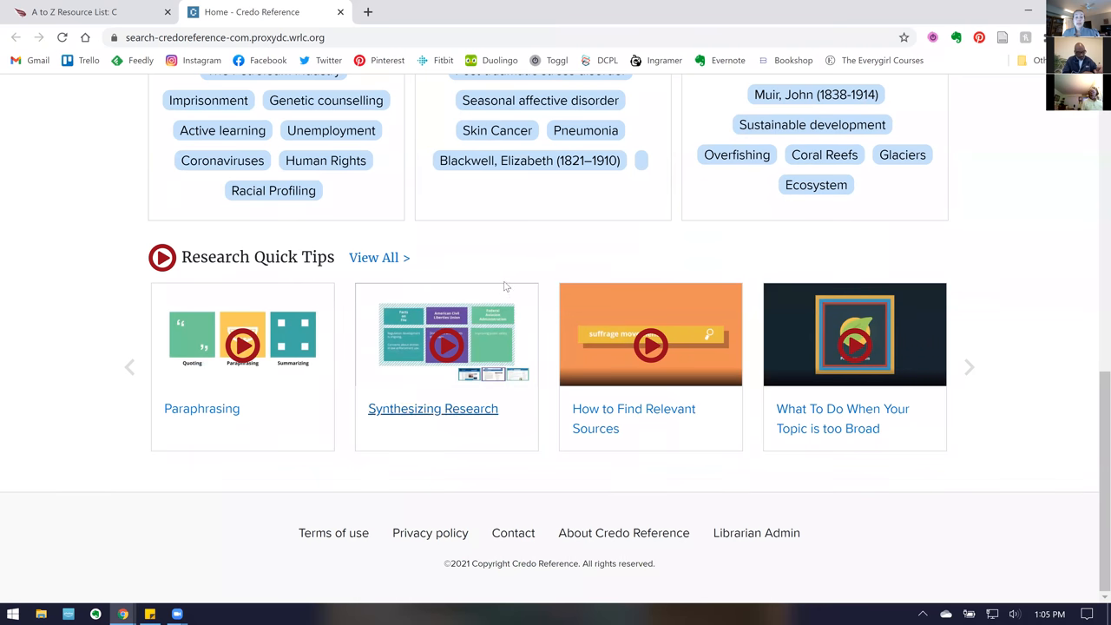
{"action": "mouse_move", "coordinate": [633, 408]}
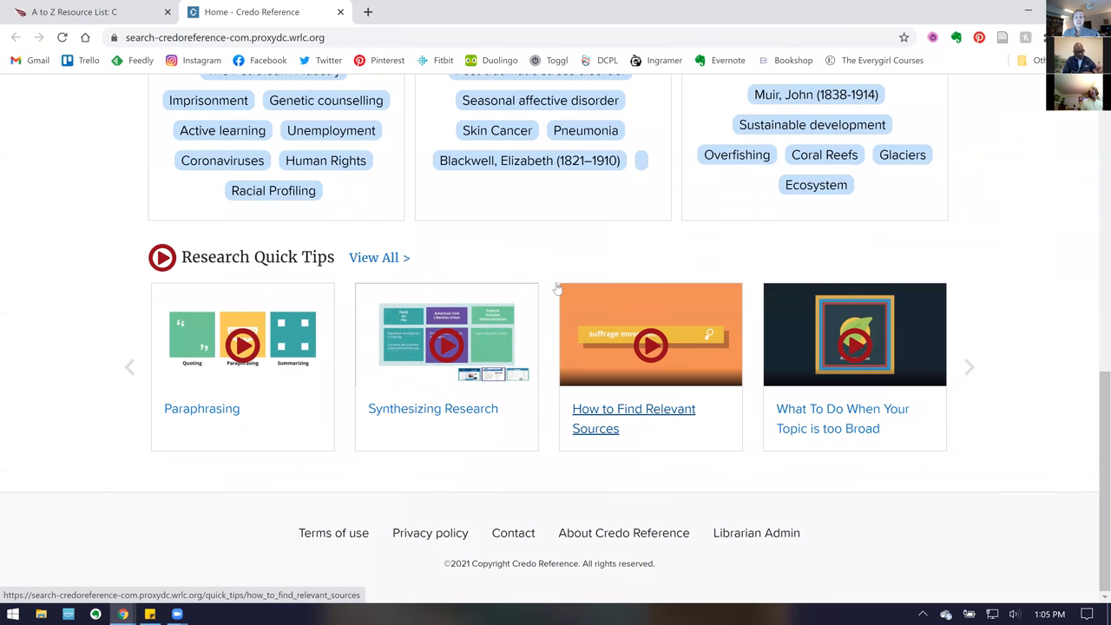
{"action": "mouse_move", "coordinate": [308, 358]}
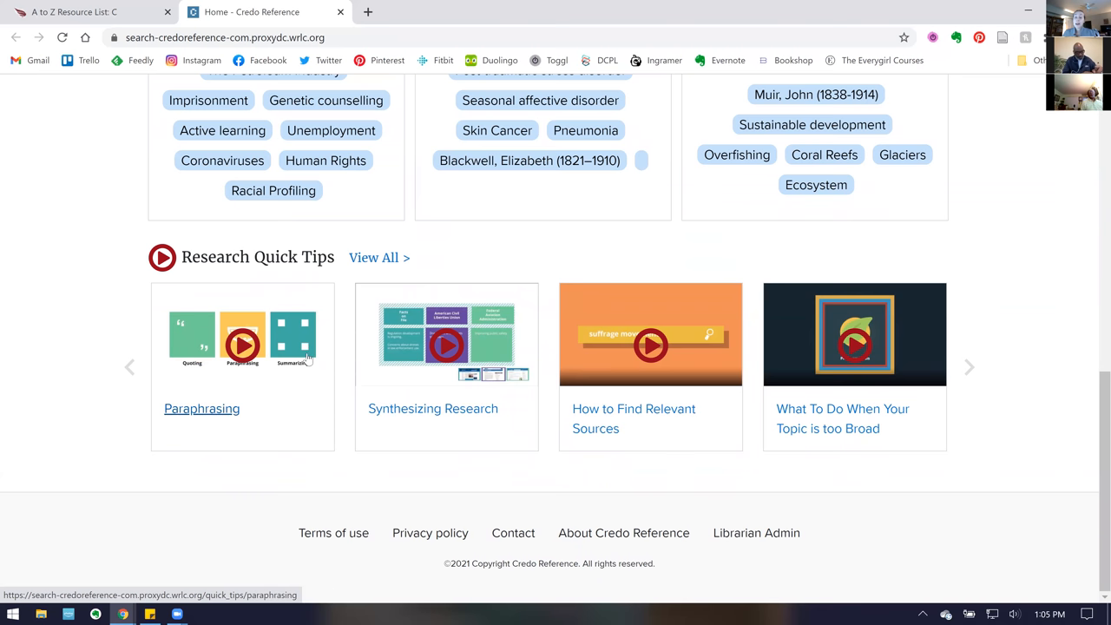
{"action": "mouse_move", "coordinate": [465, 348]}
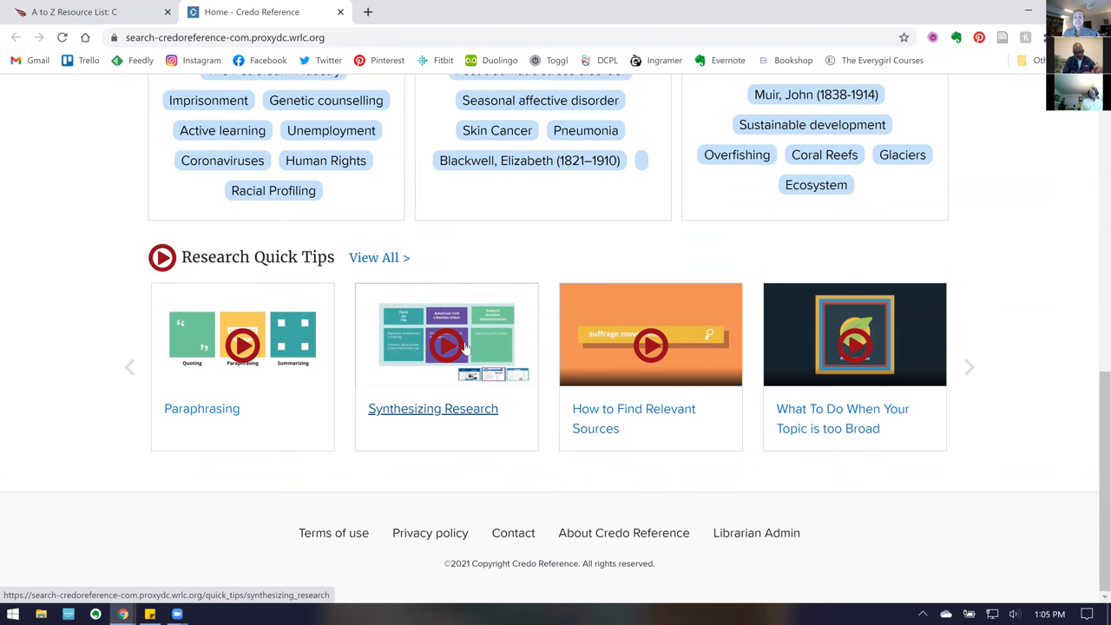
{"action": "mouse_move", "coordinate": [380, 258]}
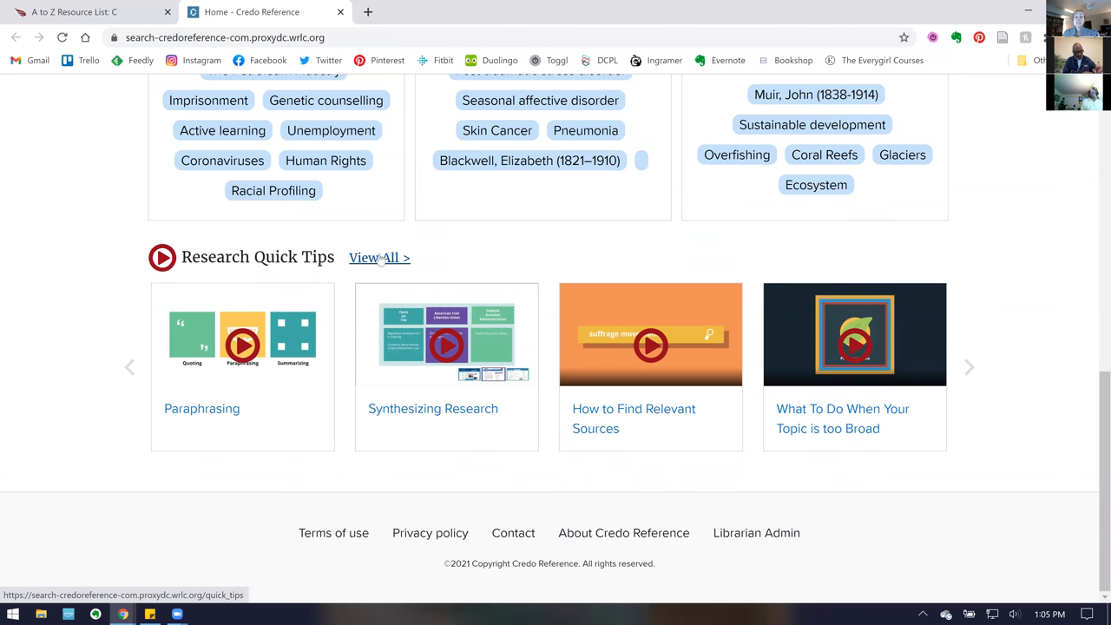
{"action": "left_click", "coordinate": [379, 257]}
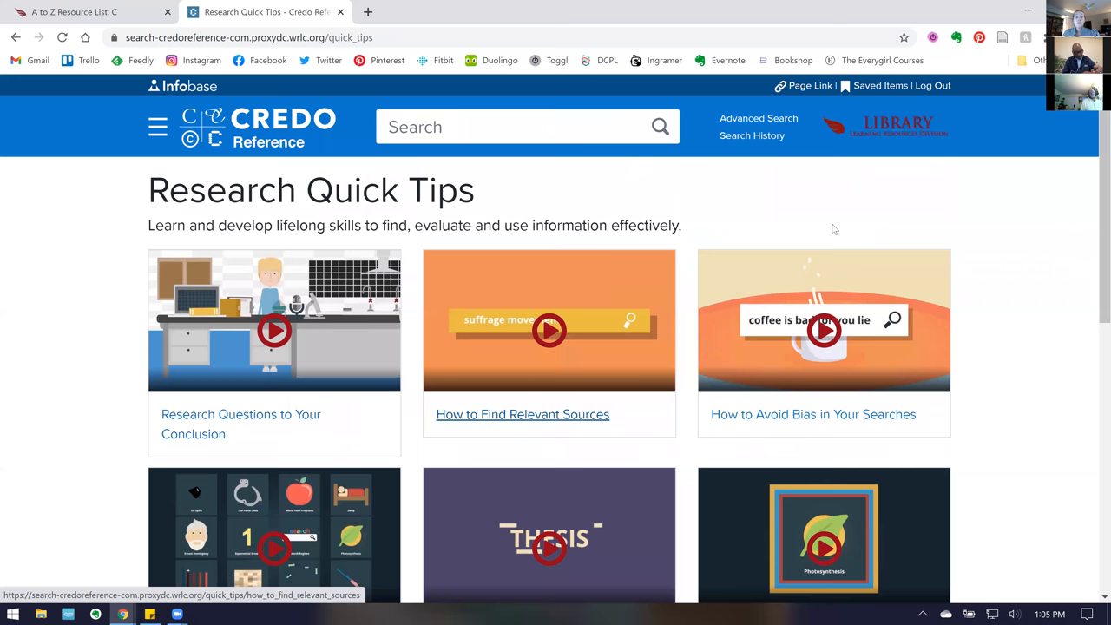
{"action": "mouse_move", "coordinate": [1093, 171]}
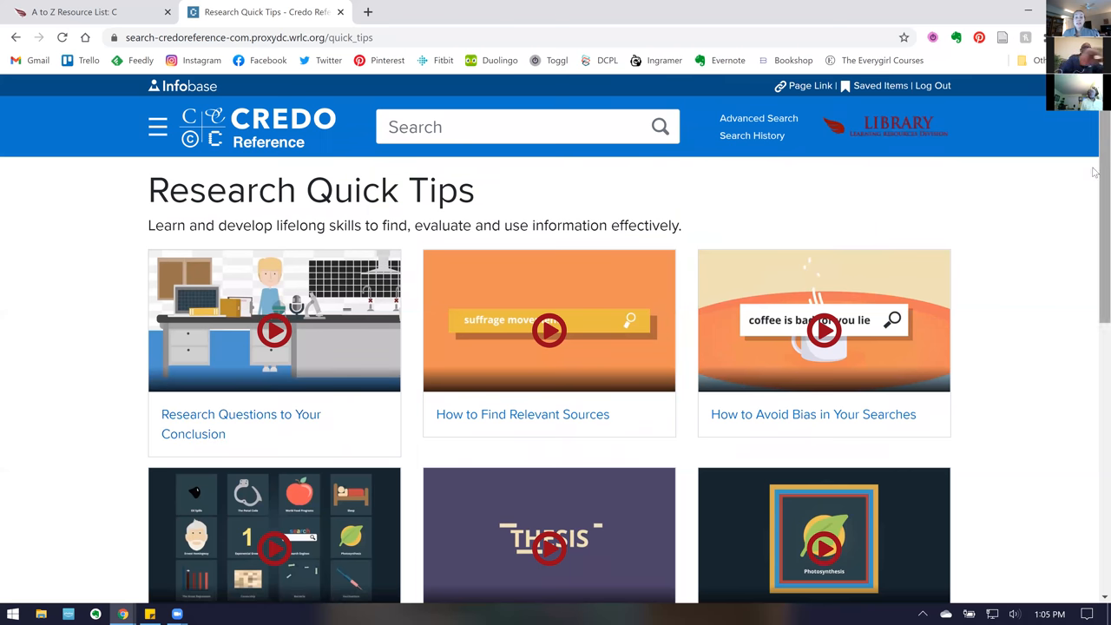
{"action": "scroll", "scroll_direction": "down", "scroll_amount": 3}
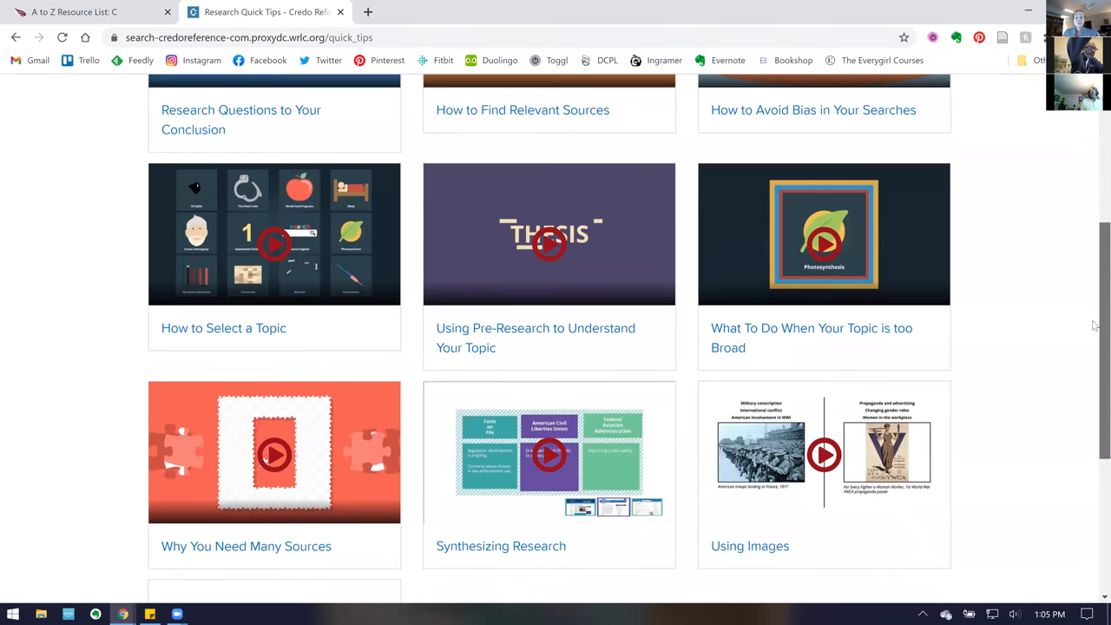
{"action": "scroll", "scroll_direction": "down", "scroll_amount": 3}
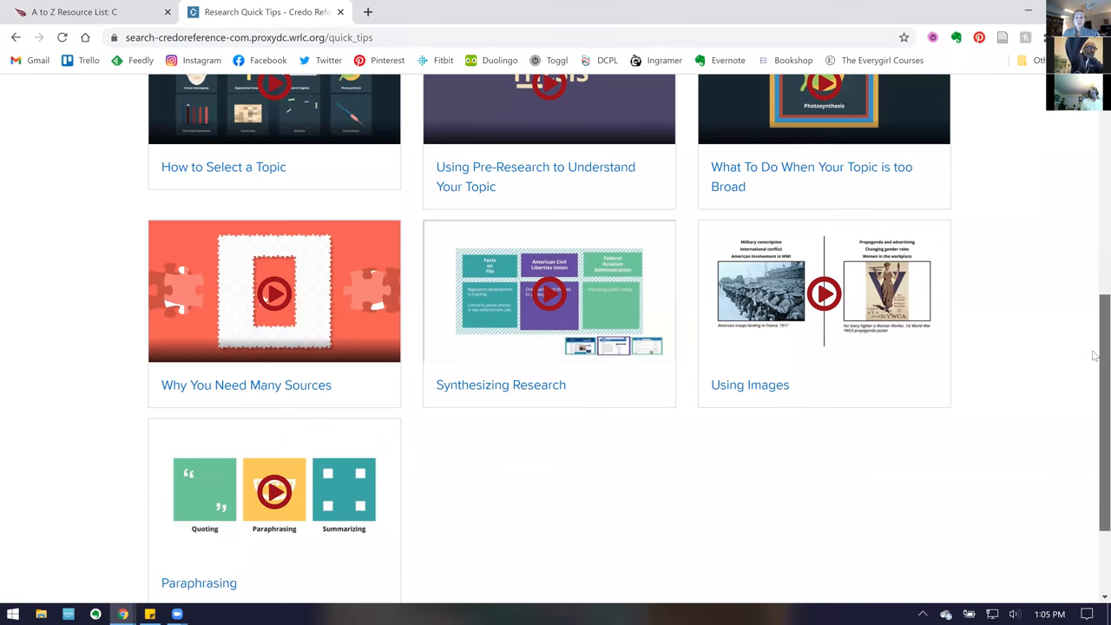
{"action": "scroll", "scroll_direction": "up", "scroll_amount": 3}
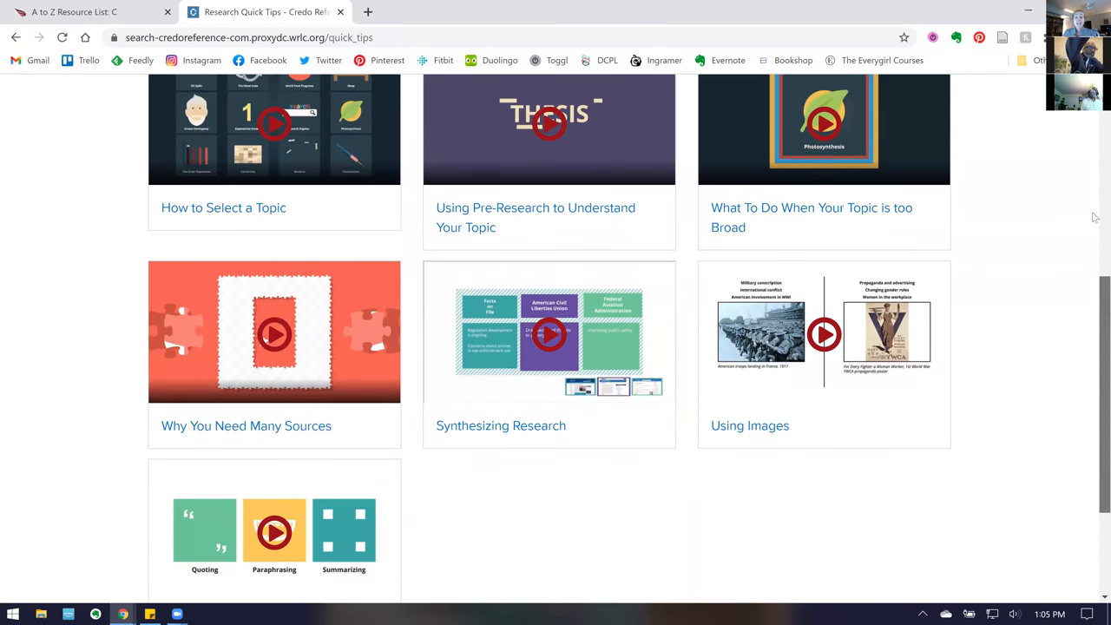
{"action": "scroll", "scroll_direction": "up", "scroll_amount": 3}
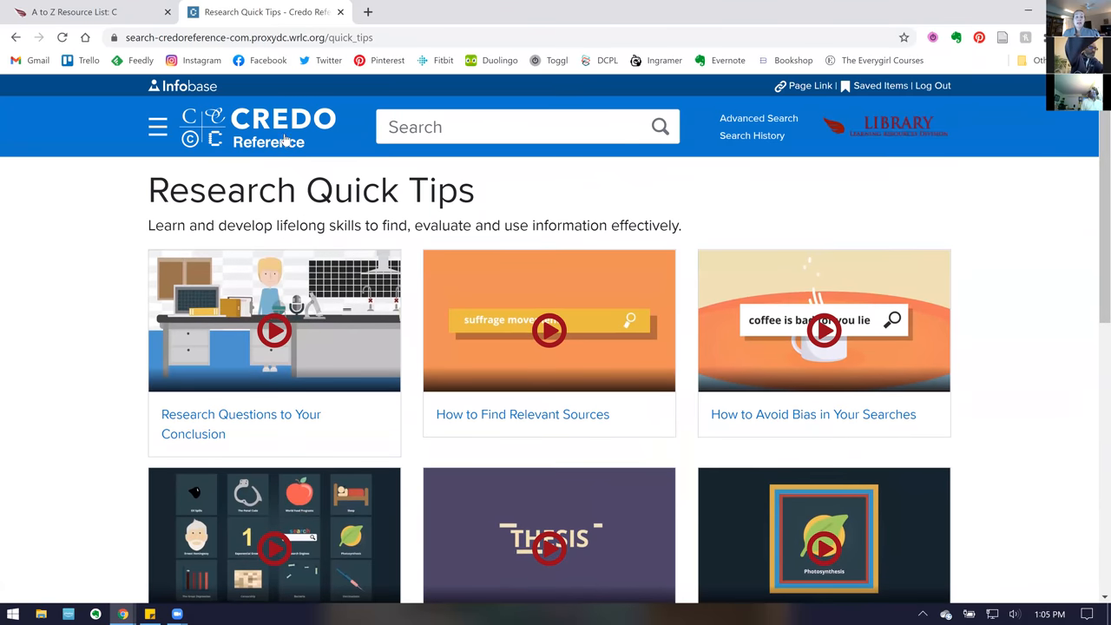
Return to the Credo Reference home page and choose the Minimum Wage topic under Humanities
{"action": "left_click", "coordinate": [283, 128]}
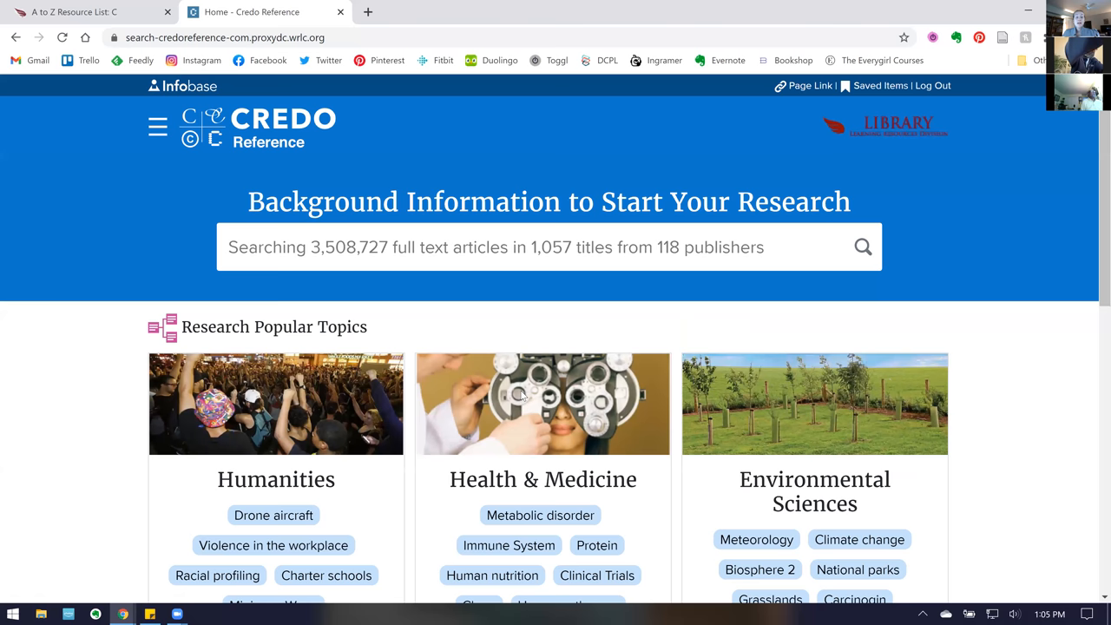
{"action": "scroll", "scroll_direction": "down", "scroll_amount": 3}
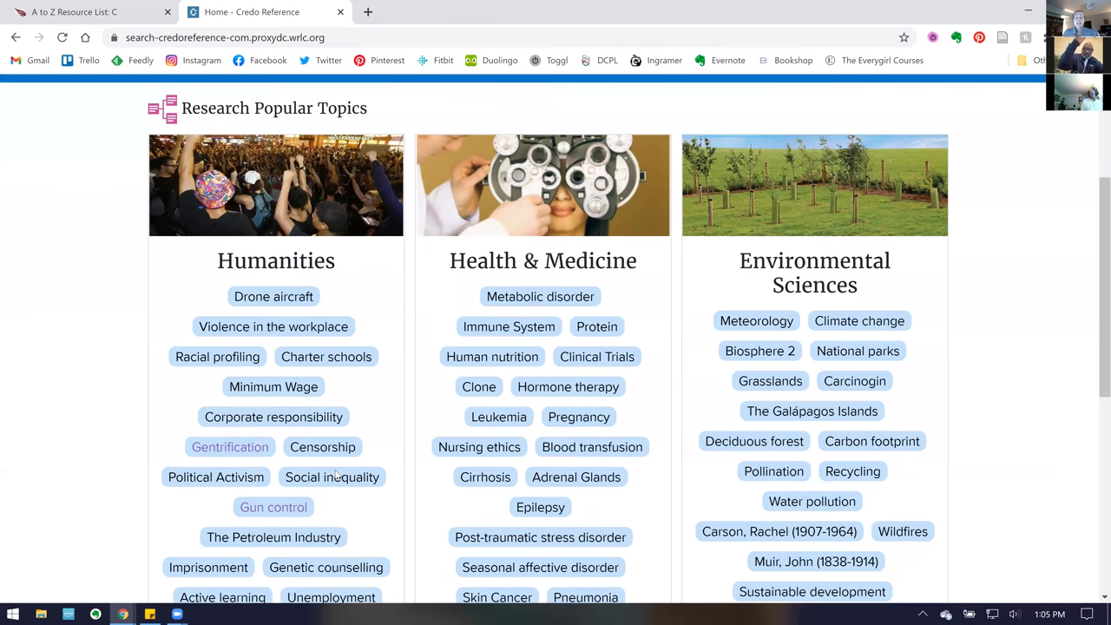
{"action": "scroll", "scroll_direction": "down", "scroll_amount": 3}
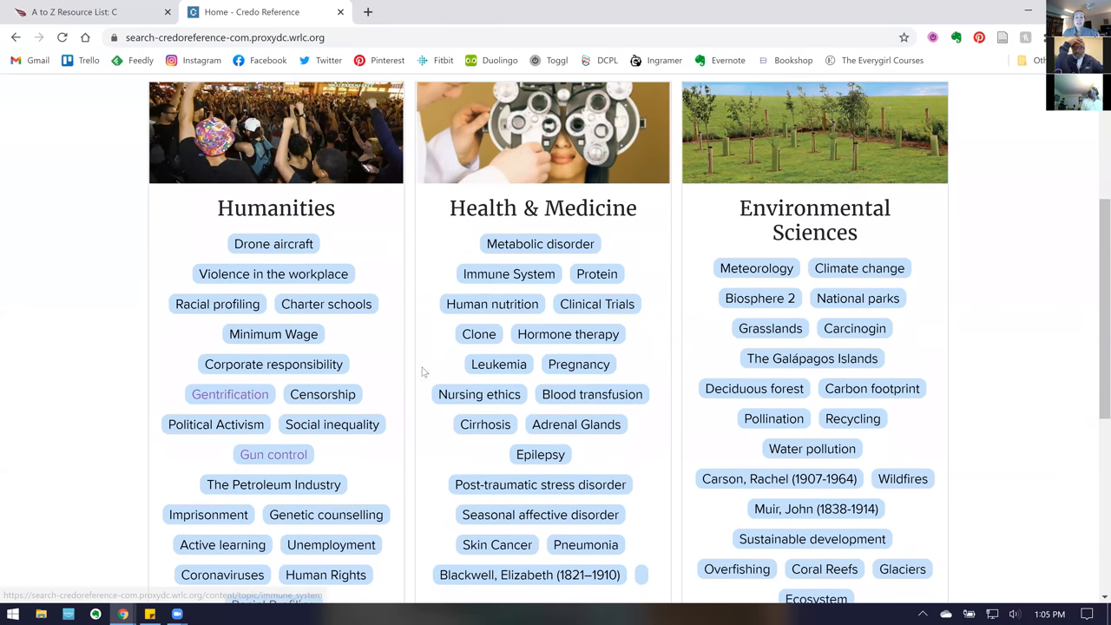
{"action": "left_click", "coordinate": [273, 333]}
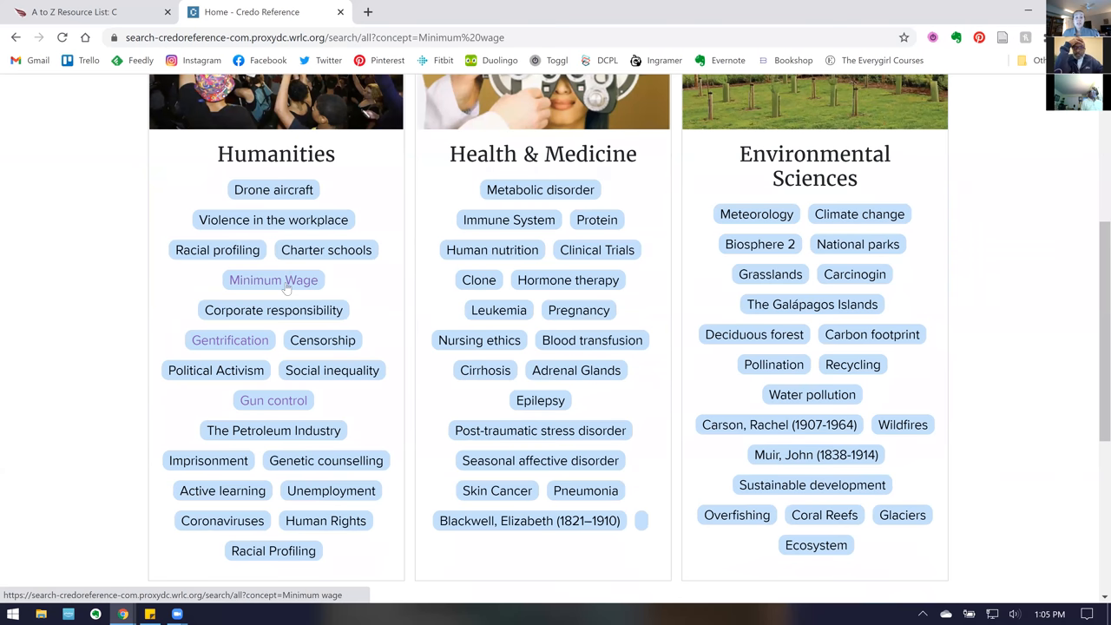
Load the Minimum wage results and scroll down to the 2,324 articles list
{"action": "left_click", "coordinate": [272, 279]}
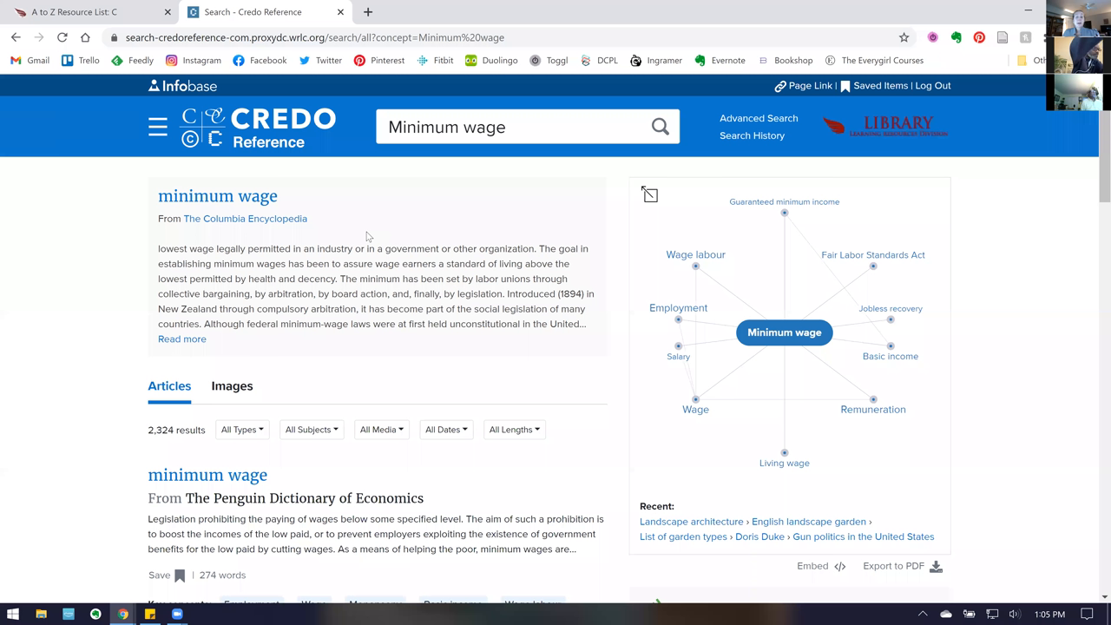
{"action": "mouse_move", "coordinate": [508, 147]}
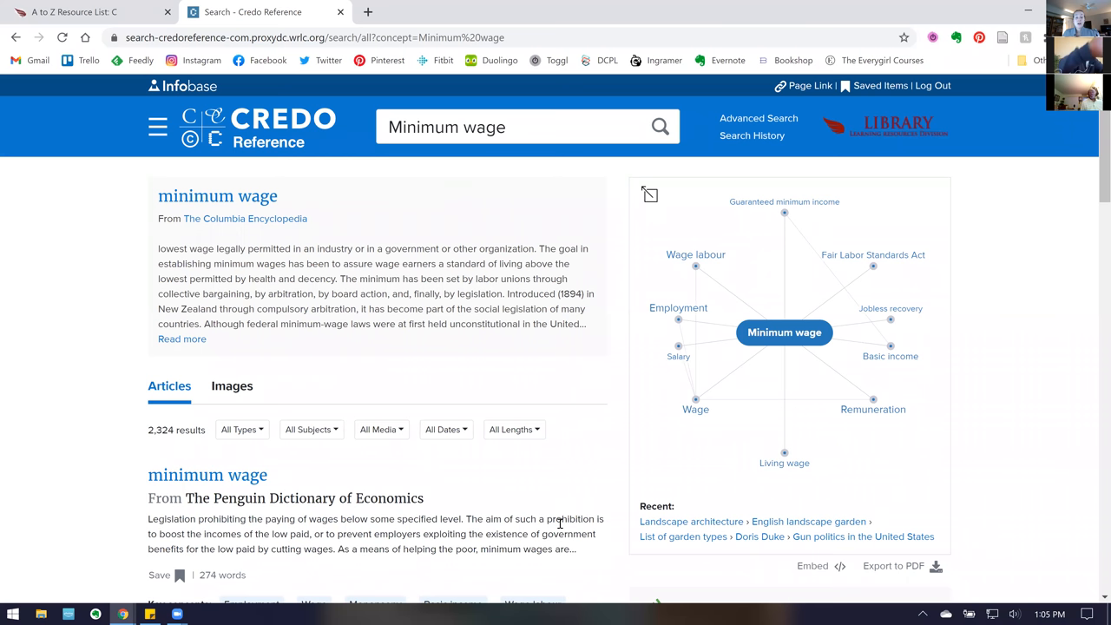
{"action": "mouse_move", "coordinate": [486, 445]}
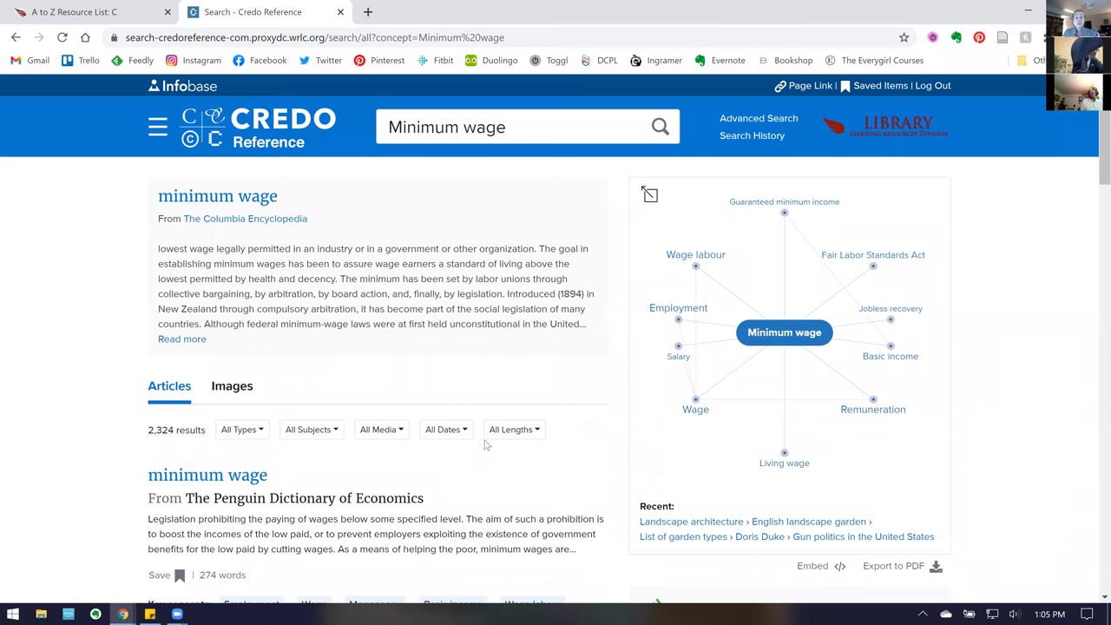
{"action": "mouse_move", "coordinate": [386, 191]}
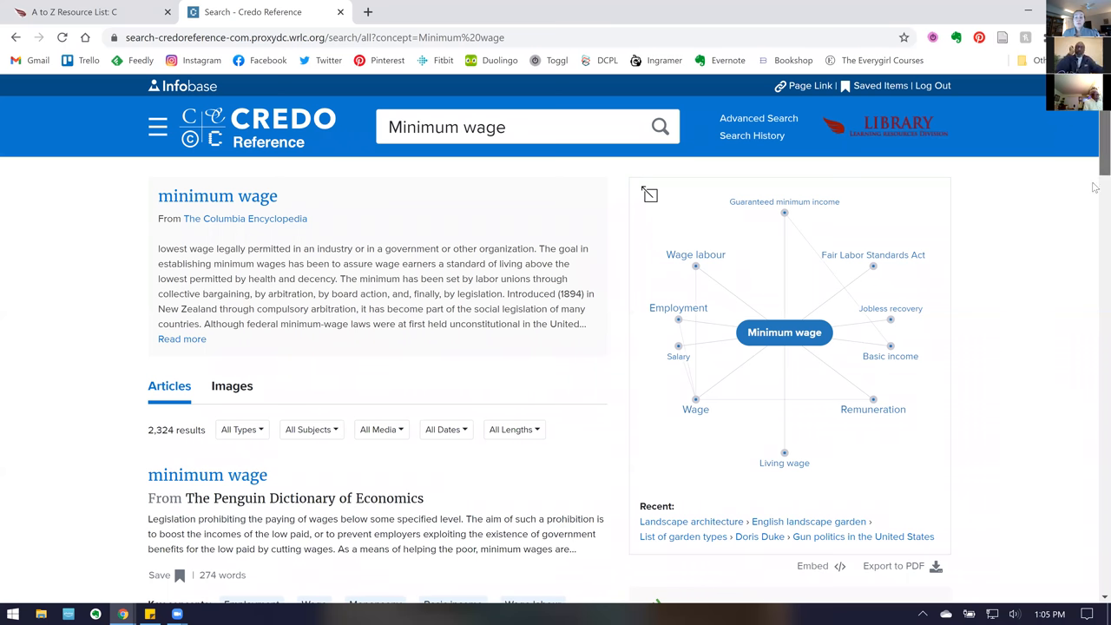
{"action": "scroll", "scroll_direction": "down", "scroll_amount": 3}
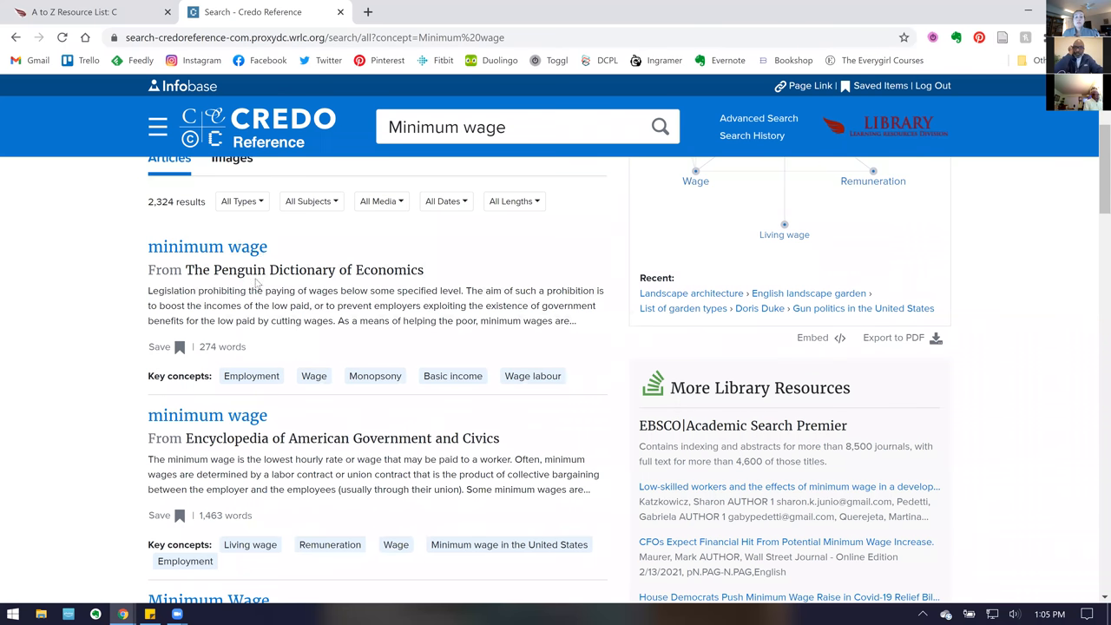
{"action": "scroll", "scroll_direction": "up", "scroll_amount": 3}
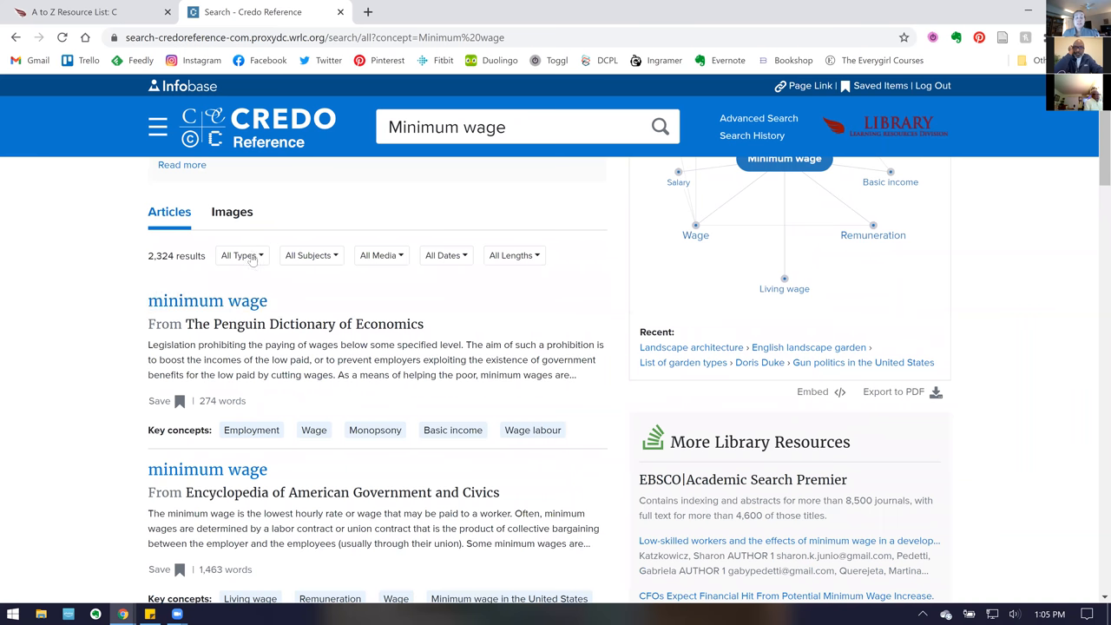
{"action": "mouse_move", "coordinate": [348, 264]}
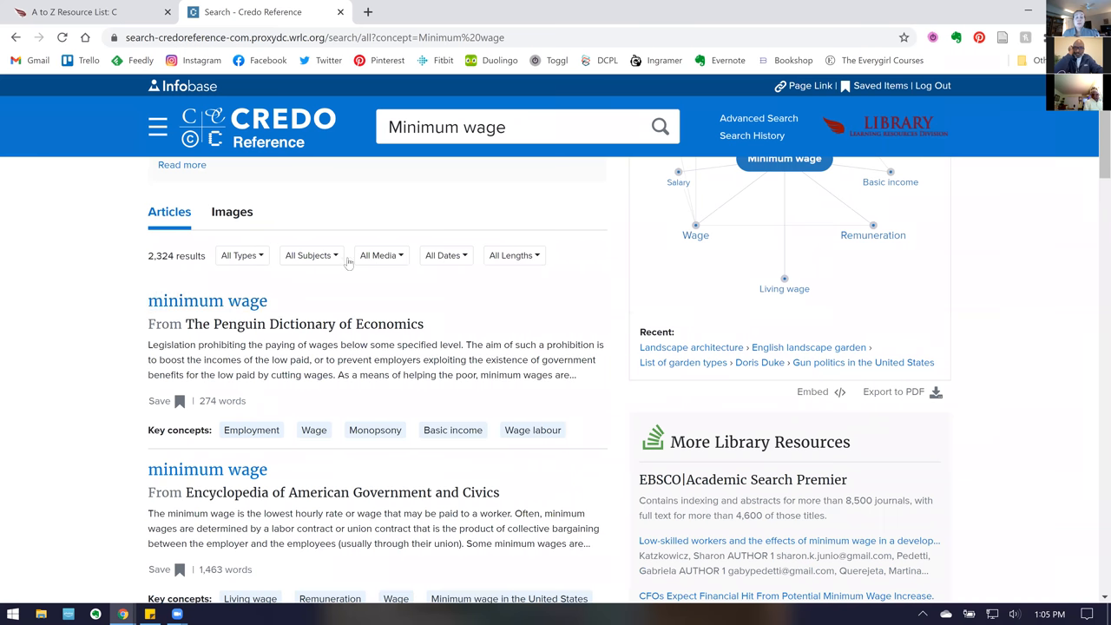
{"action": "left_click", "coordinate": [241, 255]}
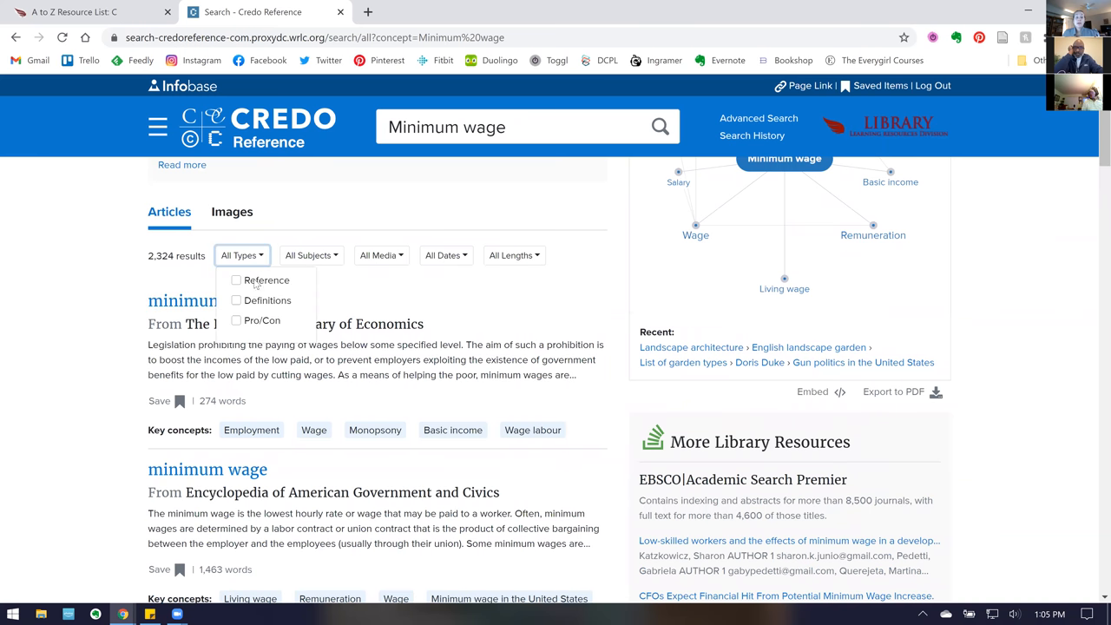
{"action": "mouse_move", "coordinate": [299, 265]}
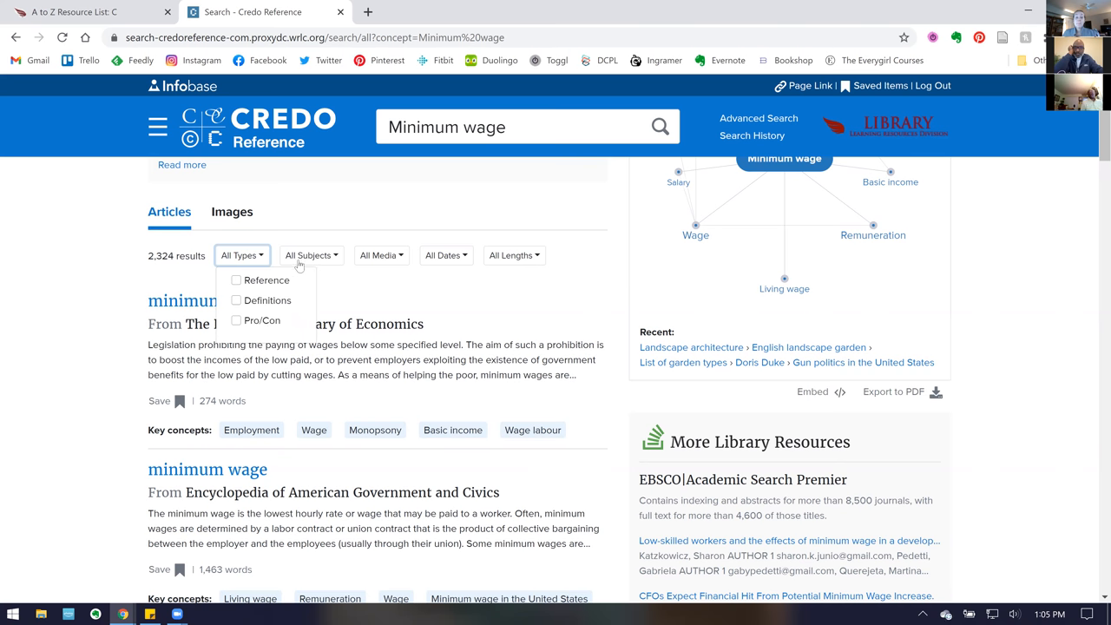
{"action": "left_click", "coordinate": [311, 255]}
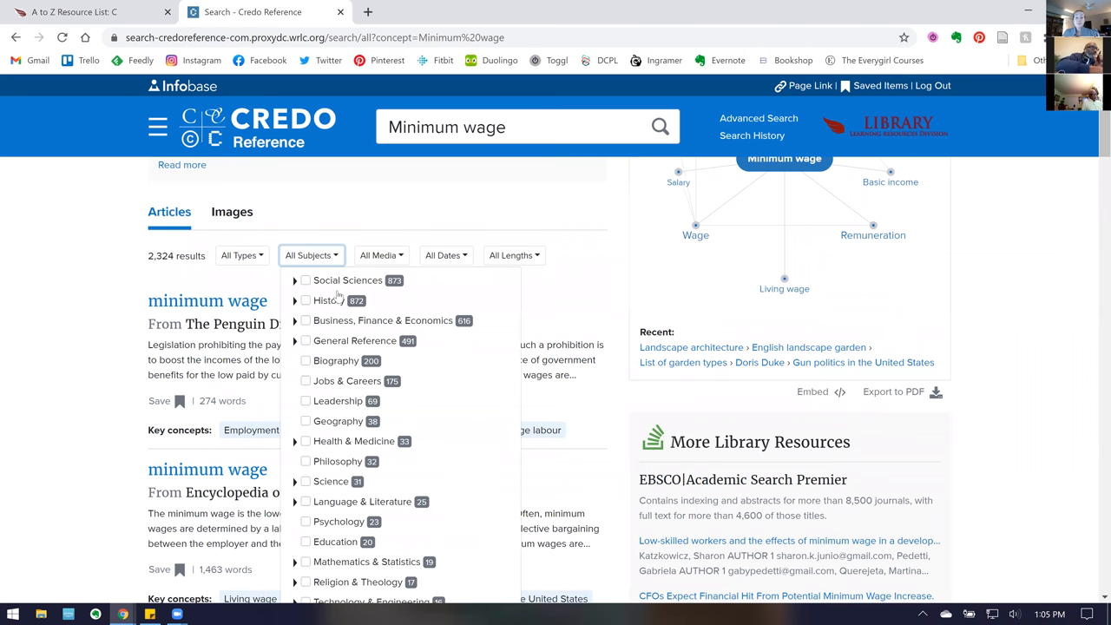
{"action": "mouse_move", "coordinate": [368, 237]}
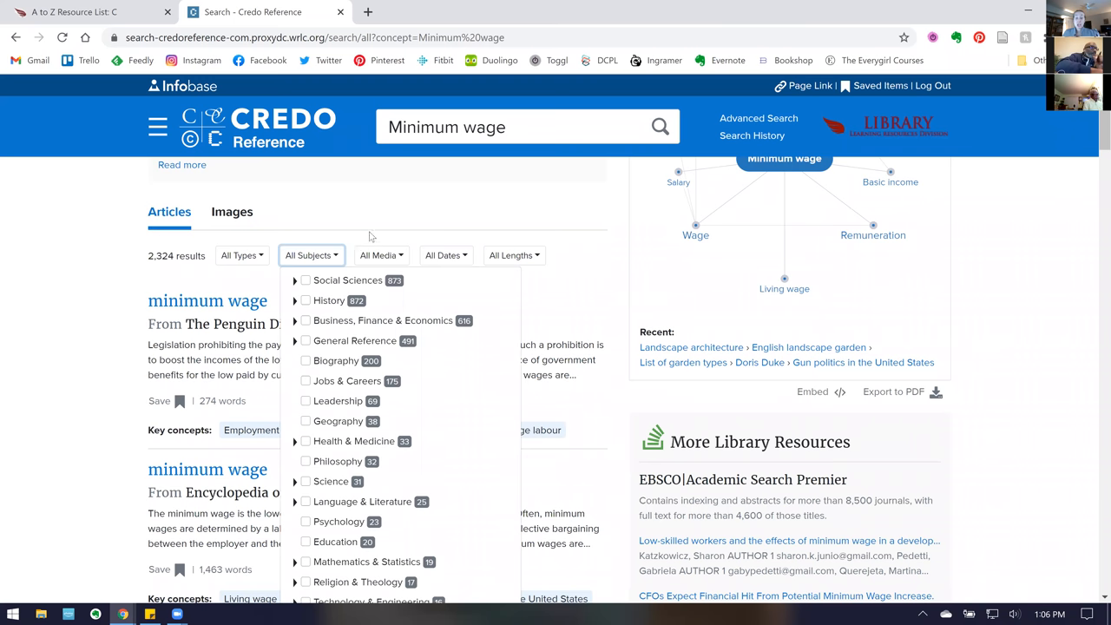
{"action": "left_click", "coordinate": [381, 255]}
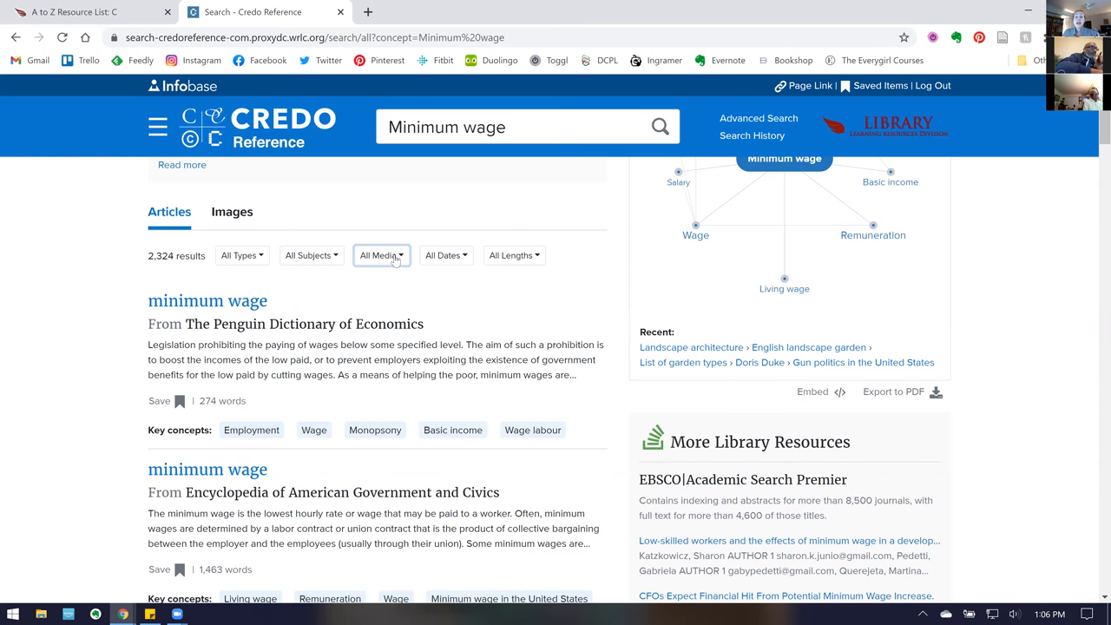
{"action": "left_click", "coordinate": [381, 255]}
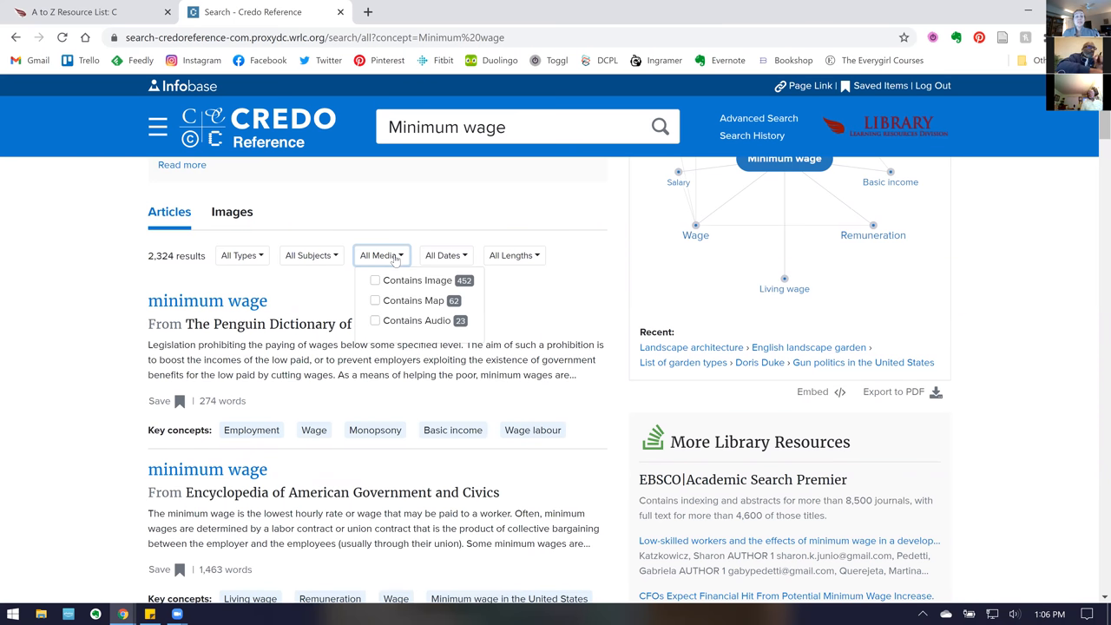
{"action": "mouse_move", "coordinate": [421, 291]}
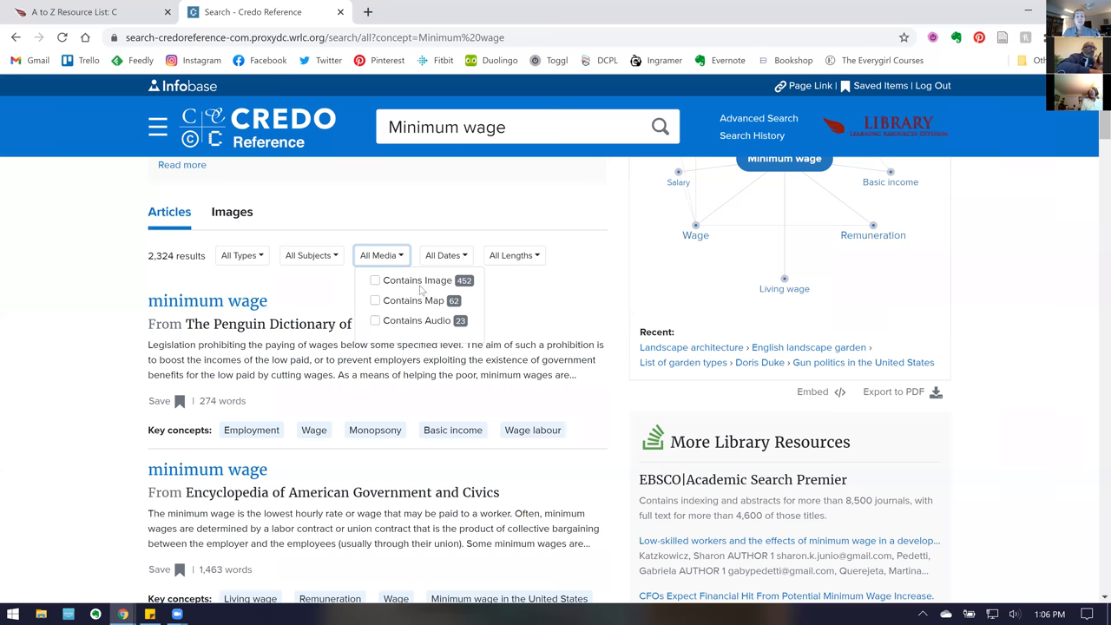
{"action": "mouse_move", "coordinate": [447, 254]}
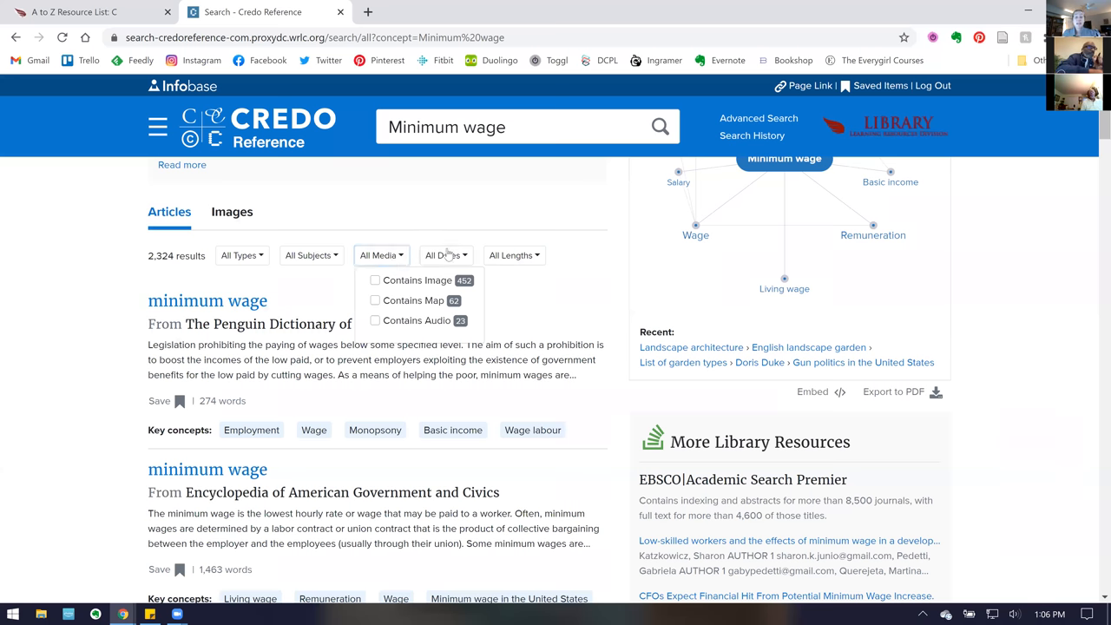
{"action": "left_click", "coordinate": [513, 255]}
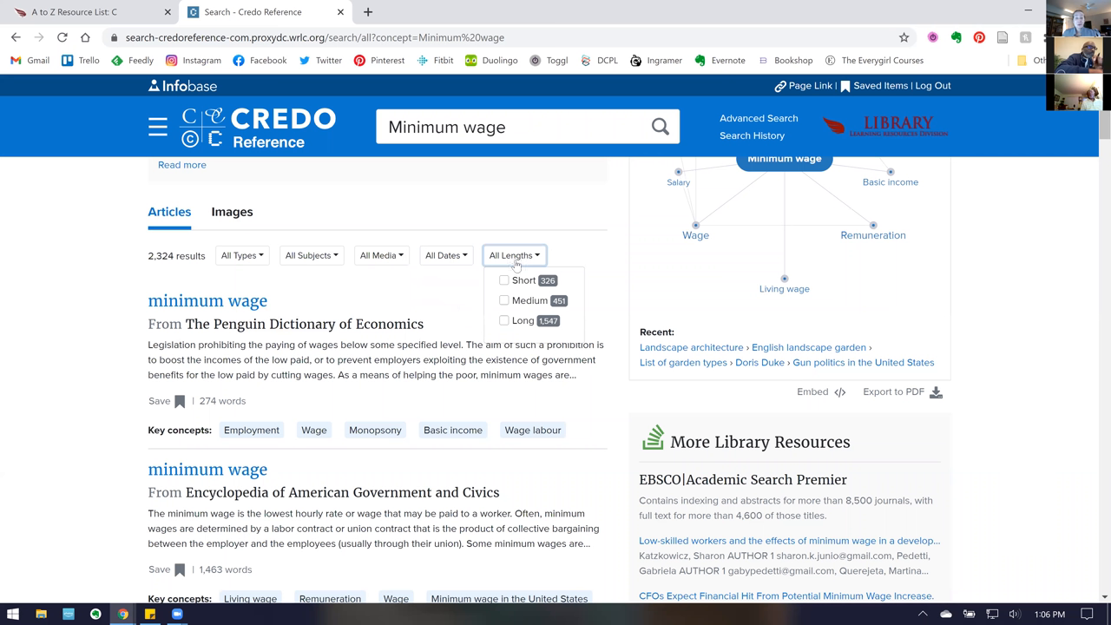
{"action": "mouse_move", "coordinate": [529, 325]}
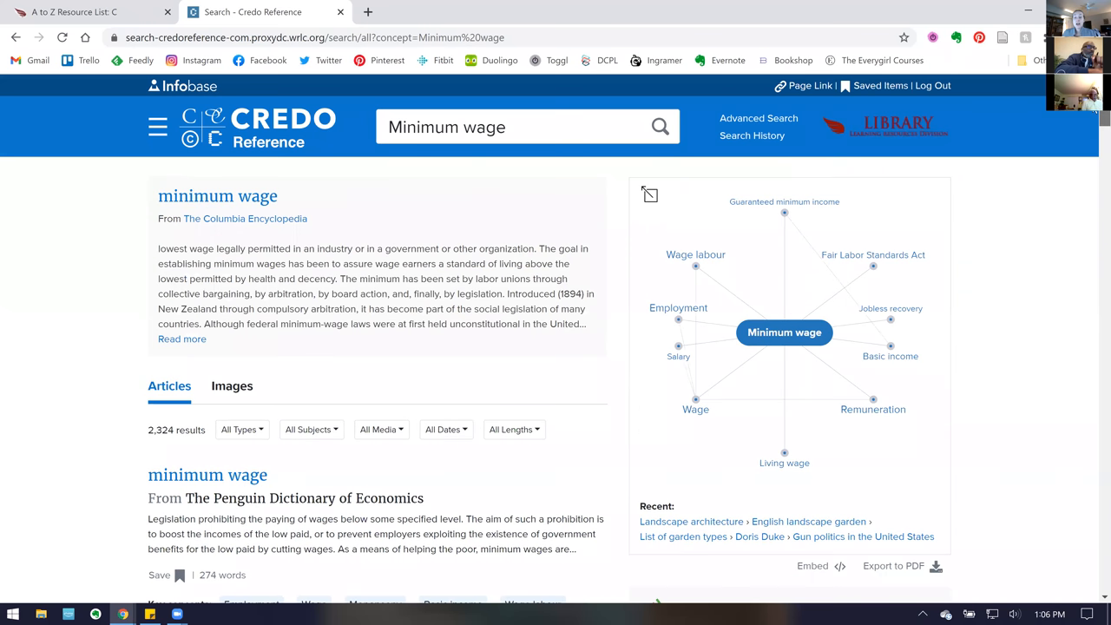
{"action": "mouse_move", "coordinate": [900, 308]}
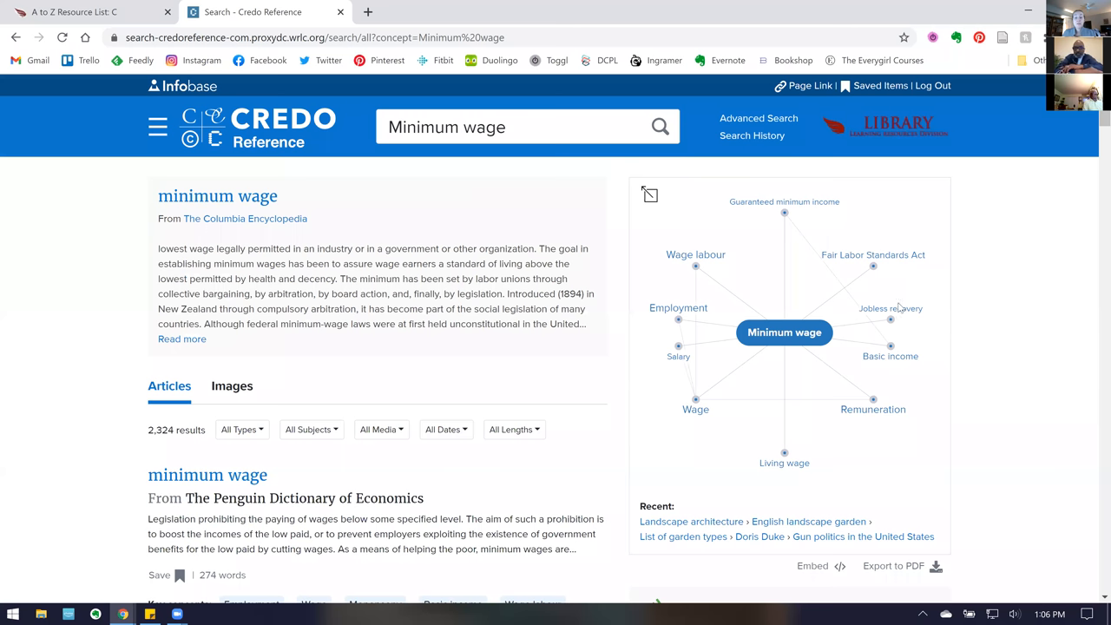
{"action": "mouse_move", "coordinate": [726, 414]}
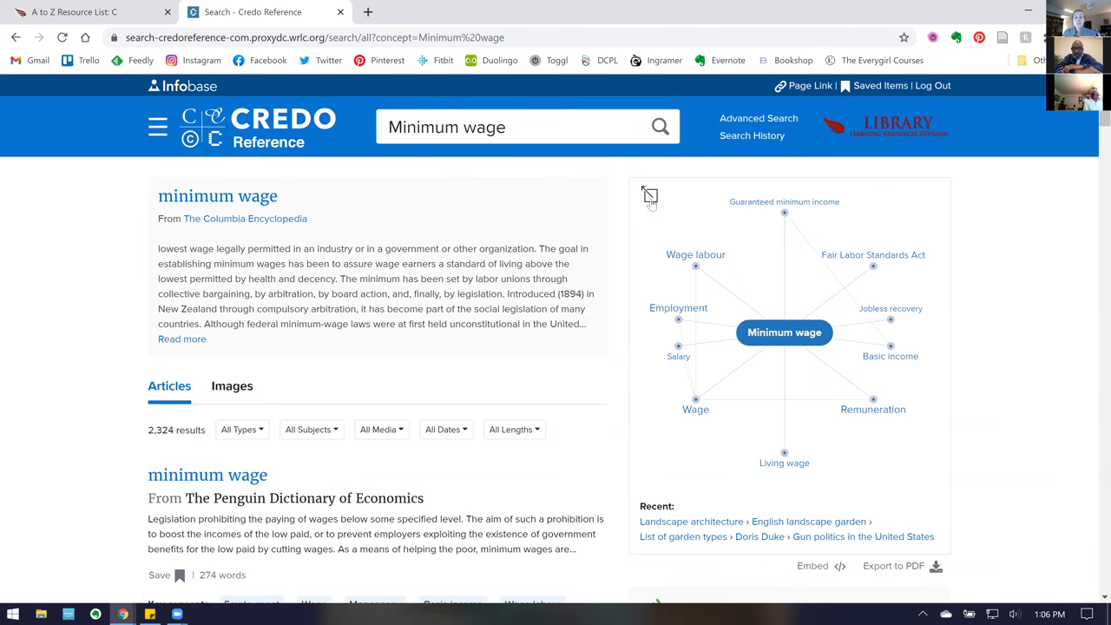
Enlarge the Minimum wage concept map and navigate through Fair Labor Standards Act to Sweatshop
{"action": "left_click", "coordinate": [649, 193]}
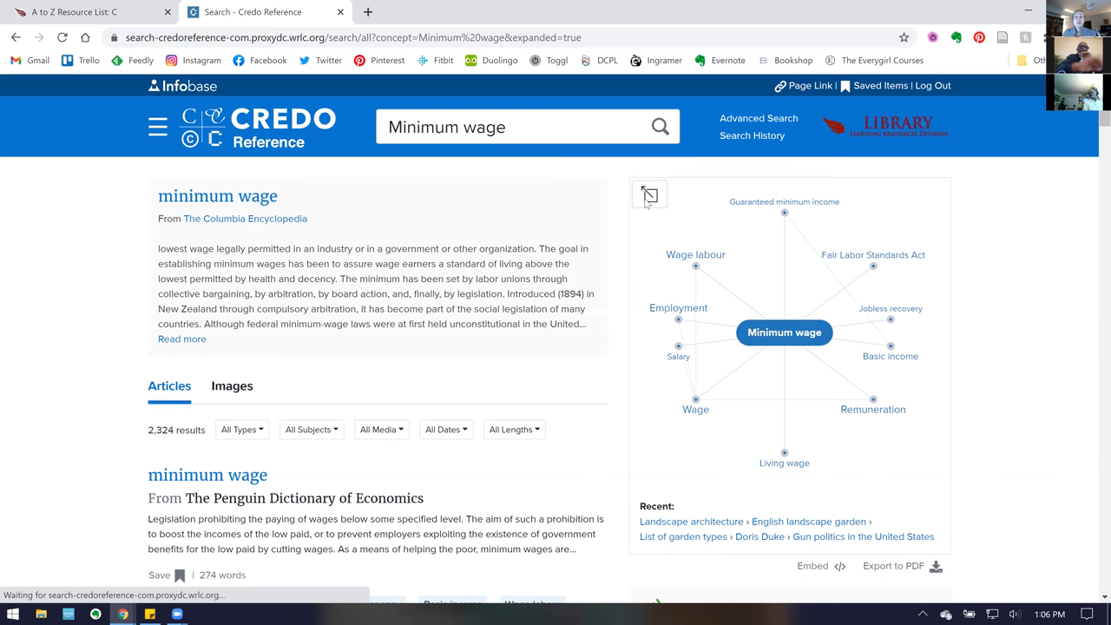
{"action": "left_click", "coordinate": [649, 194]}
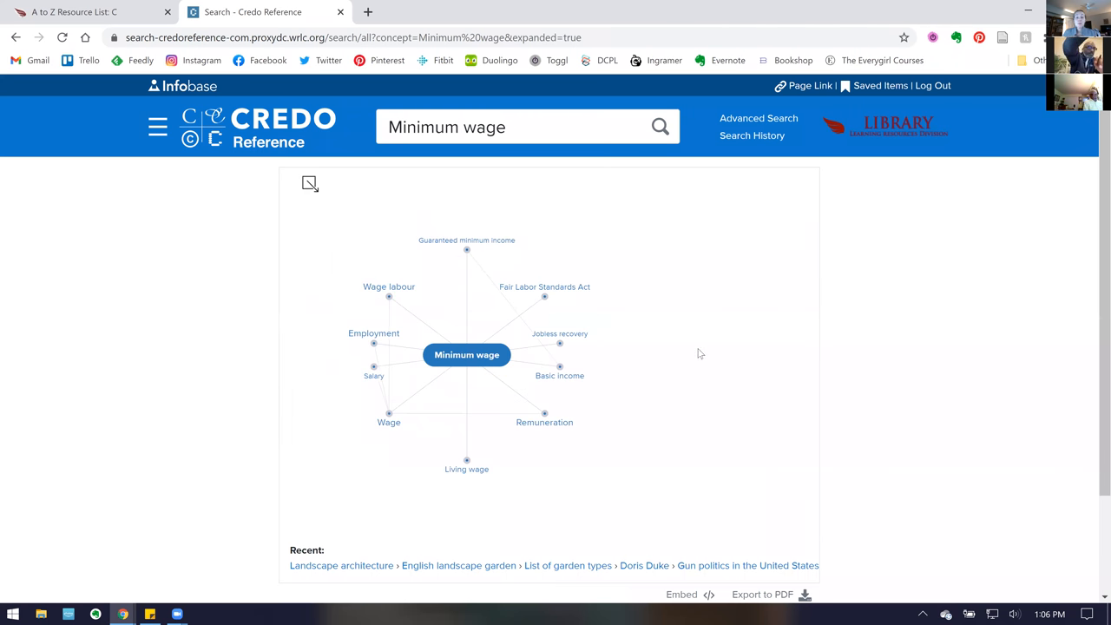
{"action": "mouse_move", "coordinate": [539, 473]}
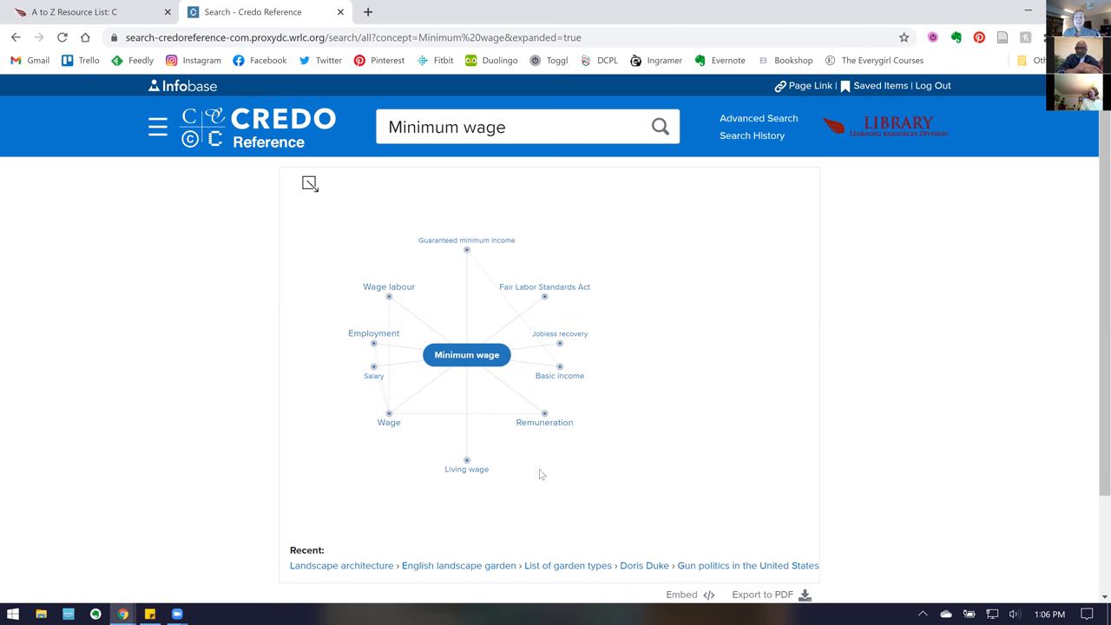
{"action": "mouse_move", "coordinate": [438, 419]}
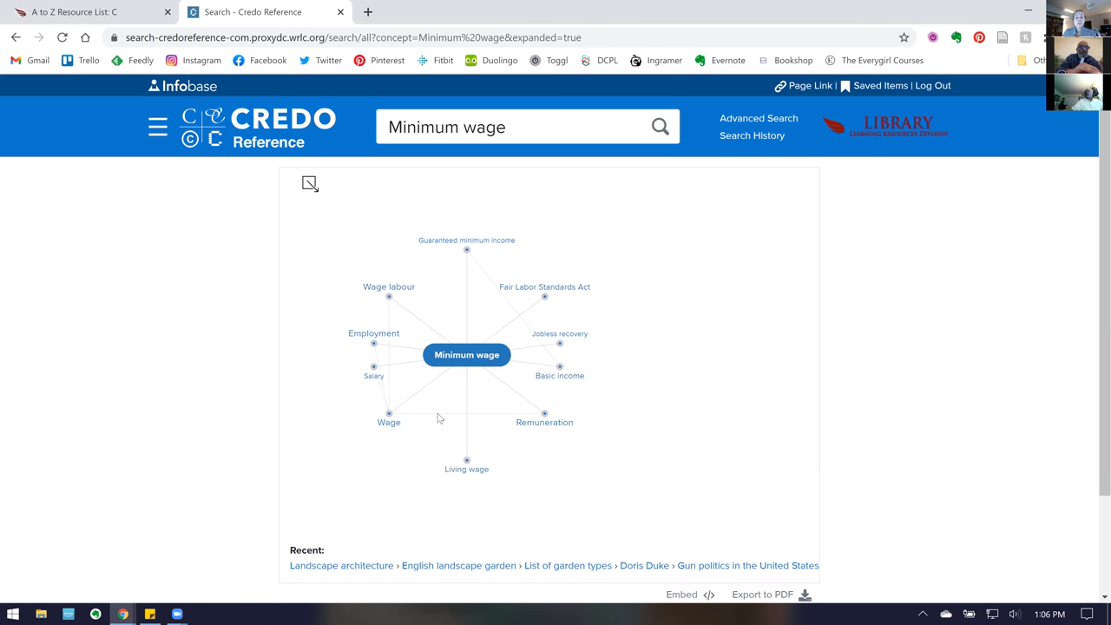
{"action": "mouse_move", "coordinate": [532, 311]}
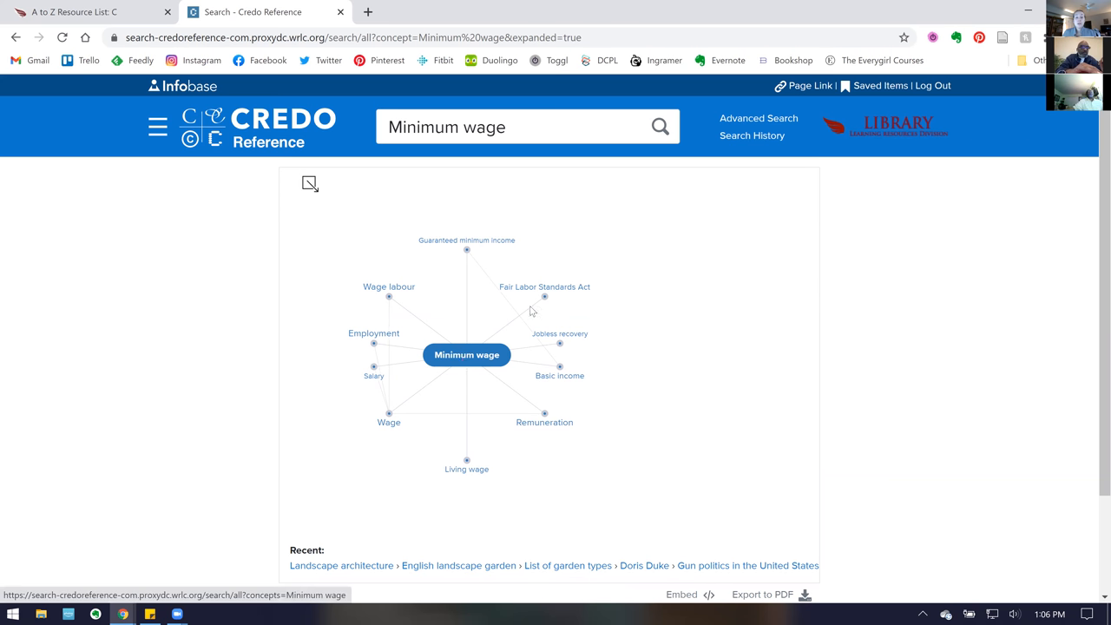
{"action": "left_click", "coordinate": [544, 287]}
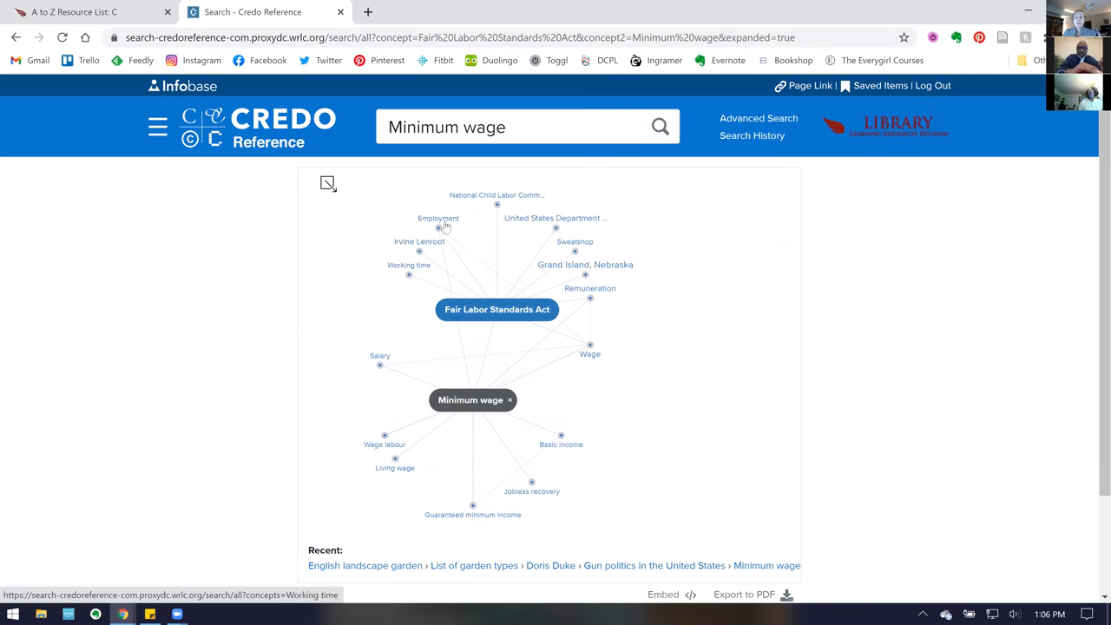
{"action": "mouse_move", "coordinate": [519, 286]}
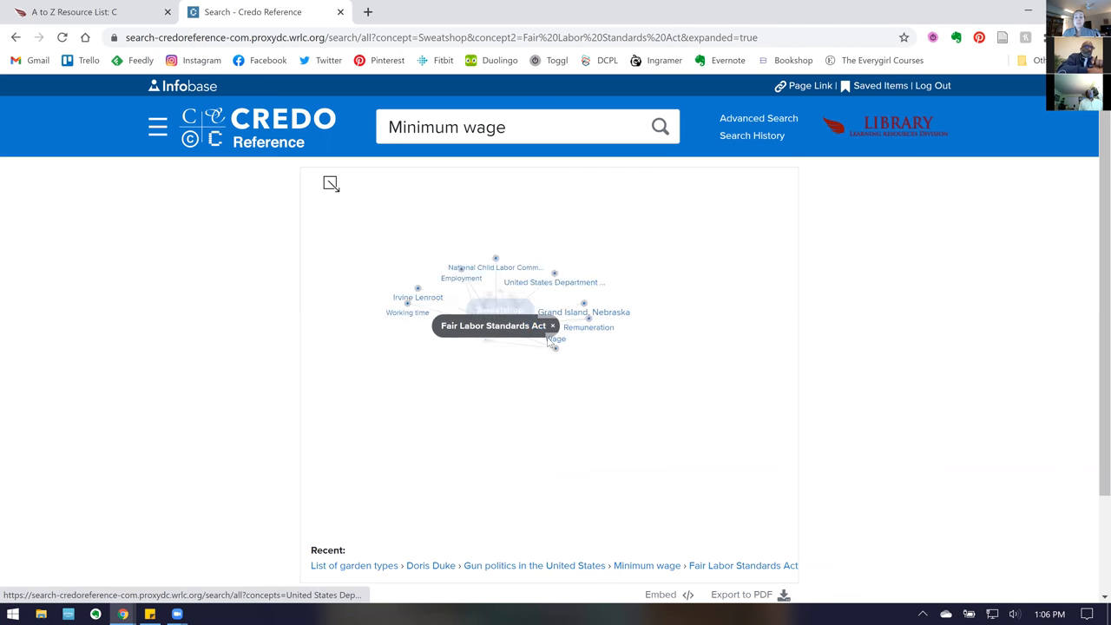
{"action": "left_click", "coordinate": [499, 309]}
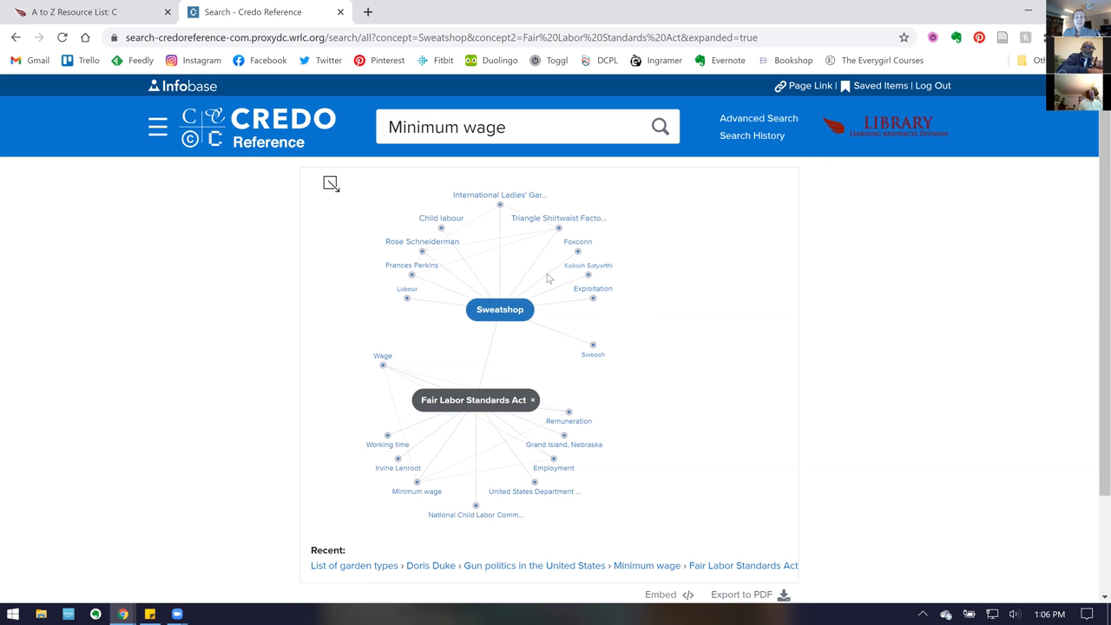
{"action": "mouse_move", "coordinate": [526, 293]}
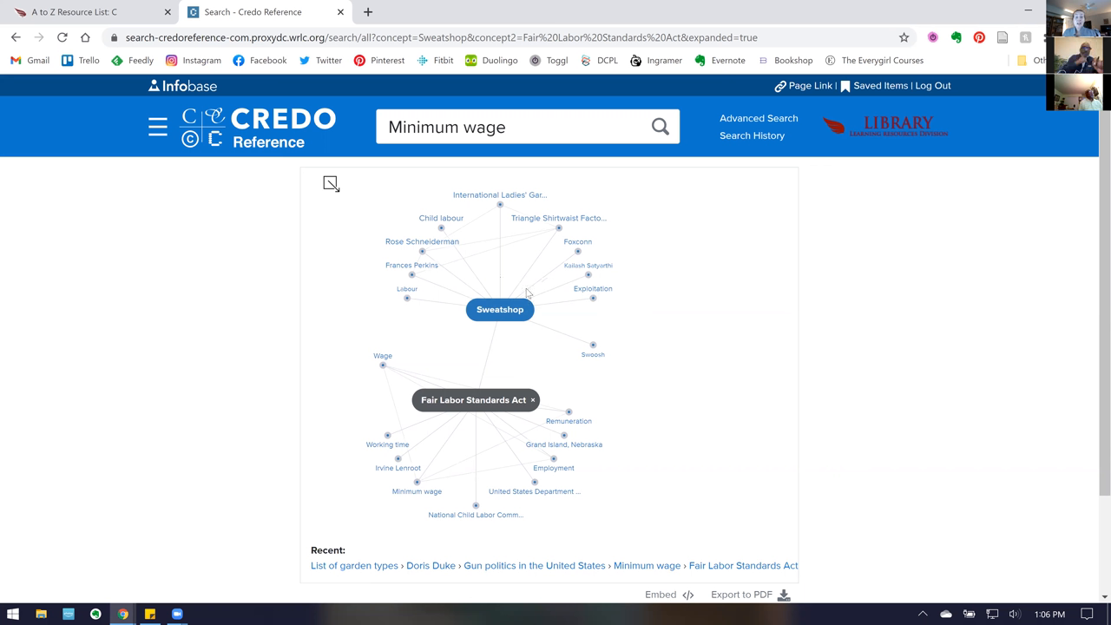
{"action": "mouse_move", "coordinate": [499, 310]}
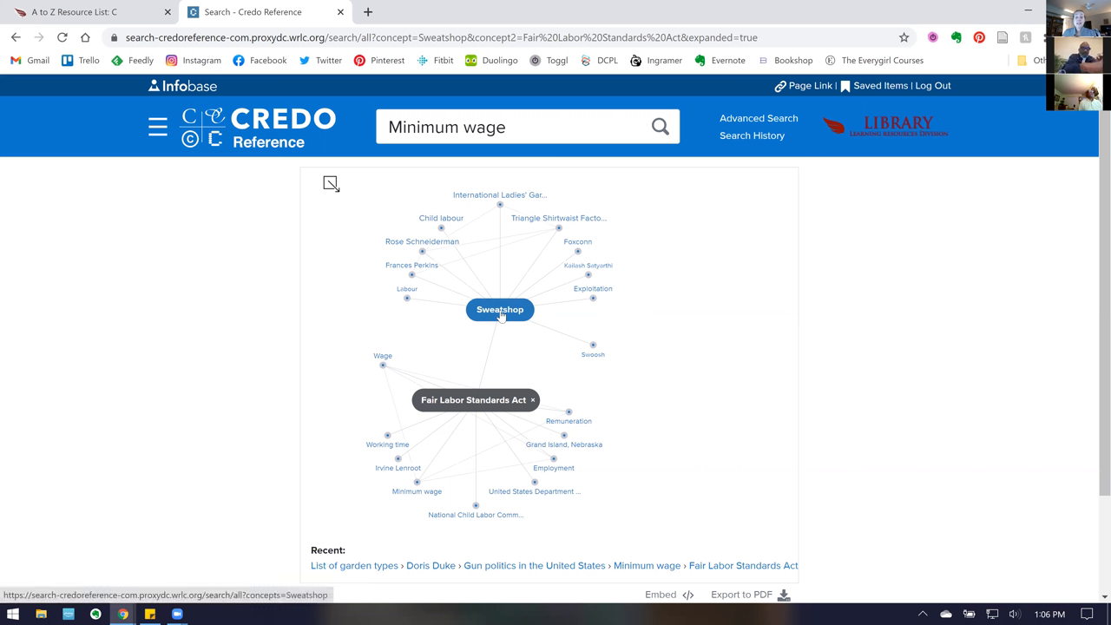
{"action": "mouse_move", "coordinate": [499, 208]}
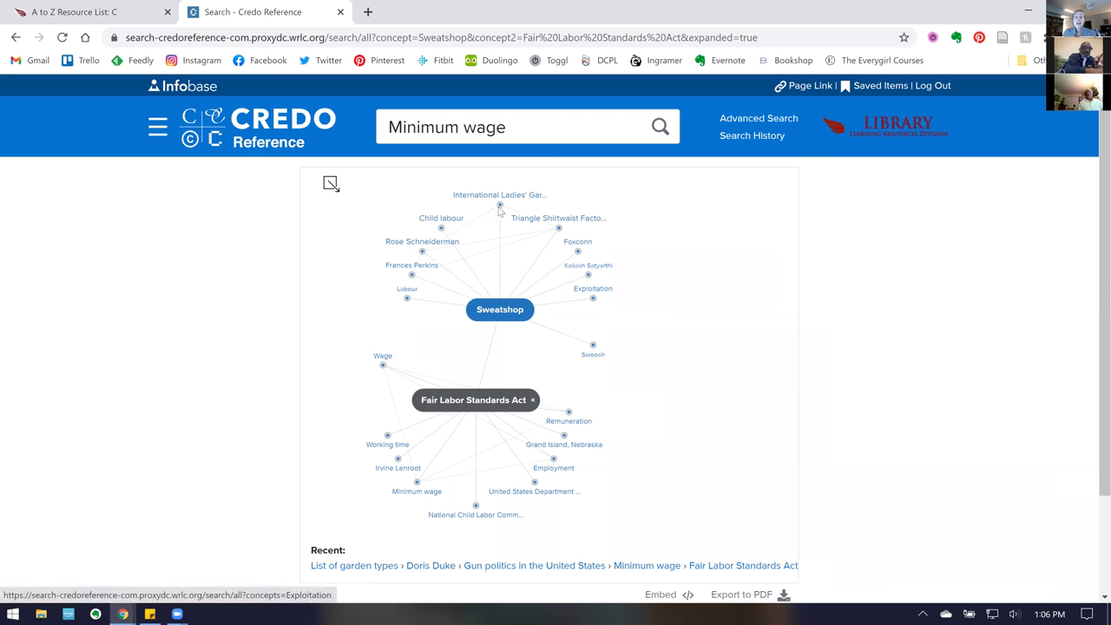
{"action": "mouse_move", "coordinate": [728, 391]}
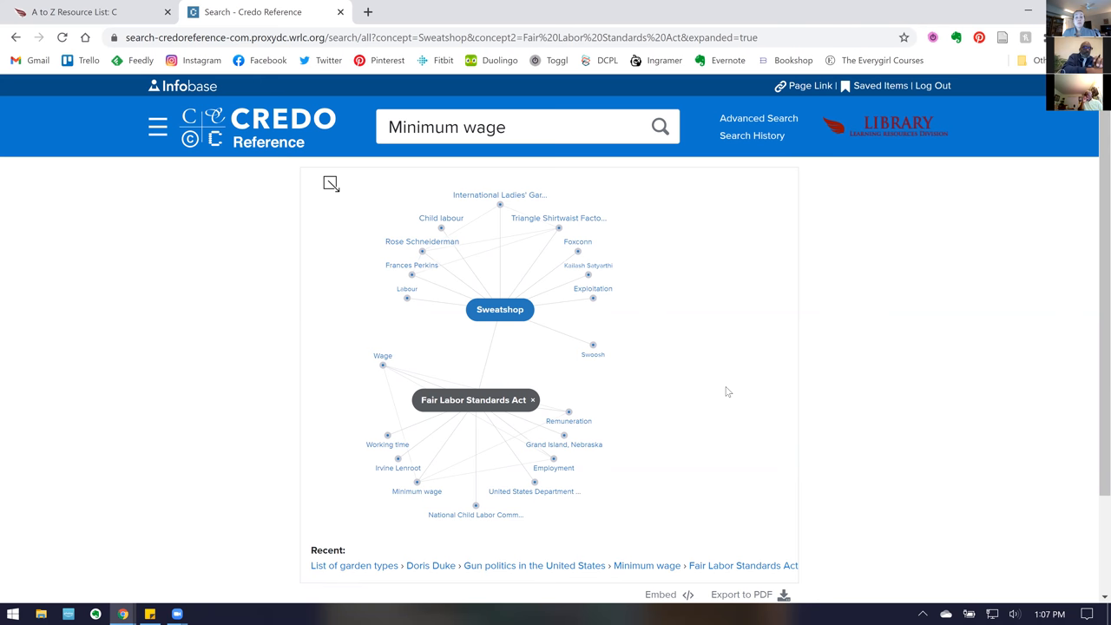
{"action": "mouse_move", "coordinate": [331, 187]}
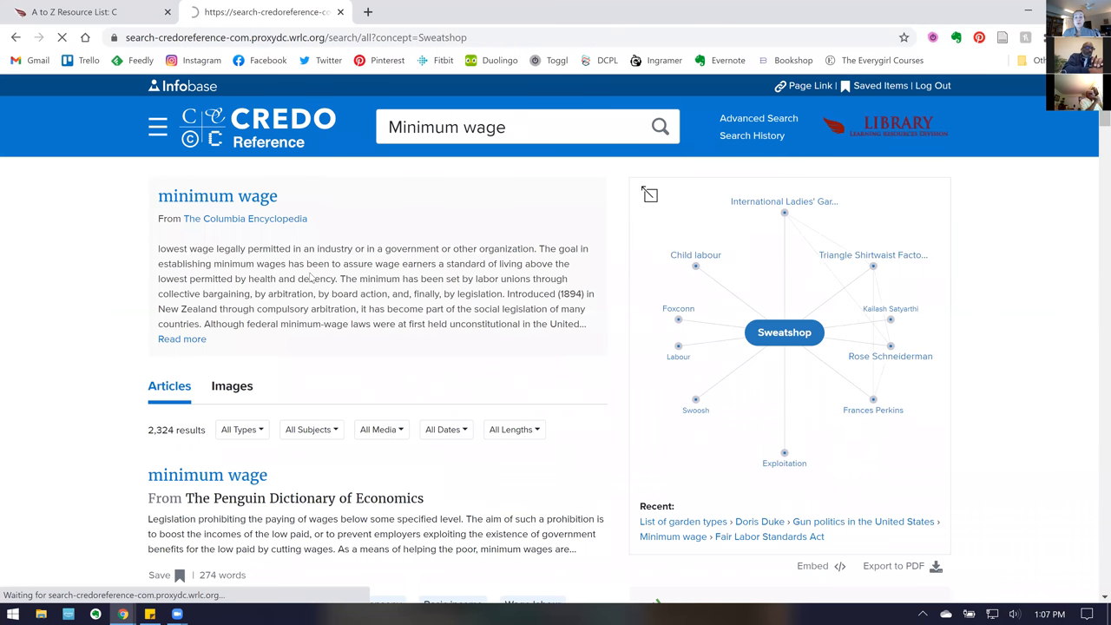
Load the Sweatshop results and scroll down to its 433 articles
{"action": "left_click", "coordinate": [783, 333]}
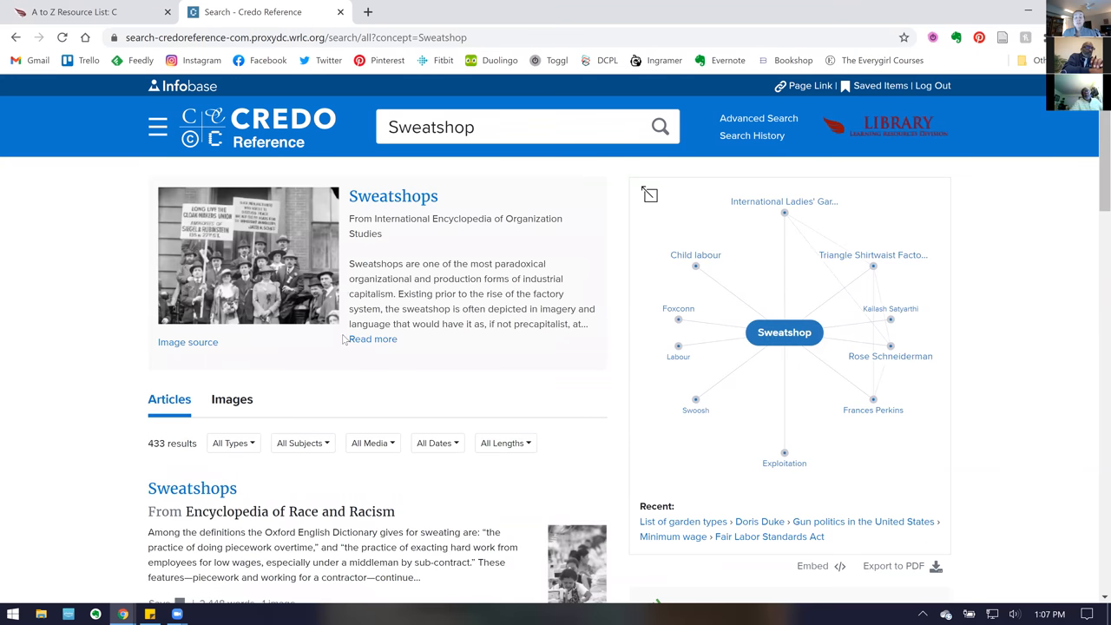
{"action": "mouse_move", "coordinate": [376, 319]}
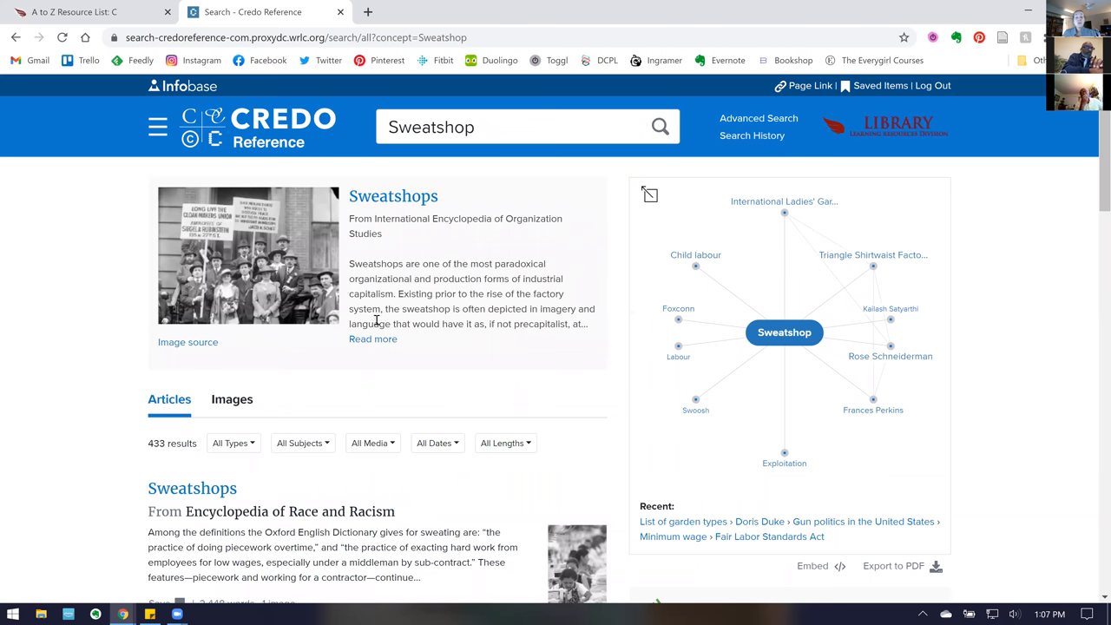
{"action": "scroll", "scroll_direction": "down", "scroll_amount": 3}
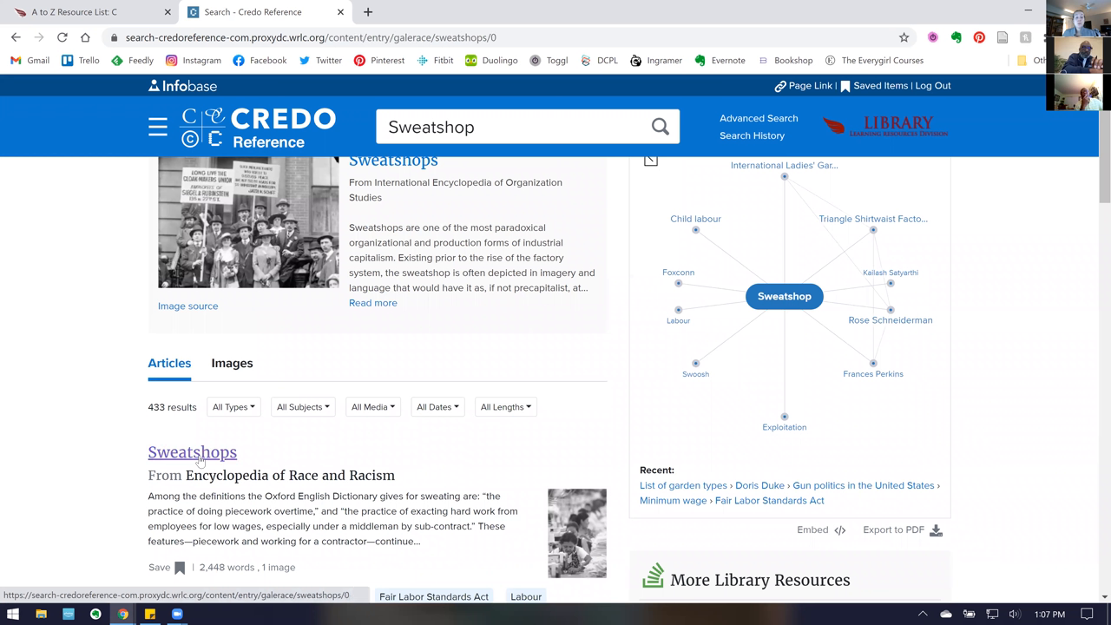
Open the Sweatshops article from Encyclopedia of Race and Racism
{"action": "left_click", "coordinate": [192, 451]}
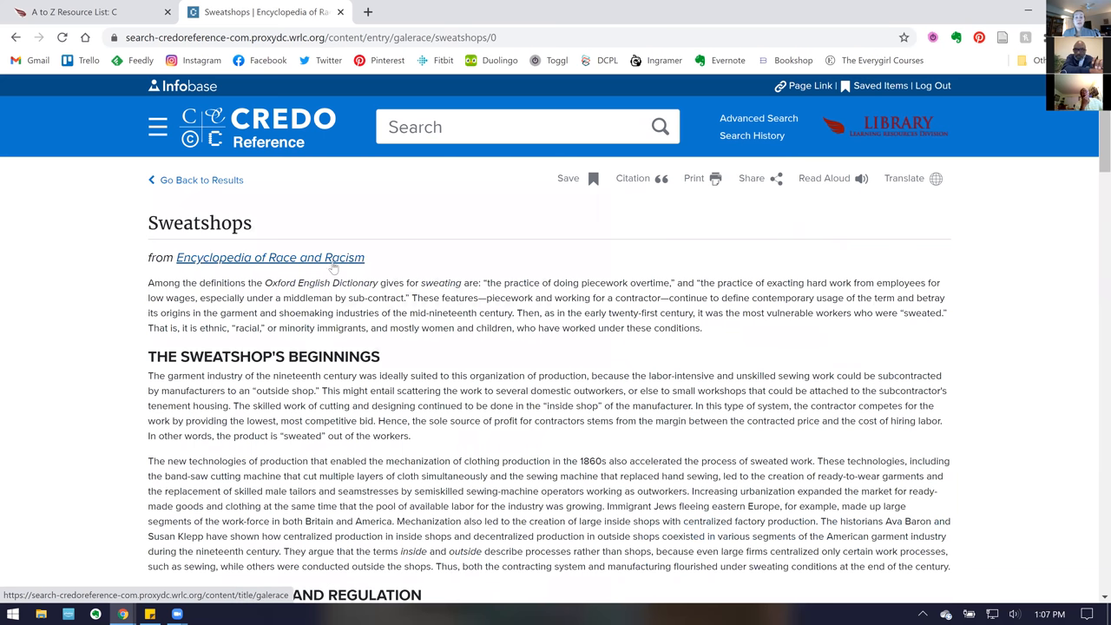
{"action": "mouse_move", "coordinate": [593, 179]}
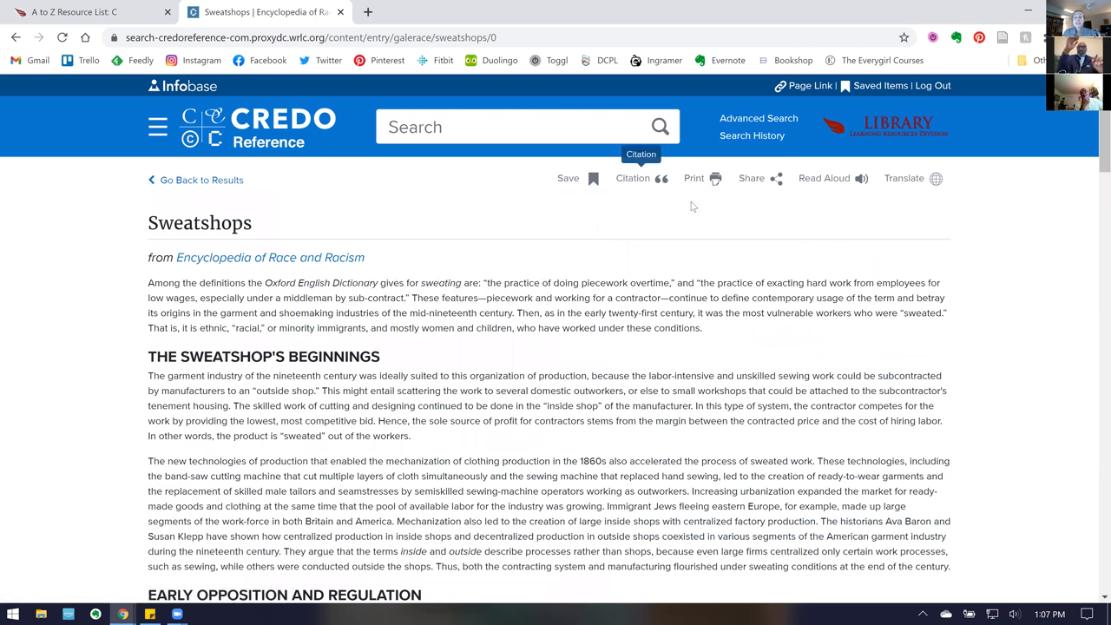
{"action": "mouse_move", "coordinate": [1093, 143]}
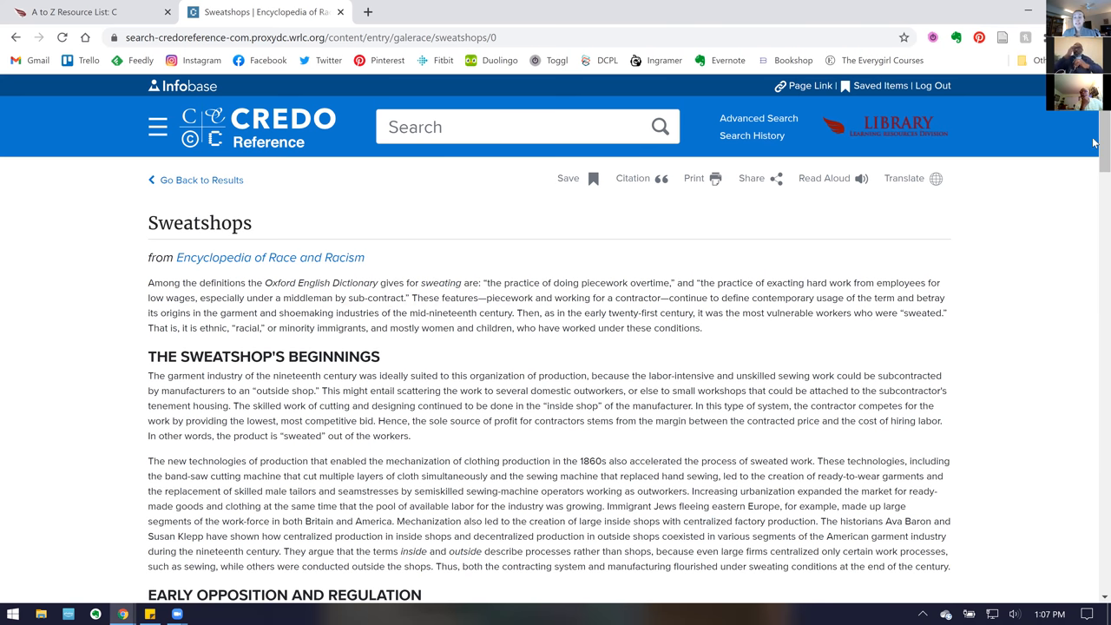
{"action": "scroll", "scroll_direction": "down", "scroll_amount": 3}
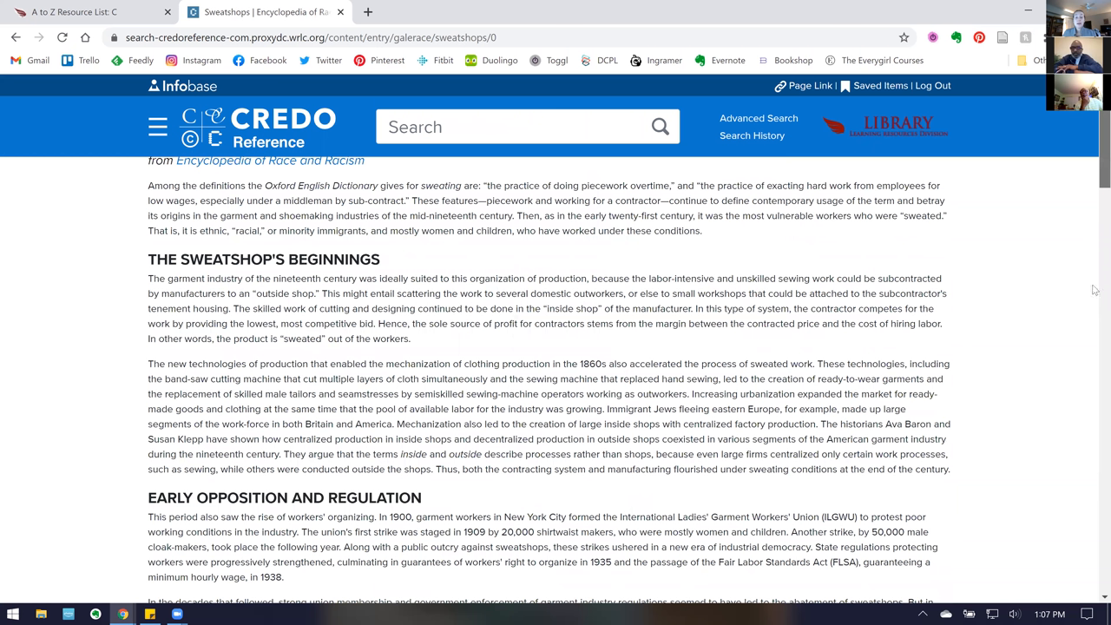
{"action": "scroll", "scroll_direction": "down", "scroll_amount": 3}
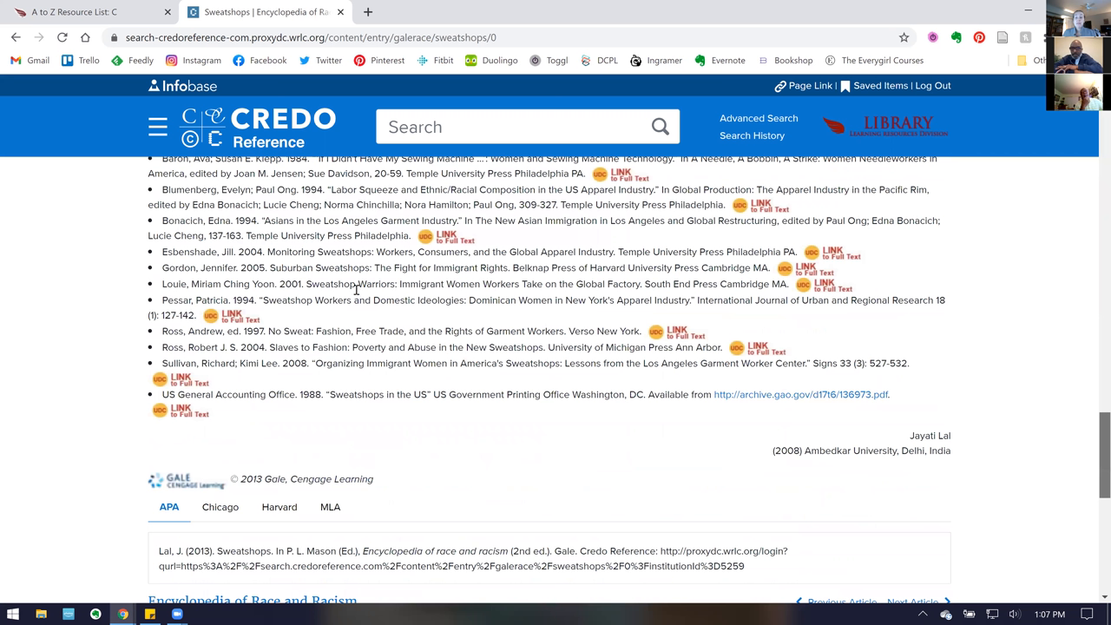
{"action": "scroll", "scroll_direction": "up", "scroll_amount": 3}
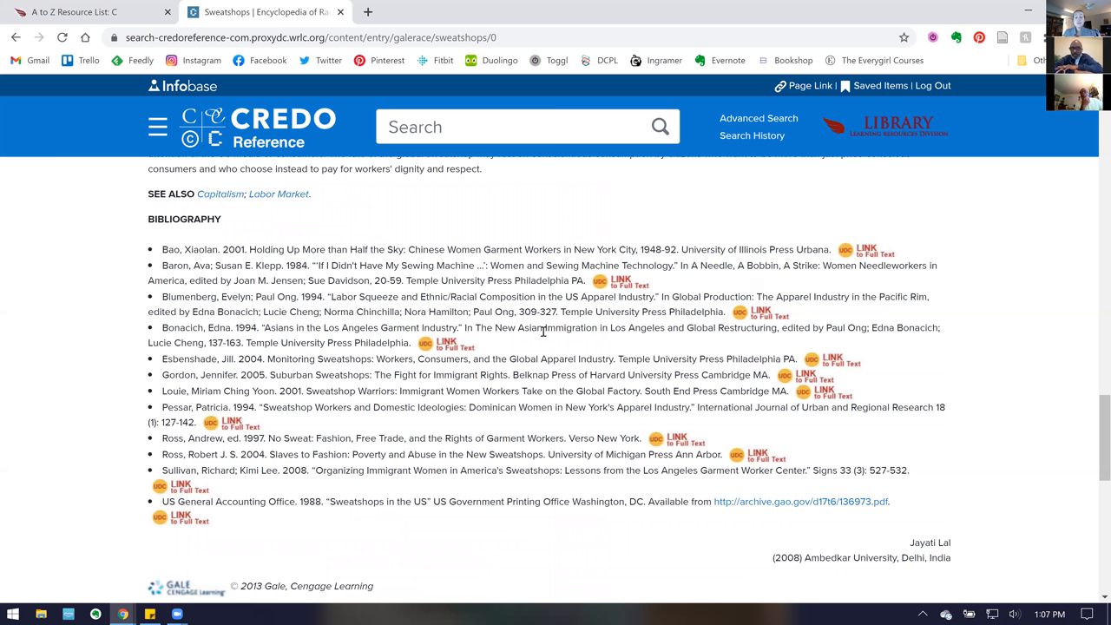
{"action": "mouse_move", "coordinate": [645, 519]}
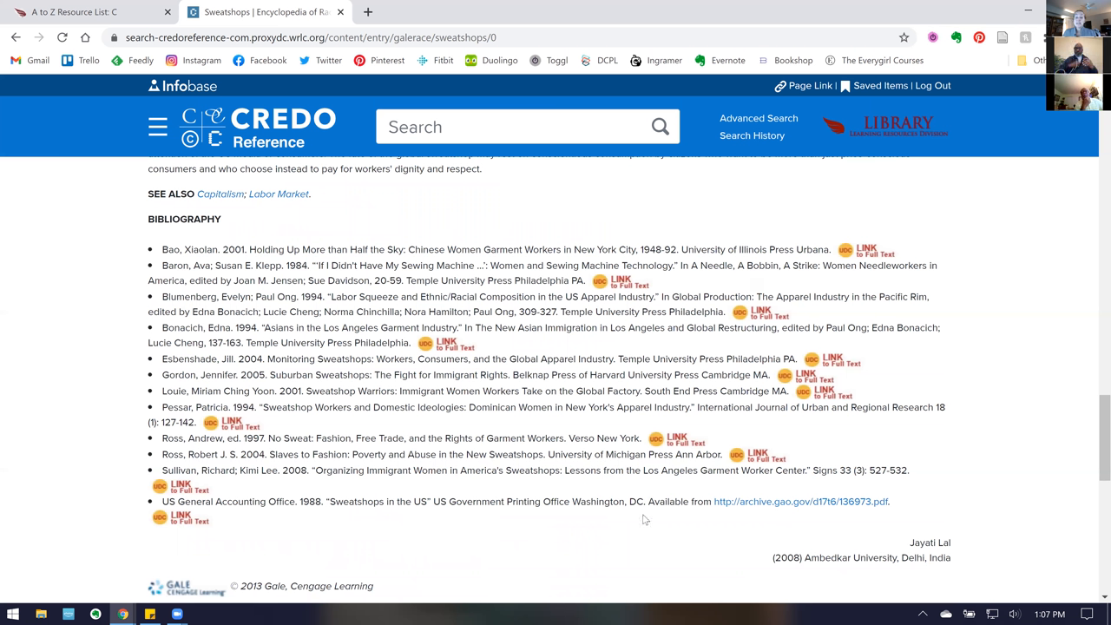
{"action": "mouse_move", "coordinate": [834, 321]}
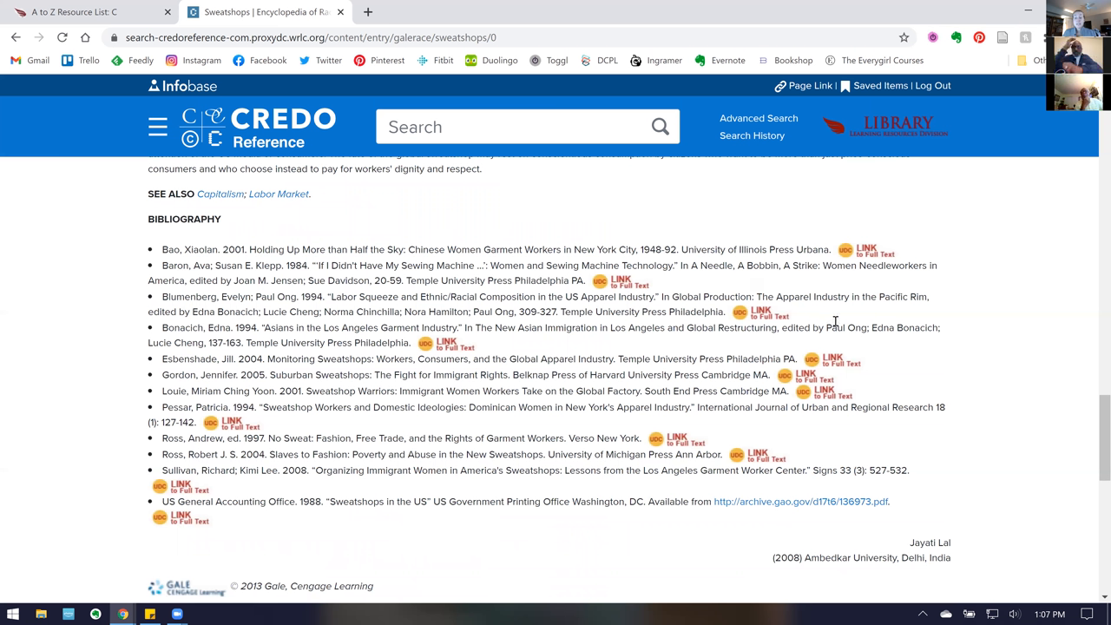
Show the article's citation in Chicago style, then scroll back to the top
{"action": "scroll", "scroll_direction": "down", "scroll_amount": 3}
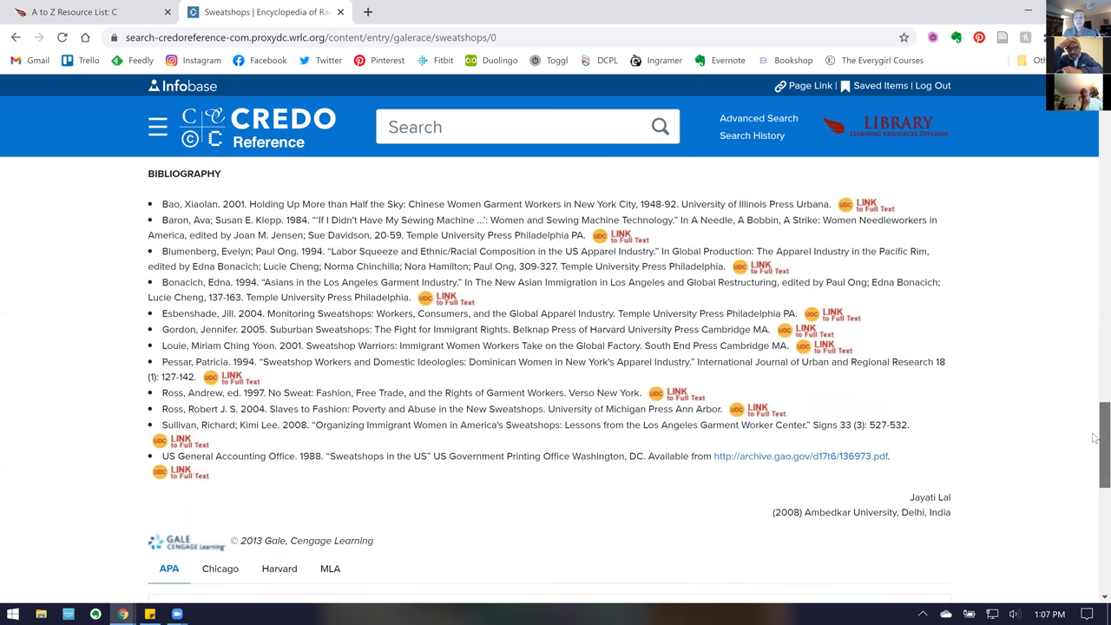
{"action": "scroll", "scroll_direction": "down", "scroll_amount": 3}
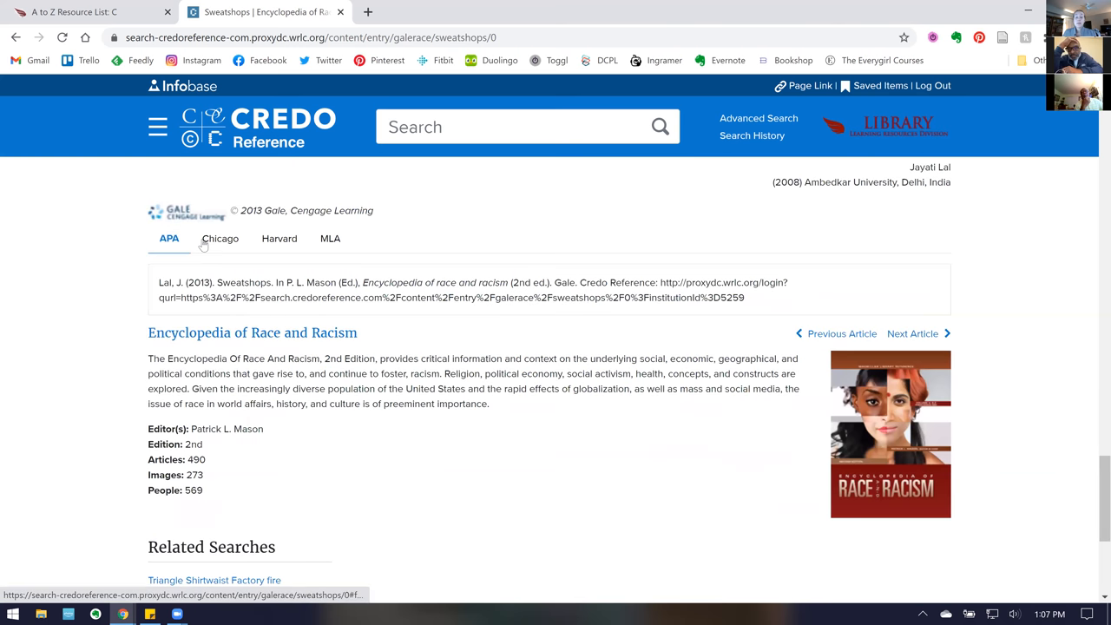
{"action": "left_click", "coordinate": [220, 238]}
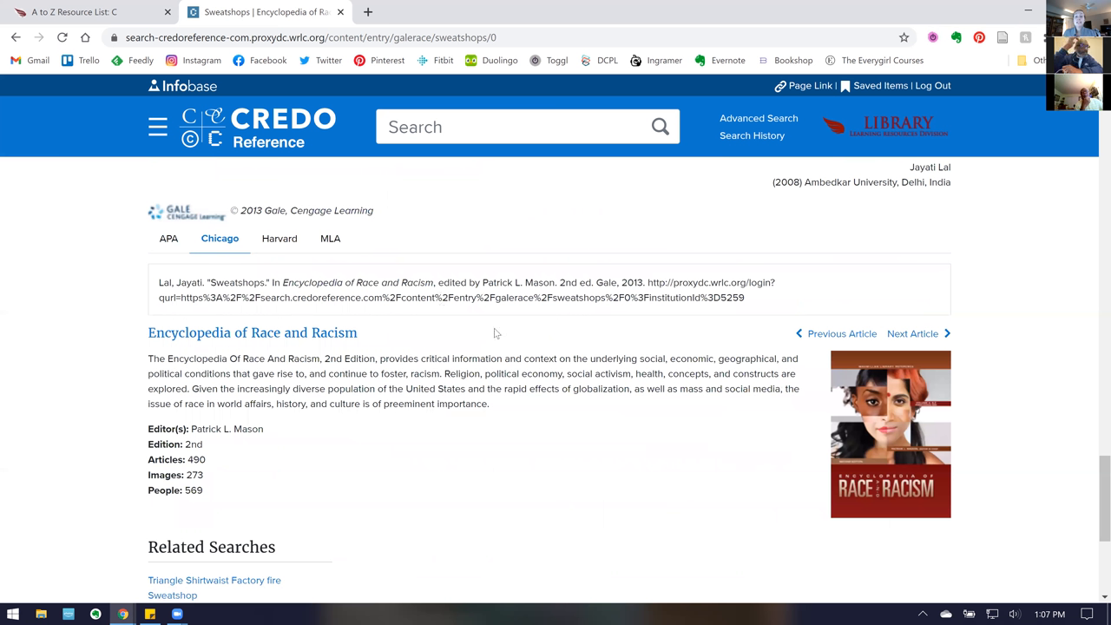
{"action": "mouse_move", "coordinate": [105, 432]}
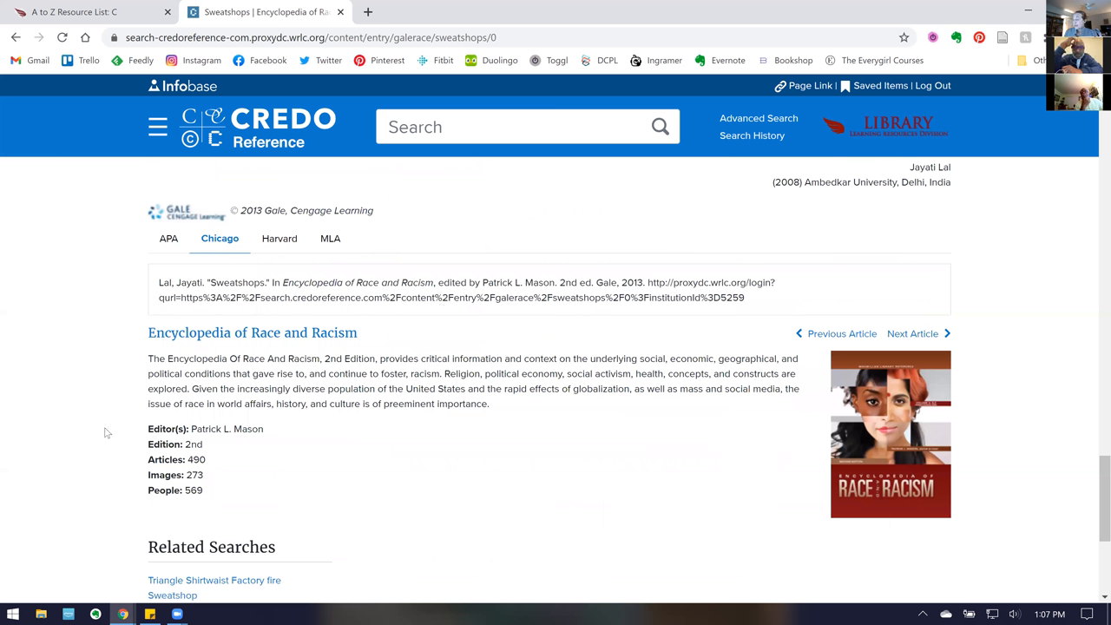
{"action": "scroll", "scroll_direction": "up", "scroll_amount": 3}
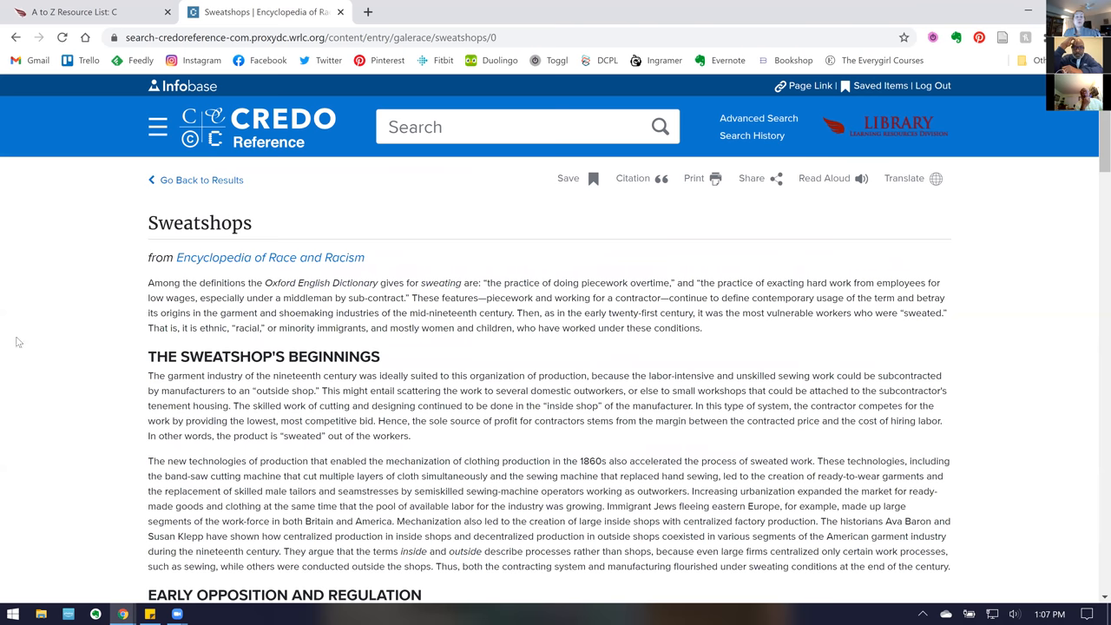
{"action": "mouse_move", "coordinate": [247, 40]}
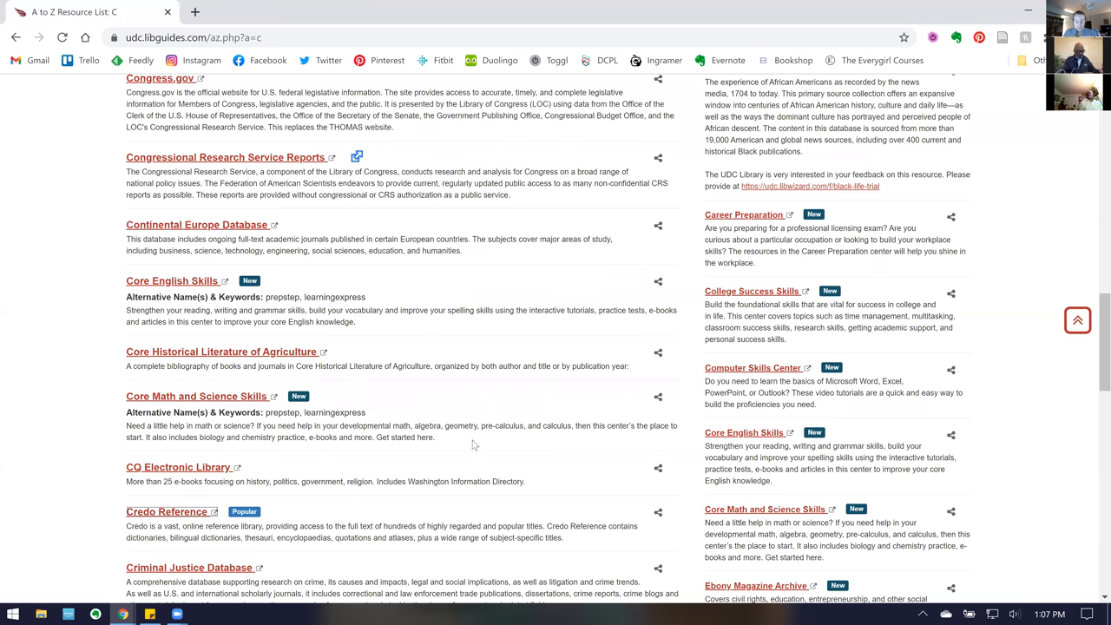
Scroll through the Opposing Viewpoints home page's issues of interest and browse categories, then back up
{"action": "scroll", "scroll_direction": "up", "scroll_amount": 3}
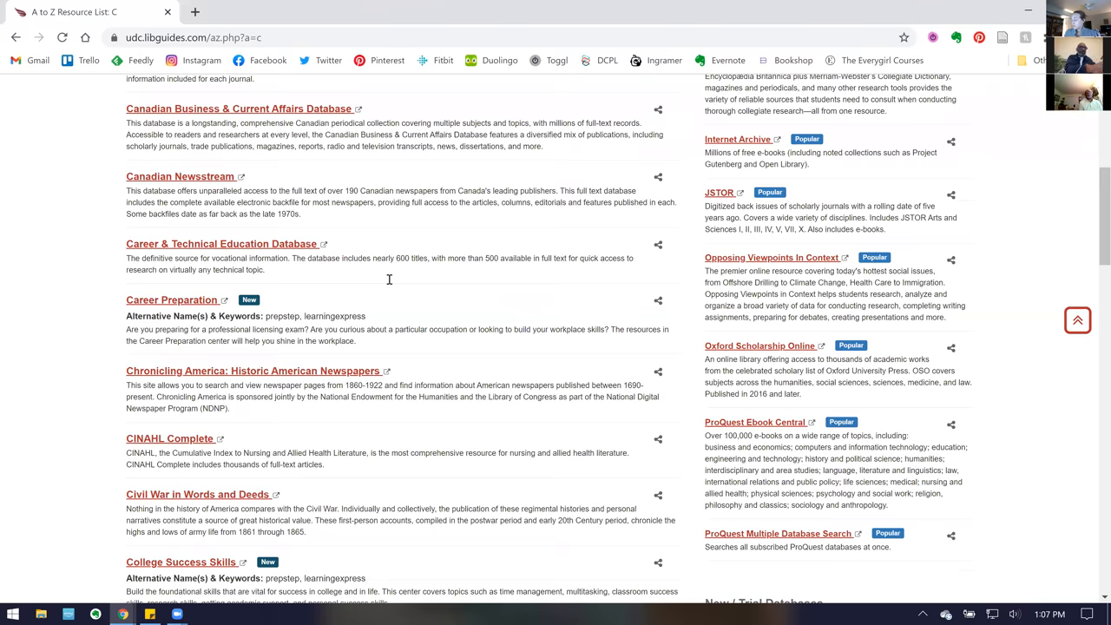
{"action": "scroll", "scroll_direction": "up", "scroll_amount": 3}
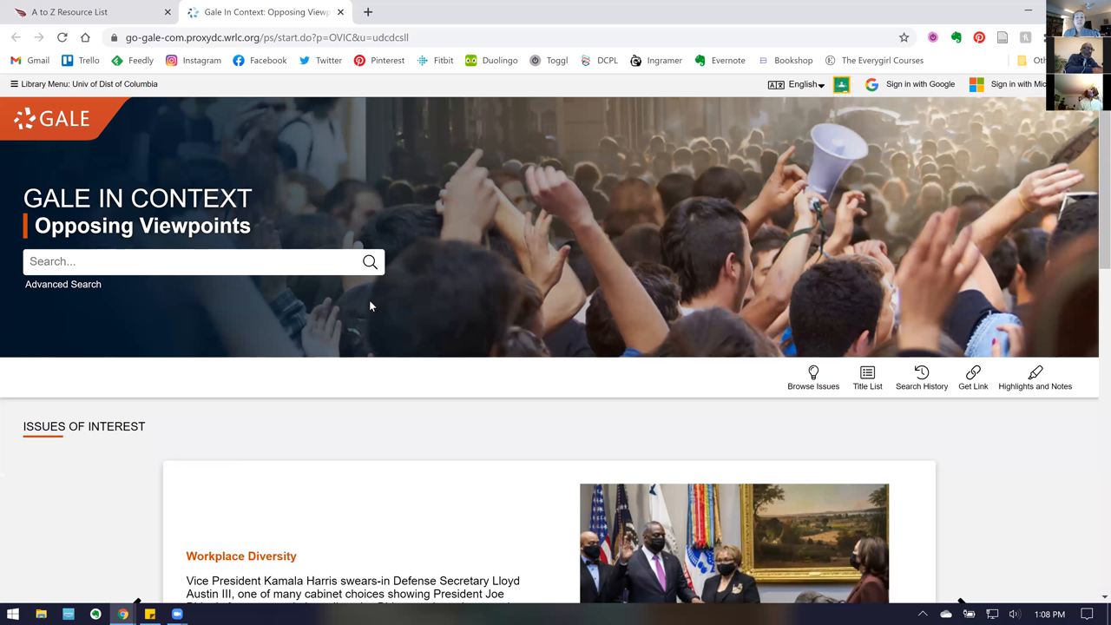
{"action": "mouse_move", "coordinate": [909, 252]}
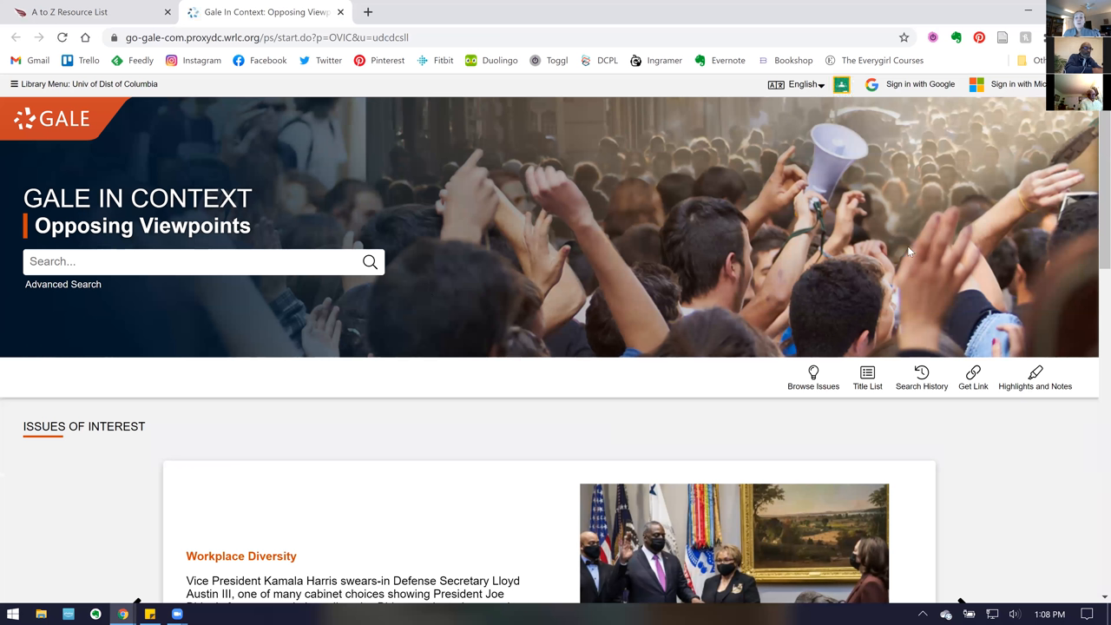
{"action": "mouse_move", "coordinate": [1093, 195]}
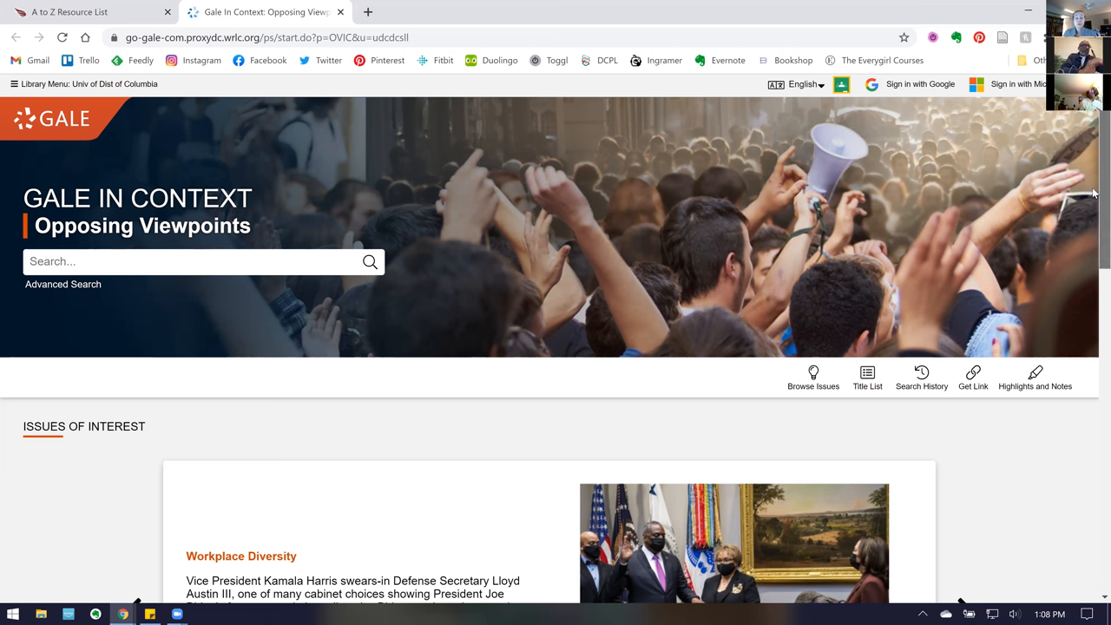
{"action": "scroll", "scroll_direction": "down", "scroll_amount": 3}
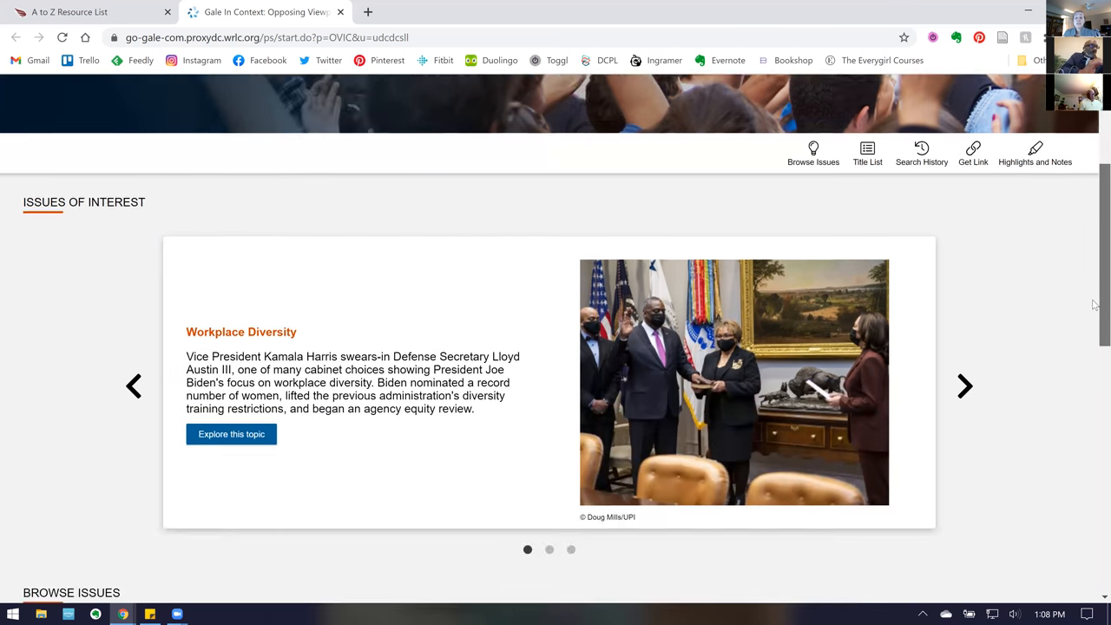
{"action": "scroll", "scroll_direction": "down", "scroll_amount": 3}
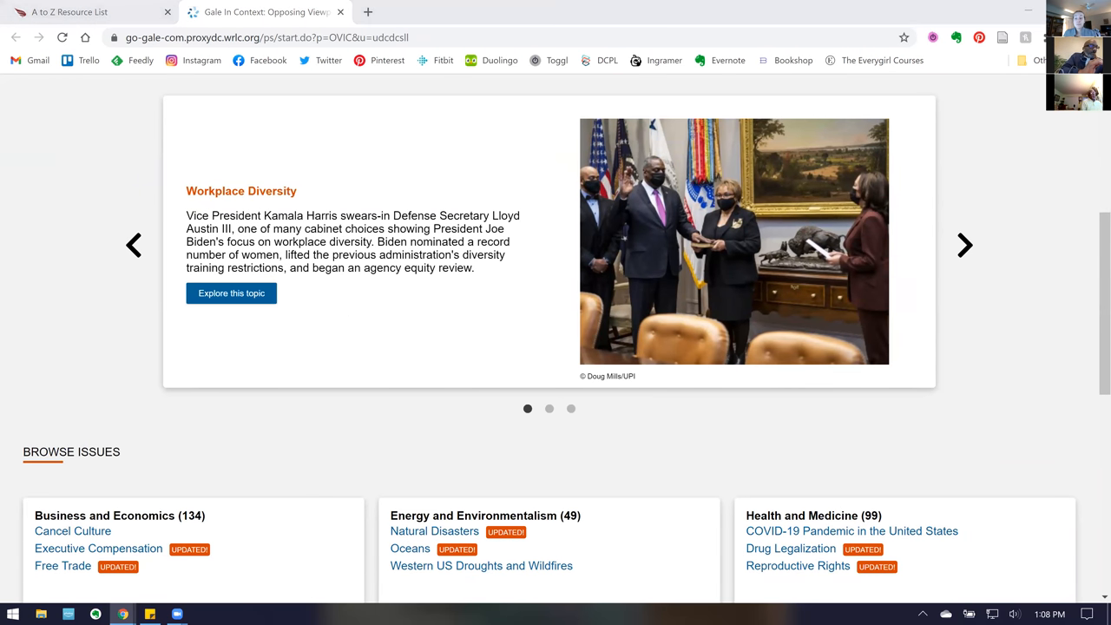
{"action": "scroll", "scroll_direction": "down", "scroll_amount": 3}
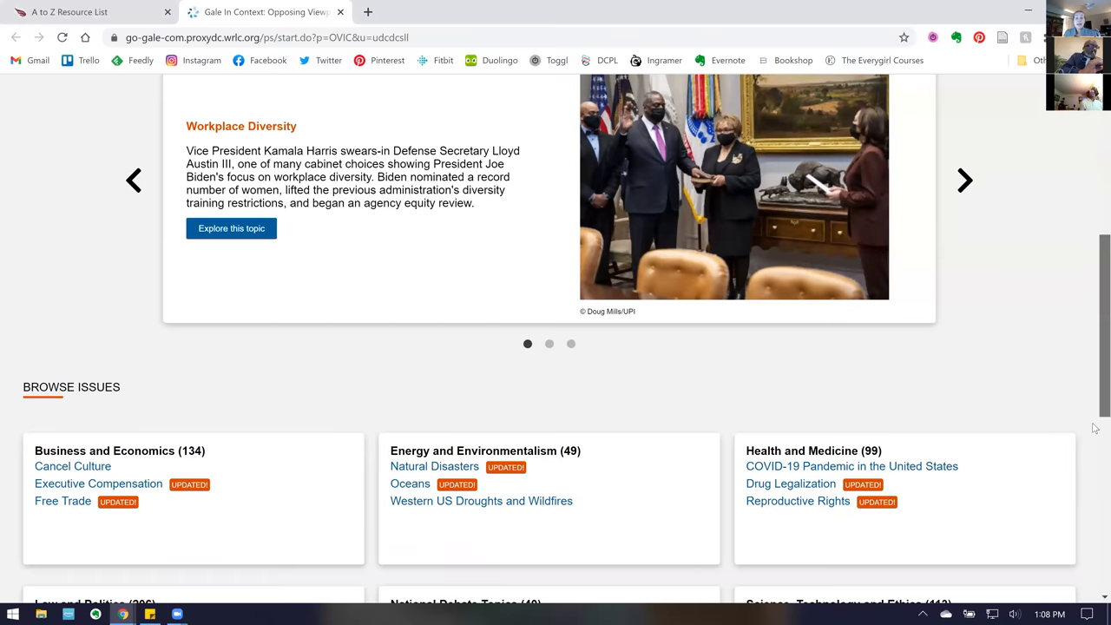
{"action": "scroll", "scroll_direction": "down", "scroll_amount": 3}
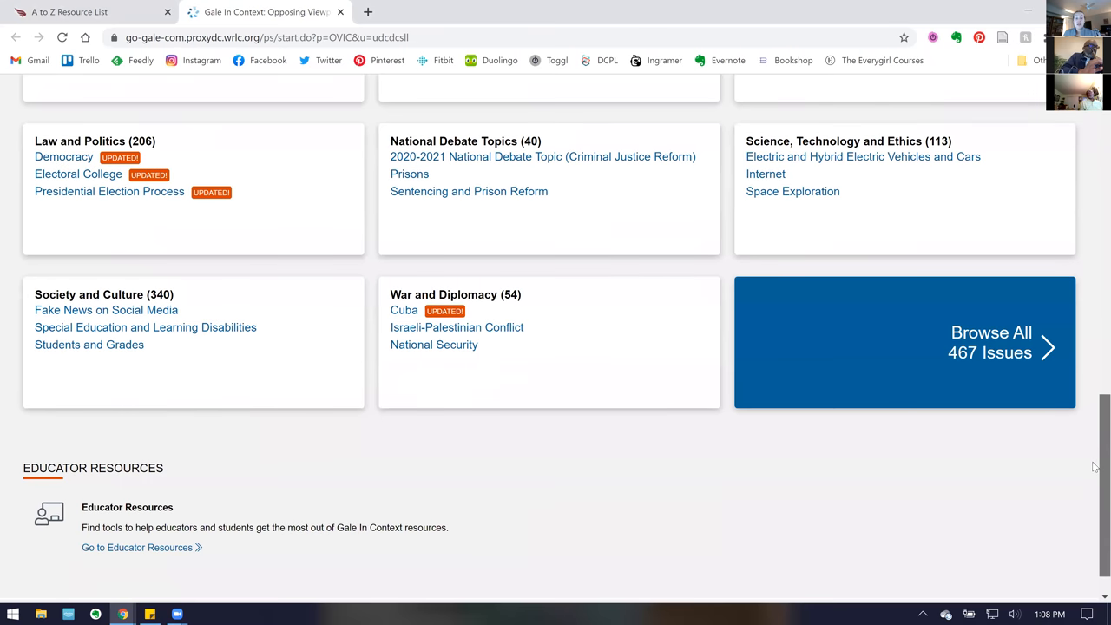
{"action": "scroll", "scroll_direction": "up", "scroll_amount": 3}
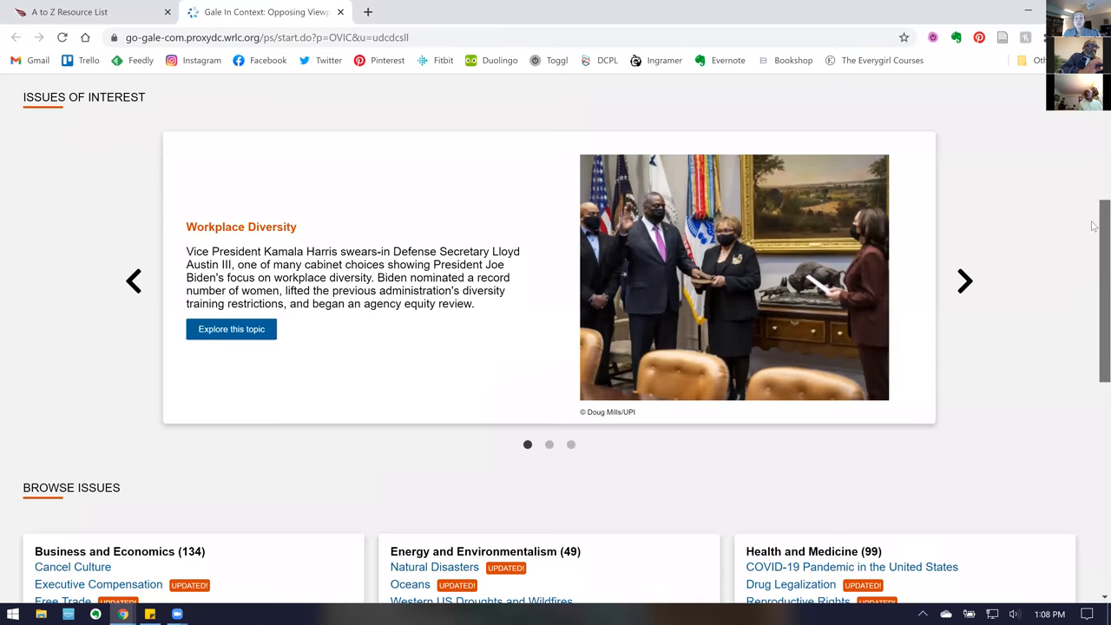
{"action": "scroll", "scroll_direction": "up", "scroll_amount": 3}
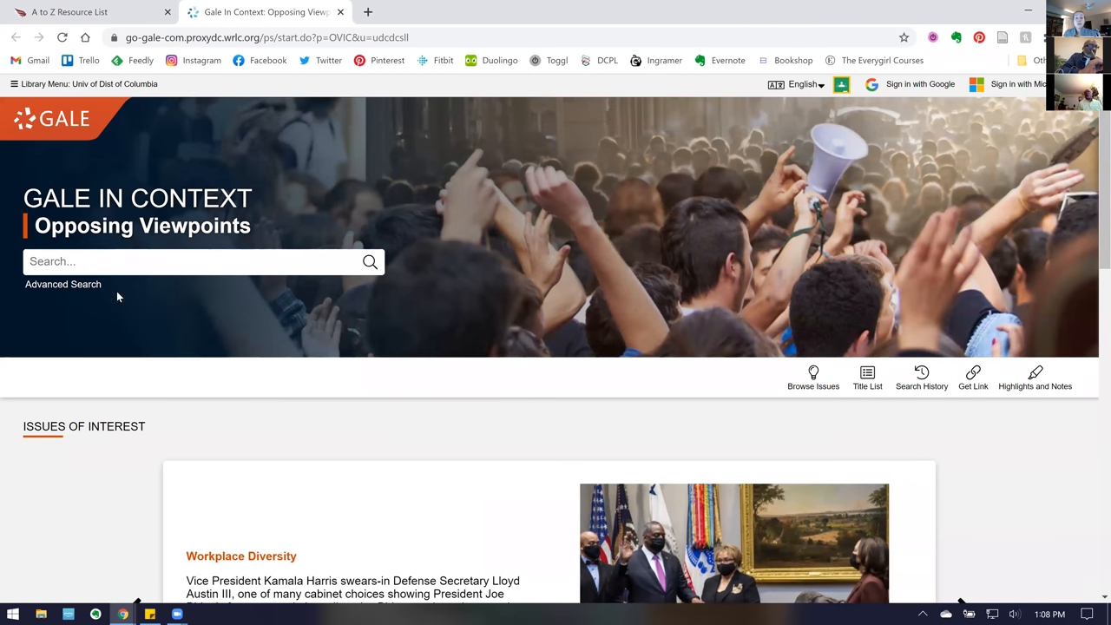
{"action": "mouse_move", "coordinate": [293, 249]}
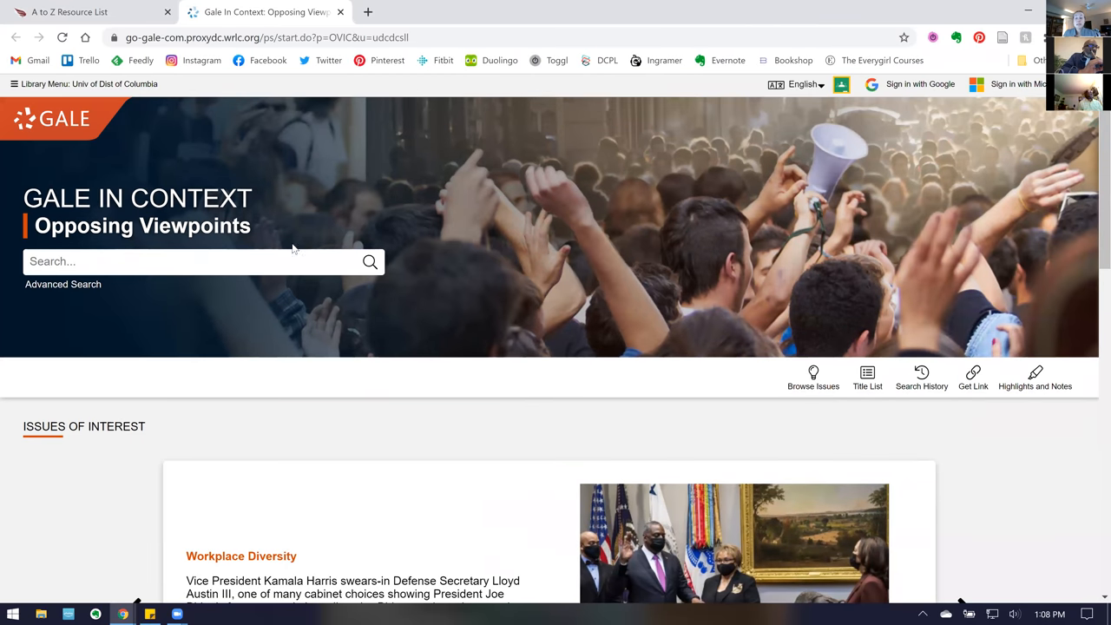
{"action": "mouse_move", "coordinate": [813, 378]}
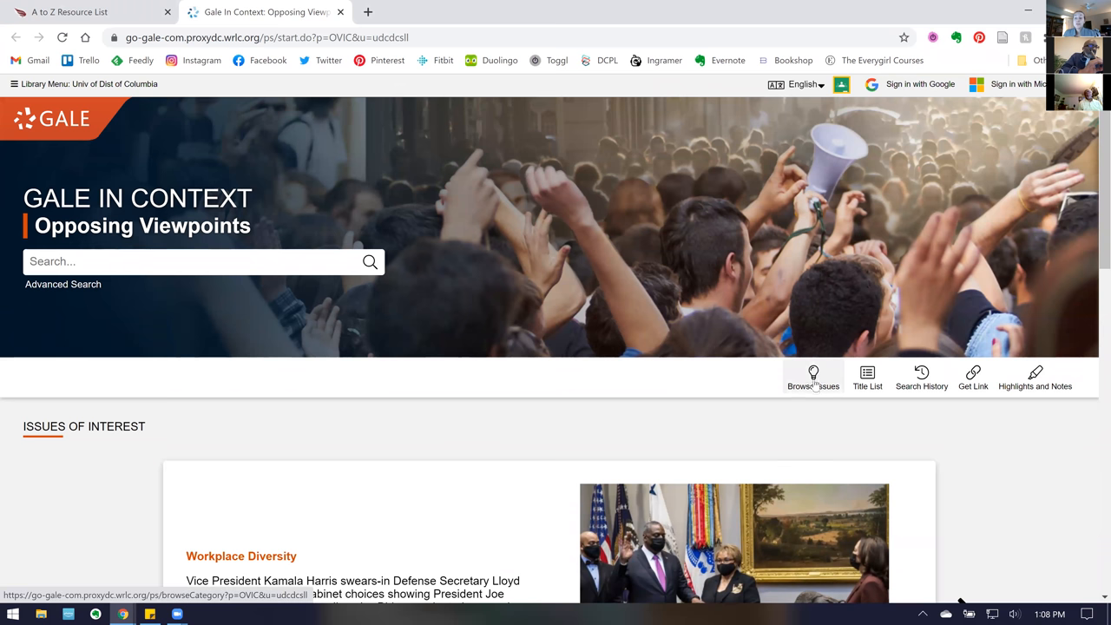
Bring up Browse Issues and scroll through the alphabetical topic list
{"action": "left_click", "coordinate": [813, 378]}
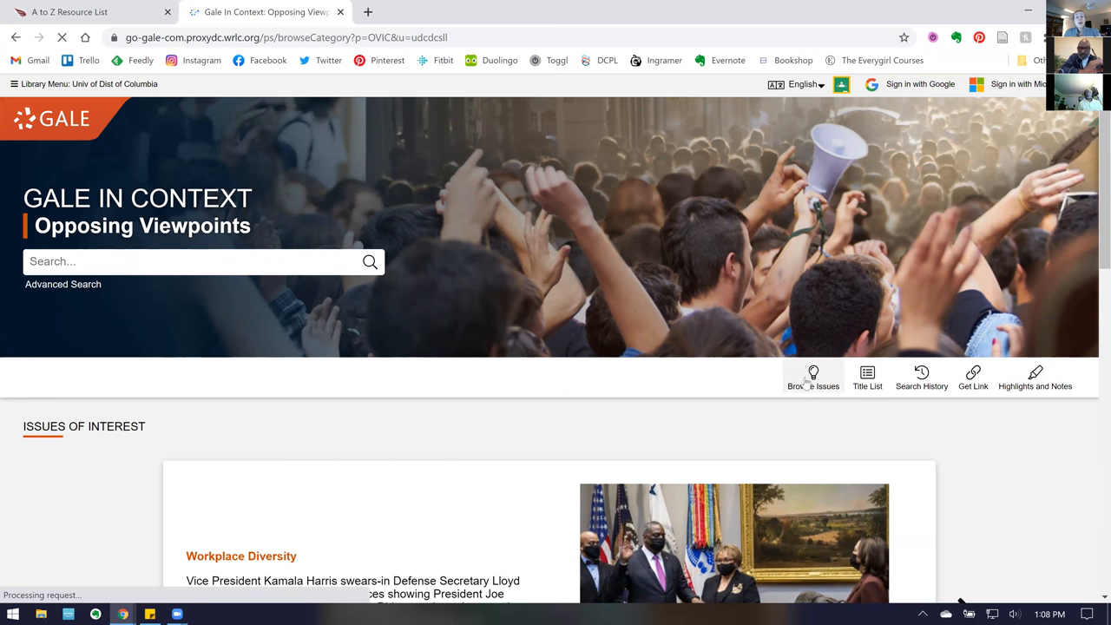
{"action": "mouse_move", "coordinate": [807, 382]}
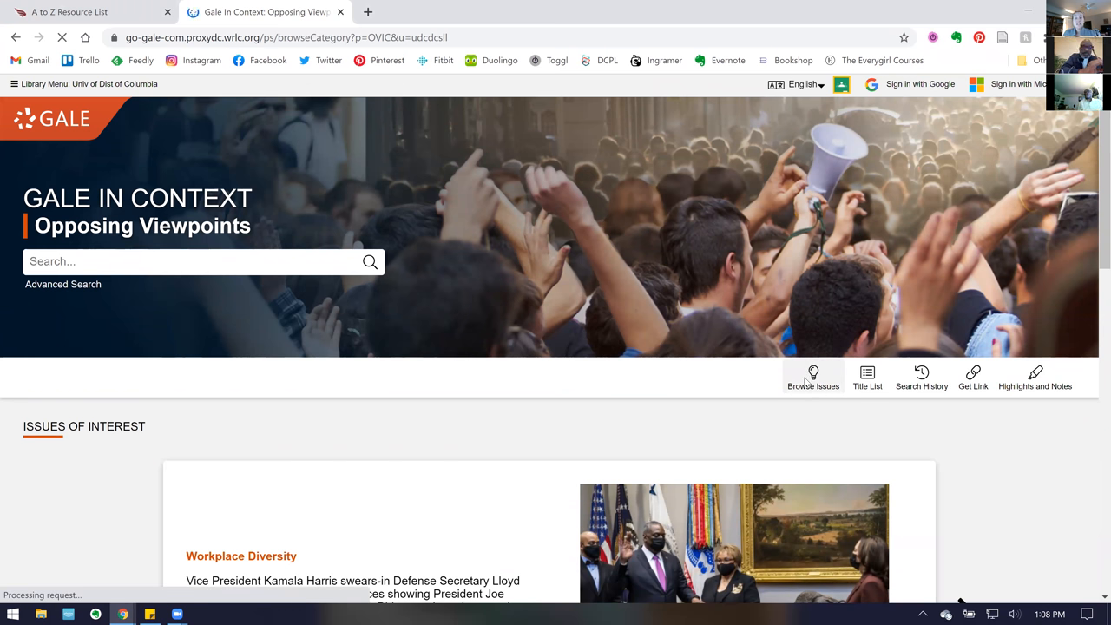
{"action": "left_click", "coordinate": [813, 377]}
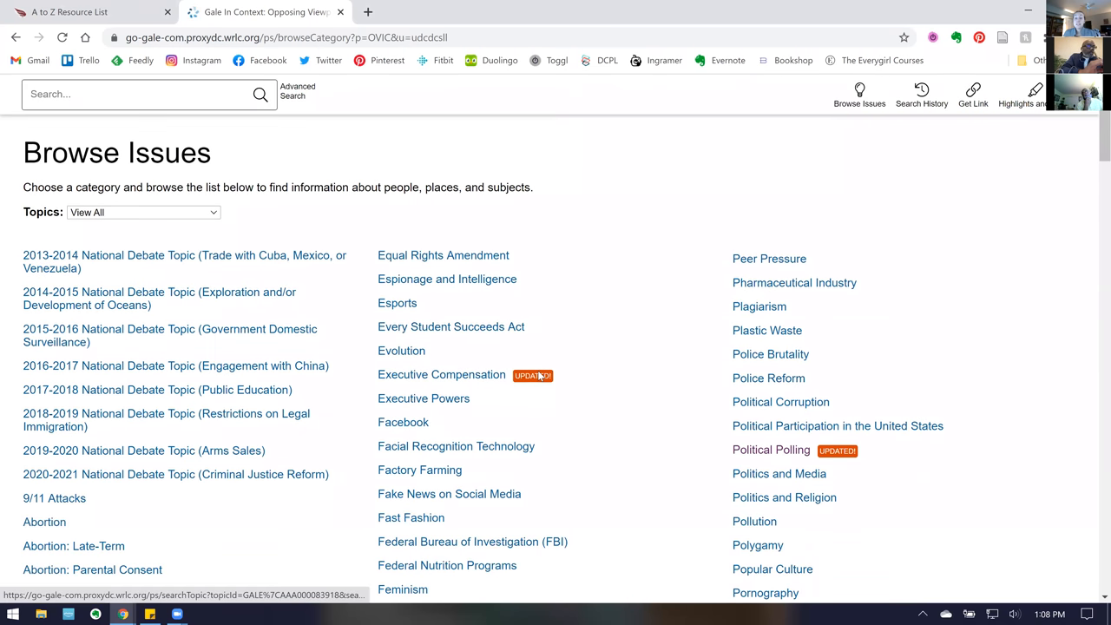
{"action": "scroll", "scroll_direction": "down", "scroll_amount": 3}
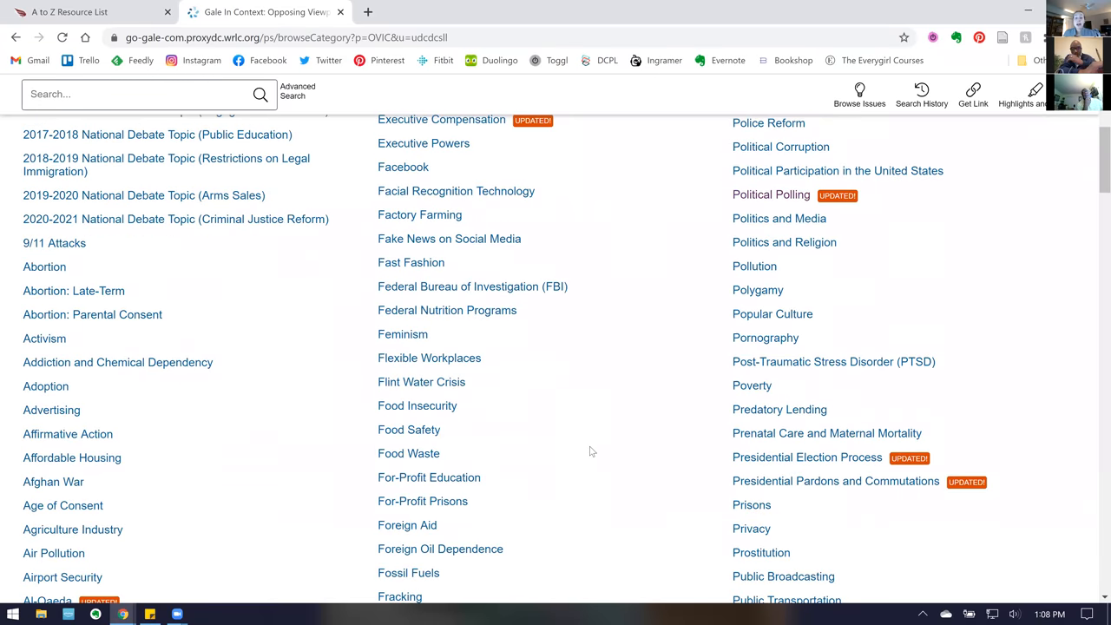
{"action": "scroll", "scroll_direction": "down", "scroll_amount": 3}
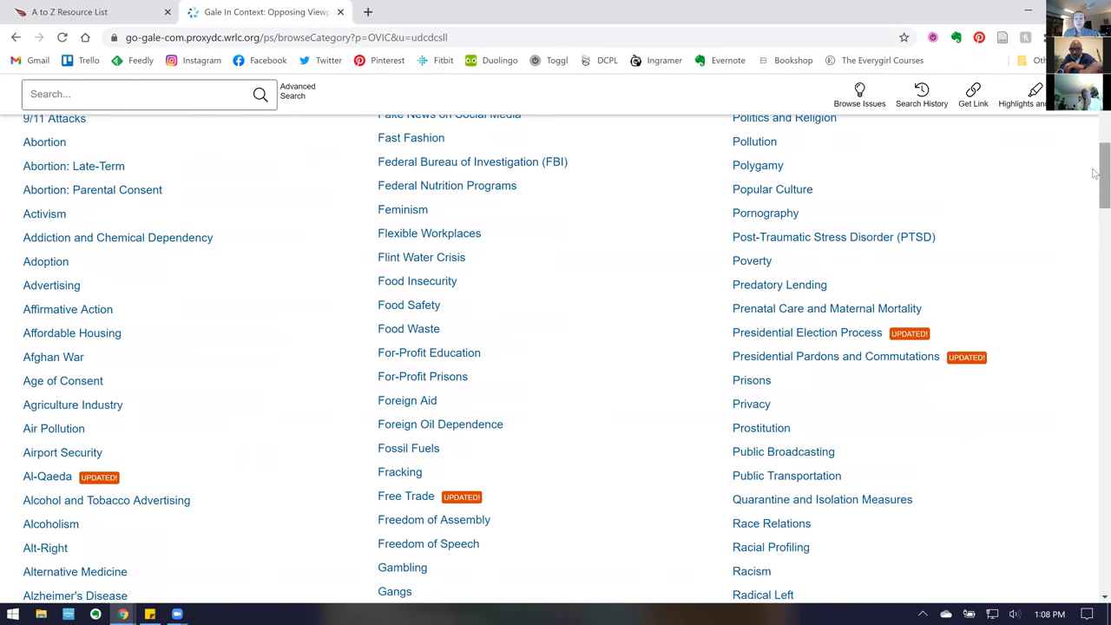
{"action": "scroll", "scroll_direction": "down", "scroll_amount": 3}
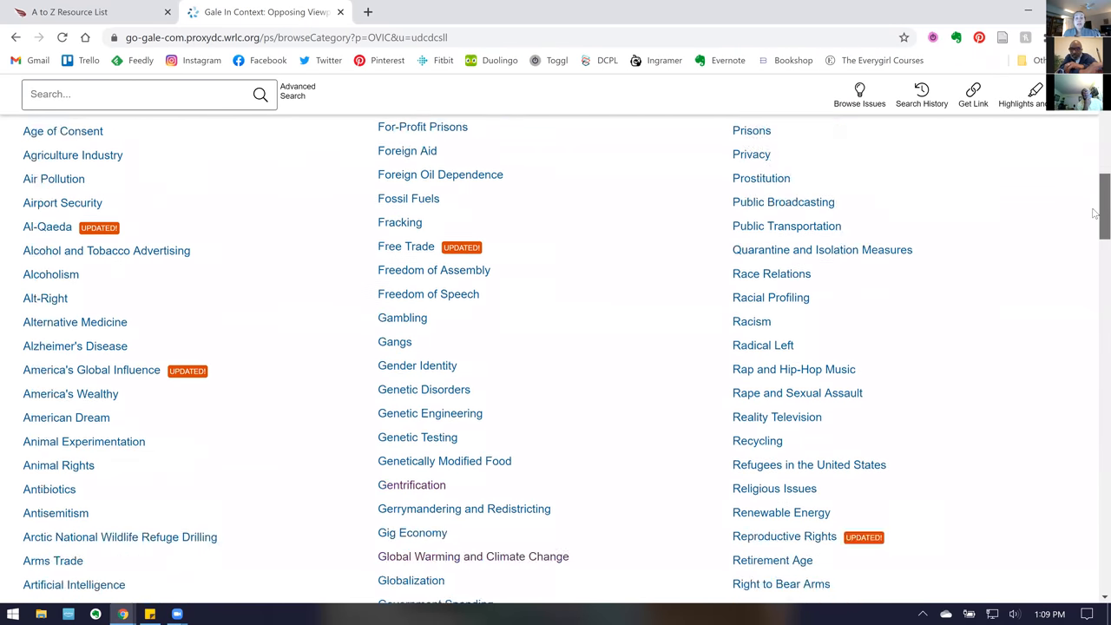
{"action": "scroll", "scroll_direction": "down", "scroll_amount": 3}
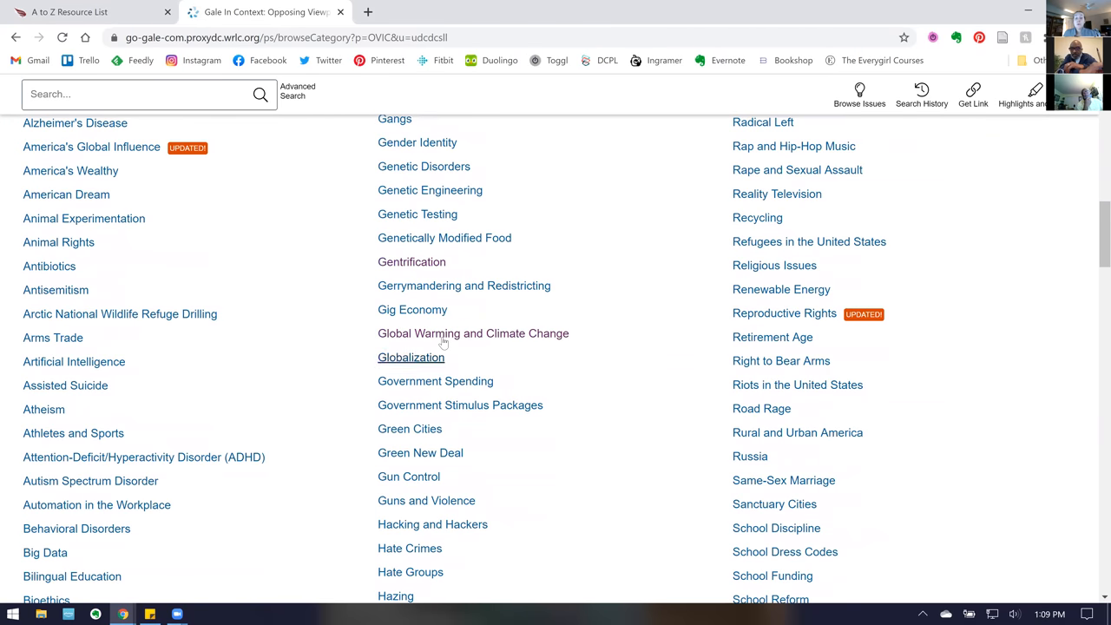
Open the Global Warming and Climate Change topic and scroll to its content-type counts
{"action": "left_click", "coordinate": [472, 333]}
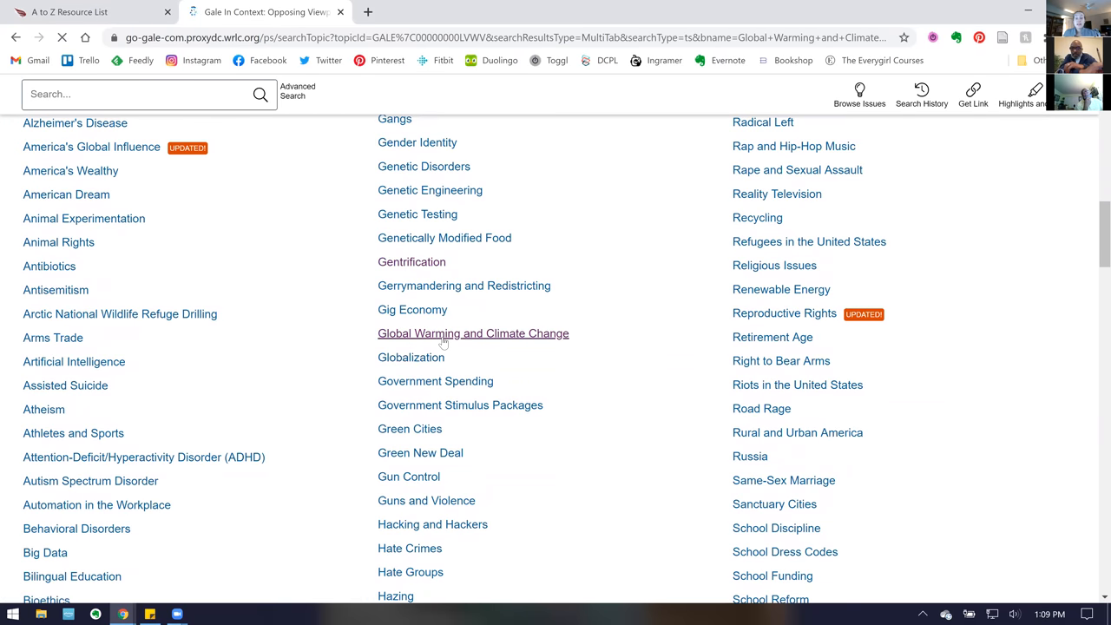
{"action": "left_click", "coordinate": [472, 332]}
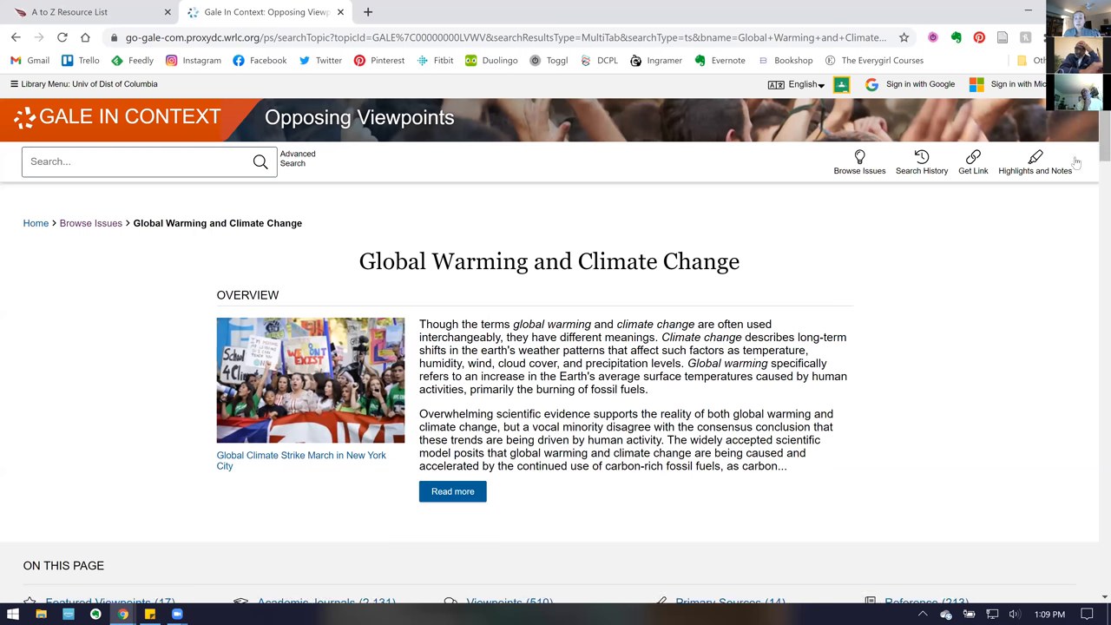
{"action": "scroll", "scroll_direction": "down", "scroll_amount": 3}
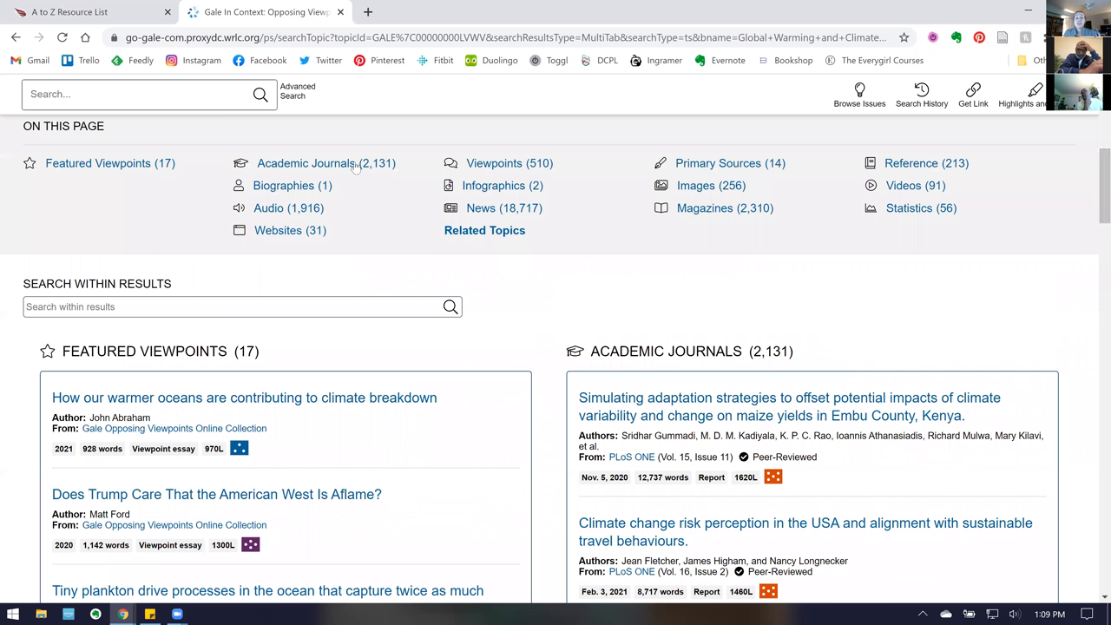
{"action": "mouse_move", "coordinate": [326, 163]}
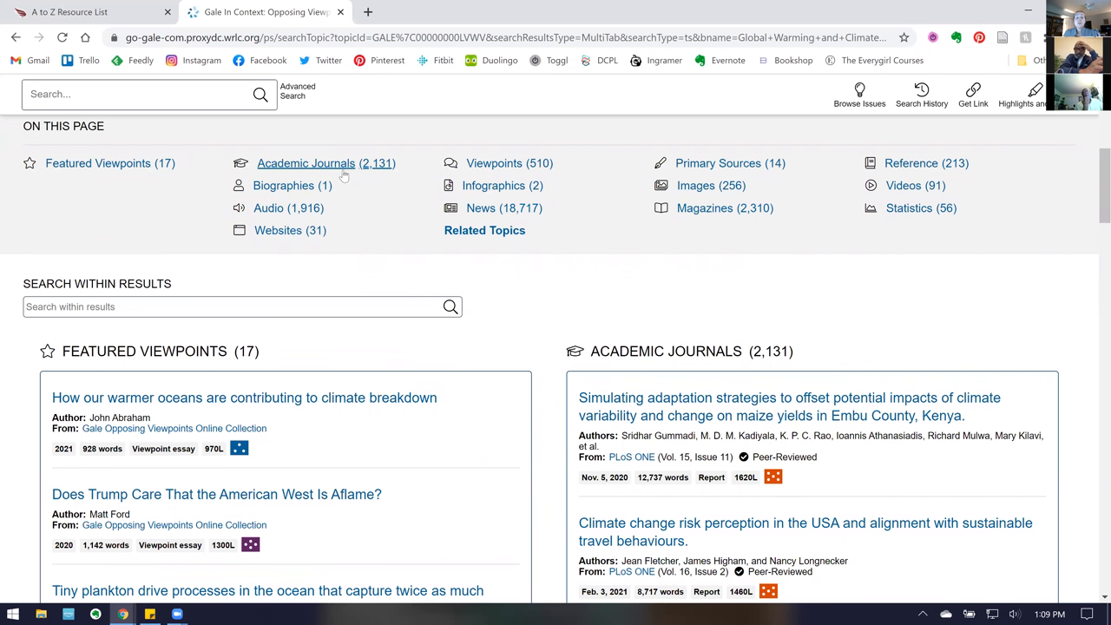
{"action": "mouse_move", "coordinate": [268, 208]}
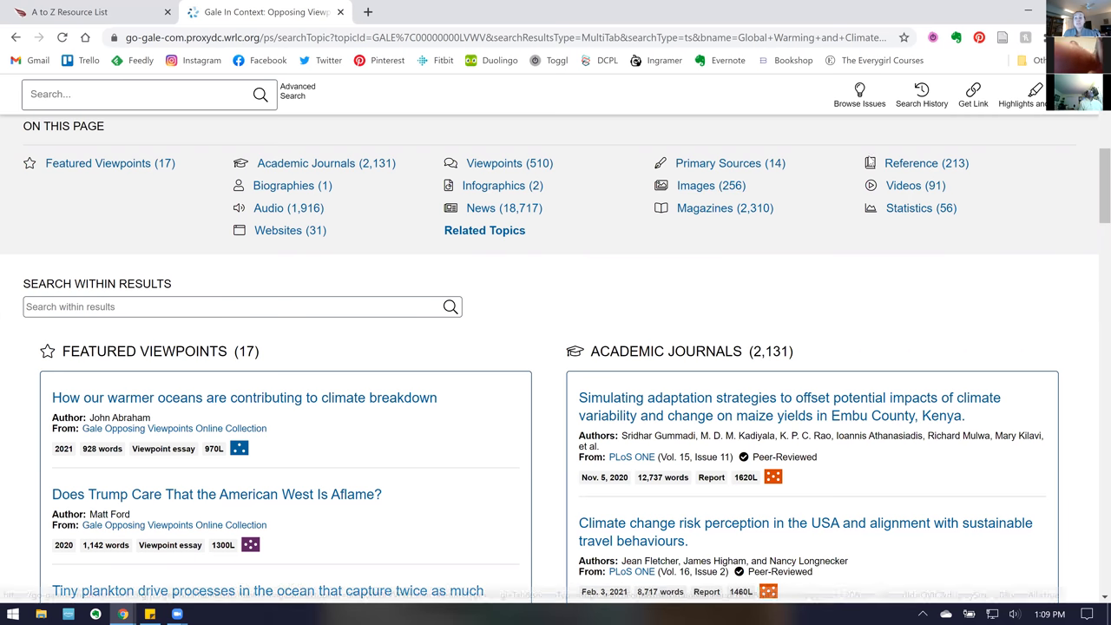
{"action": "mouse_move", "coordinate": [592, 328]}
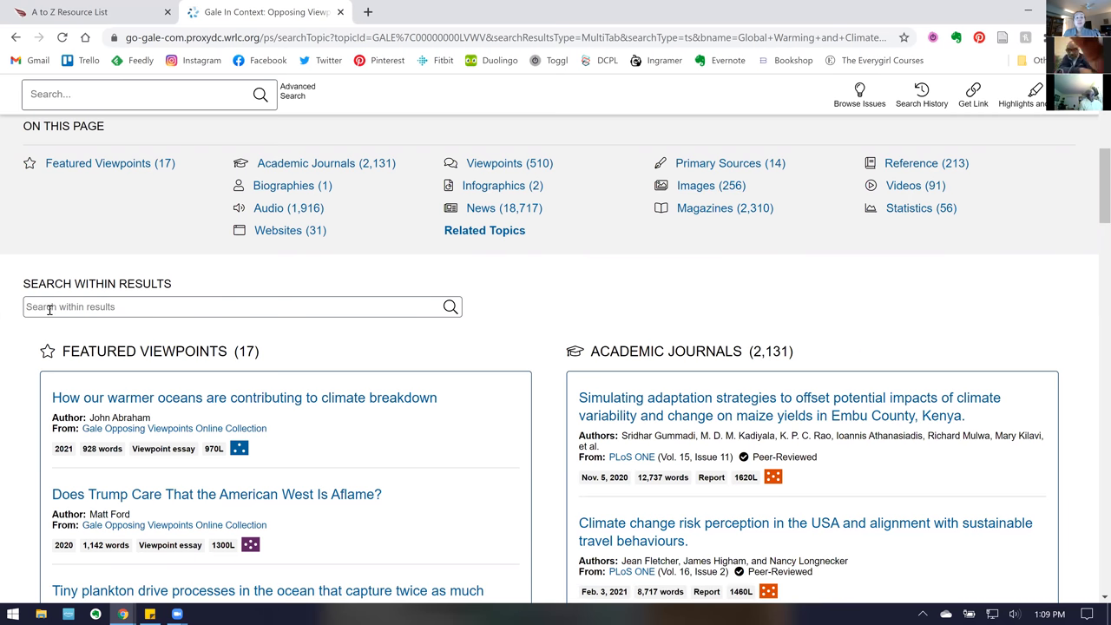
Narrow the Global Warming results with the 'sea-level rise' suggestion, yielding 169 academic journals
{"action": "left_click", "coordinate": [234, 306]}
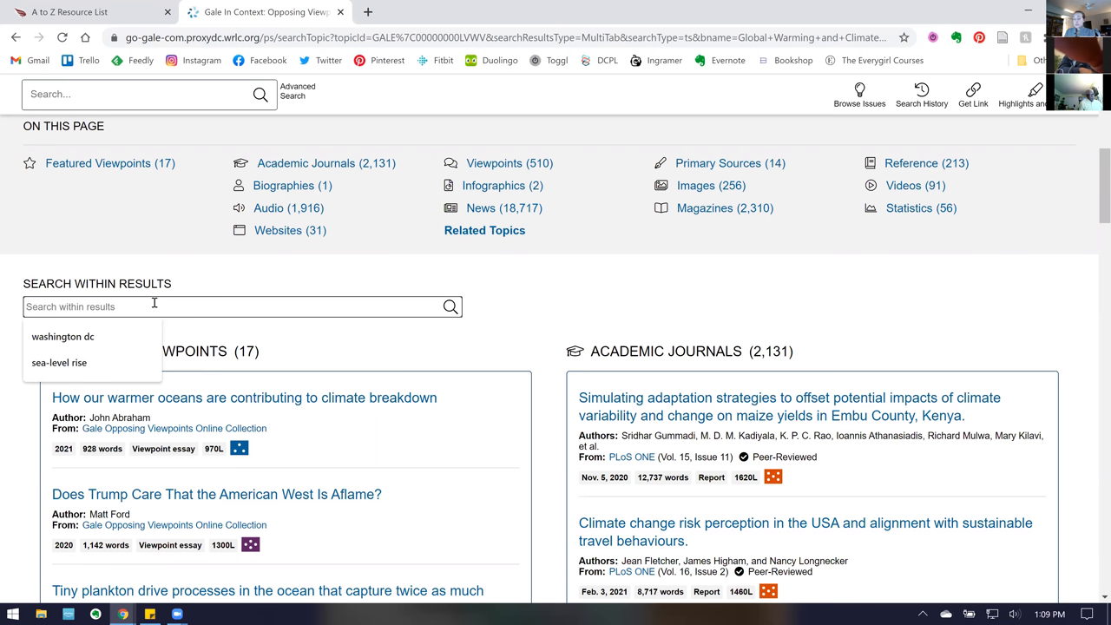
{"action": "left_click", "coordinate": [59, 361]}
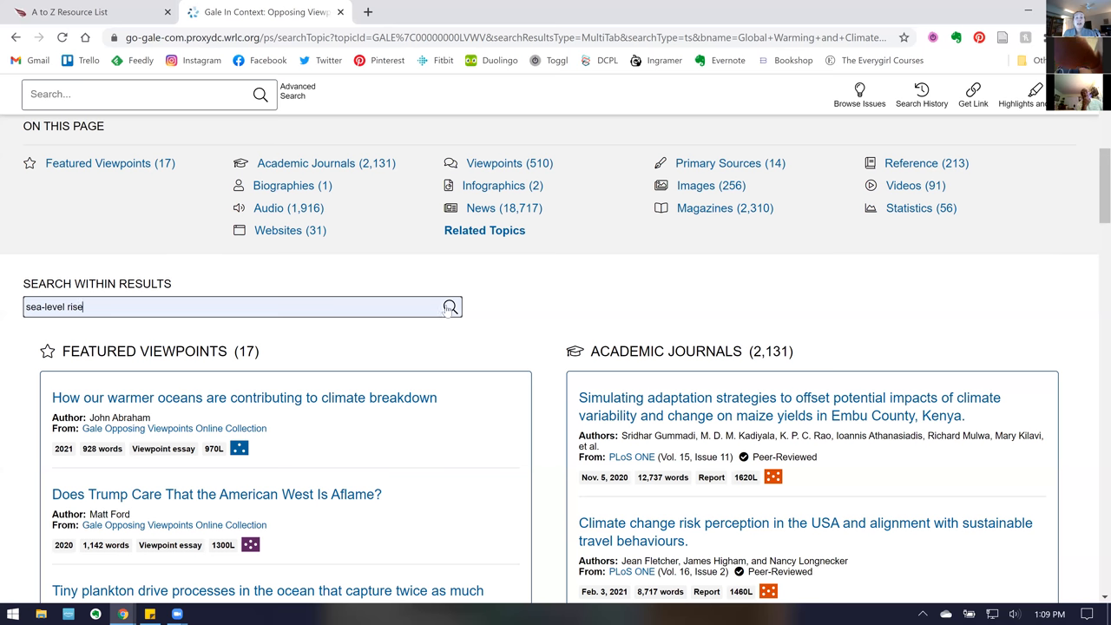
{"action": "left_click", "coordinate": [450, 307]}
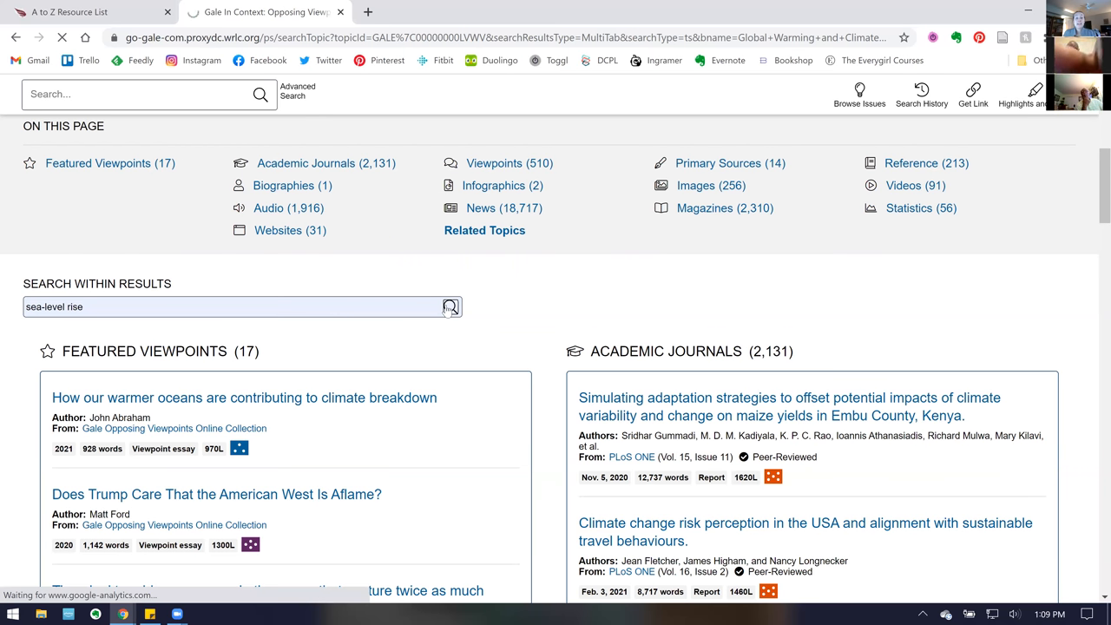
{"action": "left_click", "coordinate": [450, 306]}
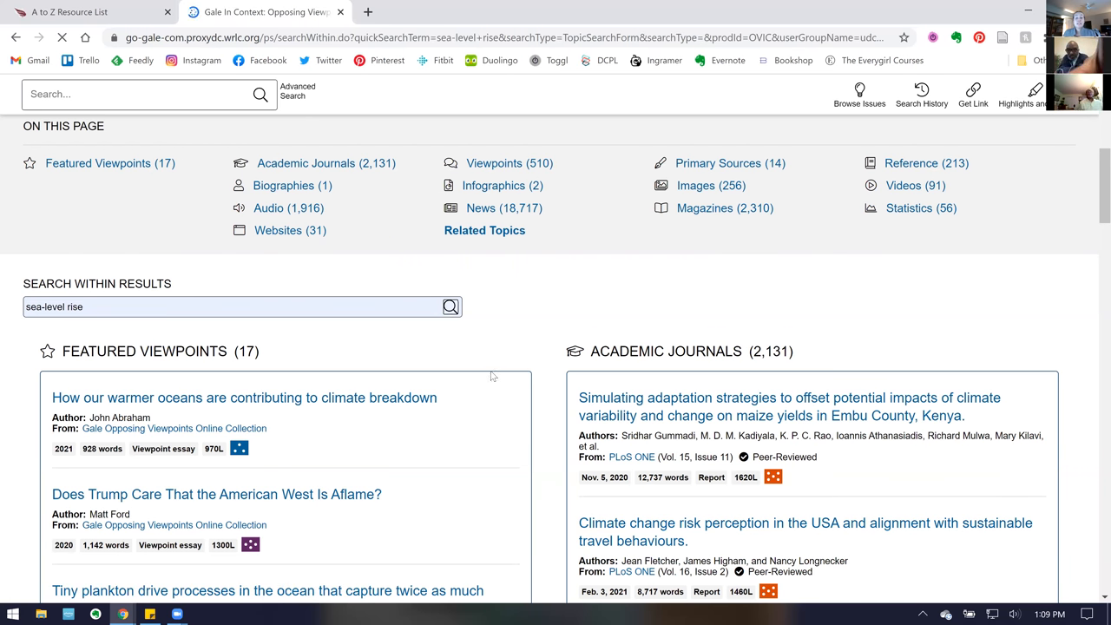
{"action": "left_click", "coordinate": [305, 163]}
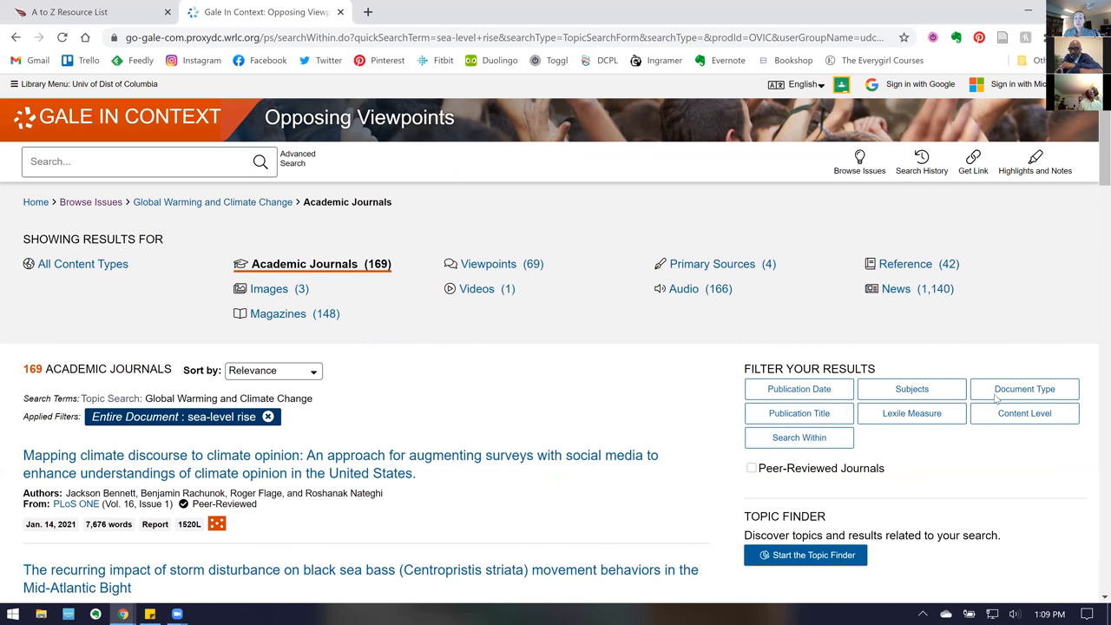
{"action": "left_click", "coordinate": [911, 388]}
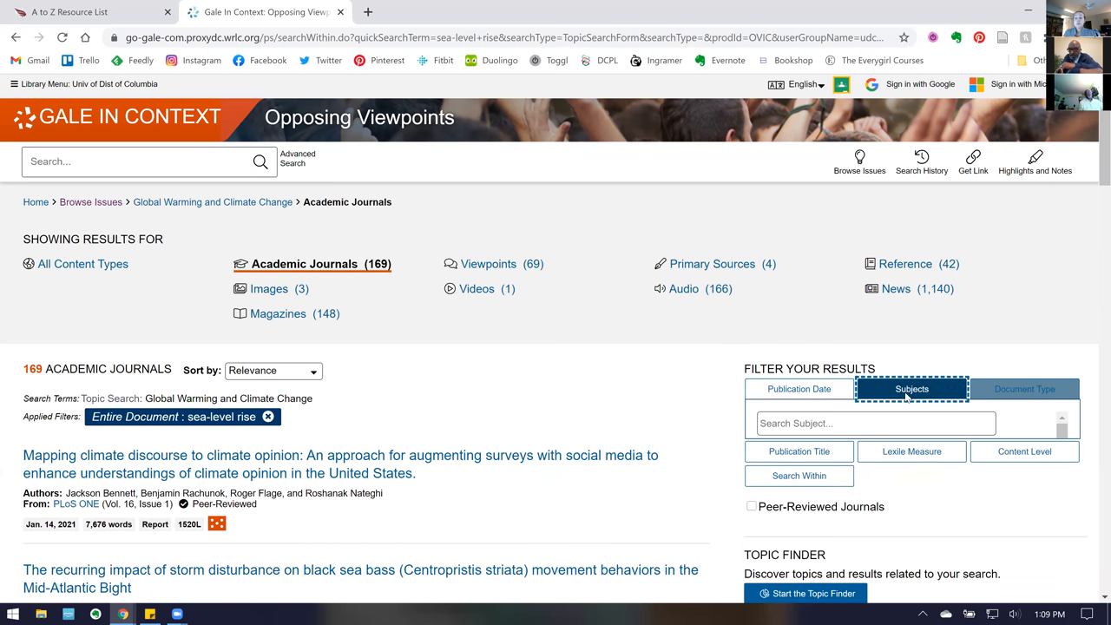
{"action": "left_click", "coordinate": [911, 388]}
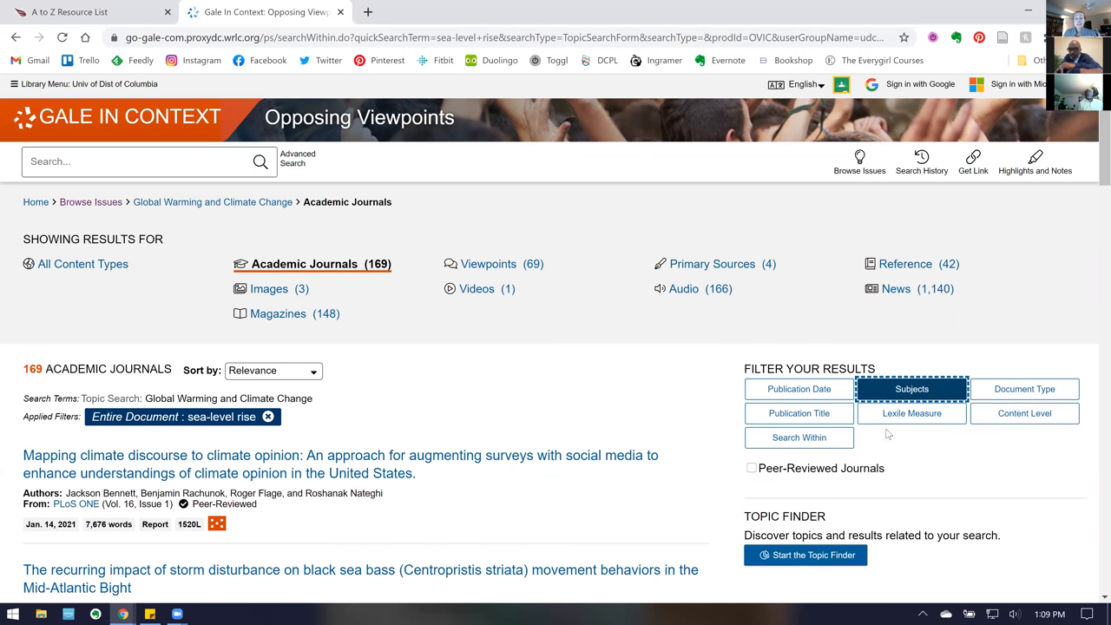
{"action": "mouse_move", "coordinate": [1081, 161]}
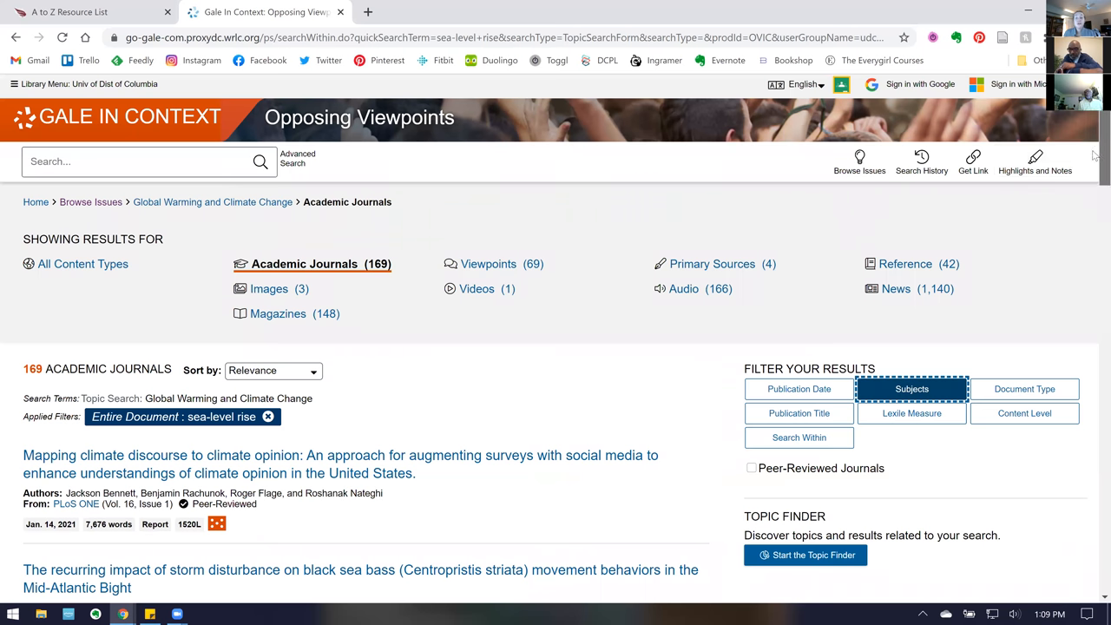
{"action": "scroll", "scroll_direction": "down", "scroll_amount": 3}
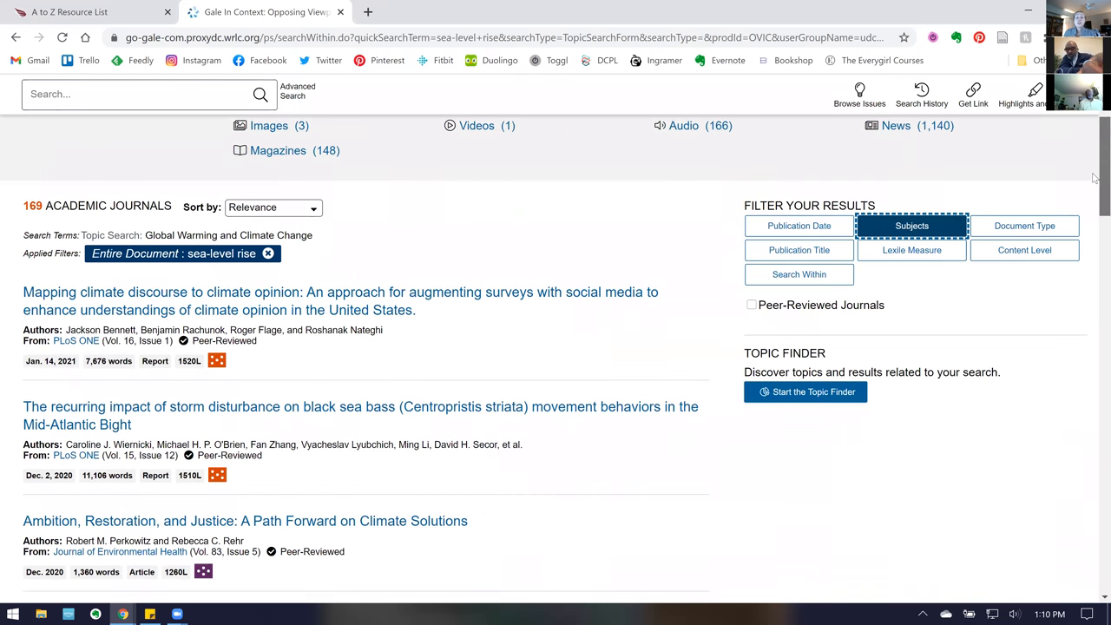
{"action": "scroll", "scroll_direction": "down", "scroll_amount": 3}
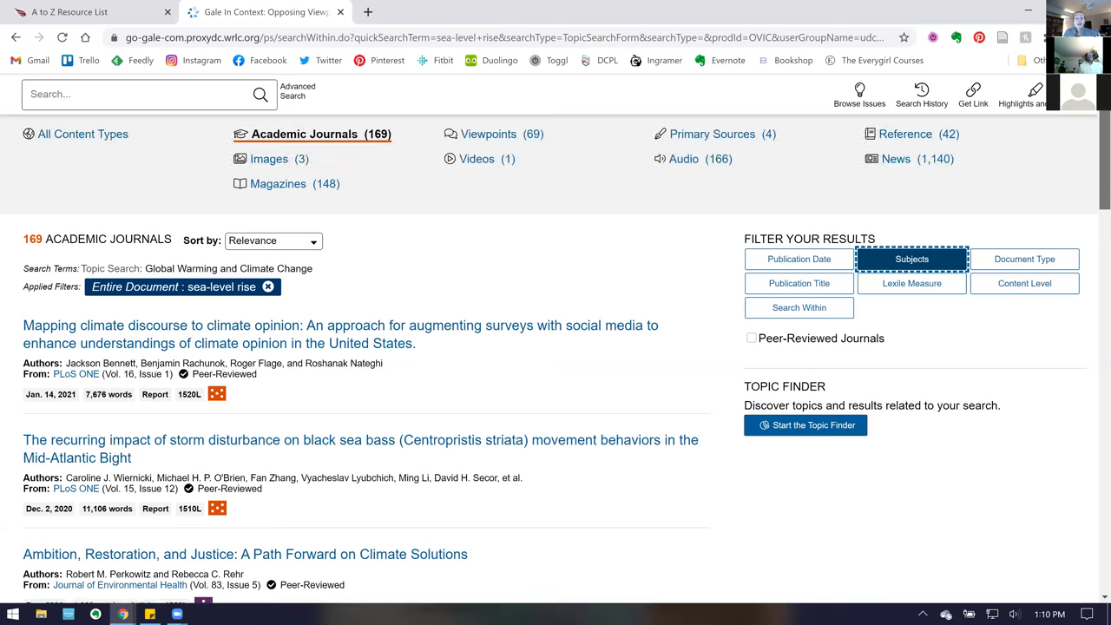
{"action": "scroll", "scroll_direction": "up", "scroll_amount": 3}
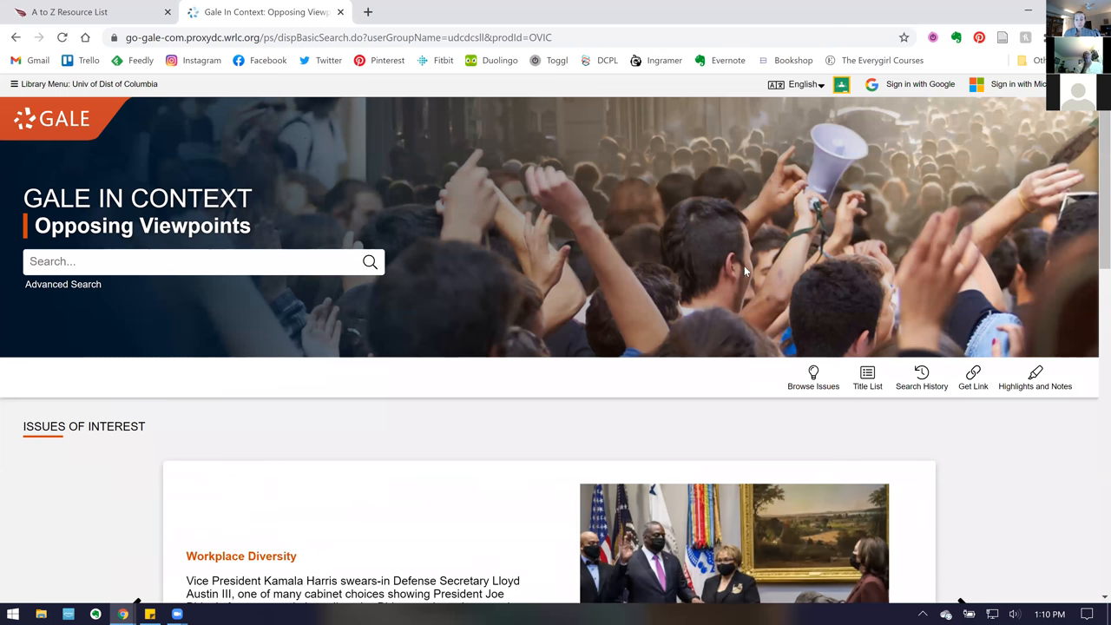
{"action": "mouse_move", "coordinate": [565, 341]}
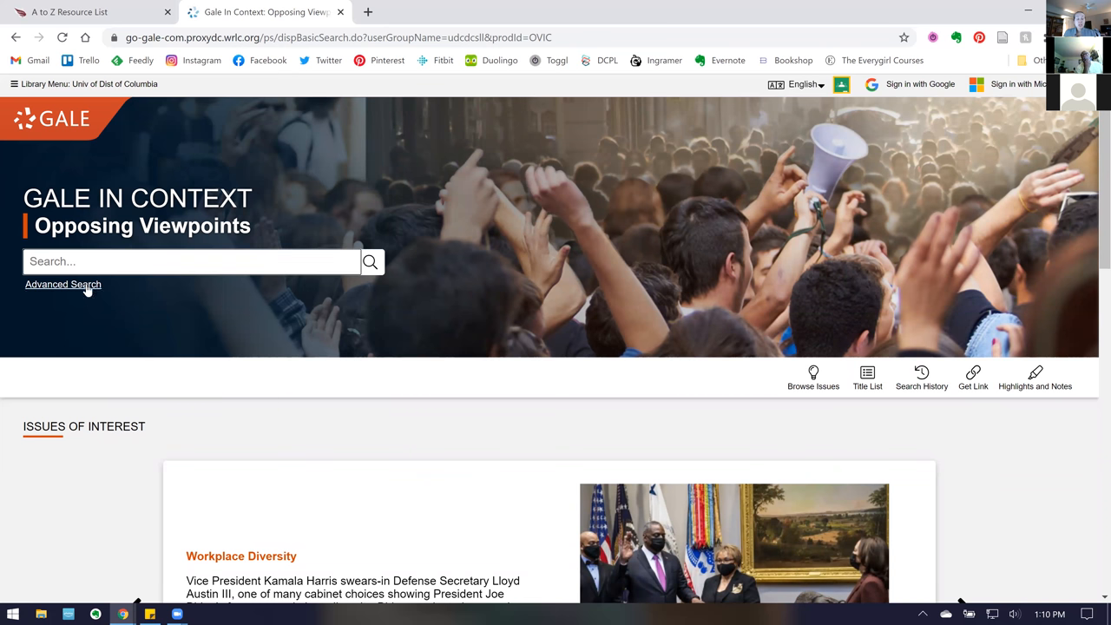
{"action": "left_click", "coordinate": [62, 283]}
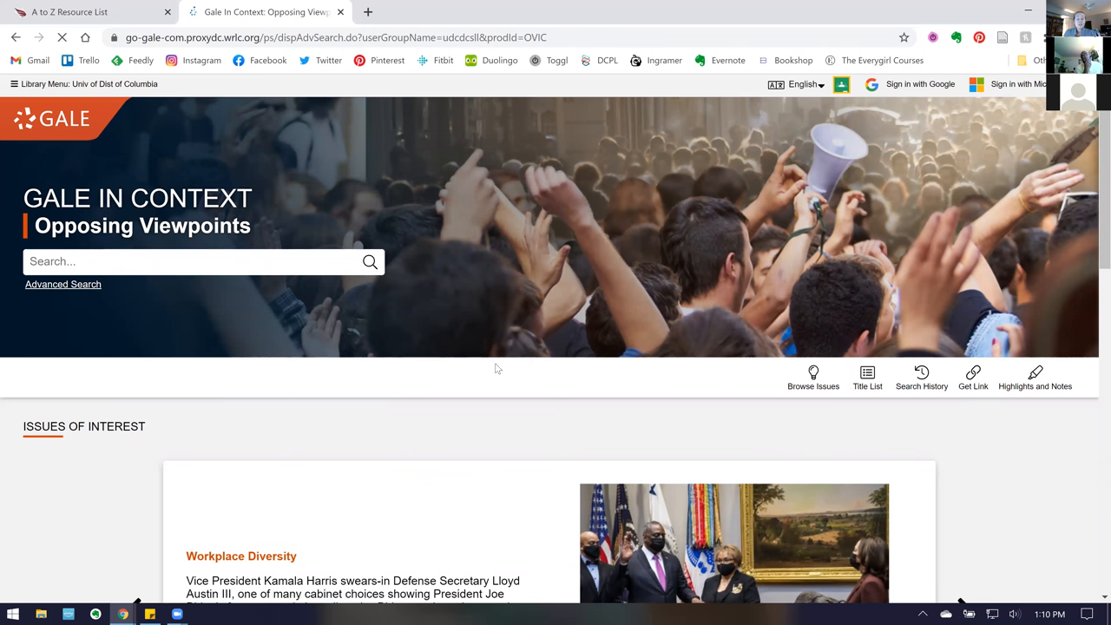
{"action": "left_click", "coordinate": [62, 283]}
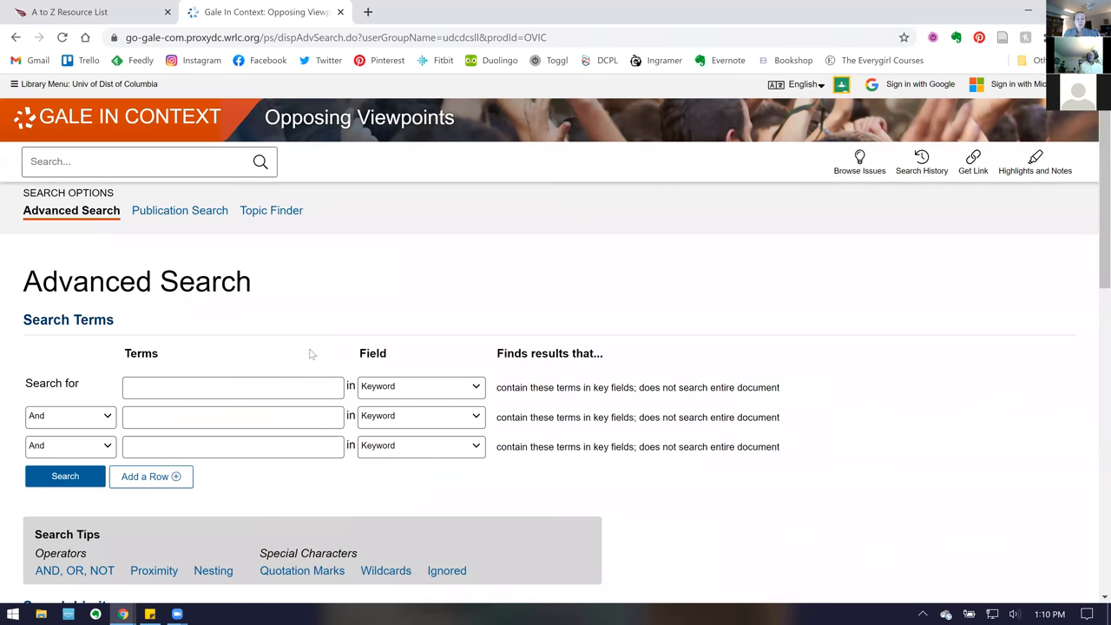
{"action": "scroll", "scroll_direction": "down", "scroll_amount": 3}
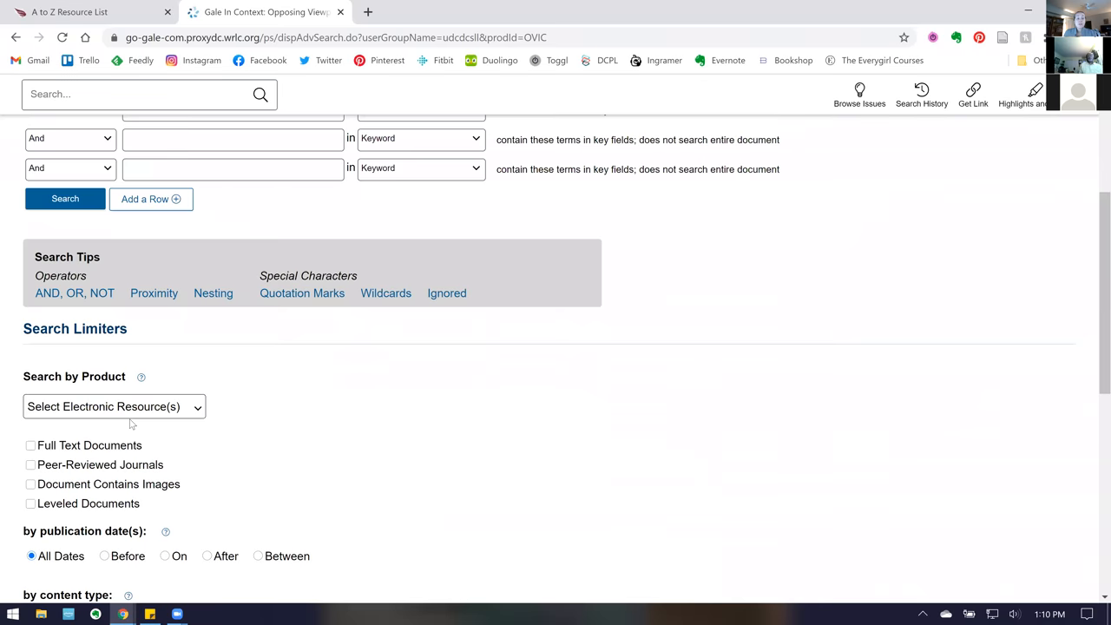
{"action": "scroll", "scroll_direction": "up", "scroll_amount": 3}
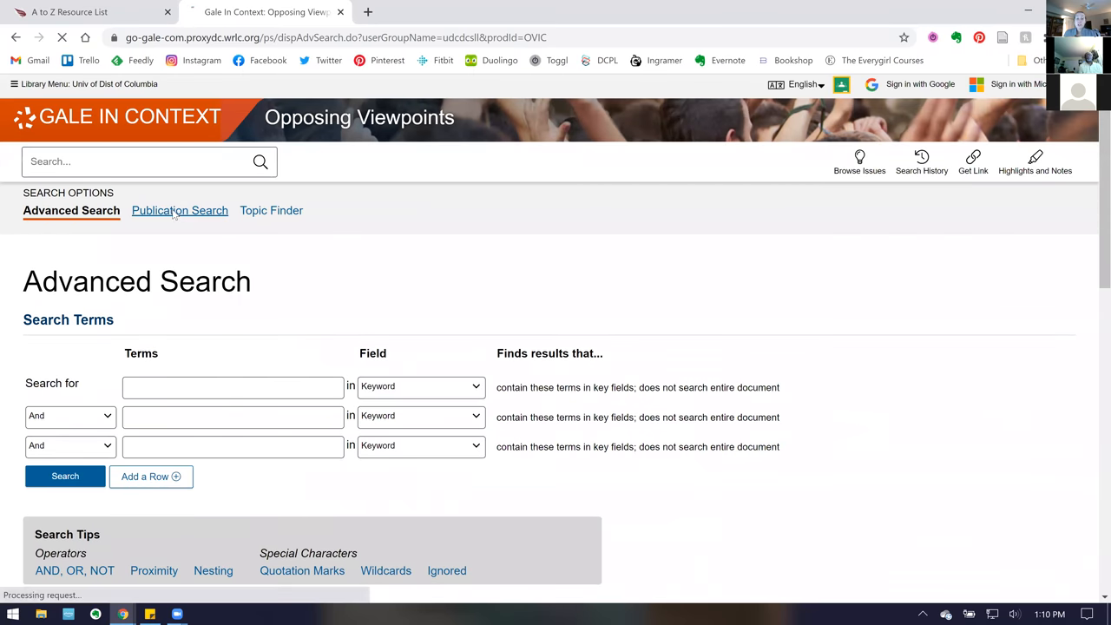
Open Publication Search and review its format, date, country and language limiters
{"action": "left_click", "coordinate": [179, 210]}
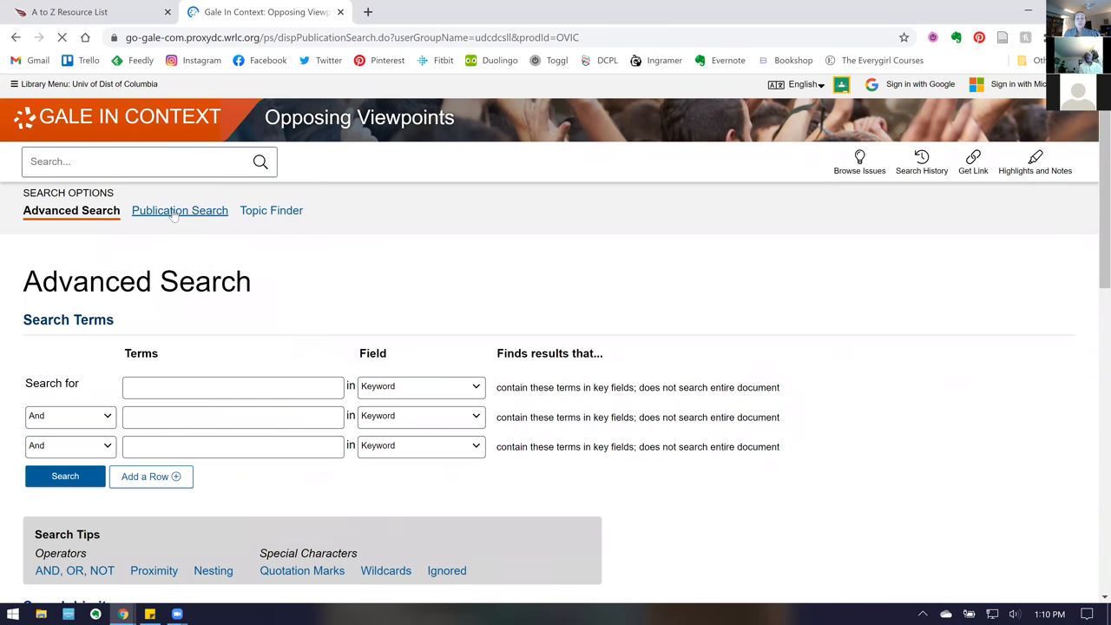
{"action": "left_click", "coordinate": [180, 210]}
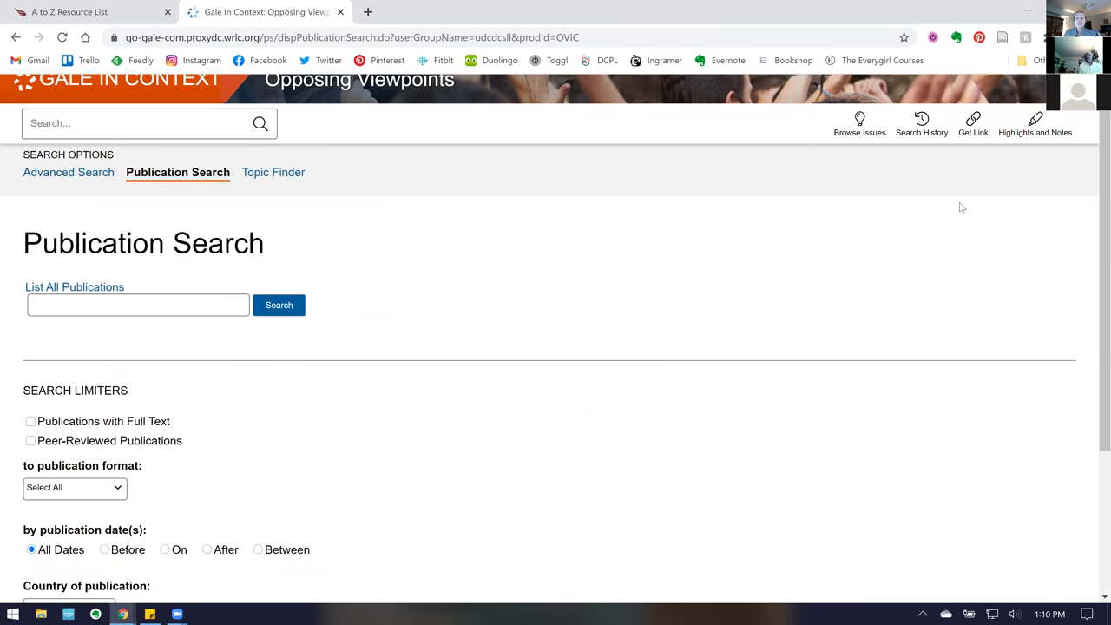
{"action": "scroll", "scroll_direction": "down", "scroll_amount": 3}
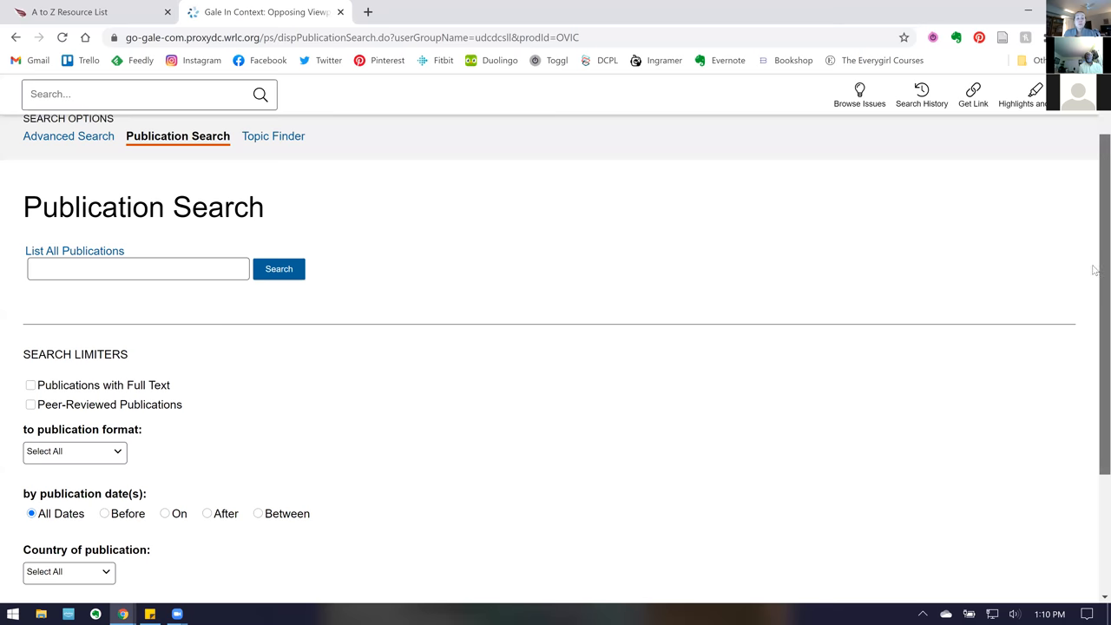
{"action": "left_click", "coordinate": [68, 571]}
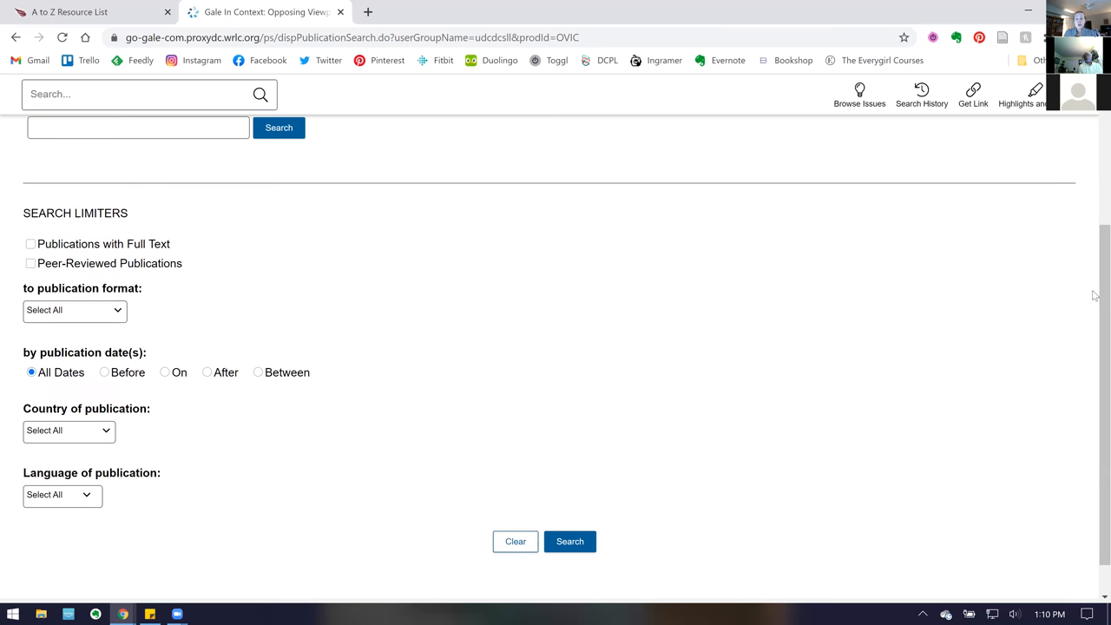
{"action": "scroll", "scroll_direction": "up", "scroll_amount": 3}
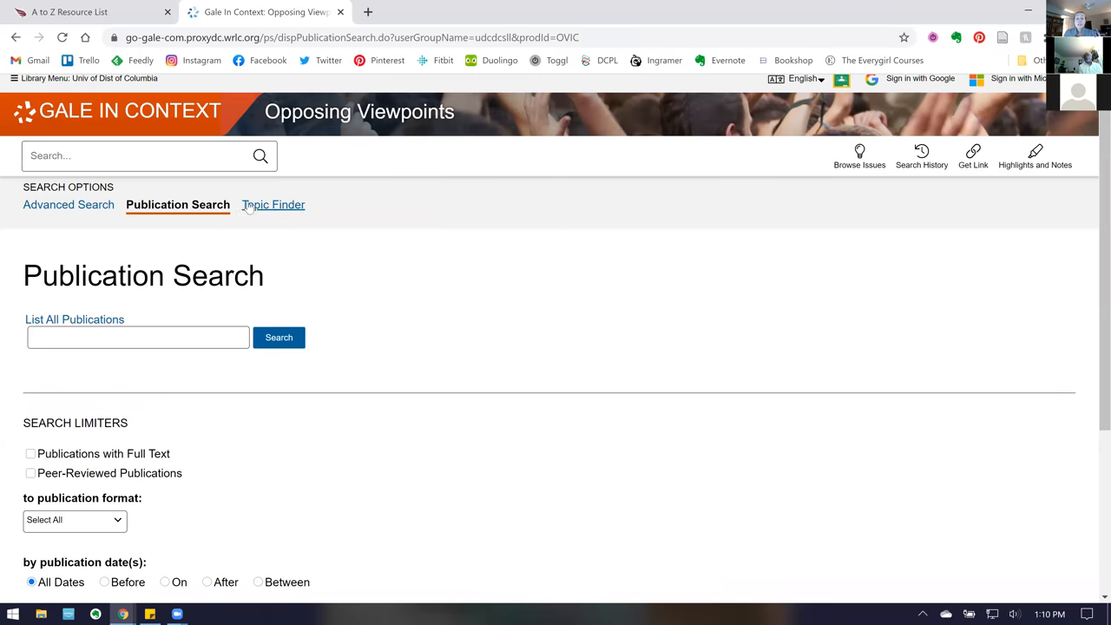
Search Topic Finder for 'minimum wage' to produce a tiles visualization of related topics
{"action": "left_click", "coordinate": [274, 204]}
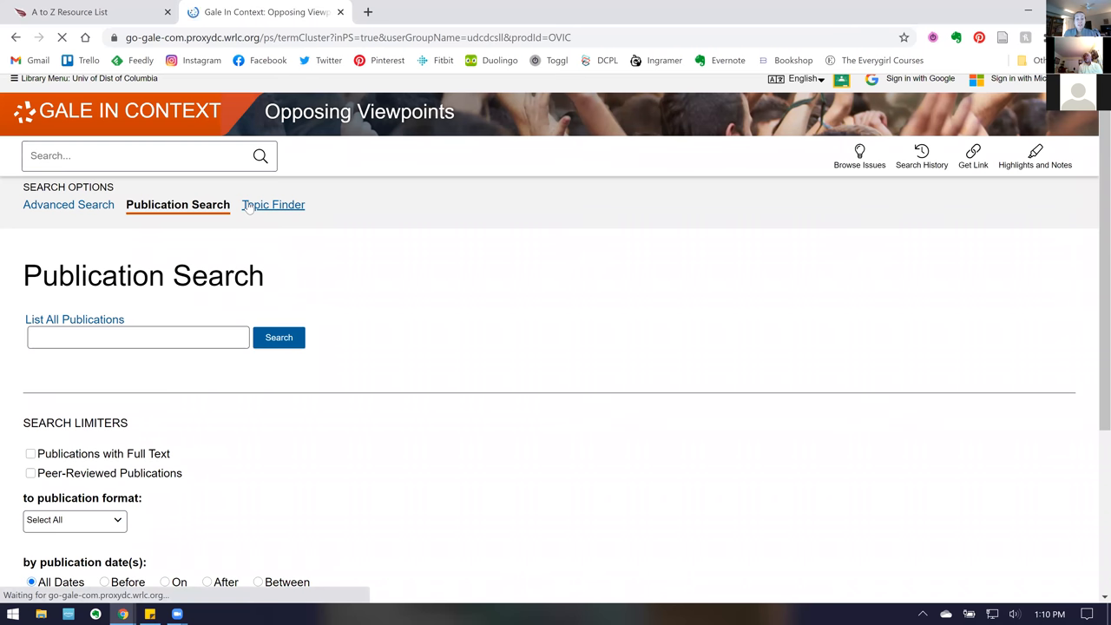
{"action": "left_click", "coordinate": [272, 204]}
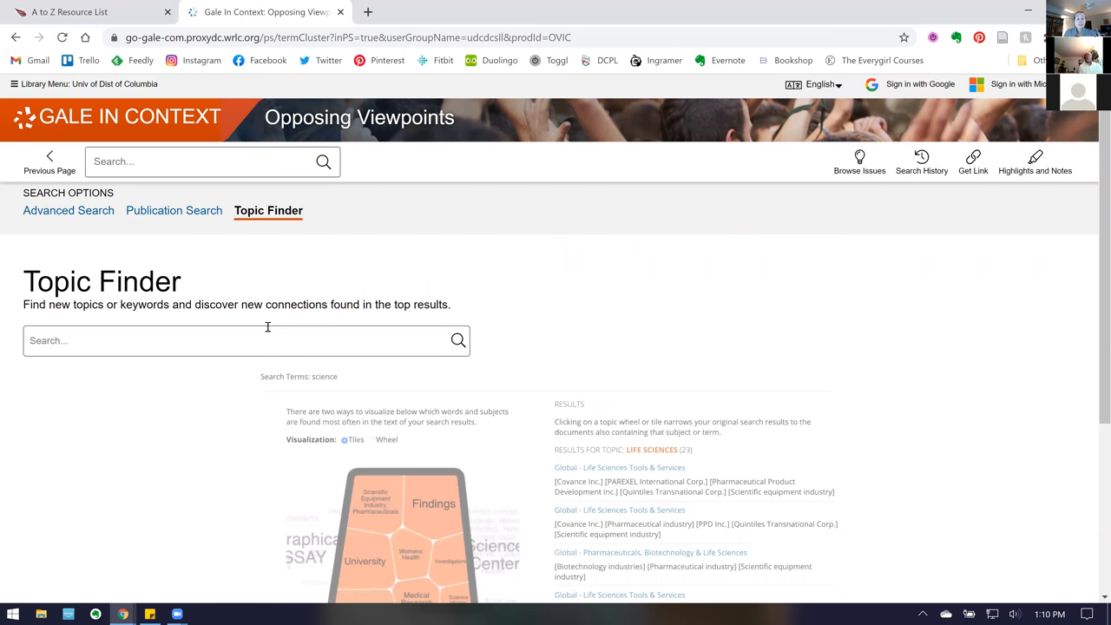
{"action": "scroll", "scroll_direction": "down", "scroll_amount": 3}
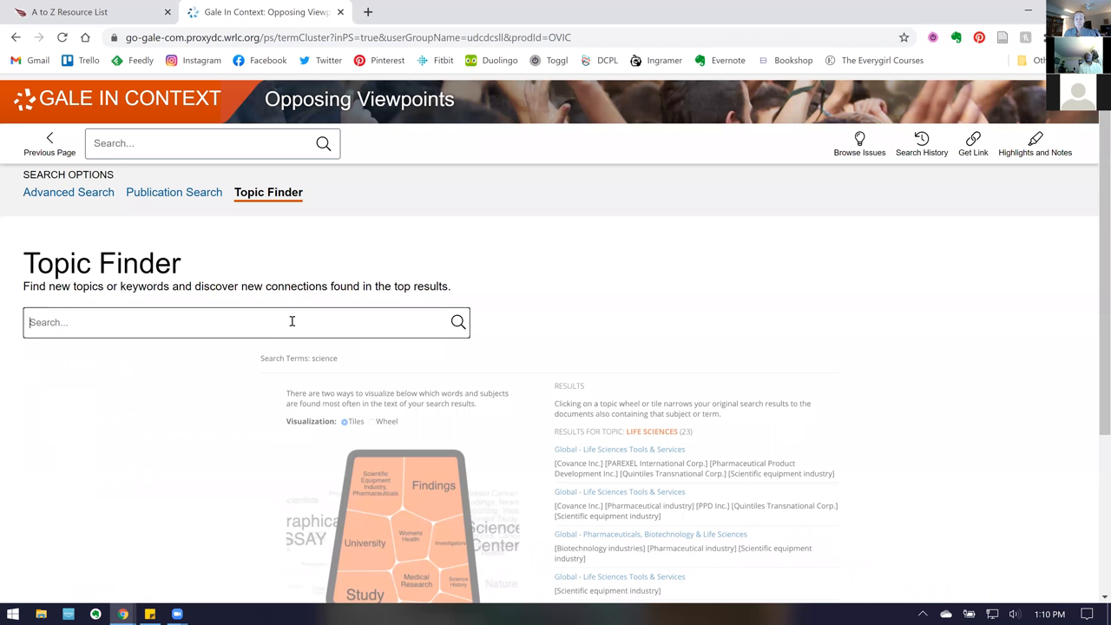
{"action": "type", "text": "m"}
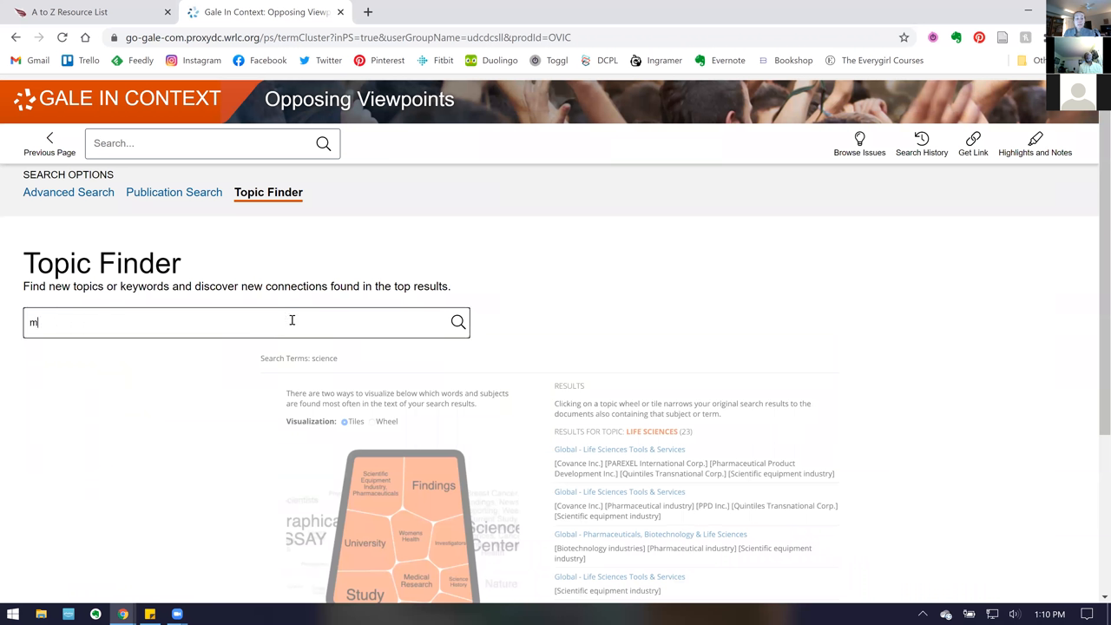
{"action": "type", "text": "in"}
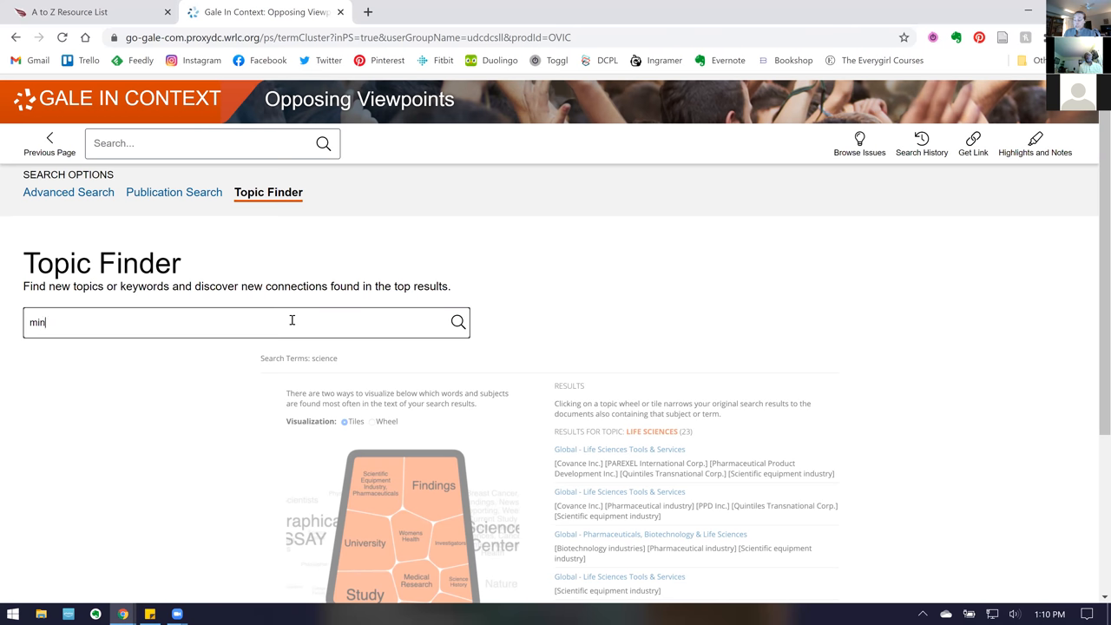
{"action": "type", "text": "imum w"}
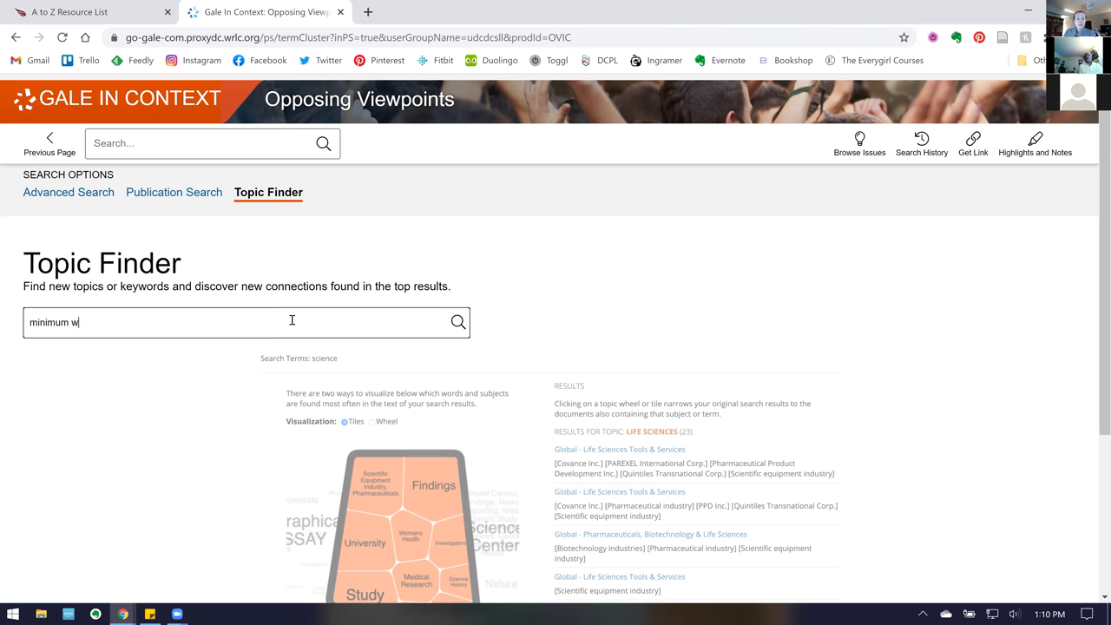
{"action": "left_click", "coordinate": [458, 322]}
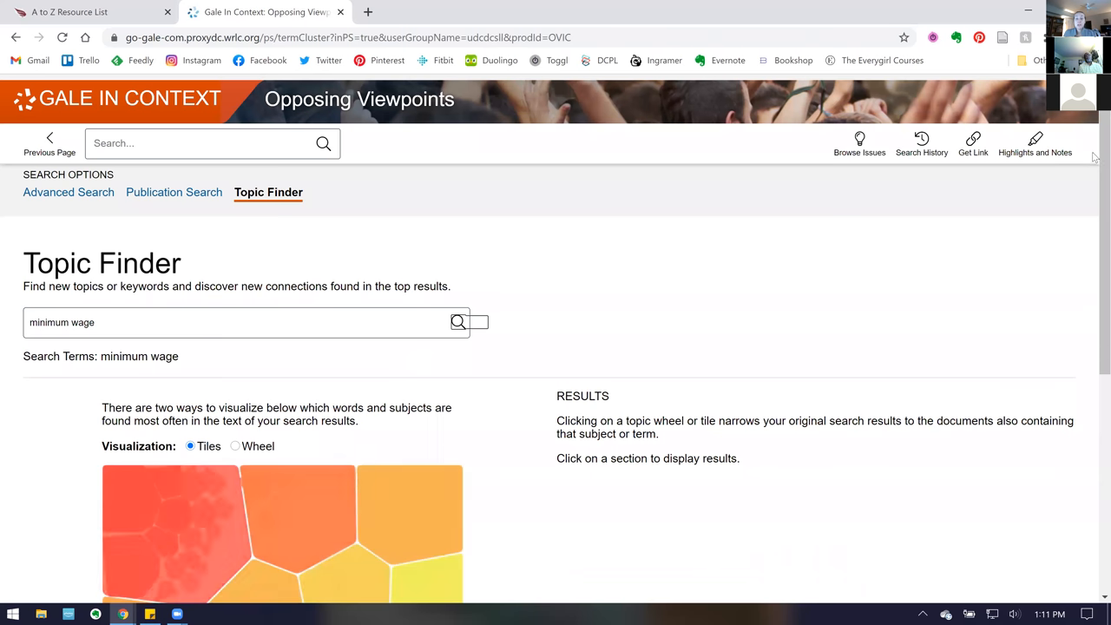
Drill into the Workers, Restaurant and Raising tiles to filter down to 30 articles
{"action": "scroll", "scroll_direction": "down", "scroll_amount": 3}
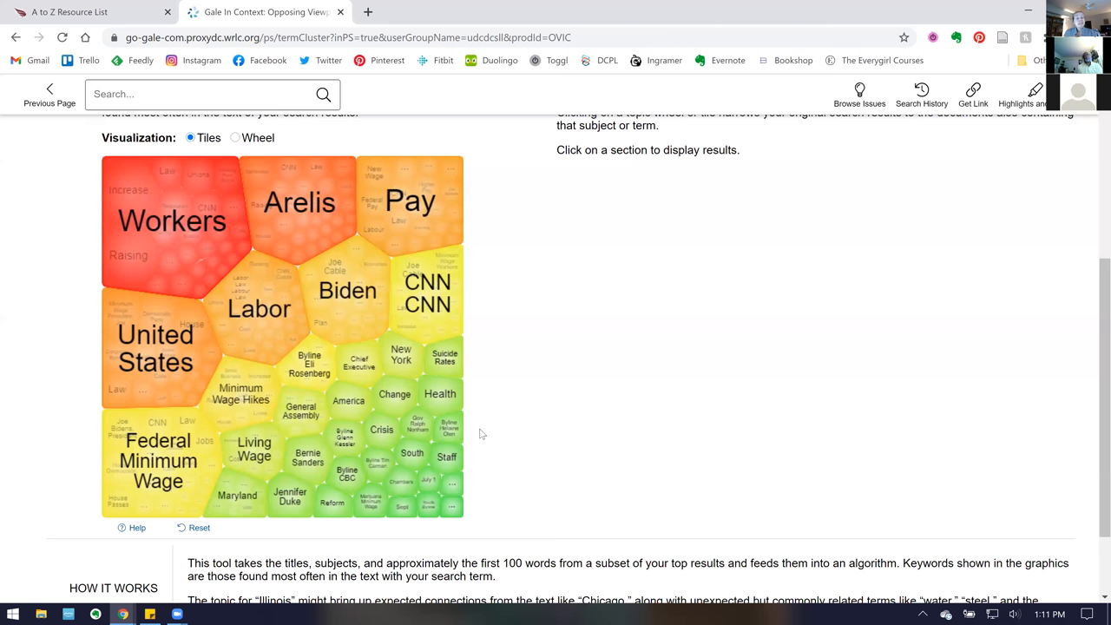
{"action": "mouse_move", "coordinate": [426, 293]}
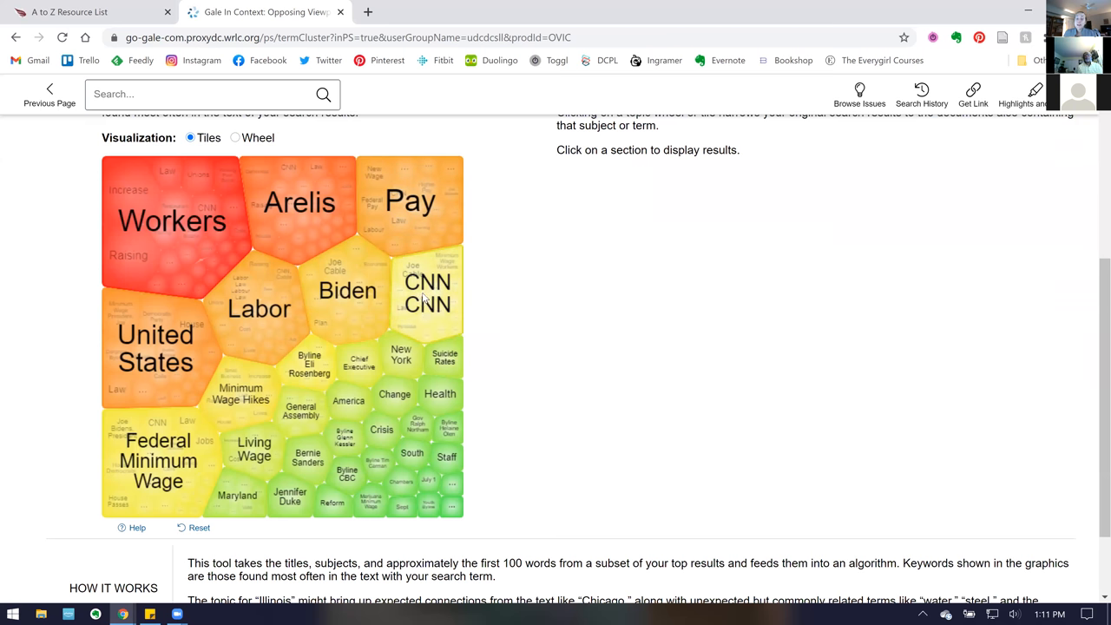
{"action": "mouse_move", "coordinate": [171, 220]}
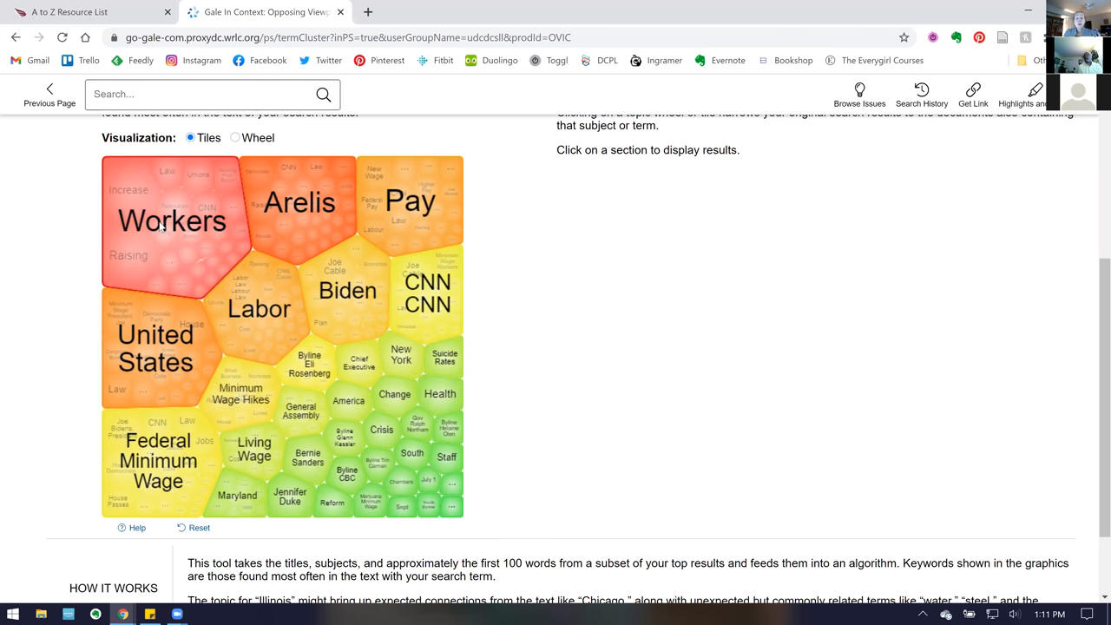
{"action": "left_click", "coordinate": [171, 221]}
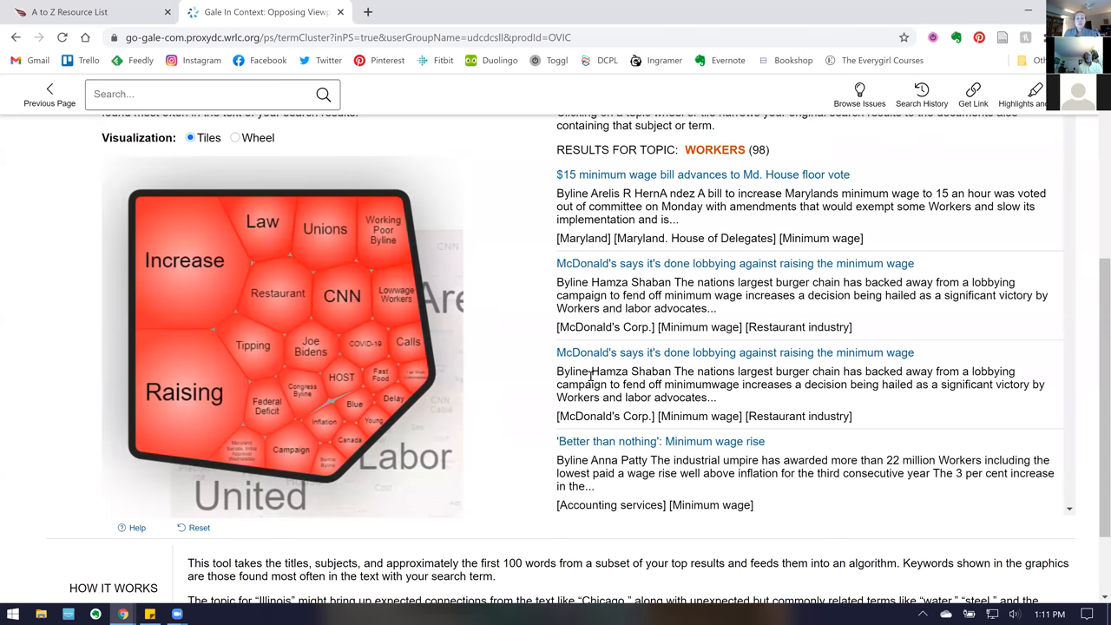
{"action": "left_click", "coordinate": [277, 292]}
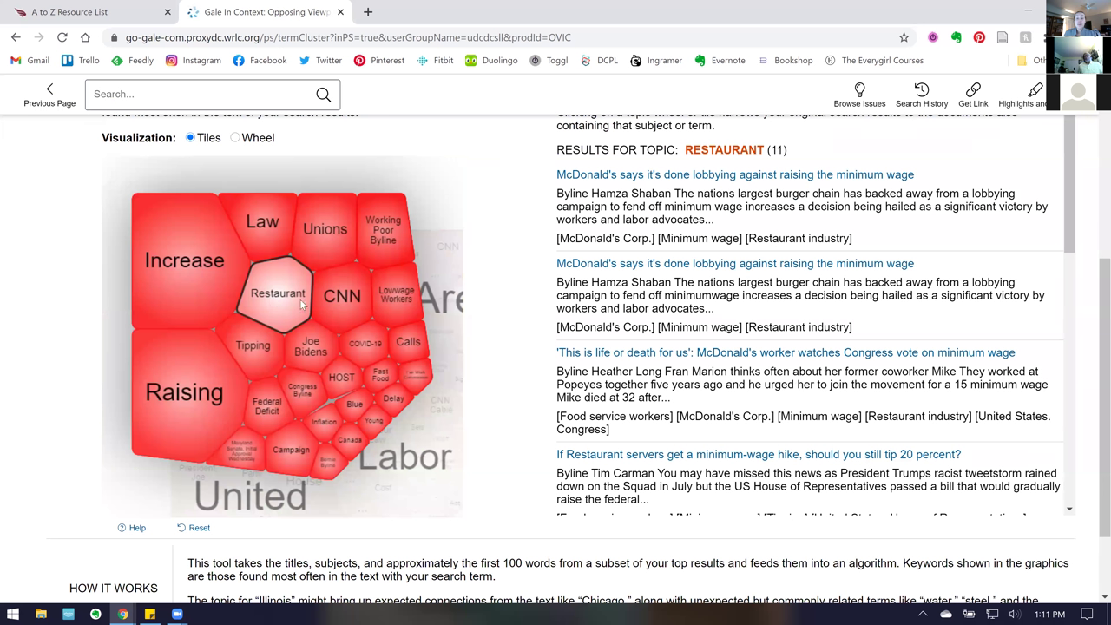
{"action": "mouse_move", "coordinate": [707, 367]}
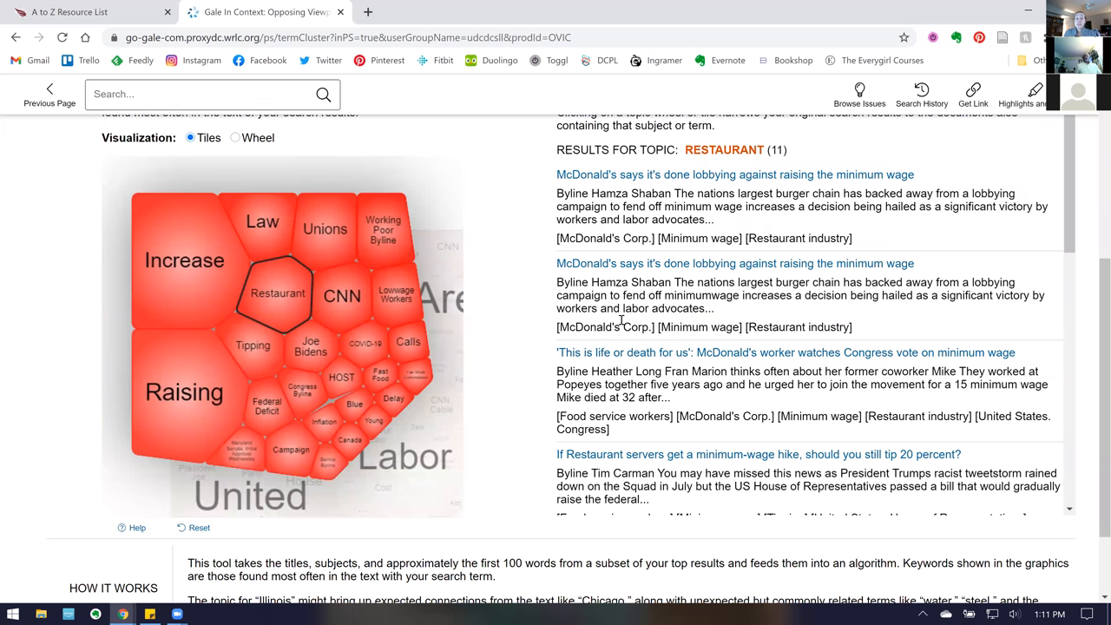
{"action": "left_click", "coordinate": [184, 392]}
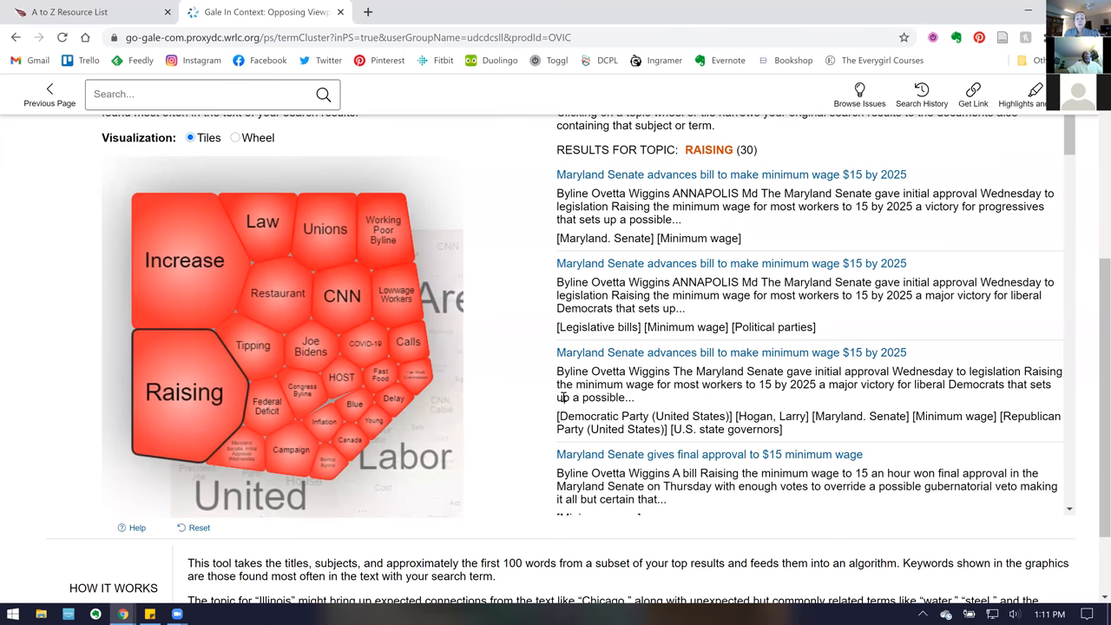
{"action": "scroll", "scroll_direction": "up", "scroll_amount": 3}
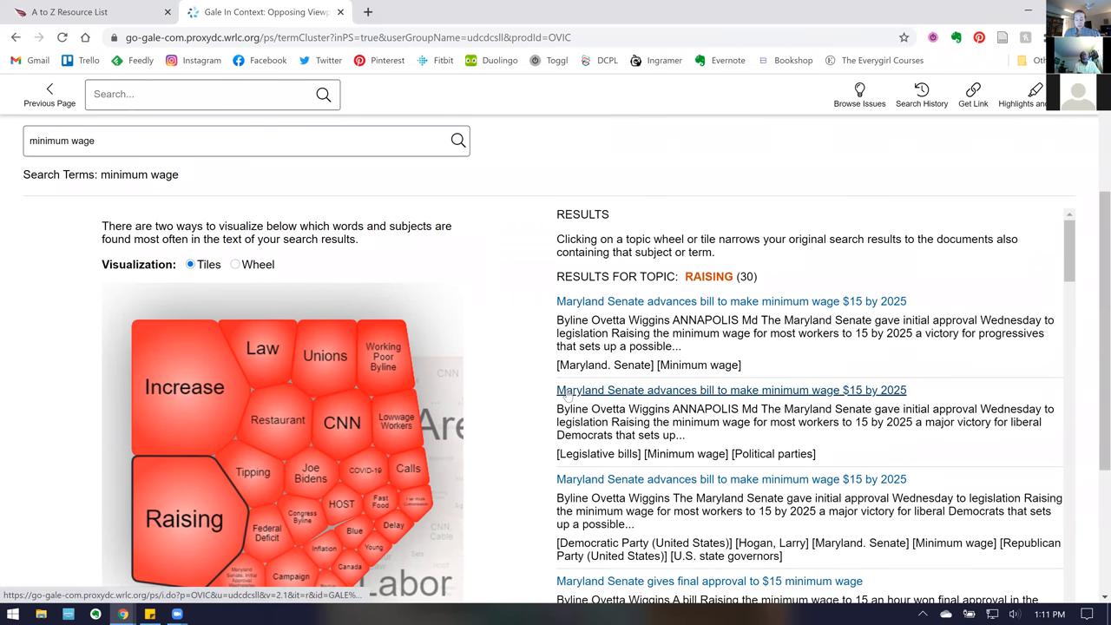
{"action": "scroll", "scroll_direction": "up", "scroll_amount": 3}
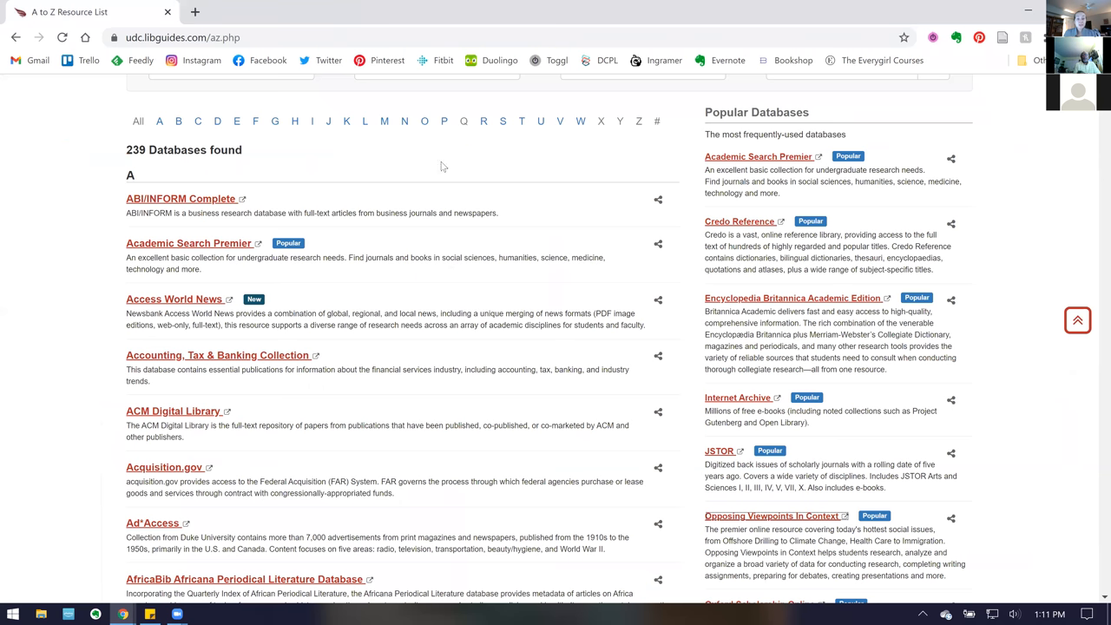
{"action": "mouse_move", "coordinate": [411, 56]}
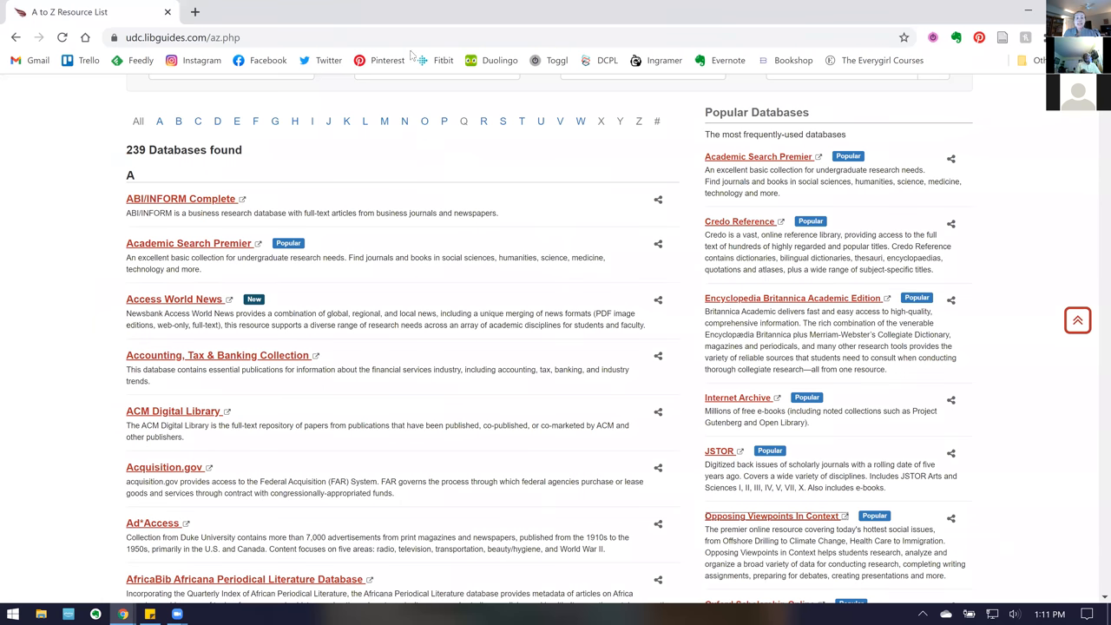
{"action": "mouse_move", "coordinate": [175, 298]}
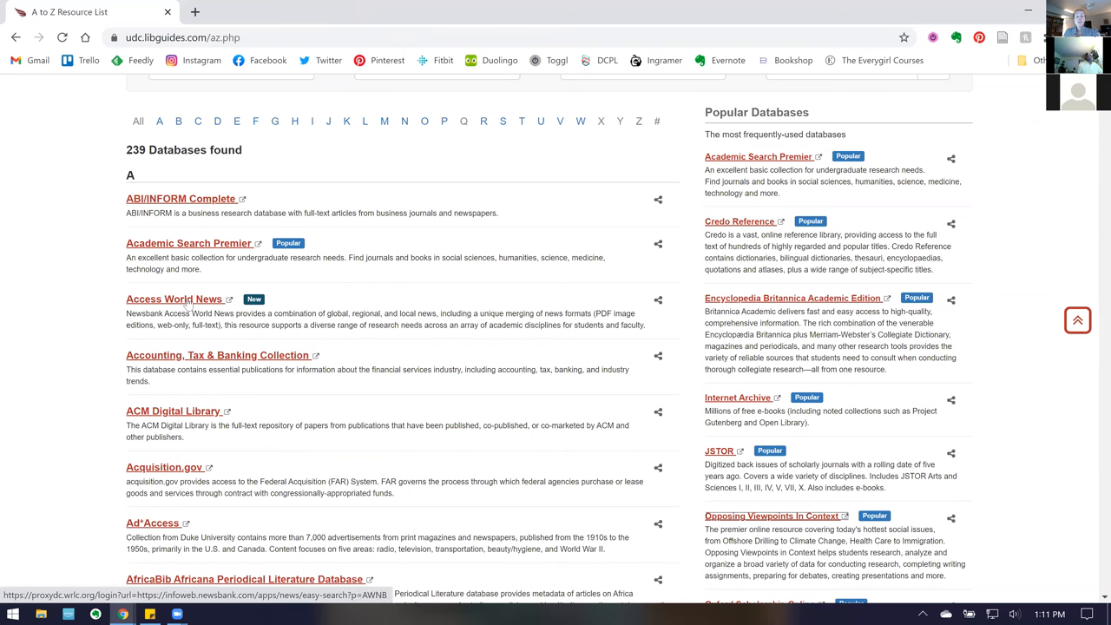
Launch NewsBank's Access World News from the A–Z Resource List
{"action": "left_click", "coordinate": [175, 299]}
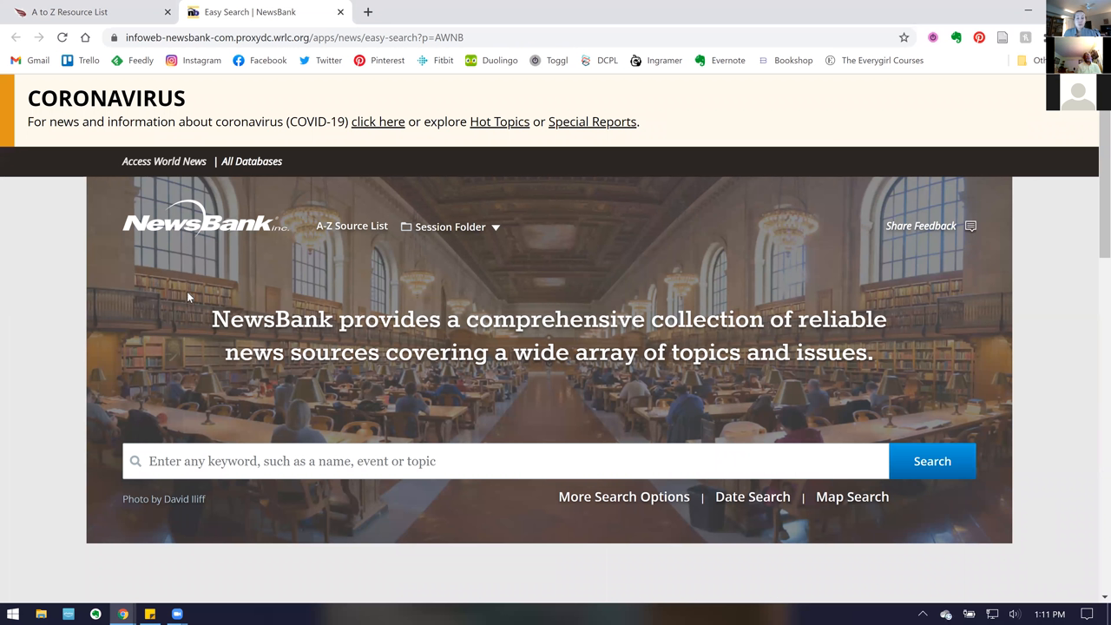
{"action": "mouse_move", "coordinate": [1015, 223]}
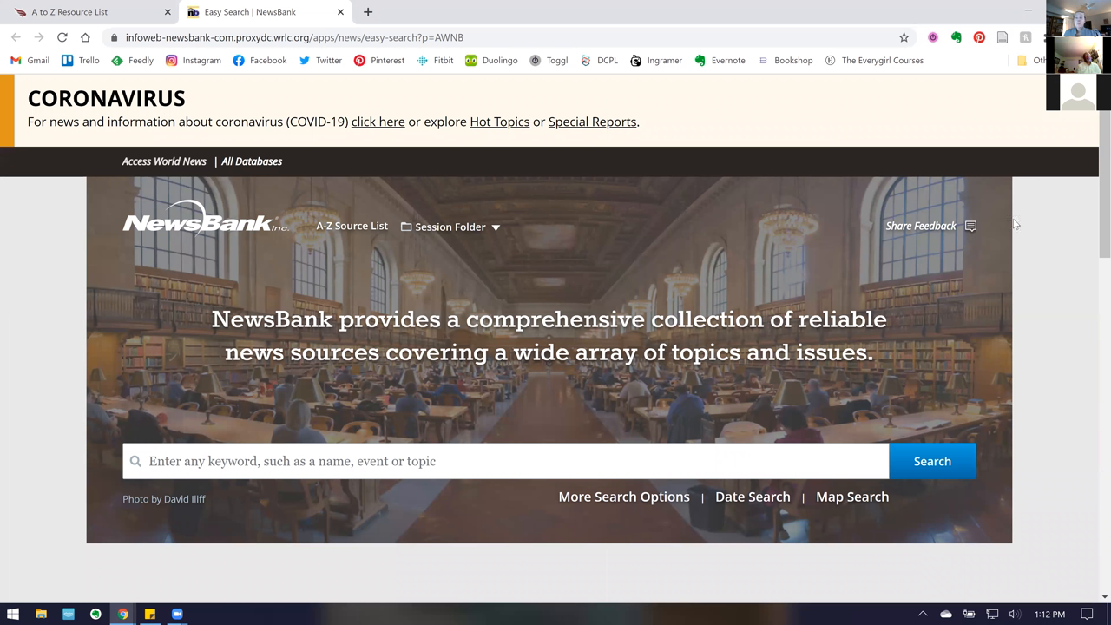
{"action": "mouse_move", "coordinate": [1094, 170]}
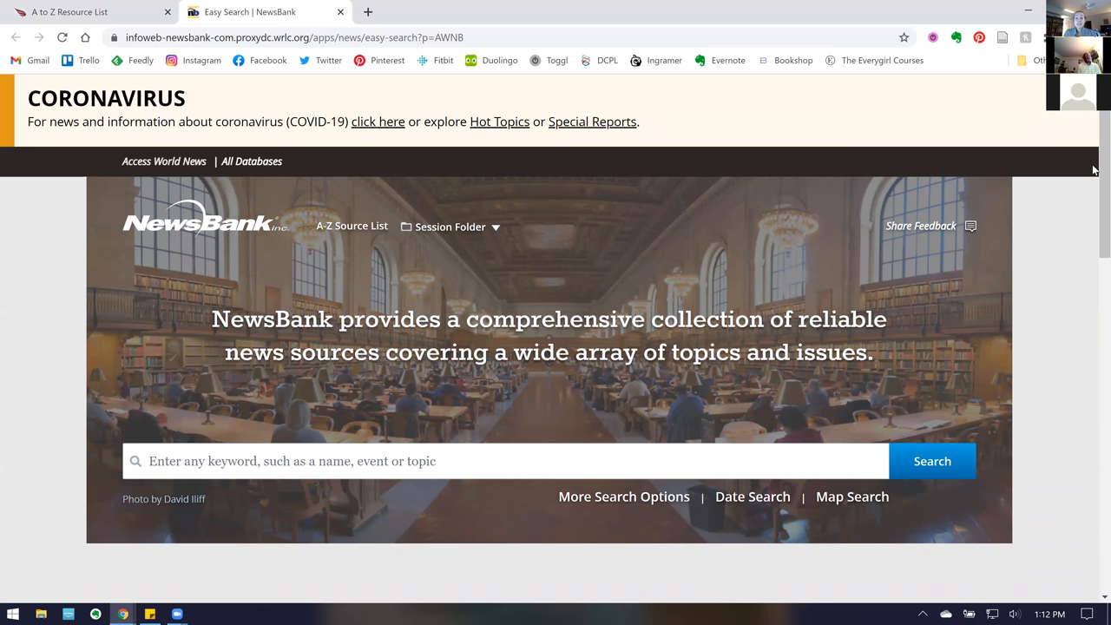
Scroll past the suggested news topics and open Special Reports under Quick Links
{"action": "scroll", "scroll_direction": "down", "scroll_amount": 3}
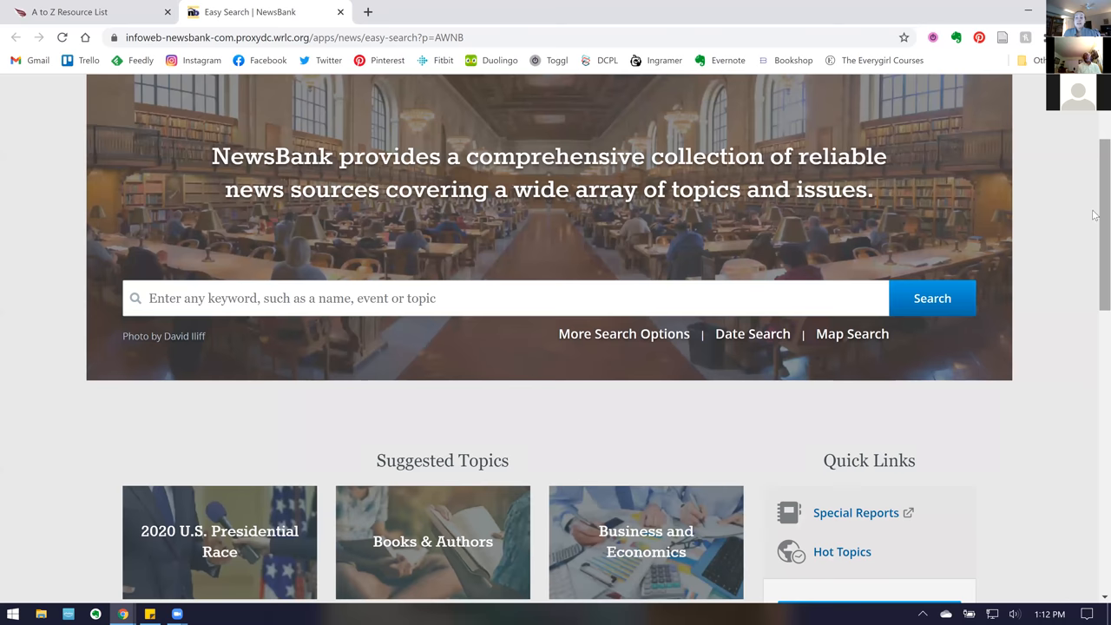
{"action": "scroll", "scroll_direction": "down", "scroll_amount": 3}
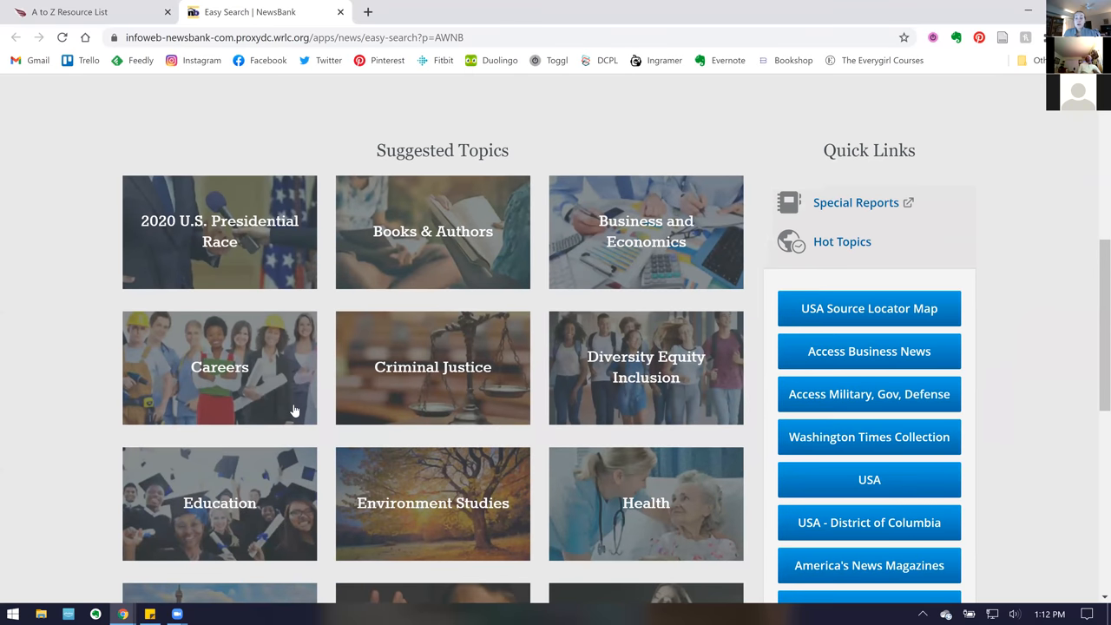
{"action": "mouse_move", "coordinate": [855, 202]}
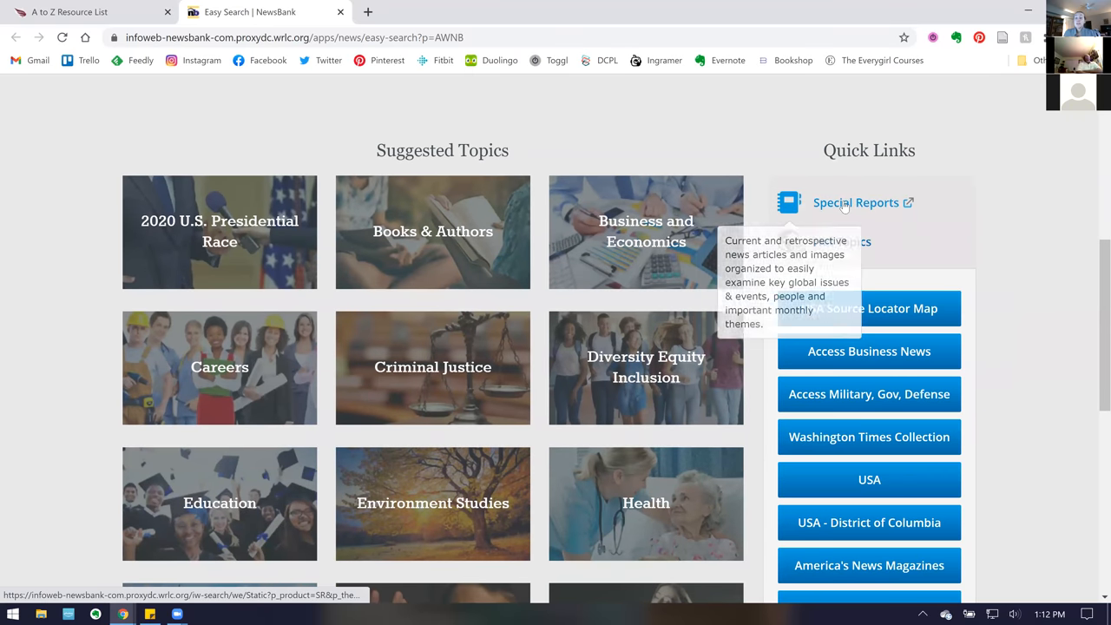
{"action": "left_click", "coordinate": [855, 202]}
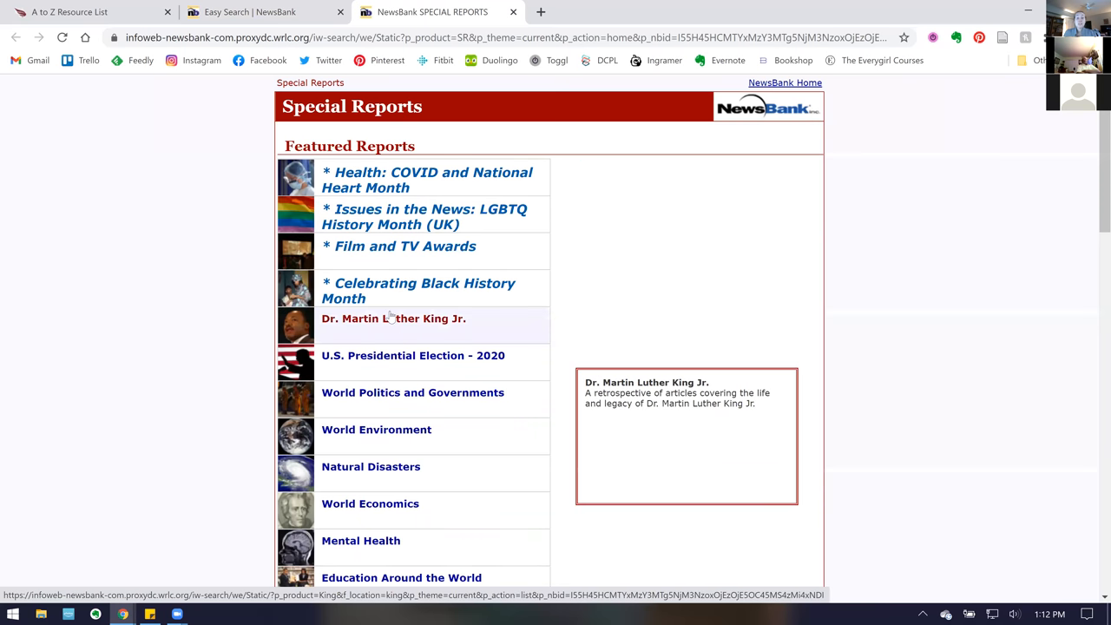
Open the Celebrating Black History Month report from Featured Reports
{"action": "left_click", "coordinate": [423, 283]}
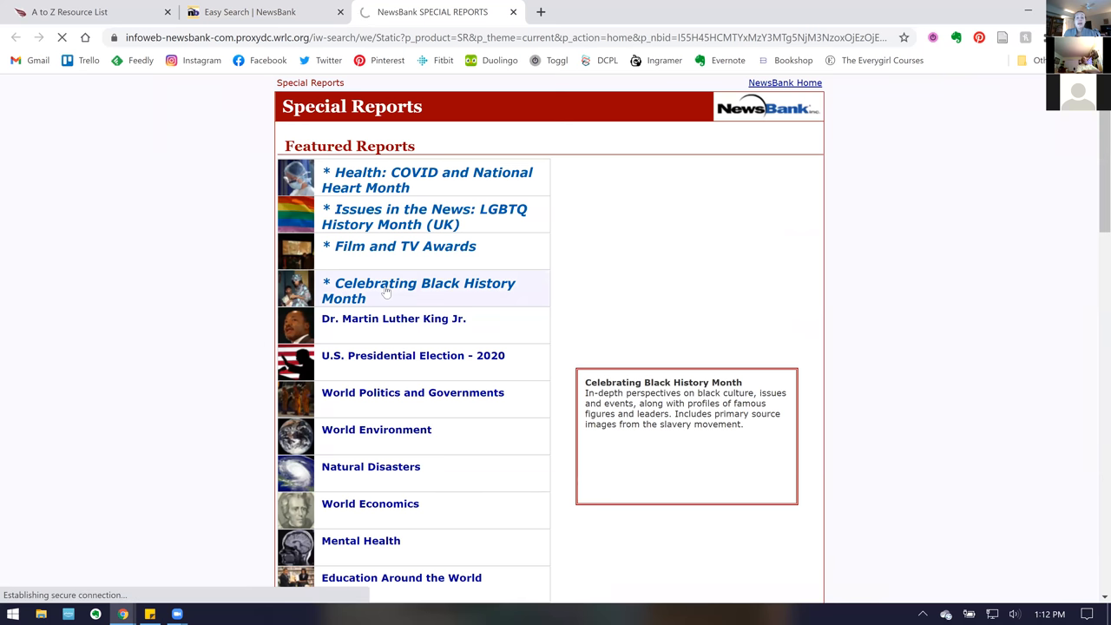
{"action": "left_click", "coordinate": [417, 291]}
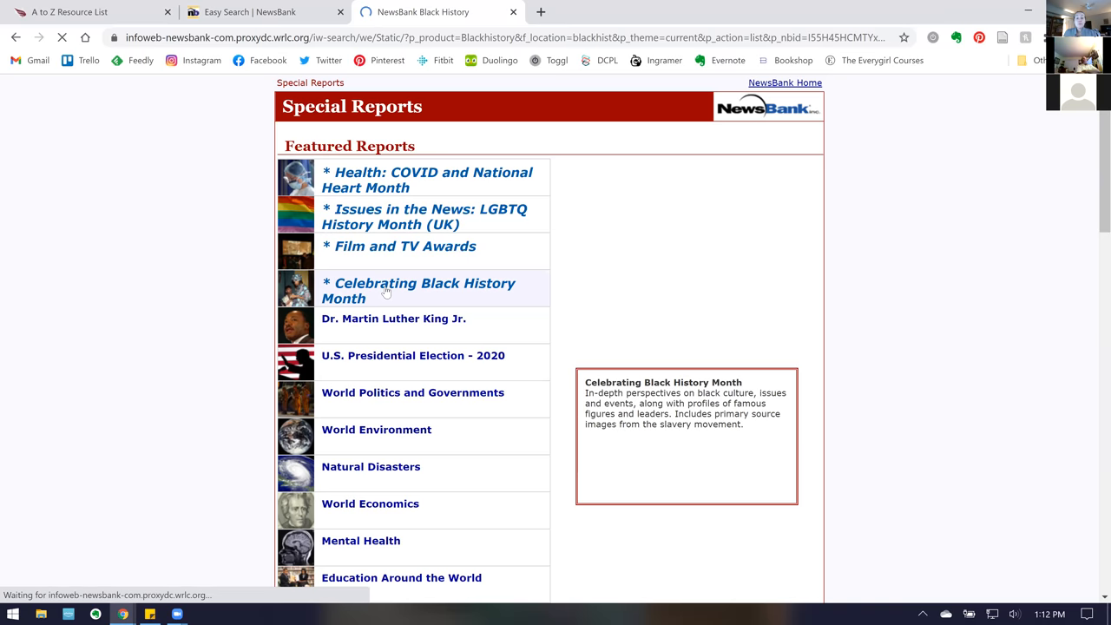
{"action": "left_click", "coordinate": [417, 290]}
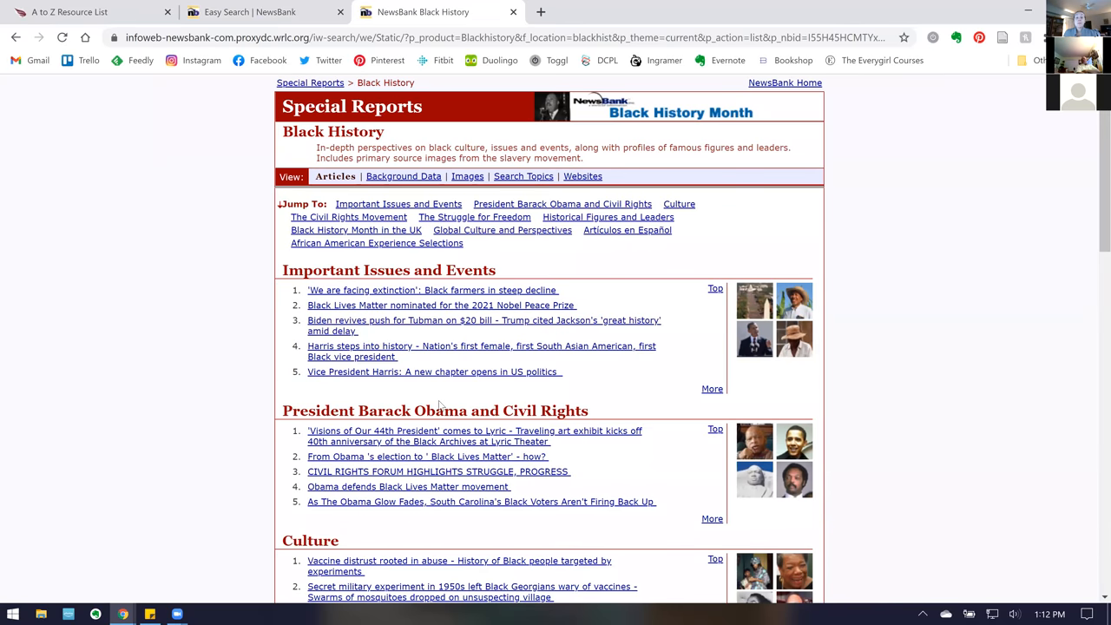
{"action": "mouse_move", "coordinate": [499, 492]}
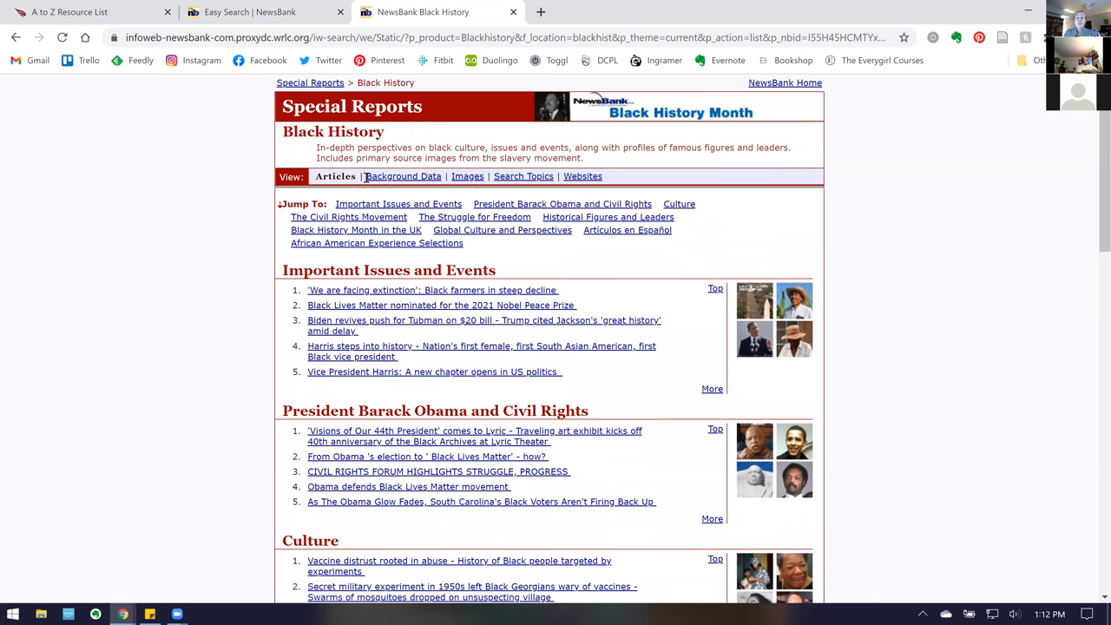
{"action": "mouse_move", "coordinate": [466, 176]}
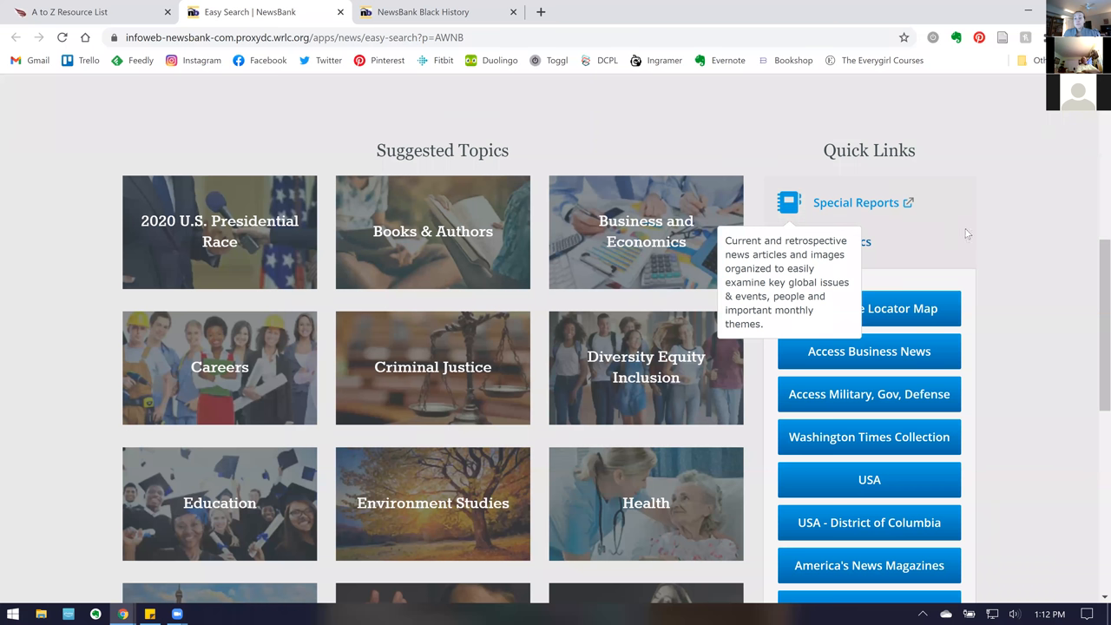
Browse the February 2021 Hot Topics categories and monthly editions, then return to Easy Search
{"action": "left_click", "coordinate": [841, 242]}
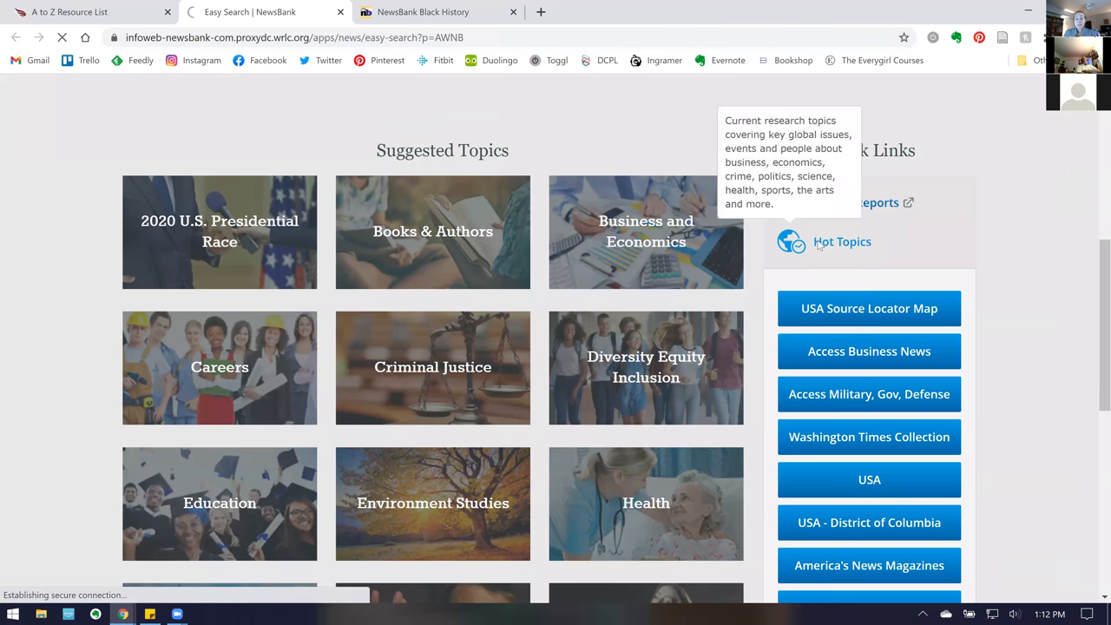
{"action": "left_click", "coordinate": [840, 241]}
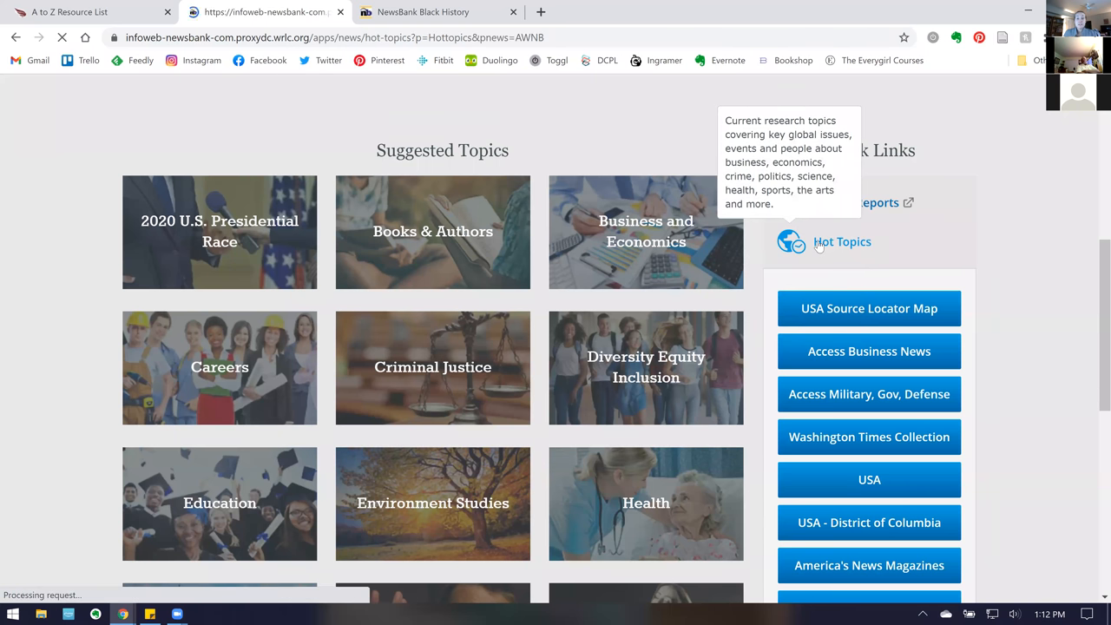
{"action": "left_click", "coordinate": [842, 241]}
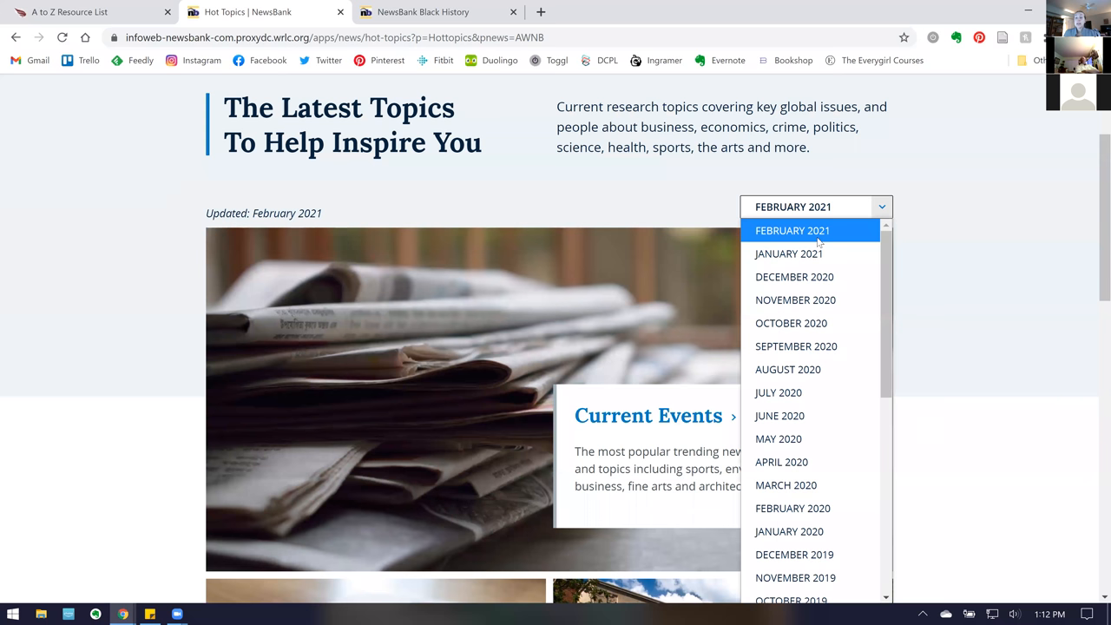
{"action": "mouse_move", "coordinate": [788, 254]}
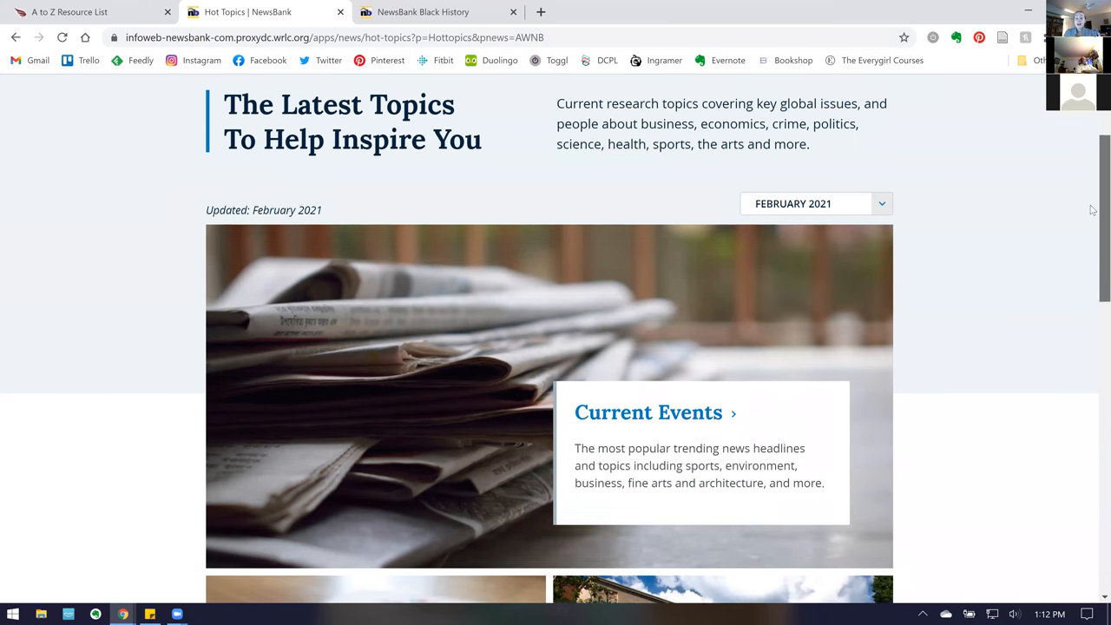
{"action": "scroll", "scroll_direction": "down", "scroll_amount": 3}
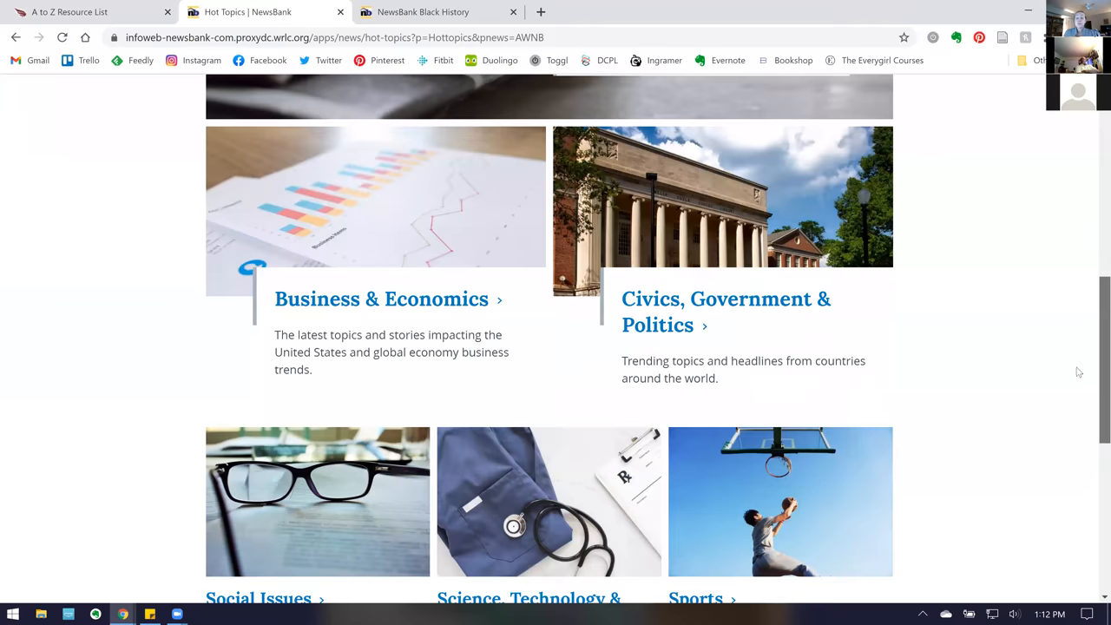
{"action": "scroll", "scroll_direction": "down", "scroll_amount": 3}
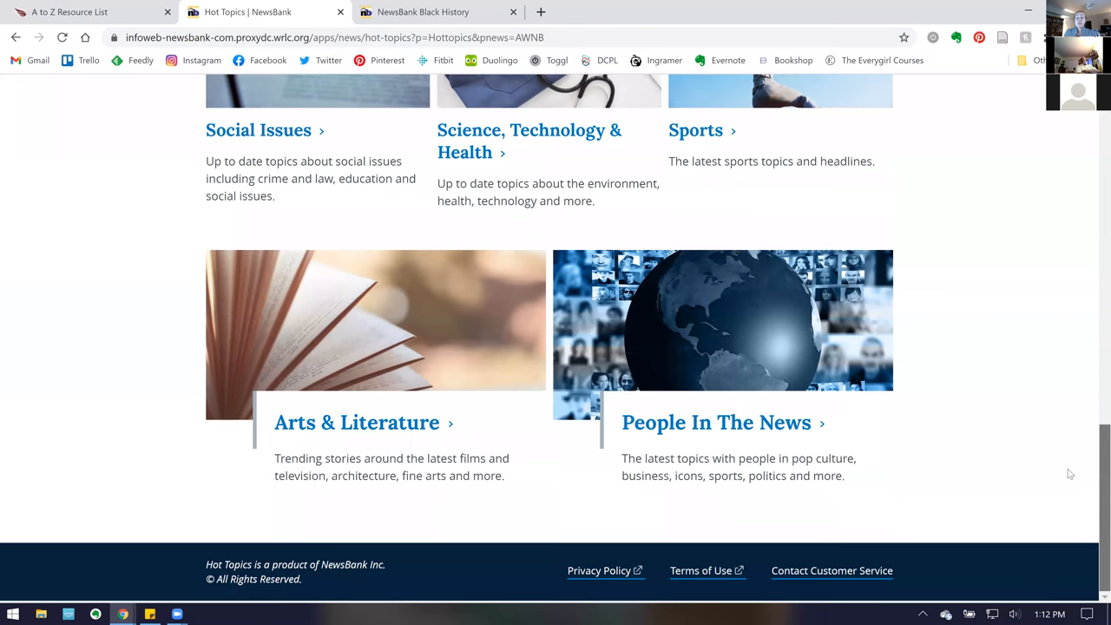
{"action": "scroll", "scroll_direction": "up", "scroll_amount": 3}
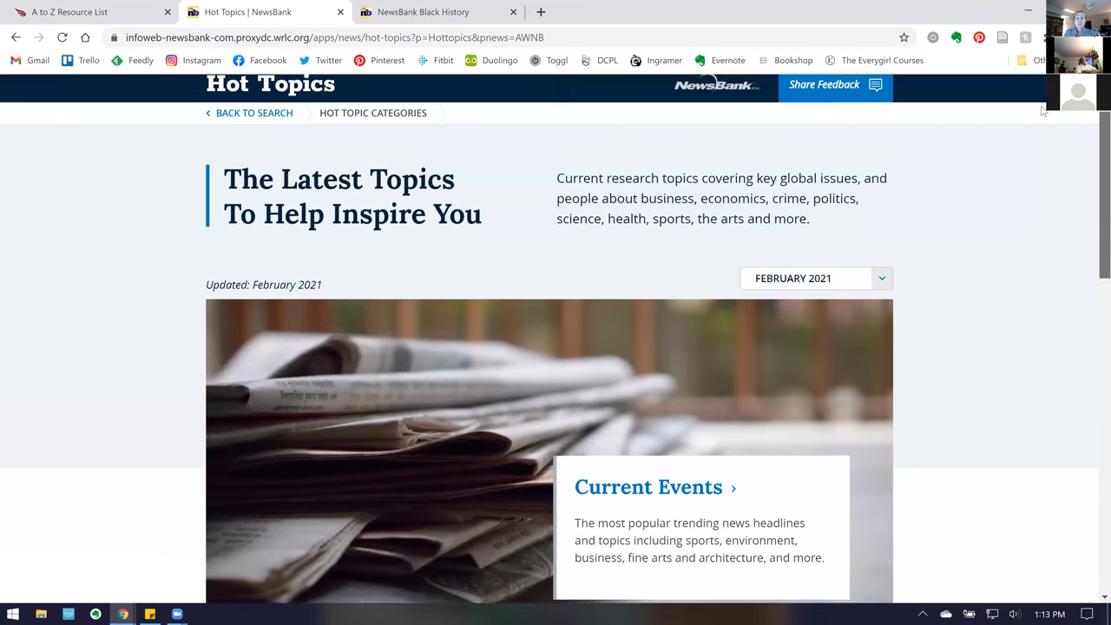
{"action": "scroll", "scroll_direction": "up", "scroll_amount": 3}
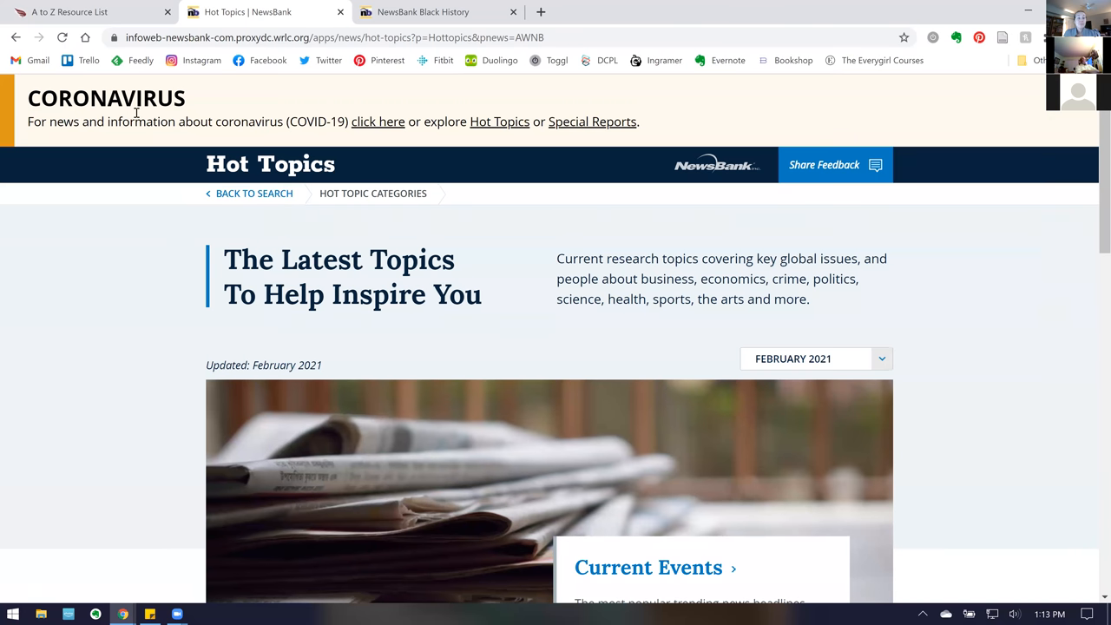
{"action": "left_click", "coordinate": [254, 192]}
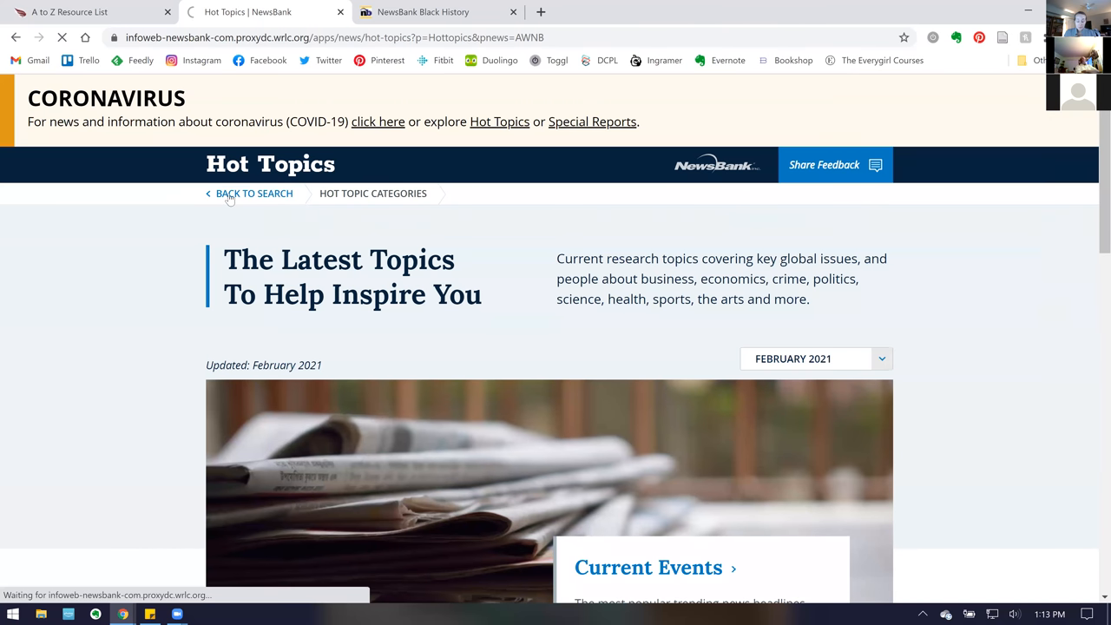
{"action": "left_click", "coordinate": [254, 193]}
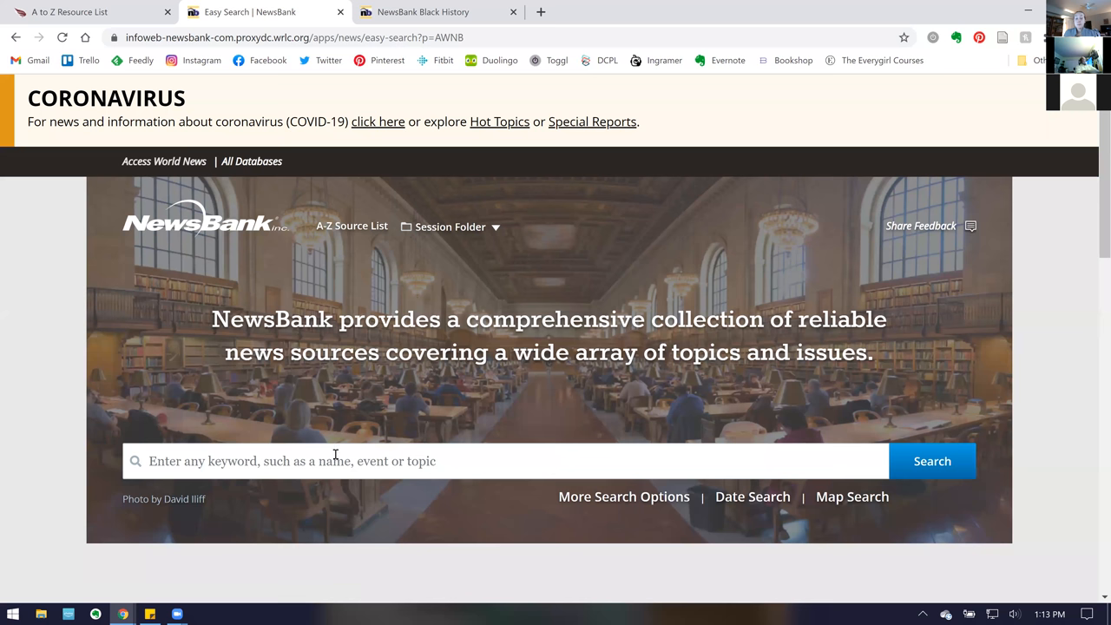
Open the Advanced Search form via More Search Options
{"action": "left_click", "coordinate": [622, 496]}
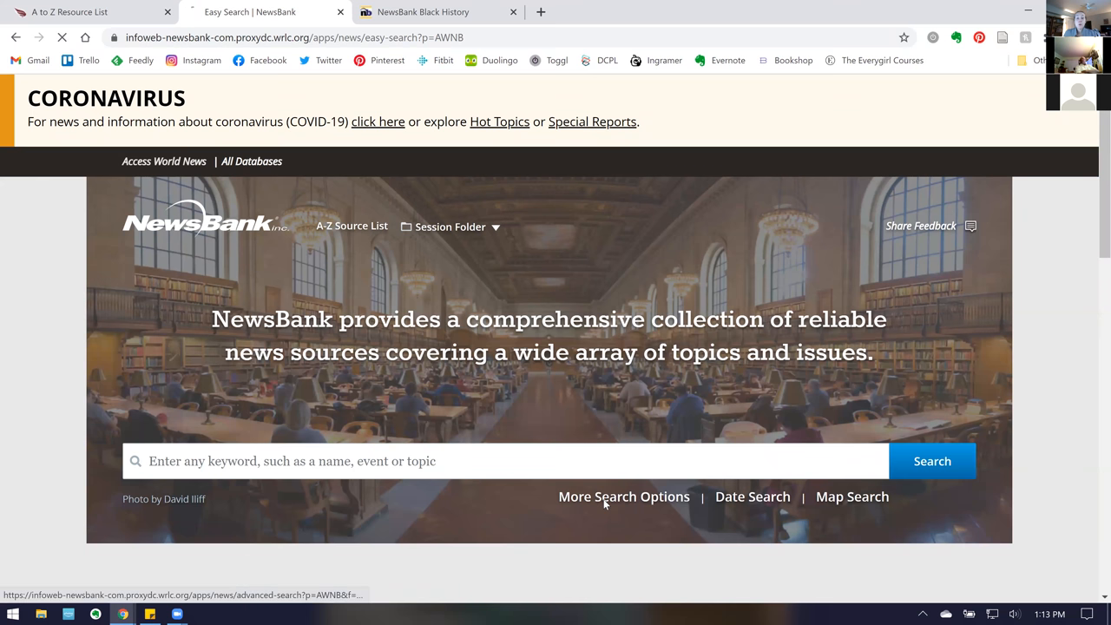
{"action": "left_click", "coordinate": [623, 496]}
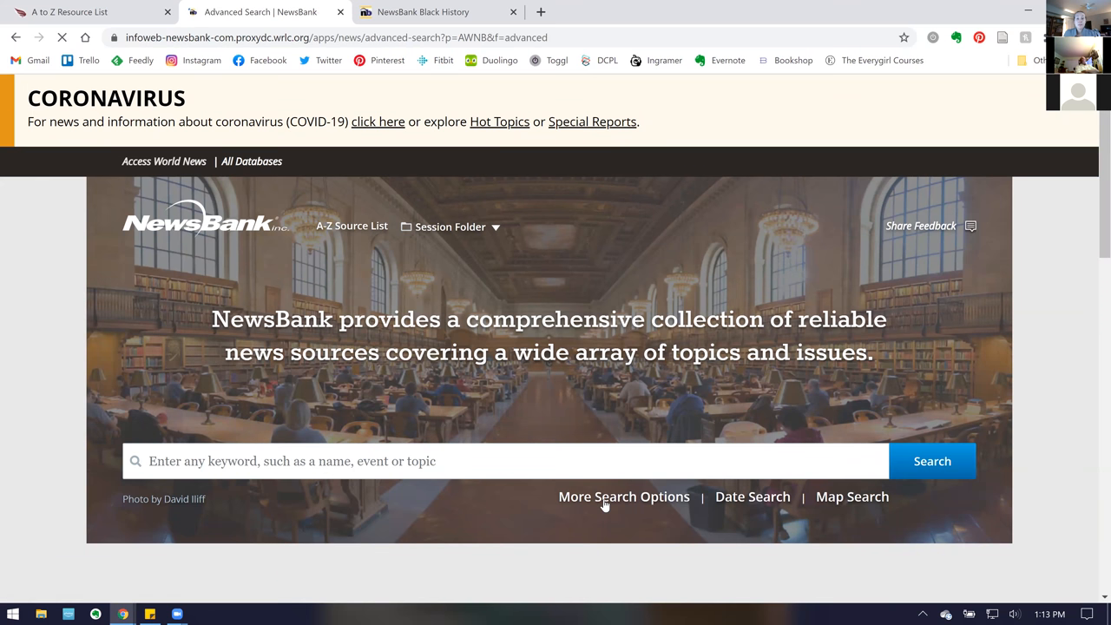
{"action": "left_click", "coordinate": [623, 496]}
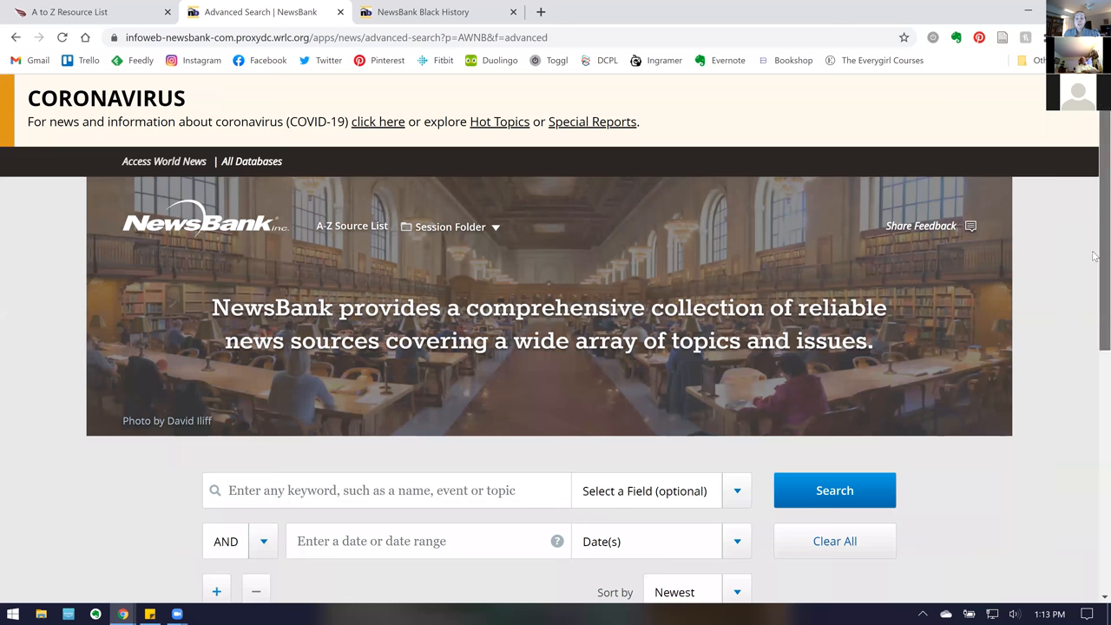
{"action": "scroll", "scroll_direction": "down", "scroll_amount": 3}
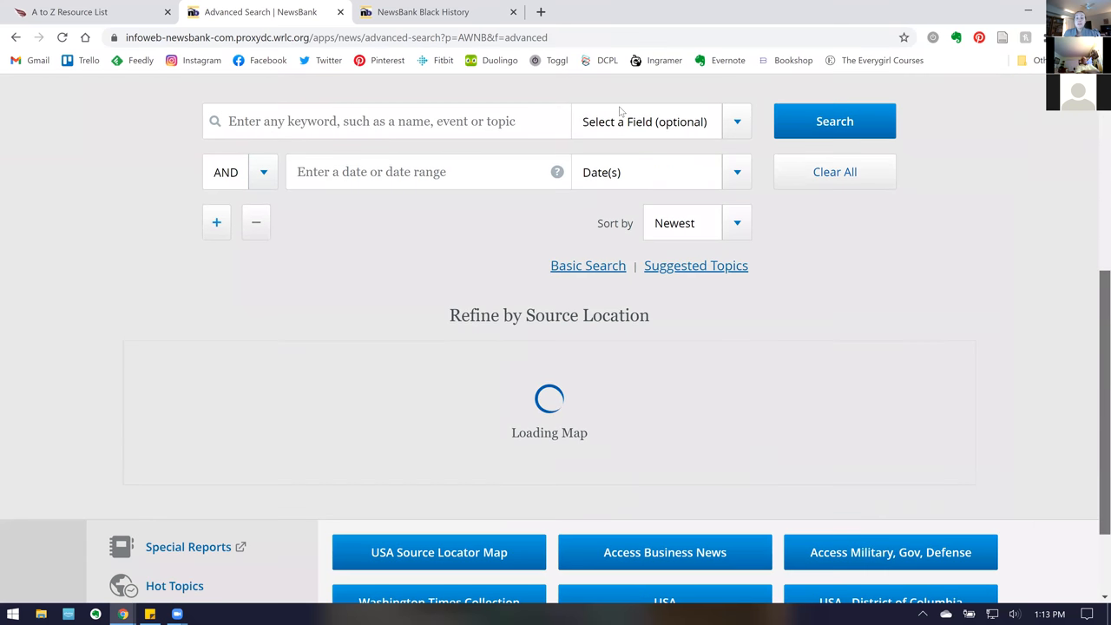
Preview the Select a Field options, then scroll to the Refine by Source Location map
{"action": "left_click", "coordinate": [736, 121]}
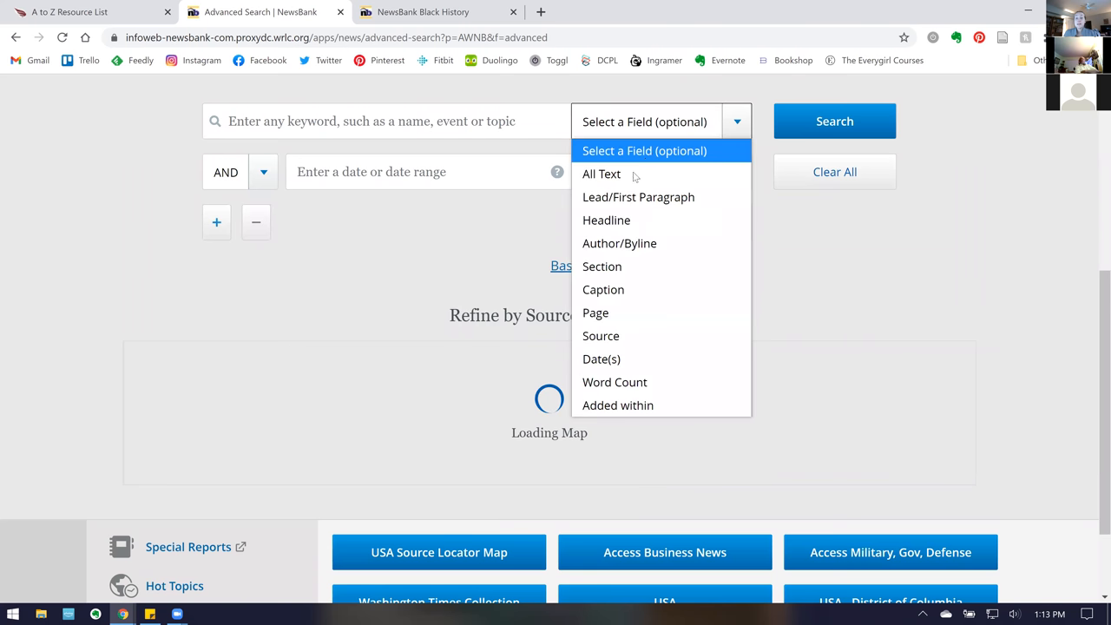
{"action": "mouse_move", "coordinate": [628, 266]}
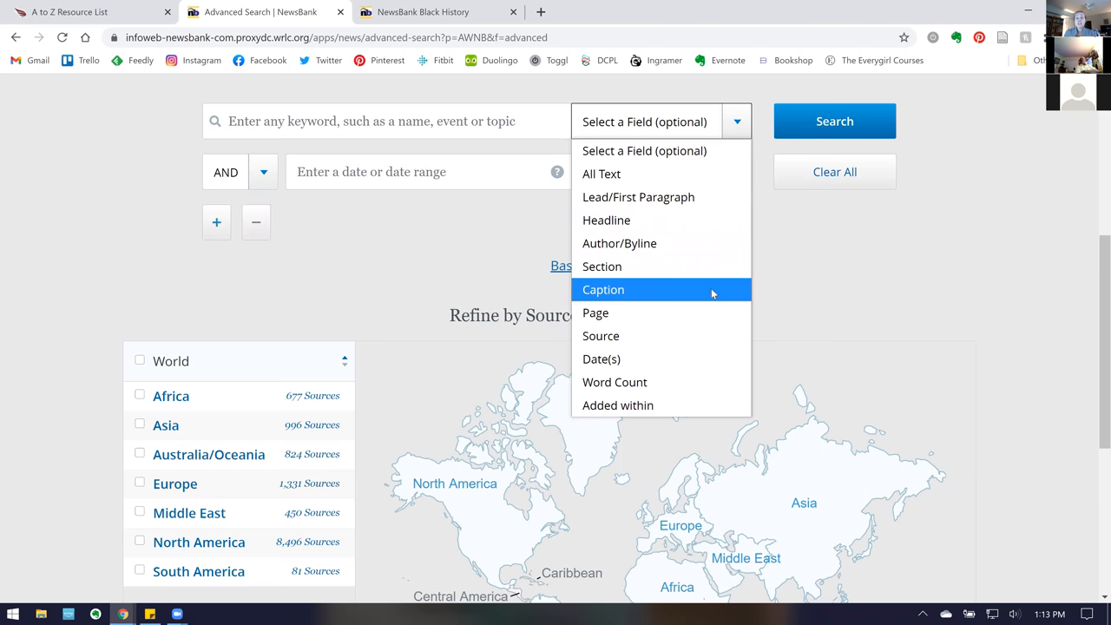
{"action": "left_click", "coordinate": [600, 359]}
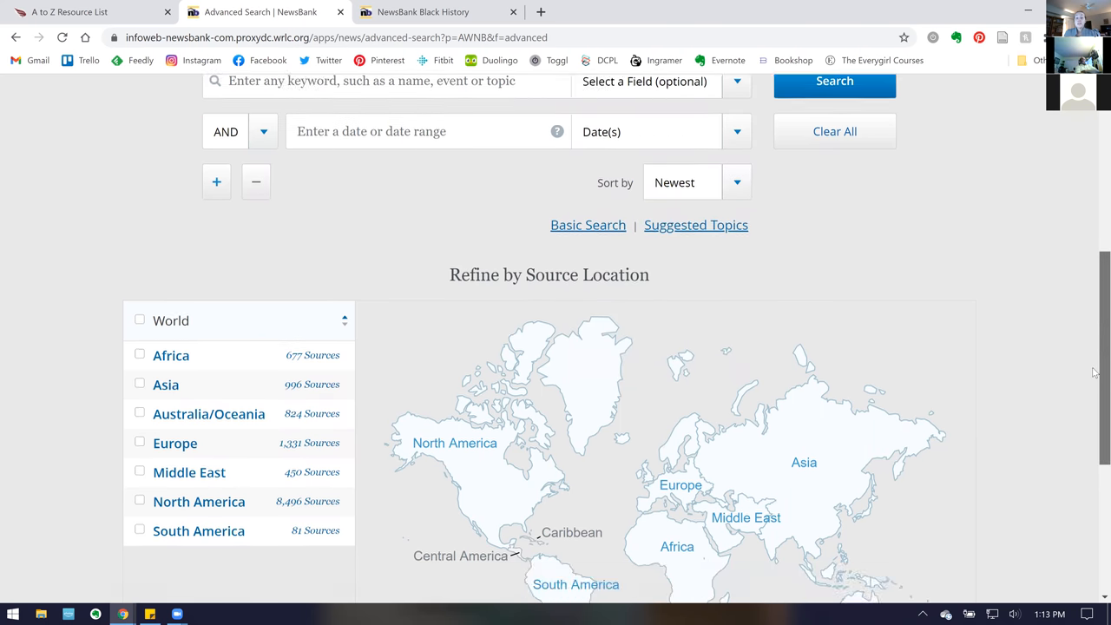
{"action": "scroll", "scroll_direction": "down", "scroll_amount": 3}
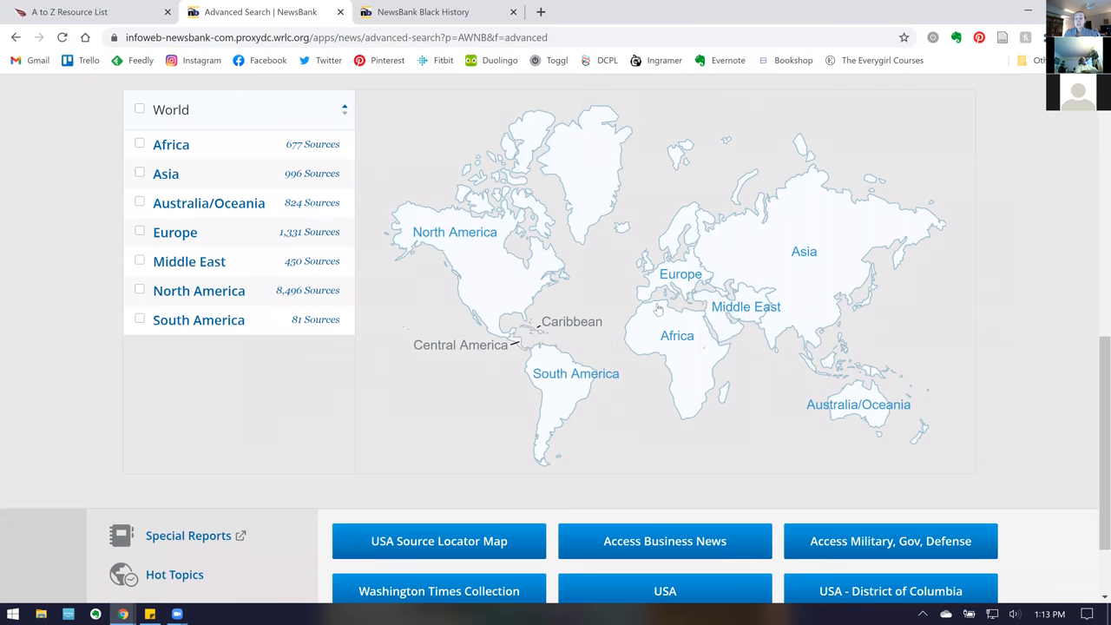
{"action": "mouse_move", "coordinate": [681, 252]}
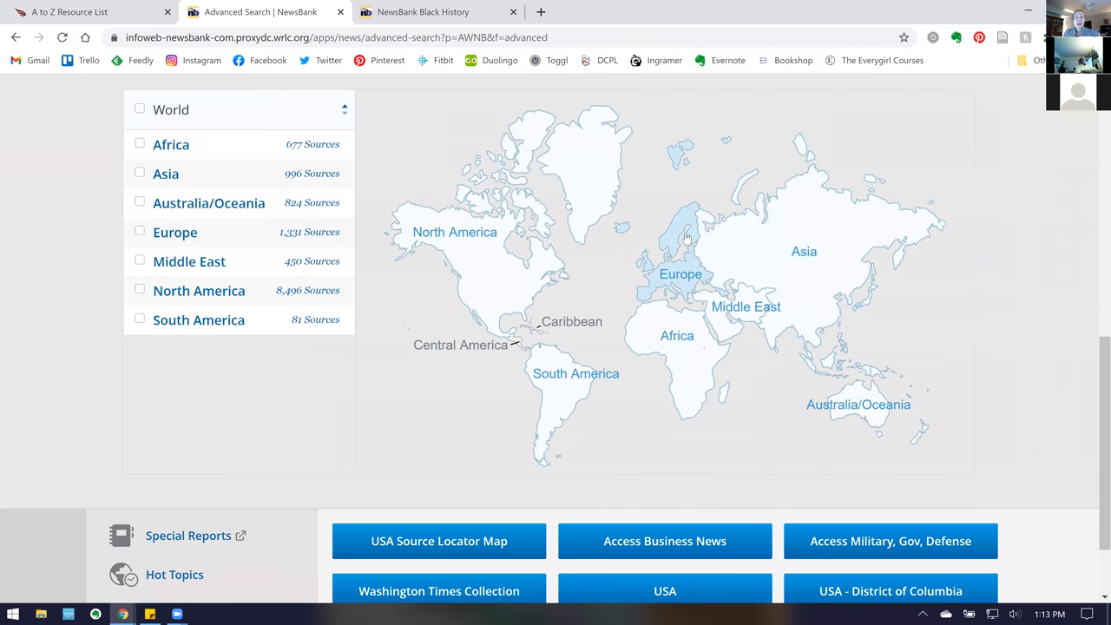
{"action": "mouse_move", "coordinate": [577, 178]}
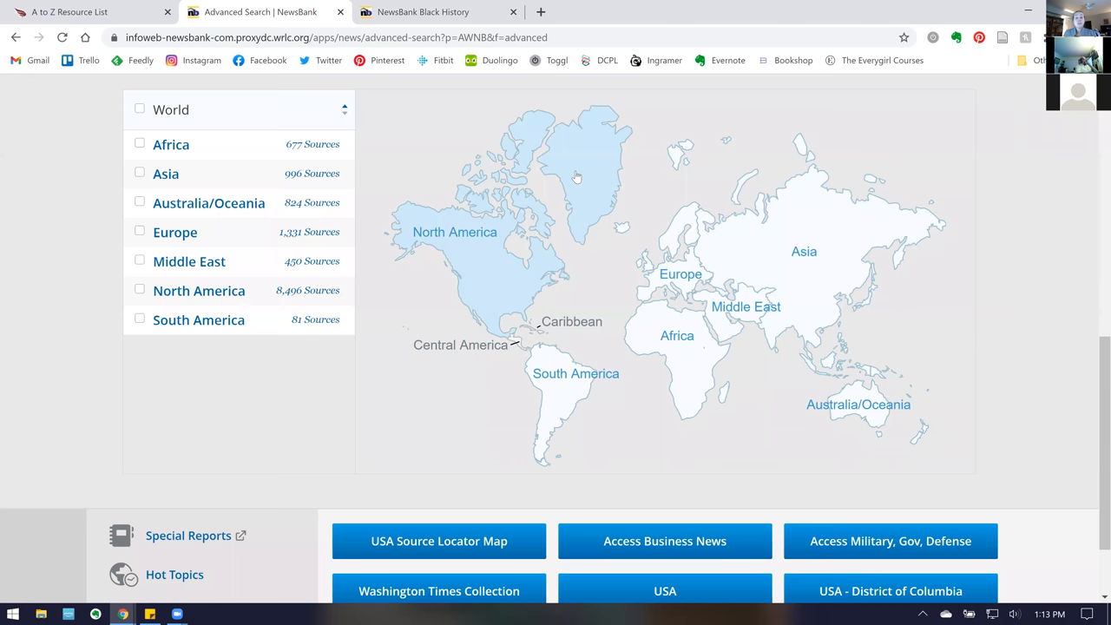
{"action": "mouse_move", "coordinate": [609, 251]}
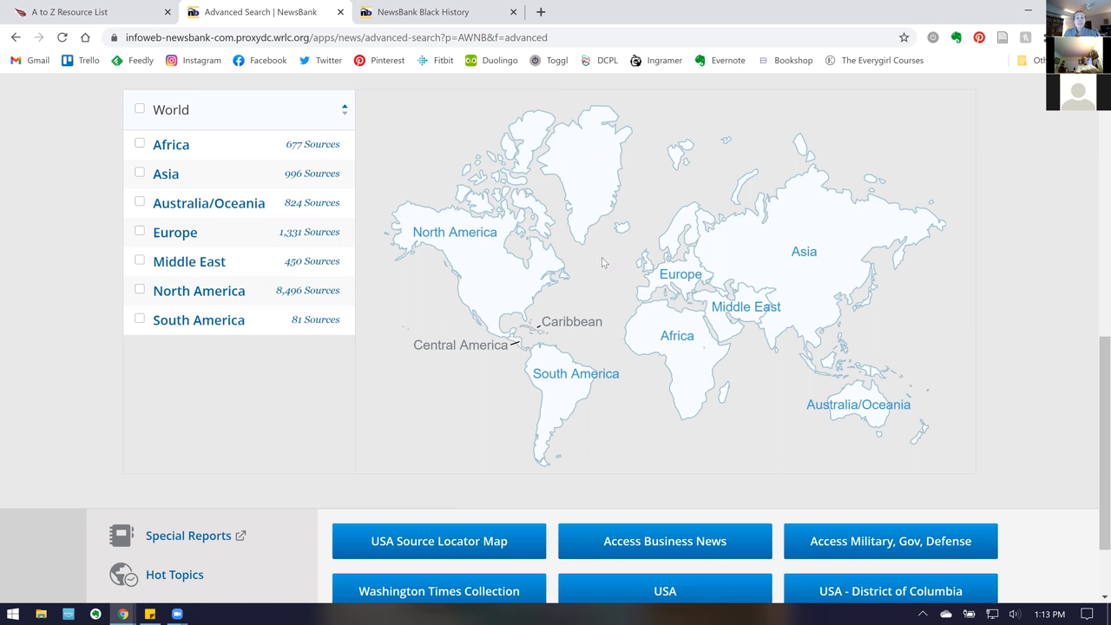
{"action": "mouse_move", "coordinate": [559, 390]}
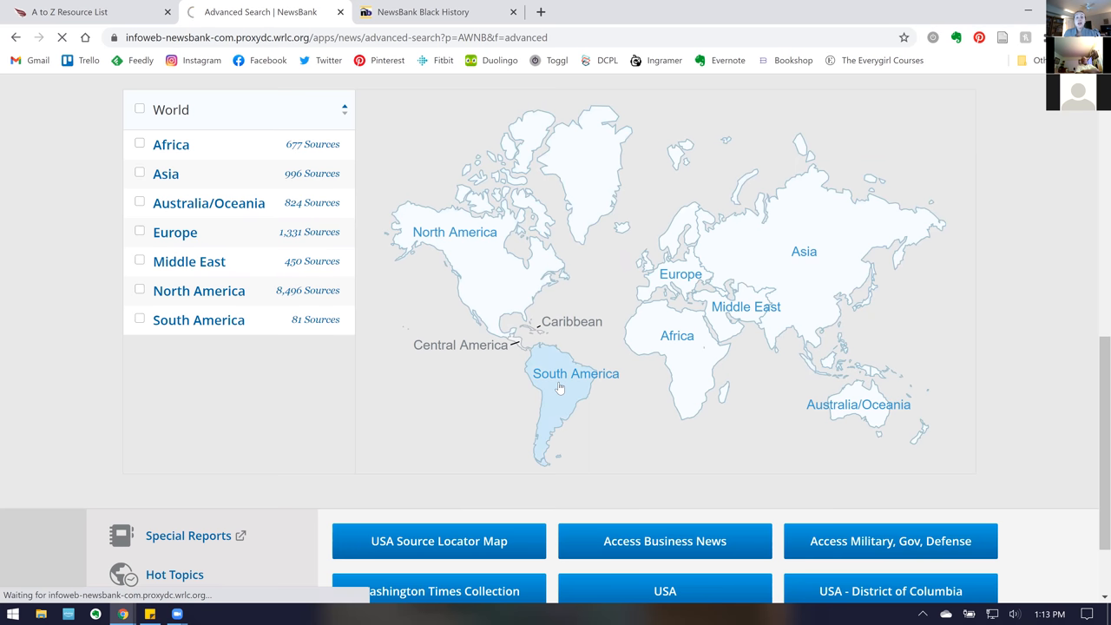
Select South America on the source map and check Colombia in the country list
{"action": "left_click", "coordinate": [575, 373]}
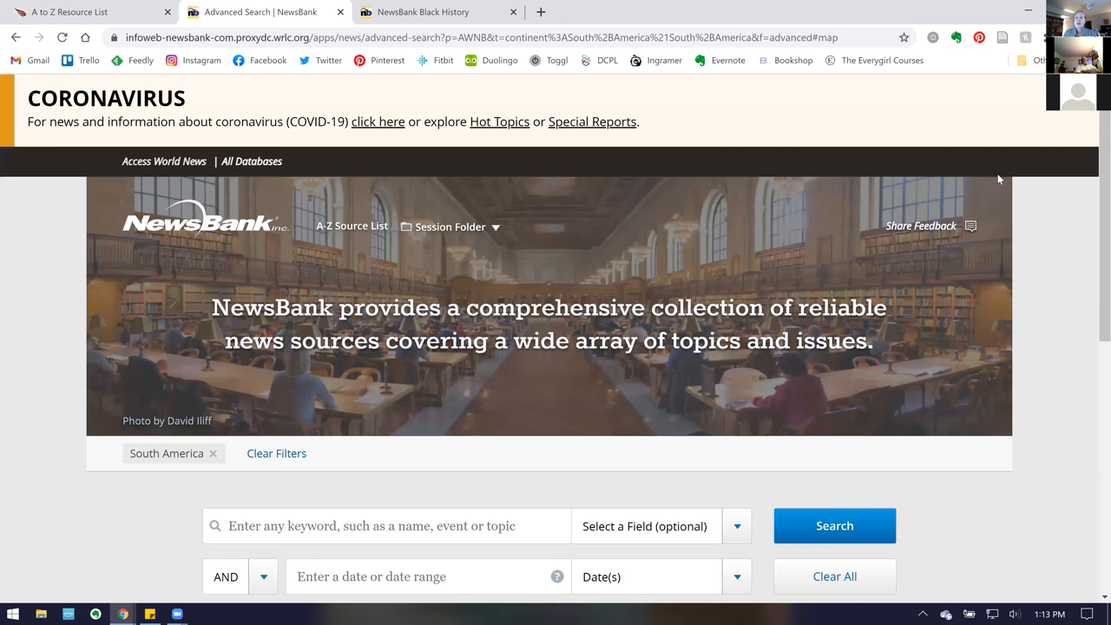
{"action": "scroll", "scroll_direction": "down", "scroll_amount": 3}
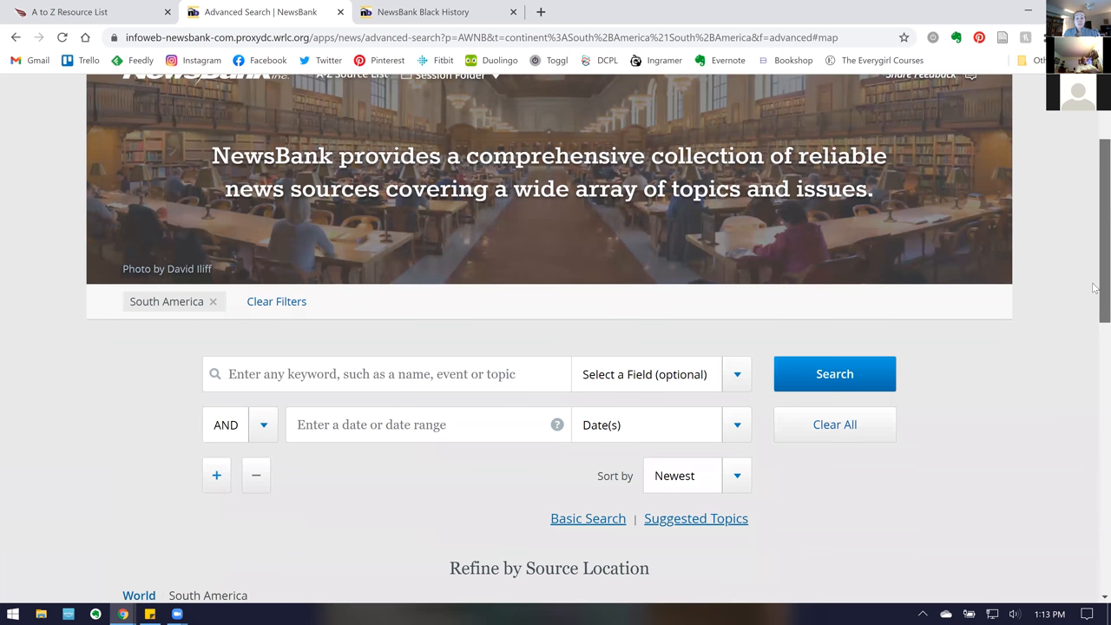
{"action": "scroll", "scroll_direction": "down", "scroll_amount": 3}
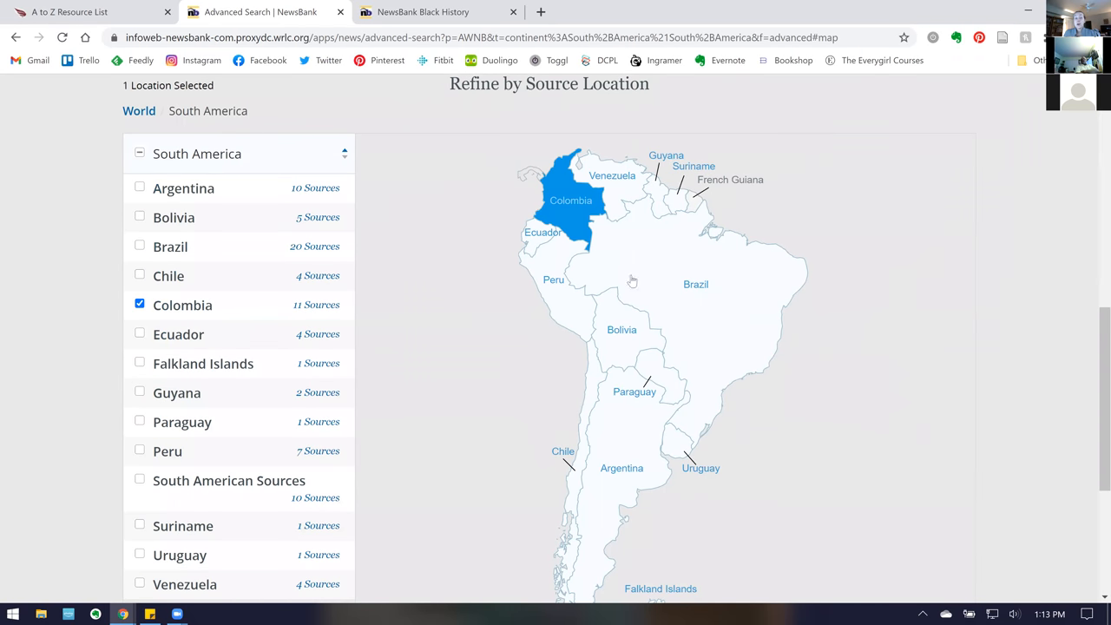
{"action": "mouse_move", "coordinate": [309, 310]}
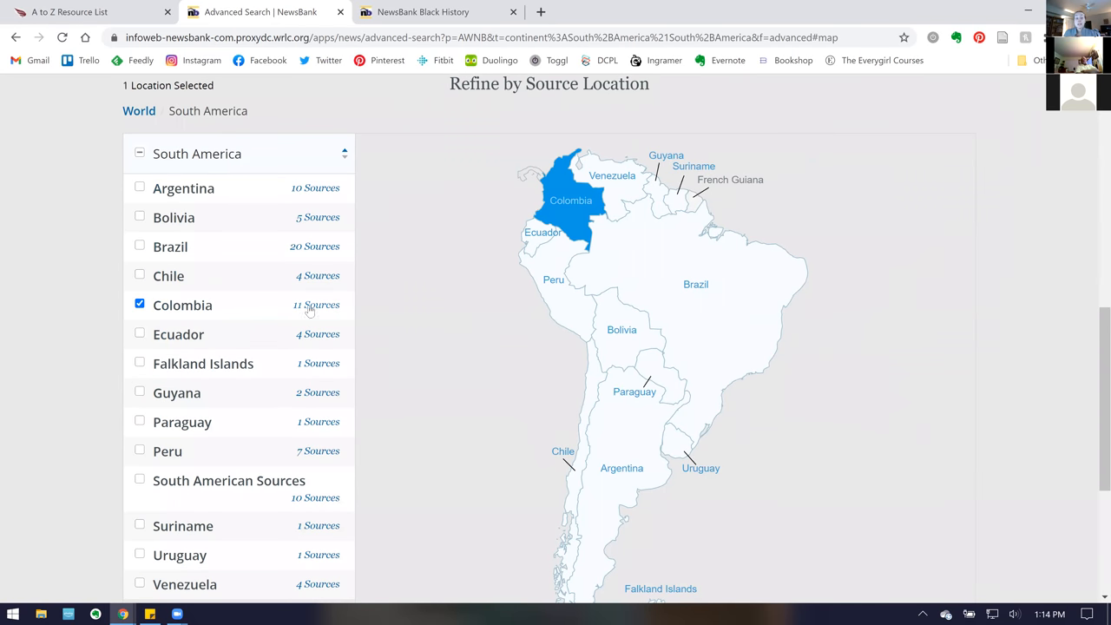
{"action": "left_click", "coordinate": [316, 304]}
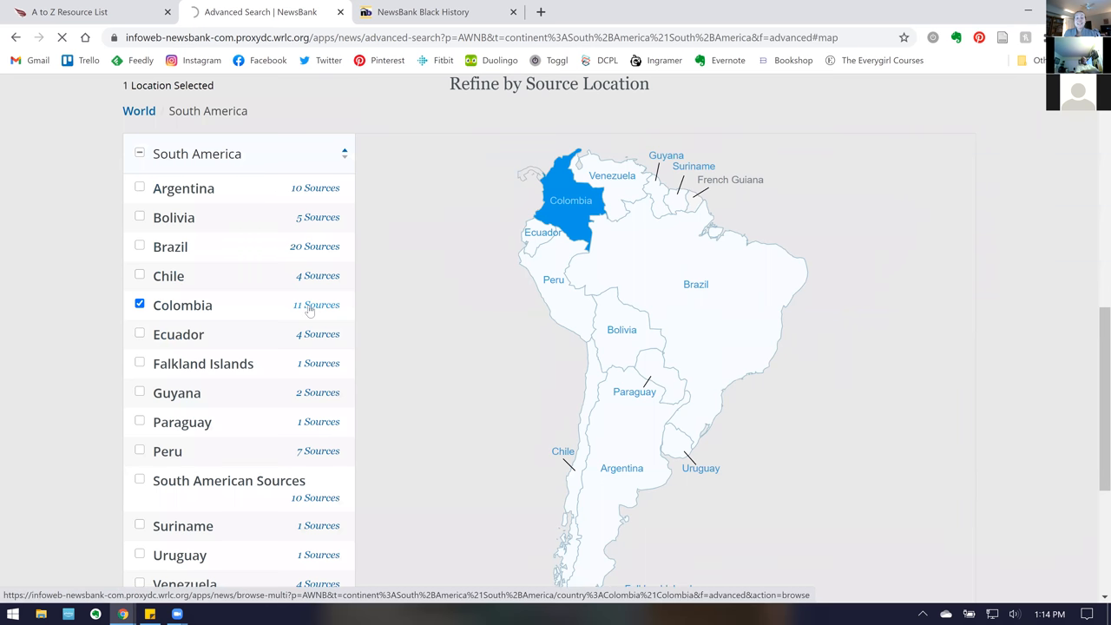
Open Colombia's '11 Sources' list and review its ten Colombian newspapers' dates, cities and languages
{"action": "left_click", "coordinate": [314, 304]}
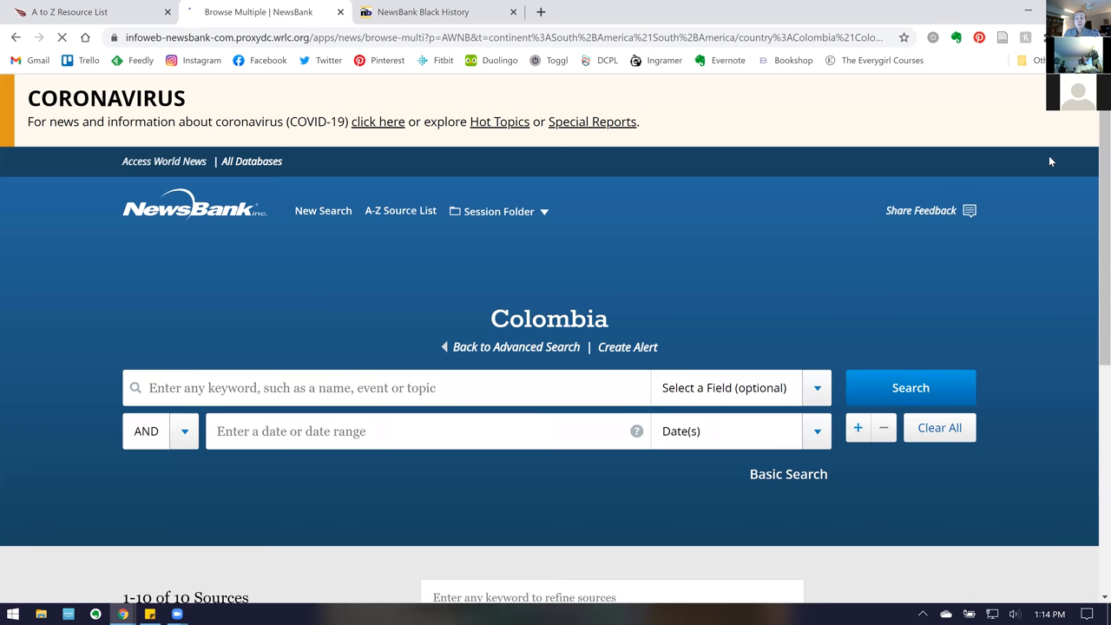
{"action": "scroll", "scroll_direction": "down", "scroll_amount": 3}
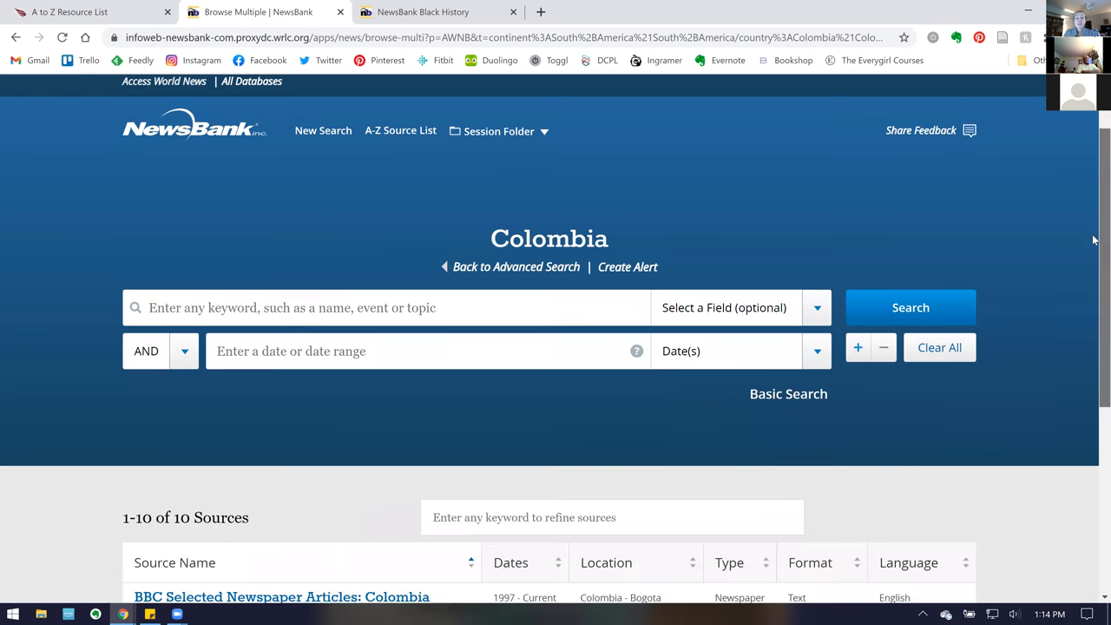
{"action": "scroll", "scroll_direction": "down", "scroll_amount": 3}
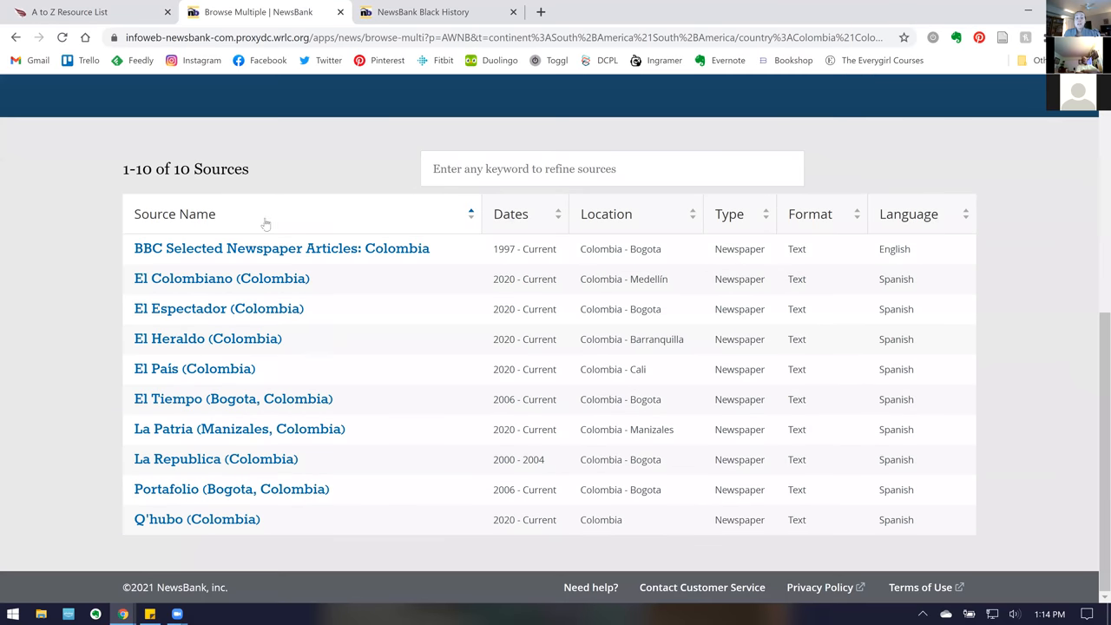
{"action": "mouse_move", "coordinate": [365, 432]}
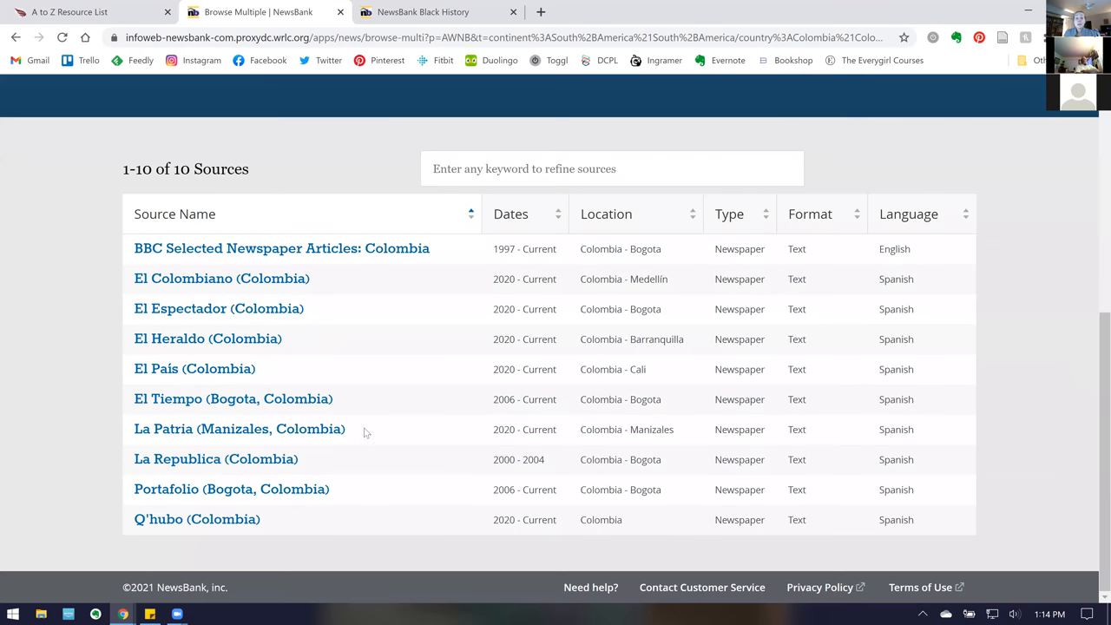
{"action": "mouse_move", "coordinate": [926, 493]}
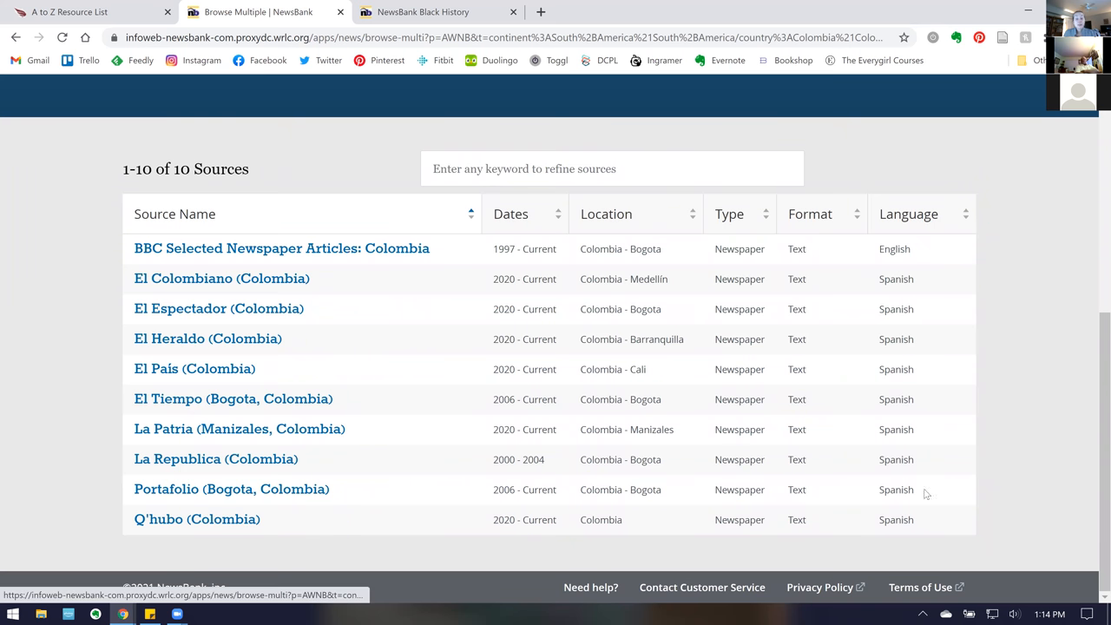
{"action": "mouse_move", "coordinate": [884, 455]}
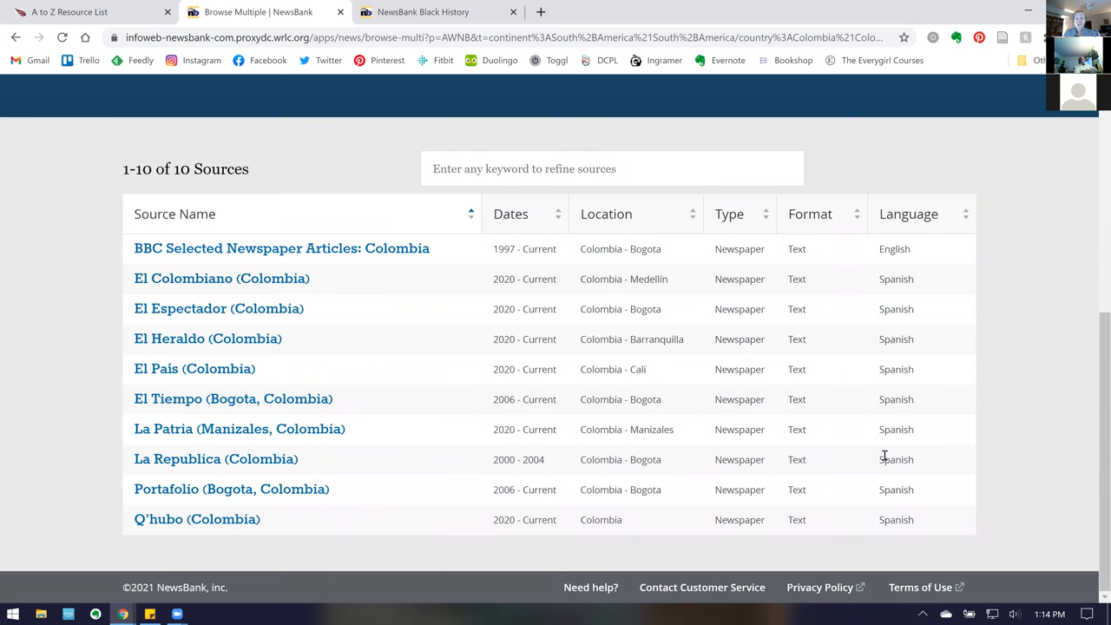
{"action": "mouse_move", "coordinate": [645, 297]}
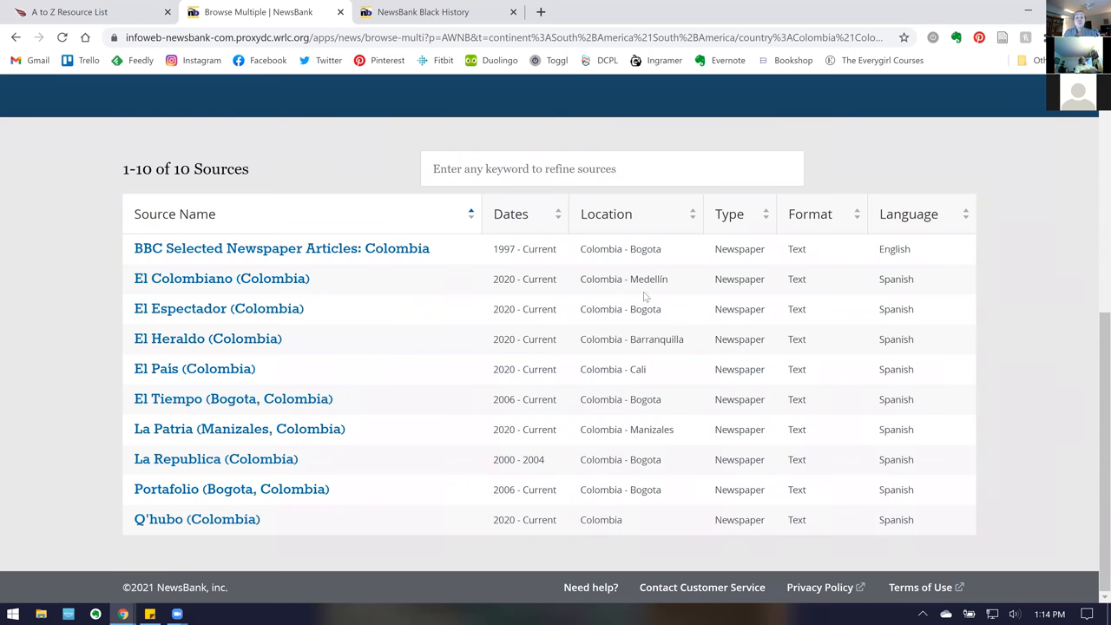
{"action": "mouse_move", "coordinate": [644, 276]}
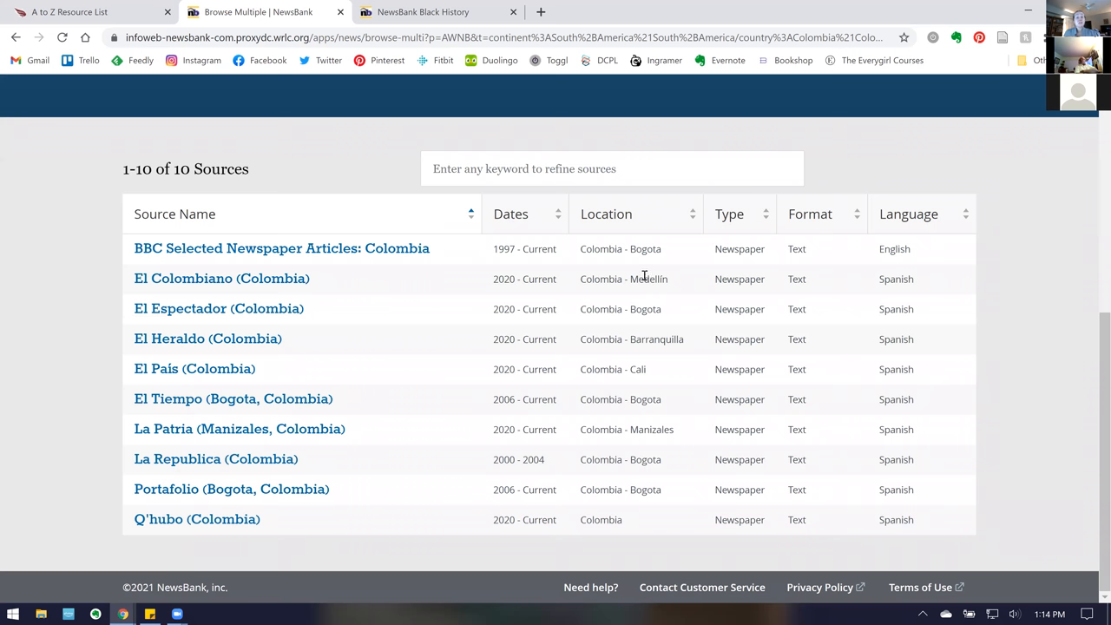
{"action": "mouse_move", "coordinate": [556, 239]}
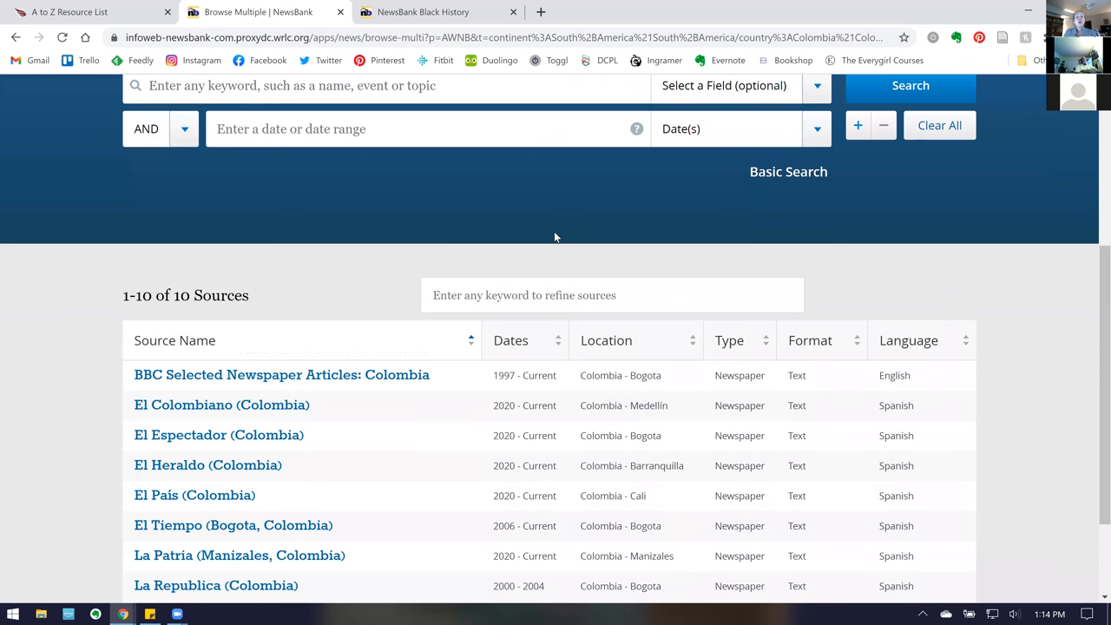
{"action": "scroll", "scroll_direction": "up", "scroll_amount": 3}
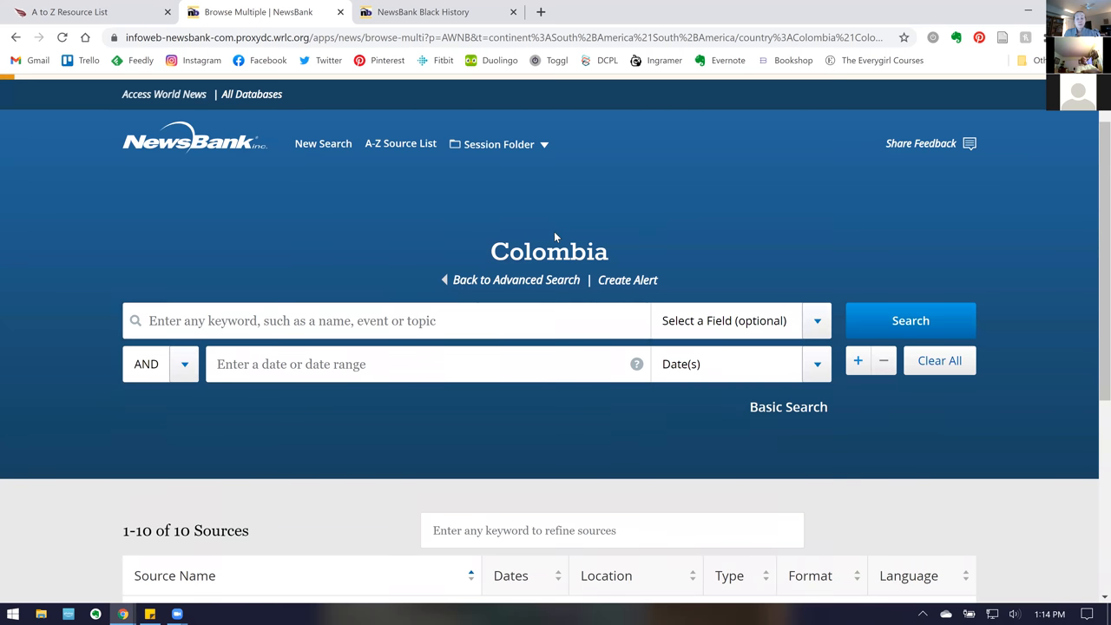
{"action": "mouse_move", "coordinate": [328, 100]}
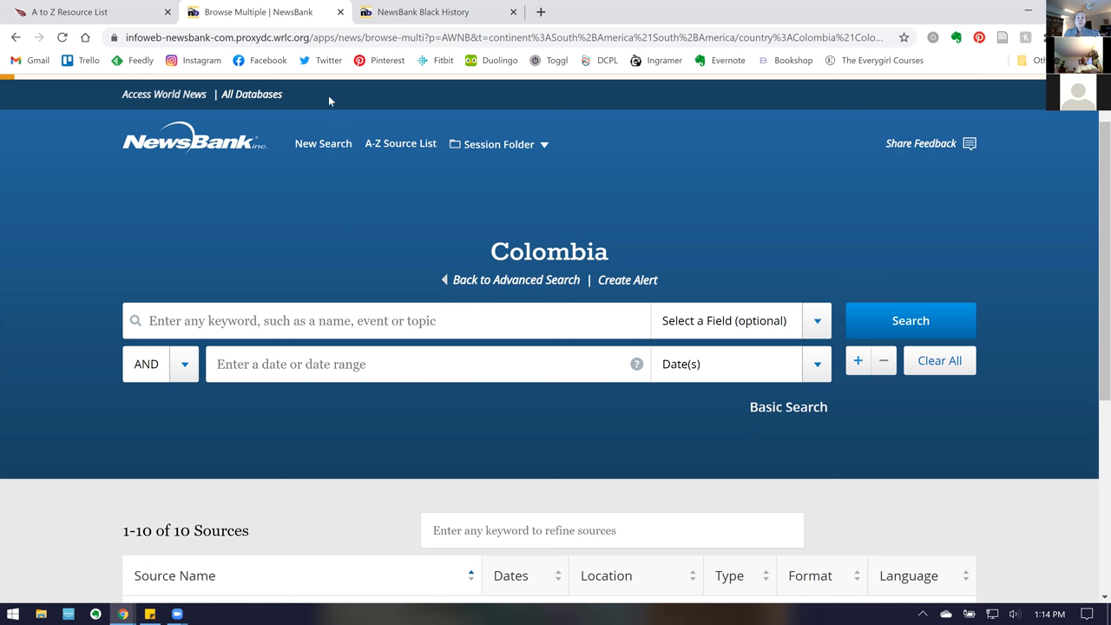
{"action": "mouse_move", "coordinate": [321, 50]}
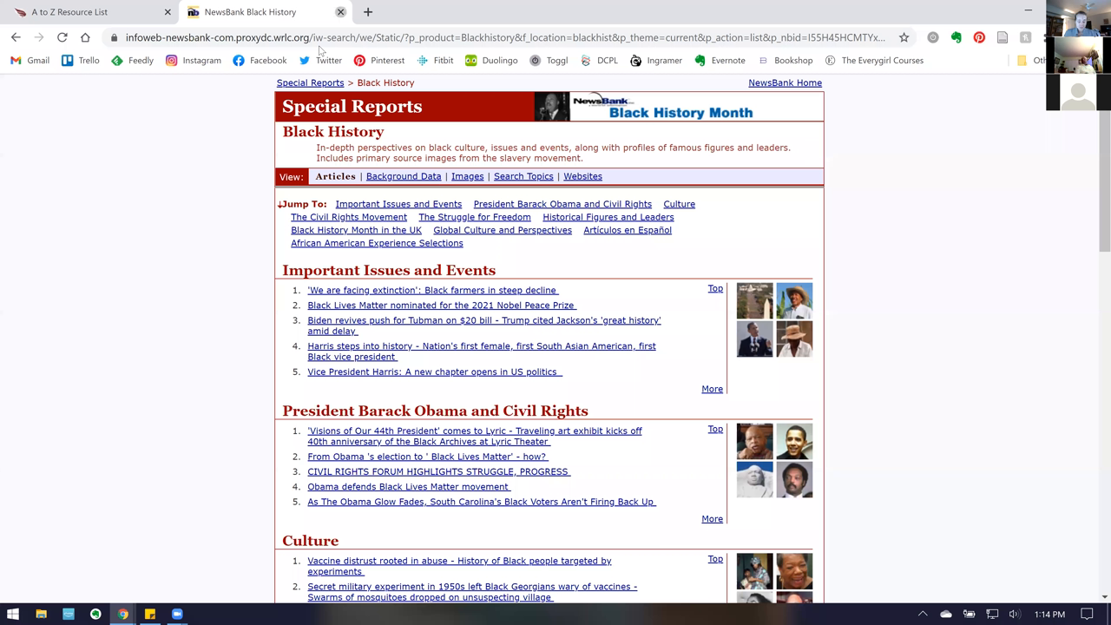
Close the Black History report and narrow the A–Z database list to the 22 P titles
{"action": "left_click", "coordinate": [70, 13]}
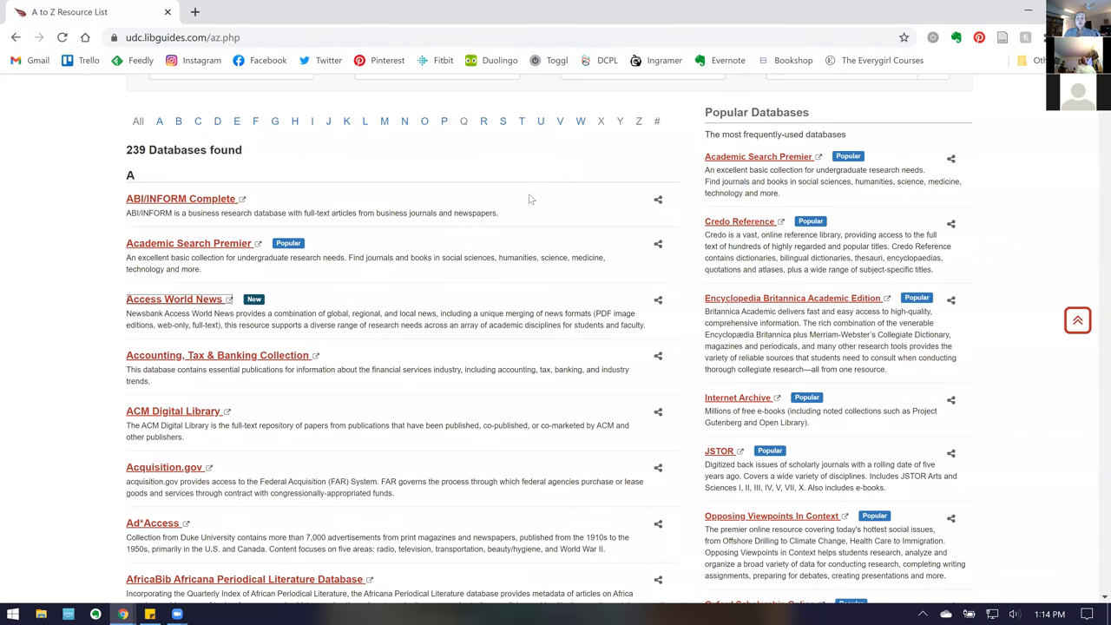
{"action": "mouse_move", "coordinate": [596, 170]}
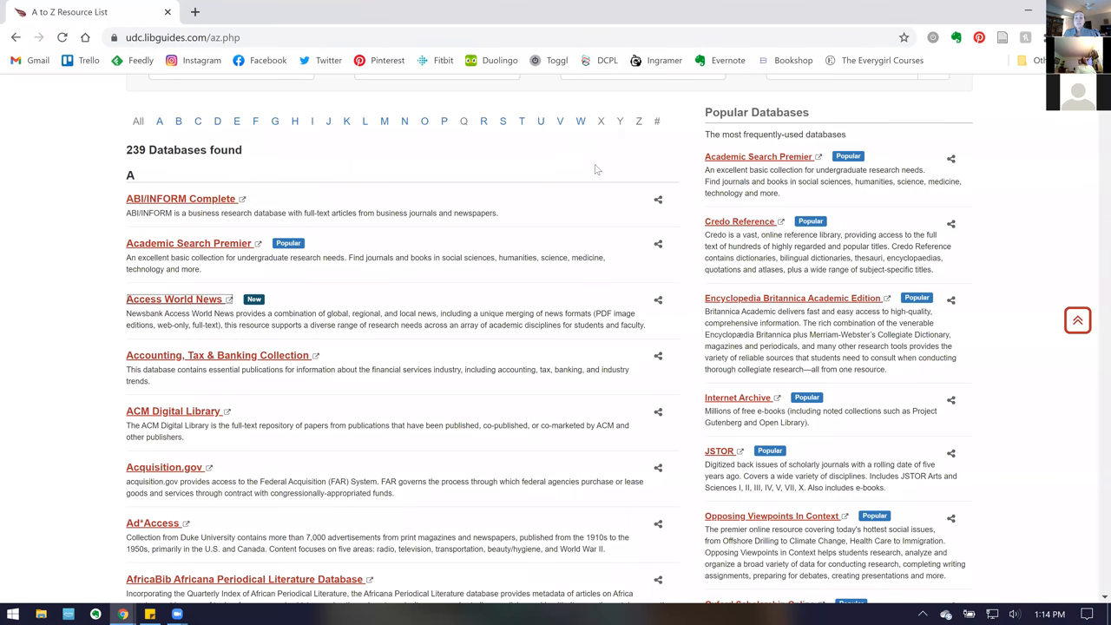
{"action": "mouse_move", "coordinate": [444, 120]}
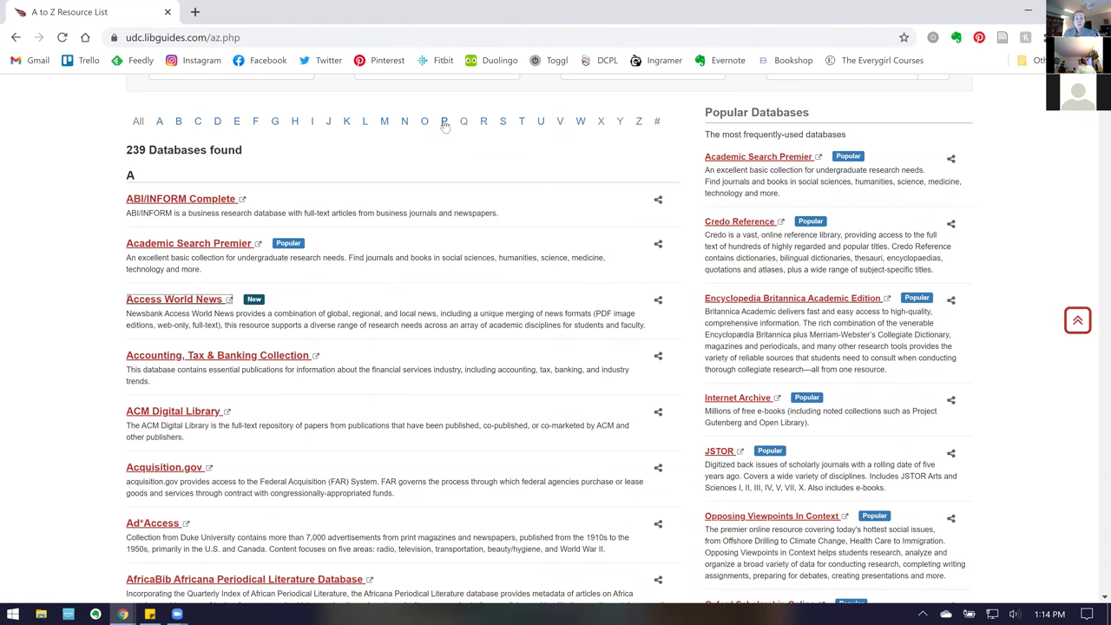
{"action": "left_click", "coordinate": [443, 121]}
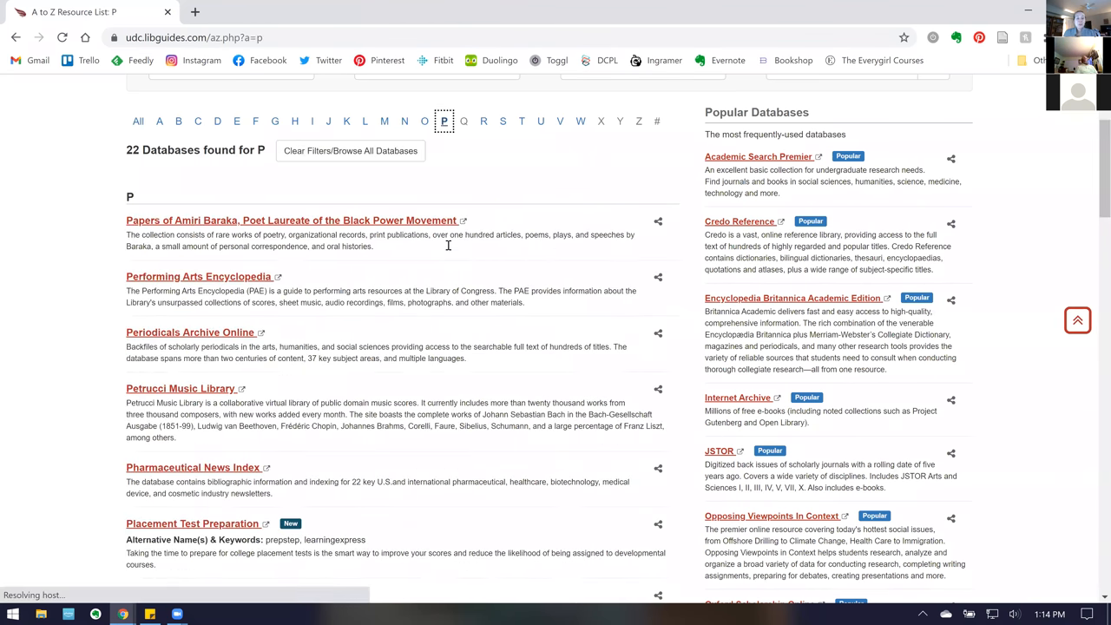
{"action": "scroll", "scroll_direction": "down", "scroll_amount": 3}
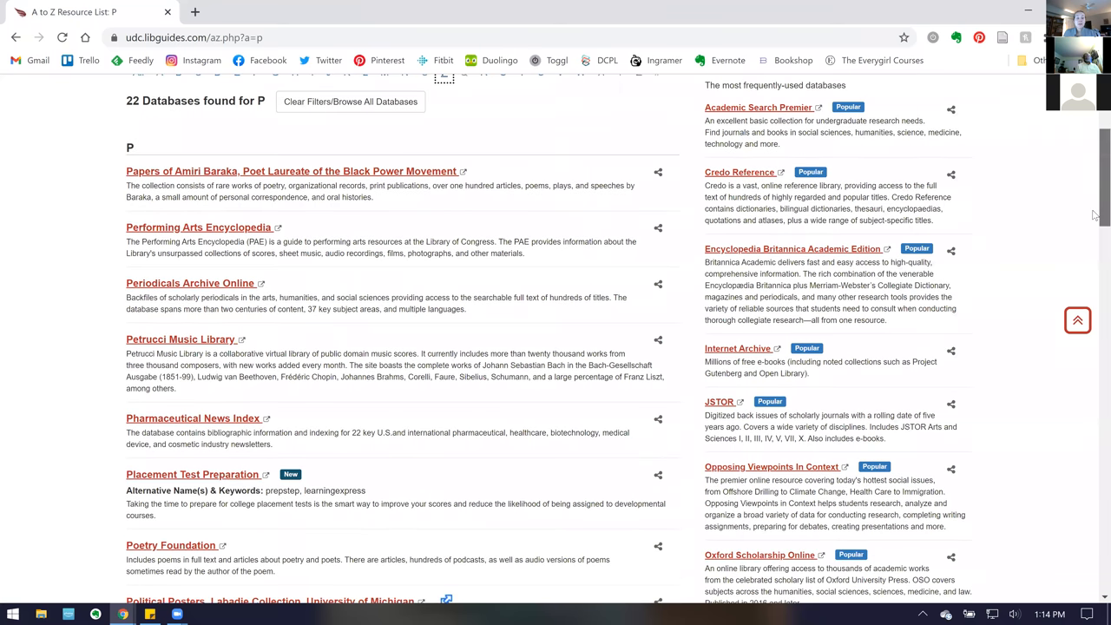
{"action": "scroll", "scroll_direction": "down", "scroll_amount": 3}
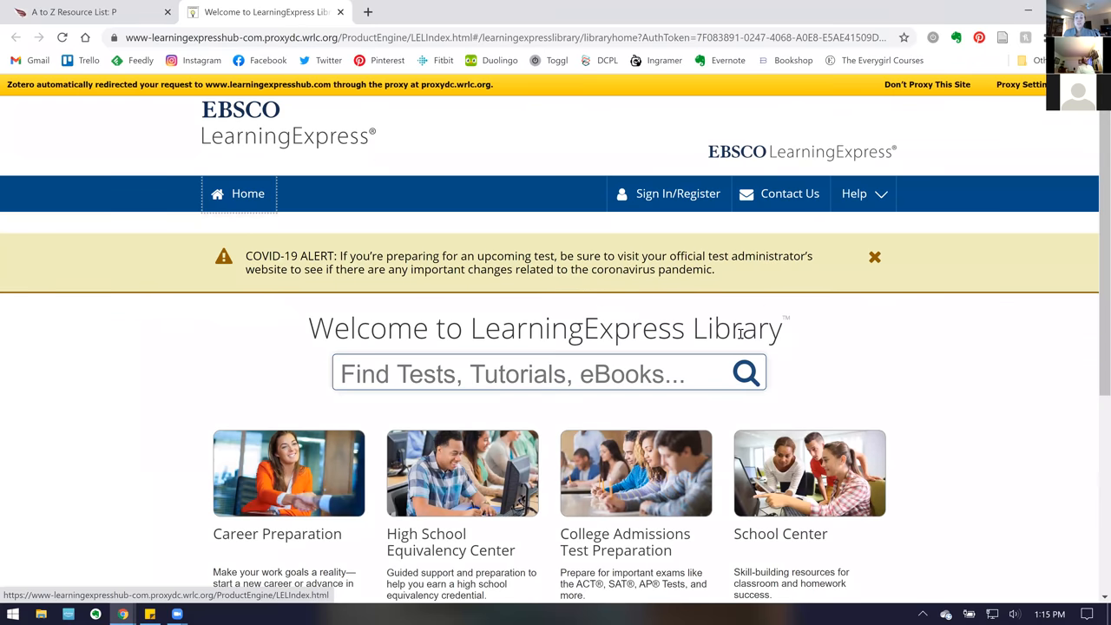
{"action": "mouse_move", "coordinate": [677, 193]}
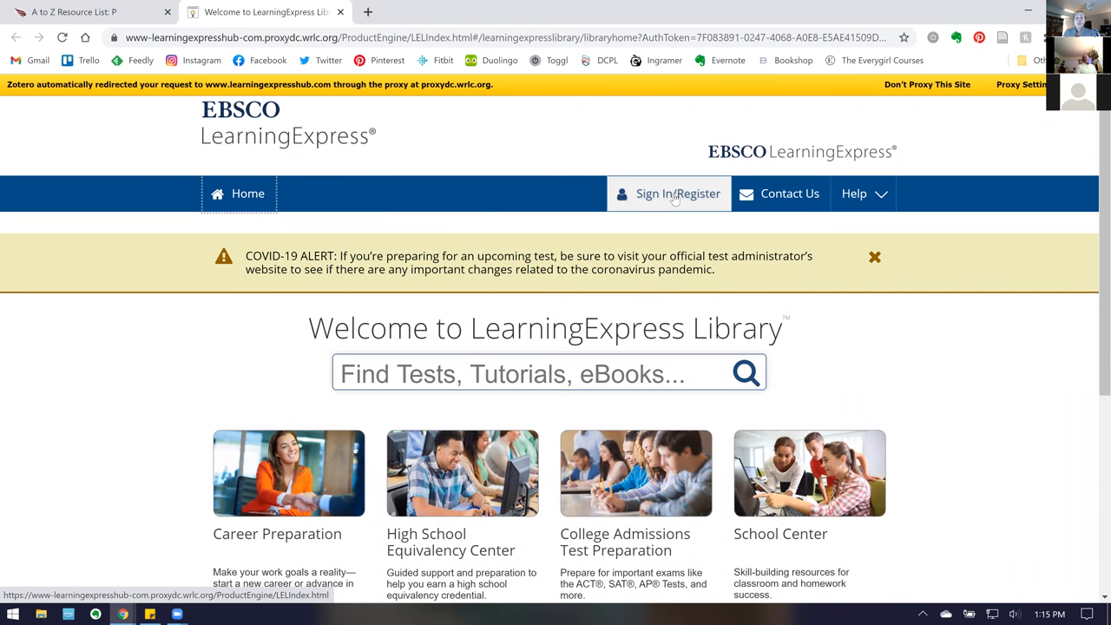
Sign in to LearningExpress with the entered credentials, then return to the library home page
{"action": "left_click", "coordinate": [677, 194]}
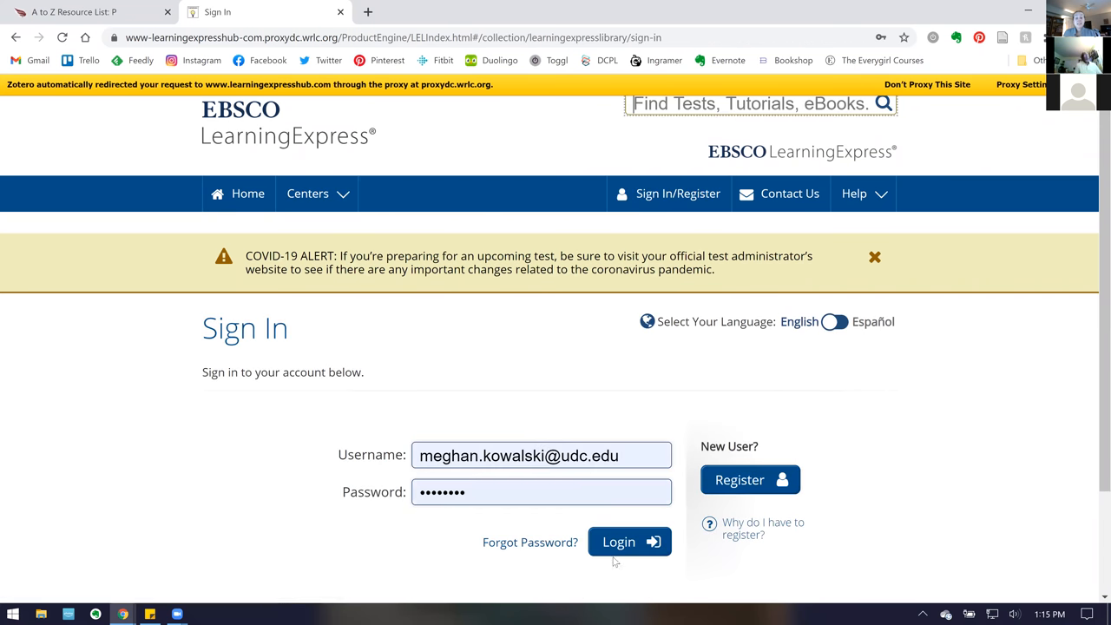
{"action": "mouse_move", "coordinate": [617, 542]}
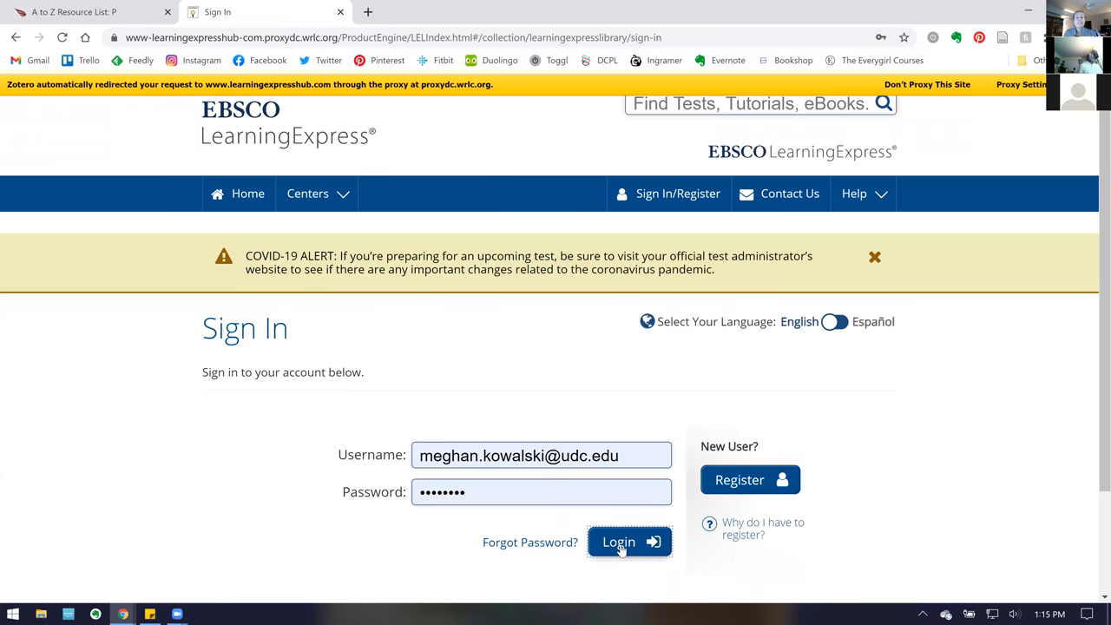
{"action": "left_click", "coordinate": [618, 542]}
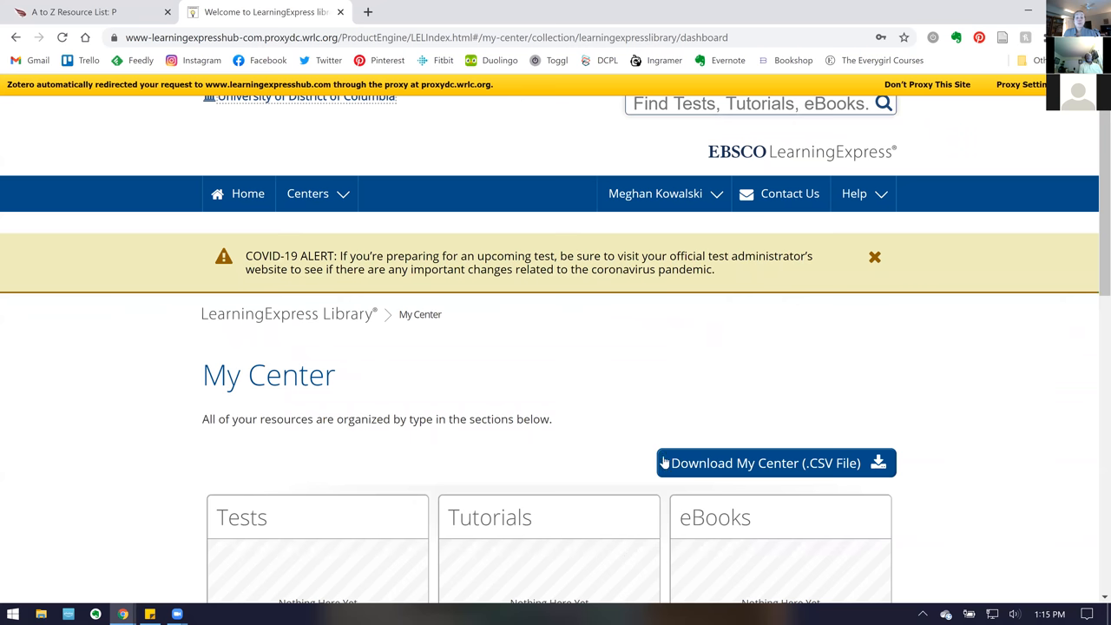
{"action": "left_click", "coordinate": [654, 192]}
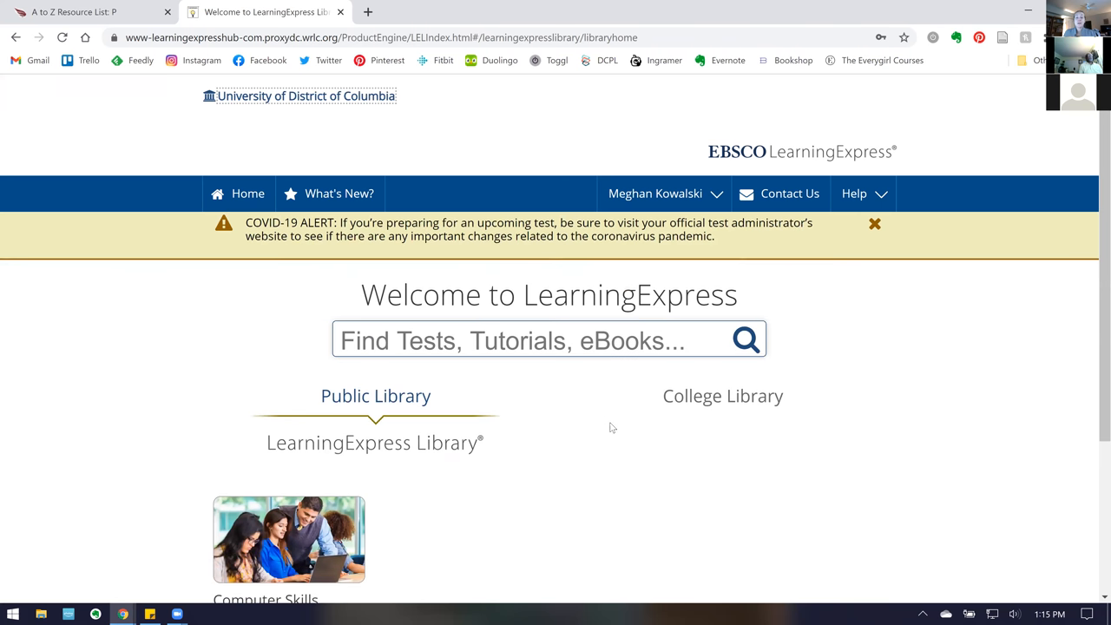
{"action": "scroll", "scroll_direction": "down", "scroll_amount": 3}
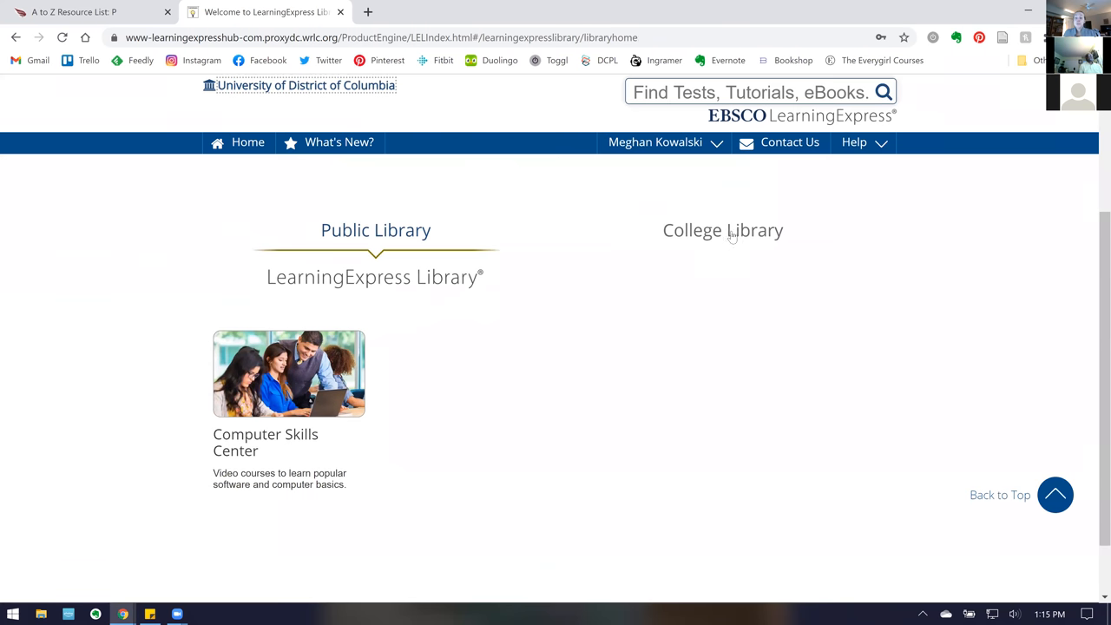
Switch to the College Library collection and open Core English Skills' Grammar practice sets and tutorials
{"action": "left_click", "coordinate": [722, 229]}
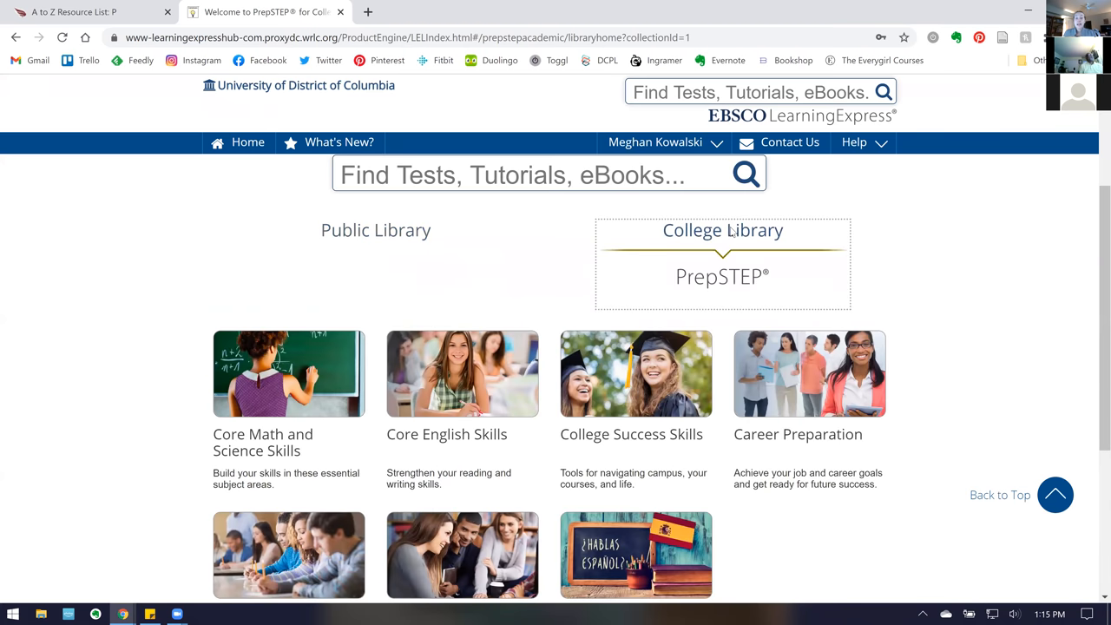
{"action": "mouse_move", "coordinate": [599, 445]}
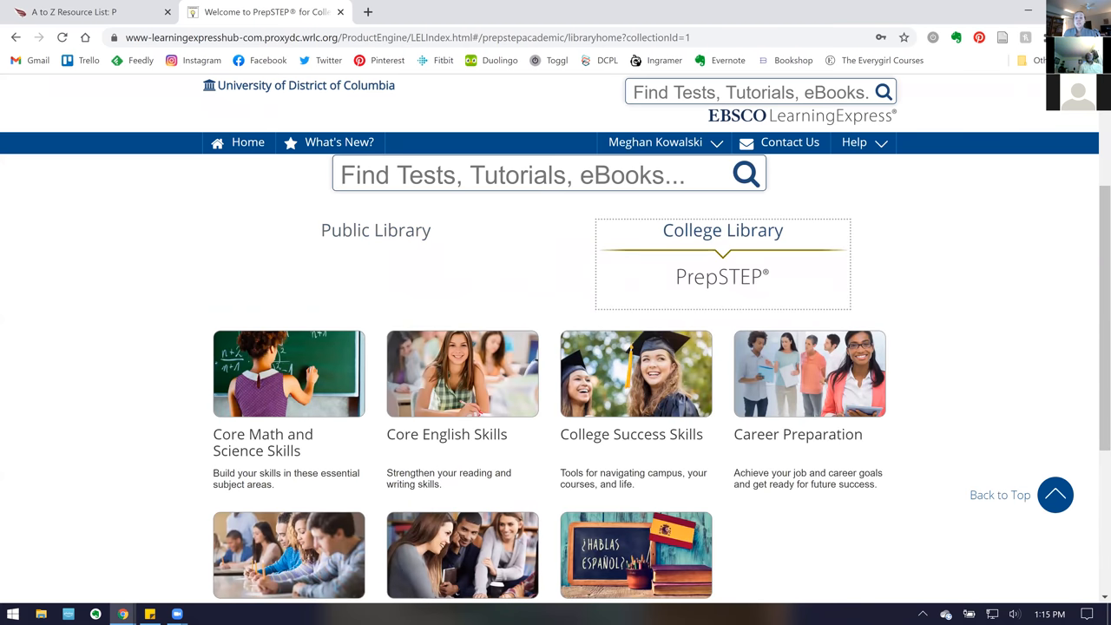
{"action": "scroll", "scroll_direction": "down", "scroll_amount": 3}
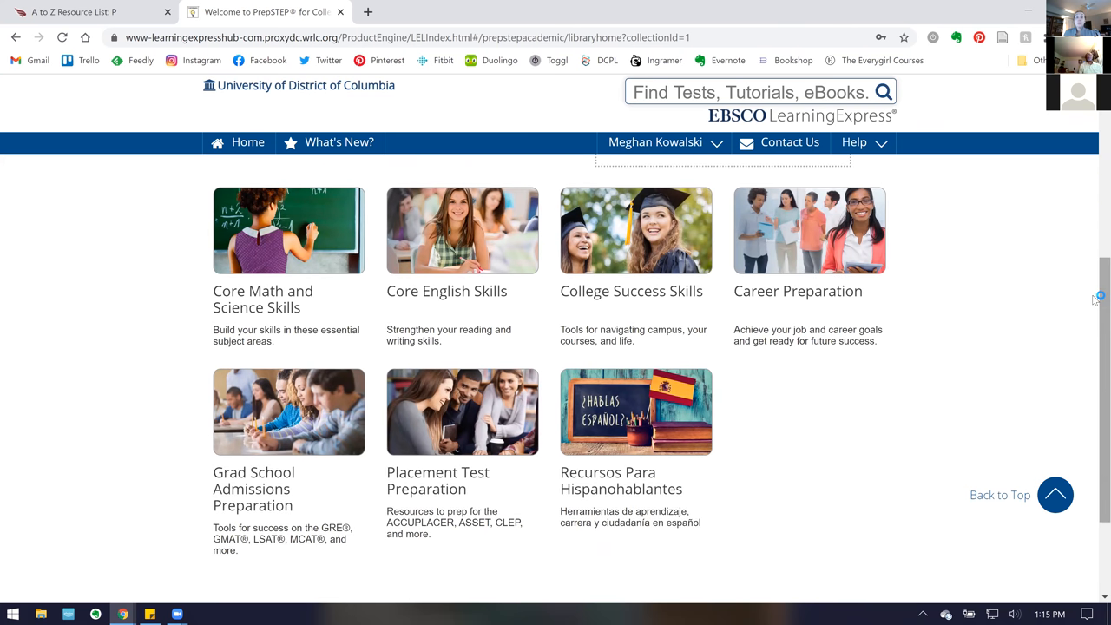
{"action": "mouse_move", "coordinate": [455, 217]}
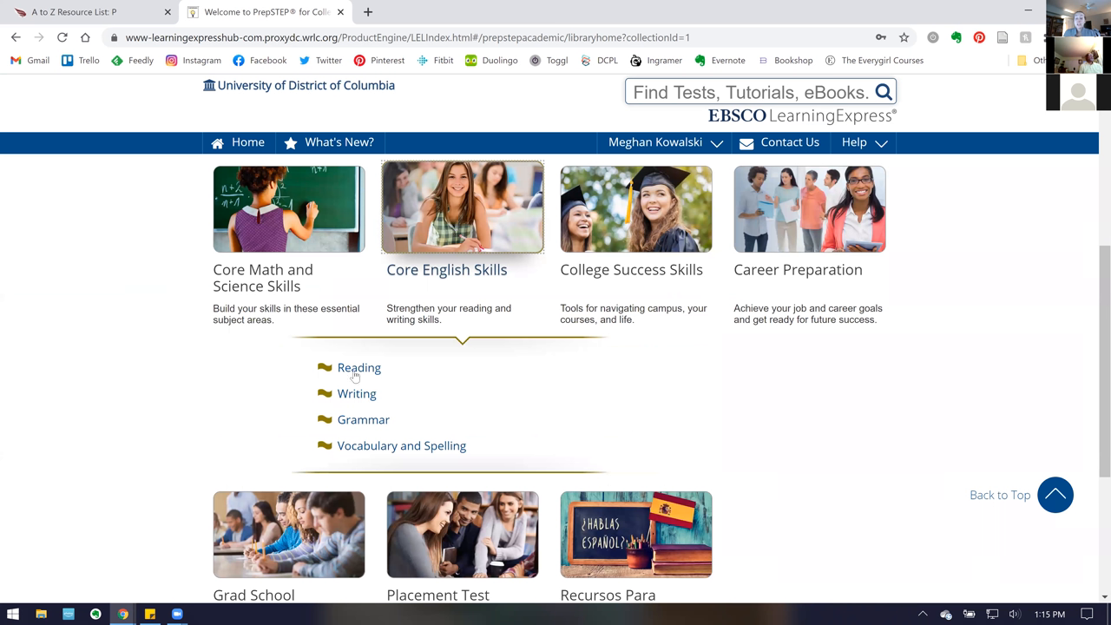
{"action": "mouse_move", "coordinate": [363, 419]}
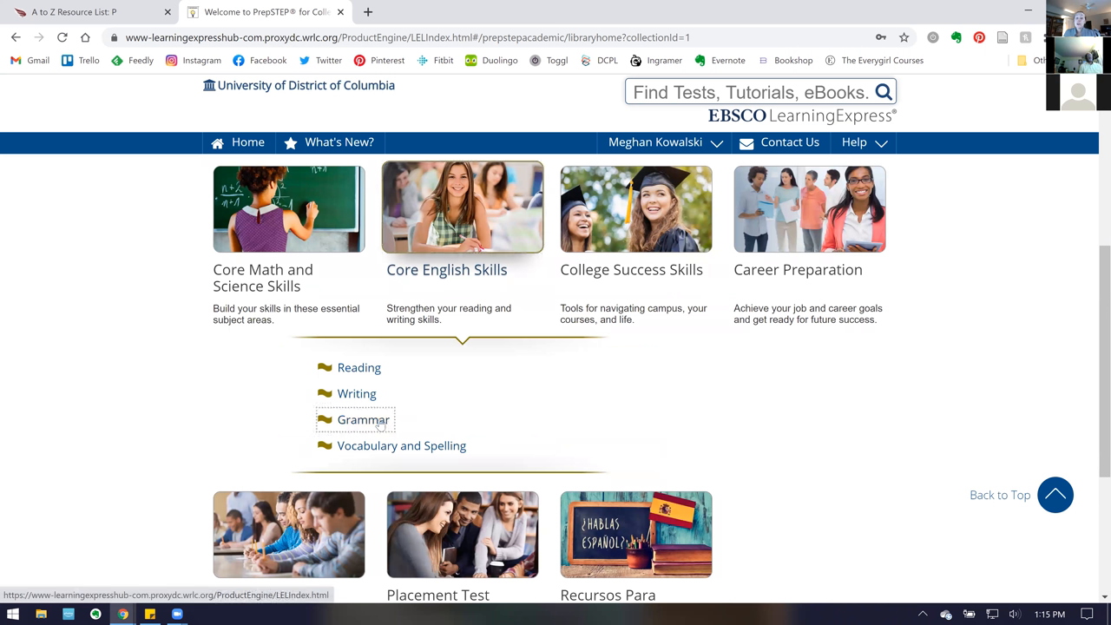
{"action": "left_click", "coordinate": [363, 419]}
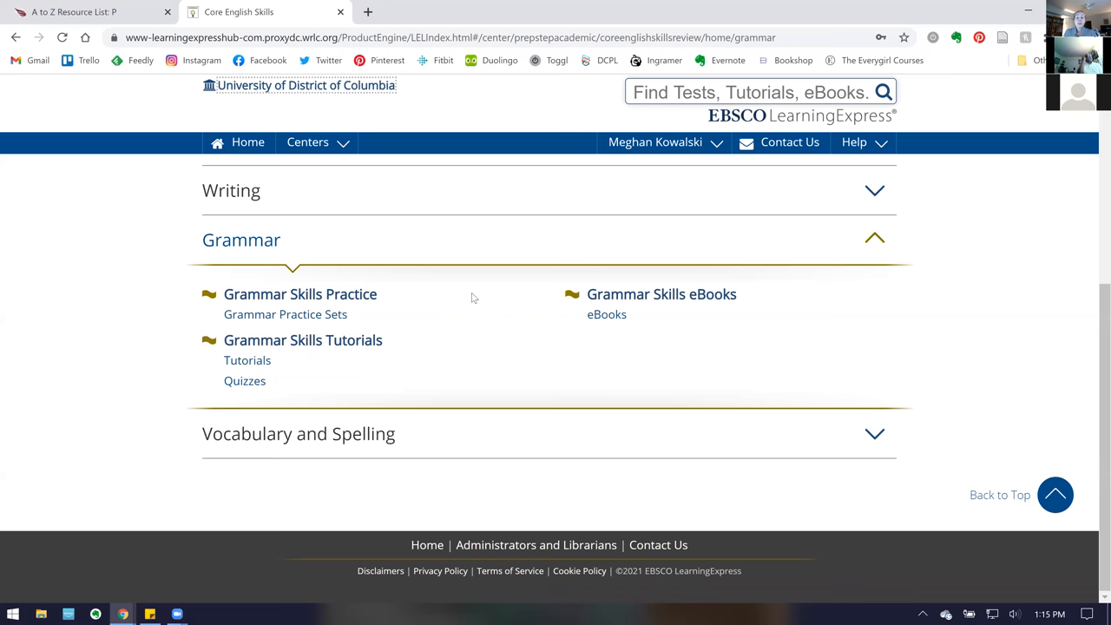
{"action": "mouse_move", "coordinate": [355, 186]}
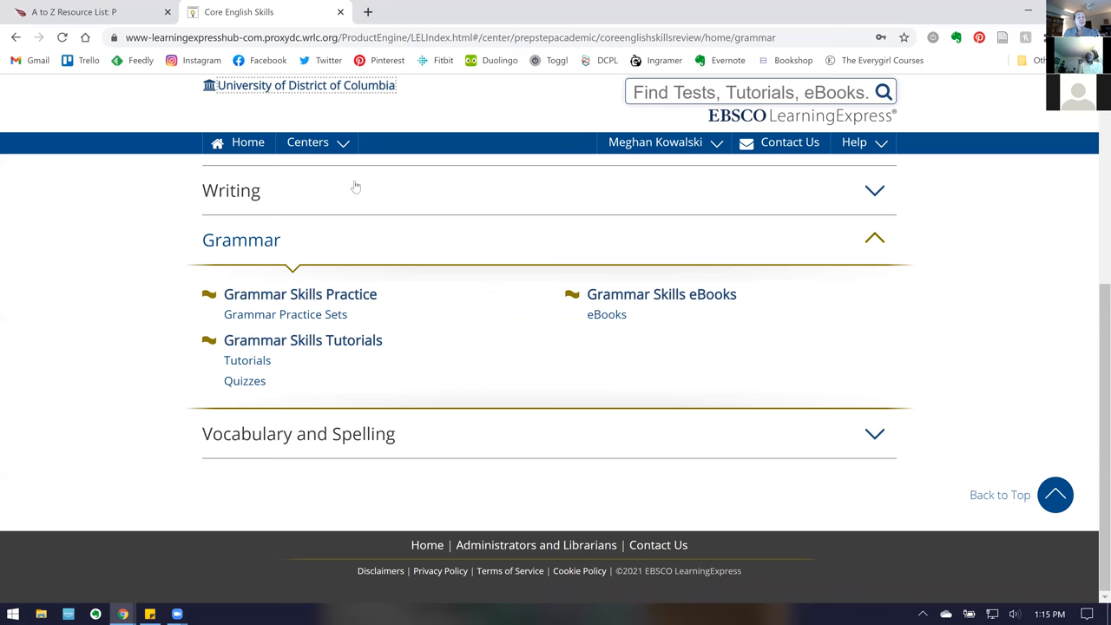
{"action": "left_click", "coordinate": [307, 141]}
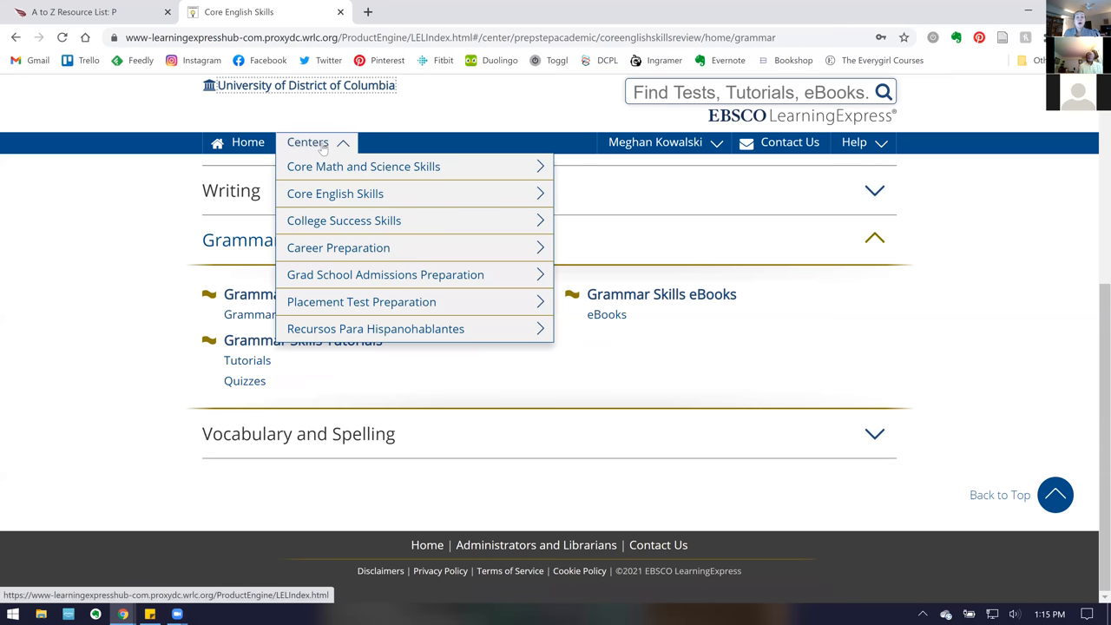
{"action": "mouse_move", "coordinate": [343, 220]}
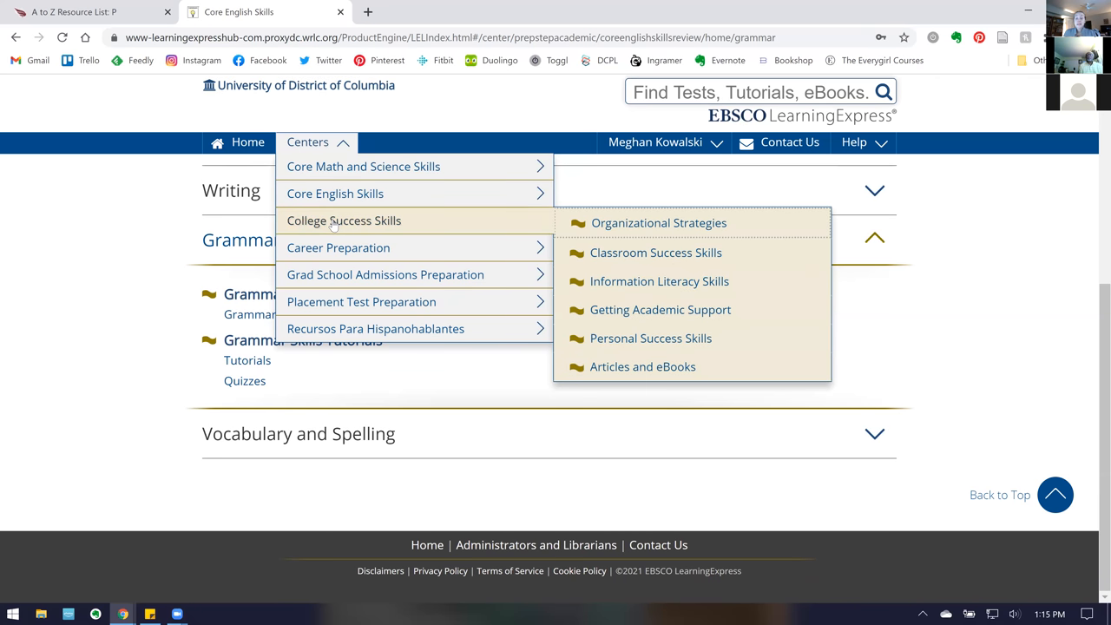
{"action": "mouse_move", "coordinate": [656, 253]}
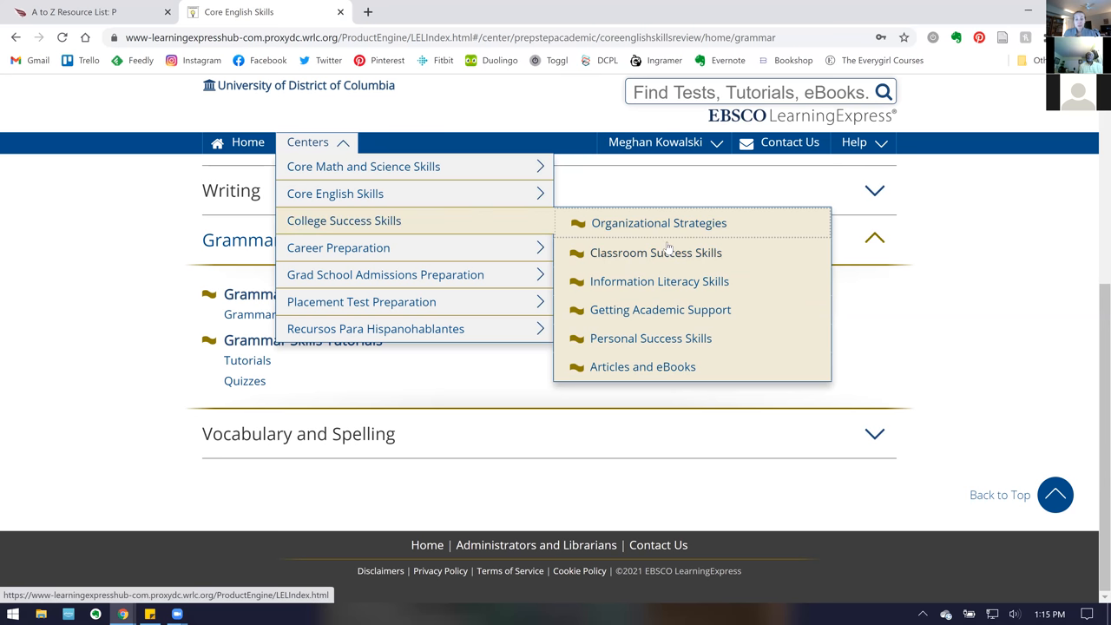
{"action": "mouse_move", "coordinate": [650, 261]}
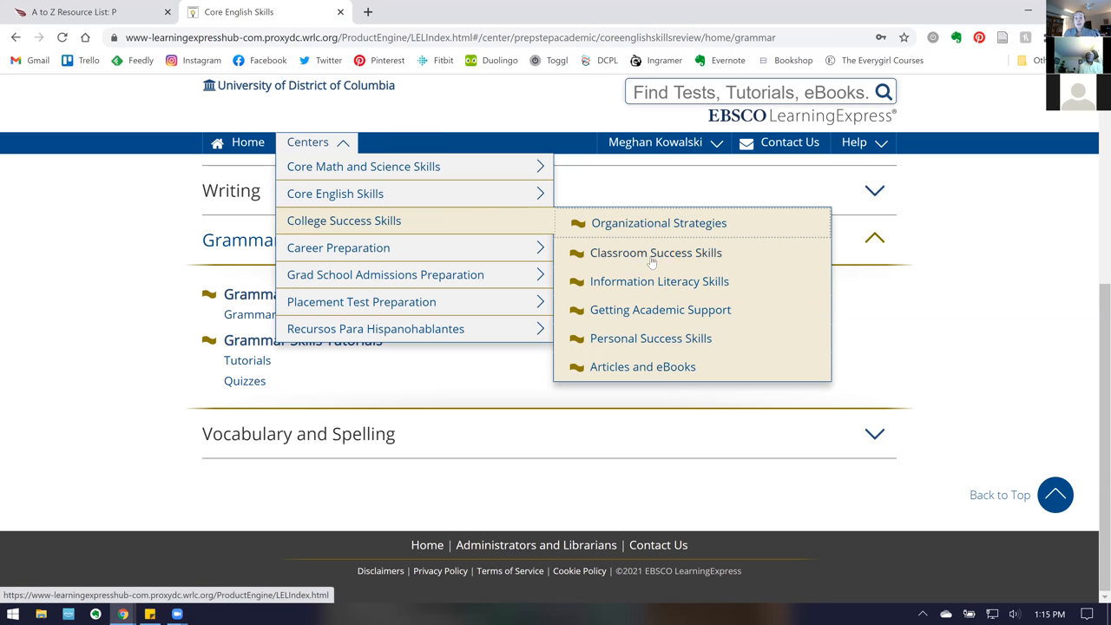
Go to College Success Skills' Classroom Success Skills page listing five tutorials
{"action": "left_click", "coordinate": [655, 252]}
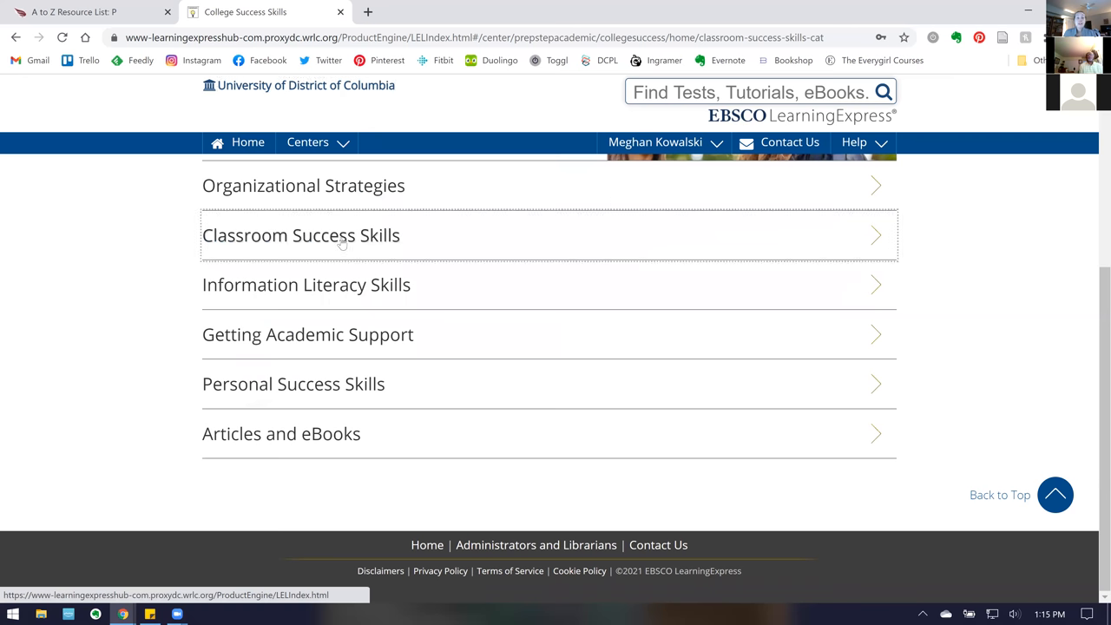
{"action": "left_click", "coordinate": [301, 236]}
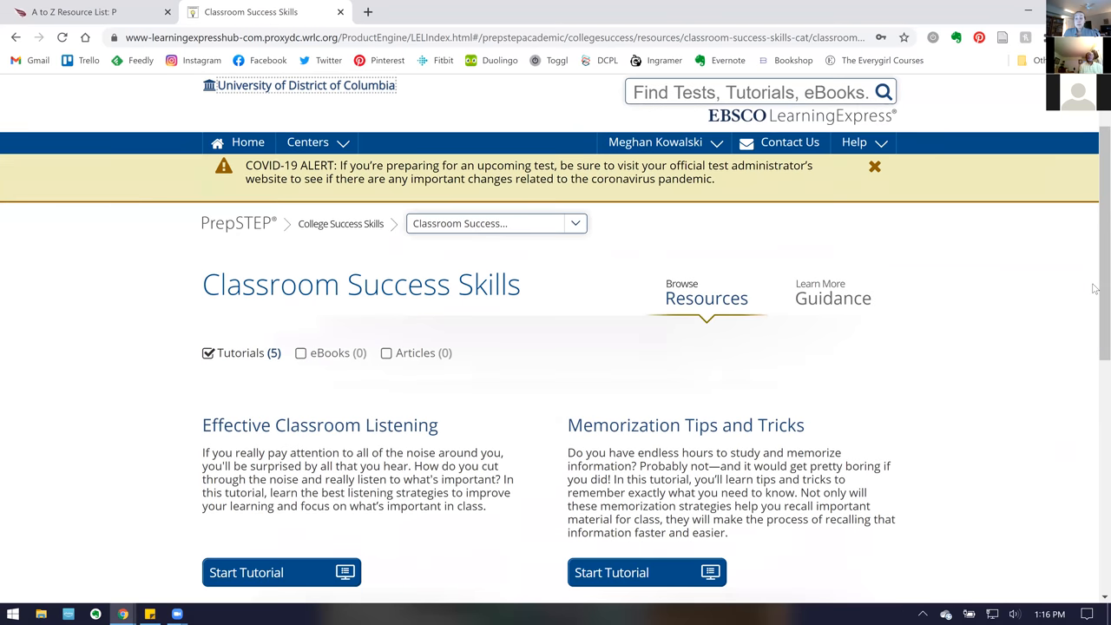
{"action": "scroll", "scroll_direction": "down", "scroll_amount": 3}
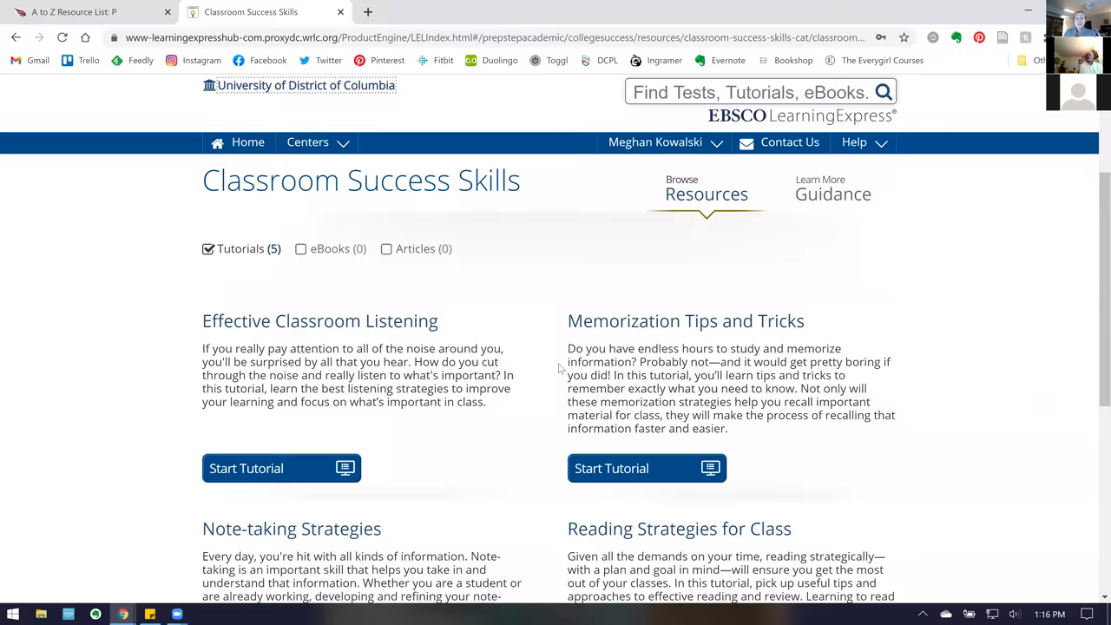
Open Reading Strategies for Class and start its tutorial at the Course Introduction
{"action": "scroll", "scroll_direction": "down", "scroll_amount": 3}
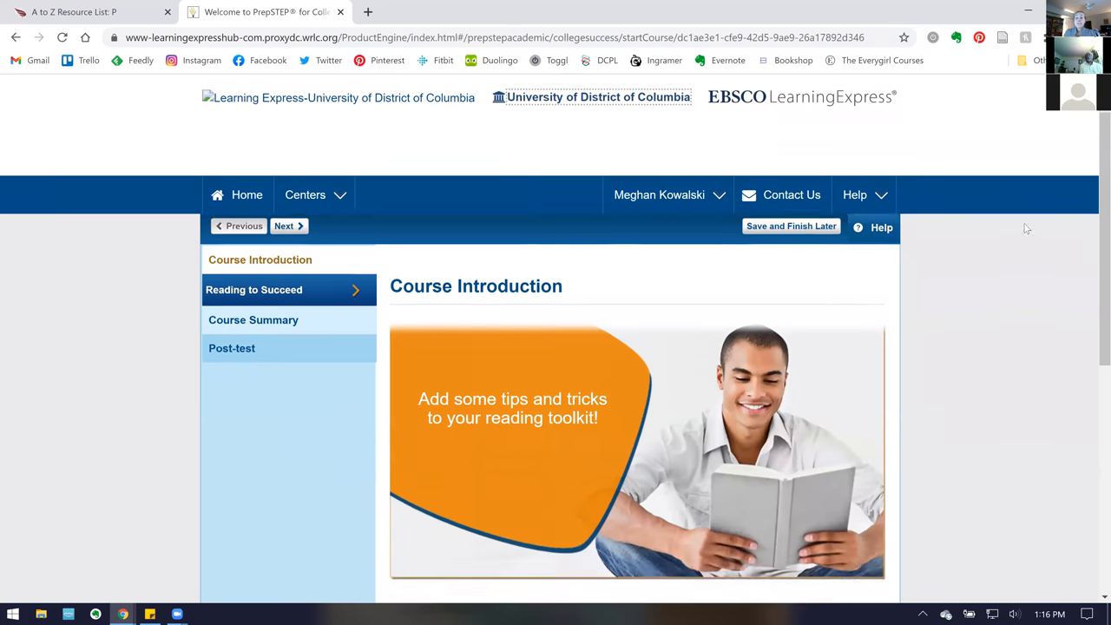
{"action": "scroll", "scroll_direction": "down", "scroll_amount": 3}
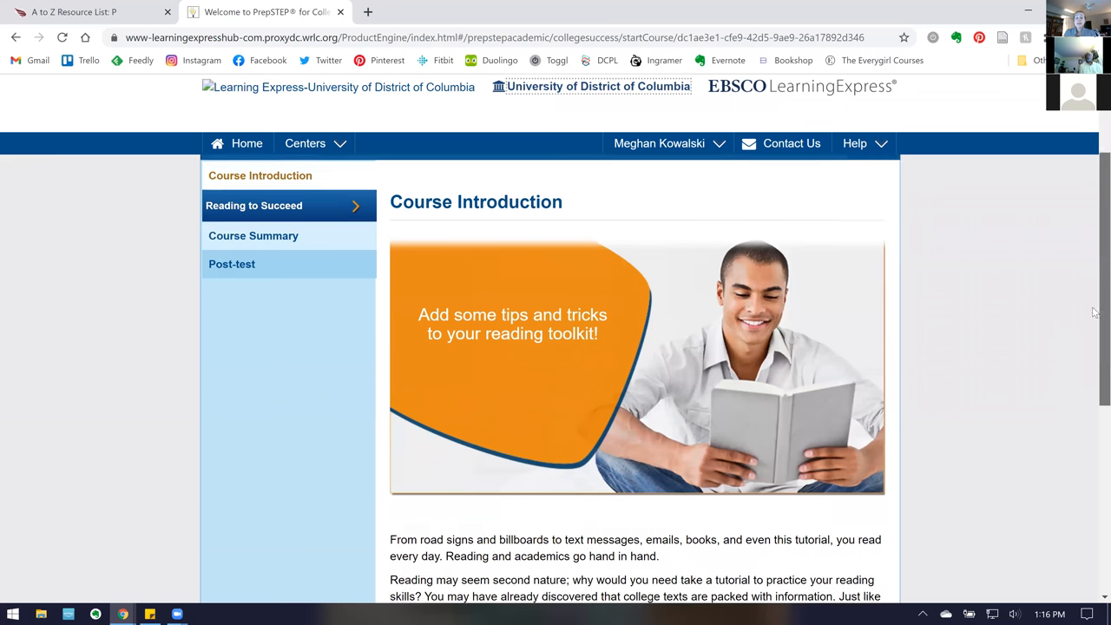
{"action": "scroll", "scroll_direction": "down", "scroll_amount": 3}
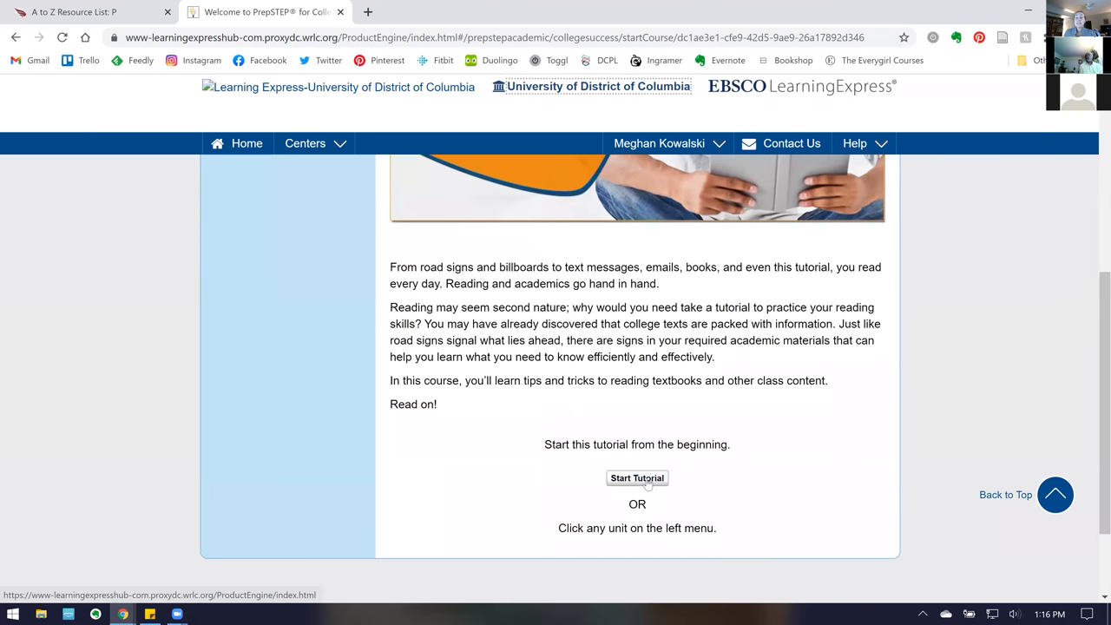
{"action": "scroll", "scroll_direction": "down", "scroll_amount": 3}
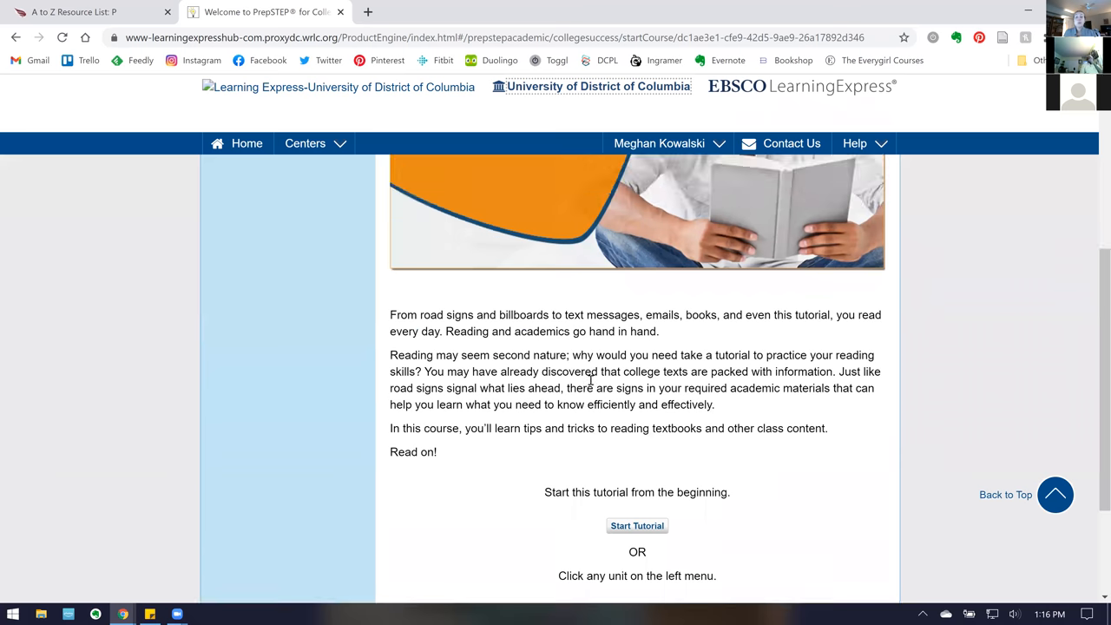
{"action": "left_click", "coordinate": [636, 525]}
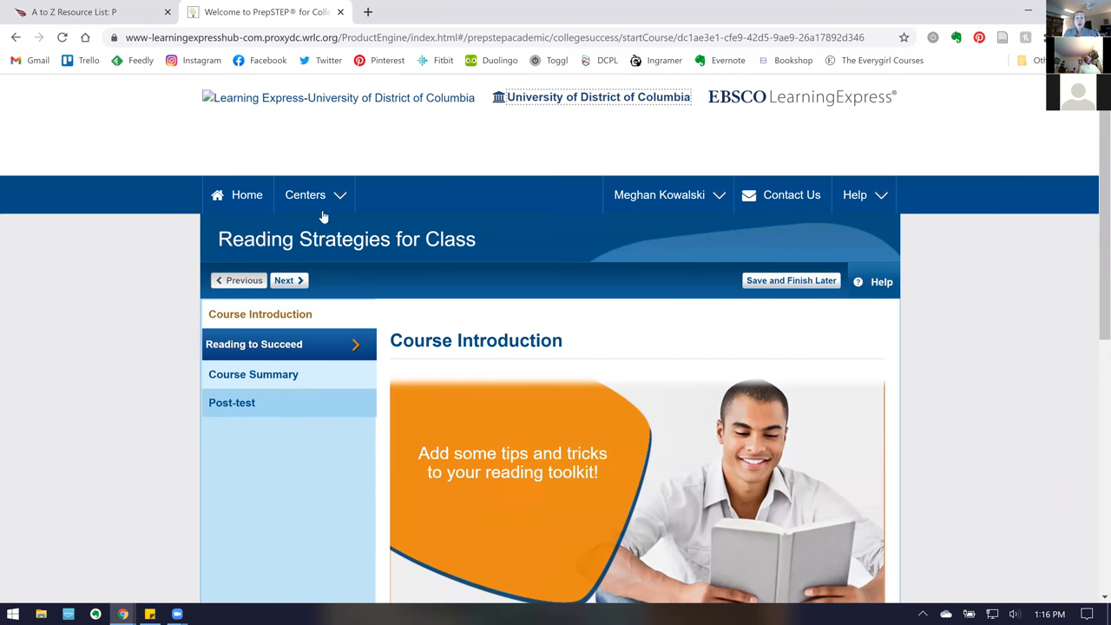
Go to Career Preparation's Learn about a Career section, closing the tutorial without saving
{"action": "left_click", "coordinate": [305, 194]}
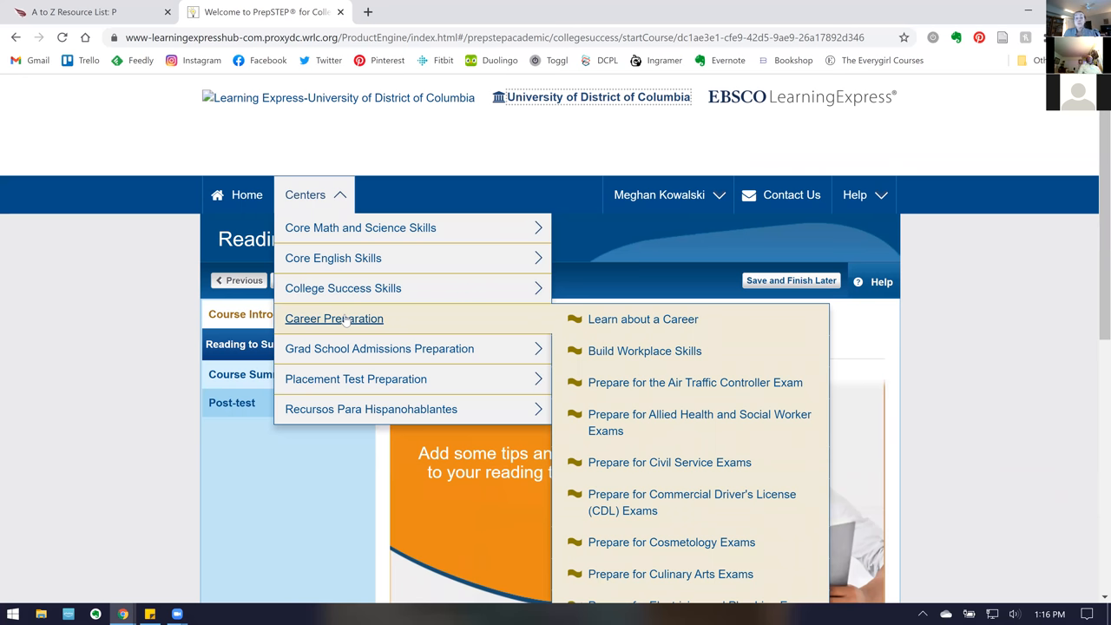
{"action": "mouse_move", "coordinate": [644, 350]}
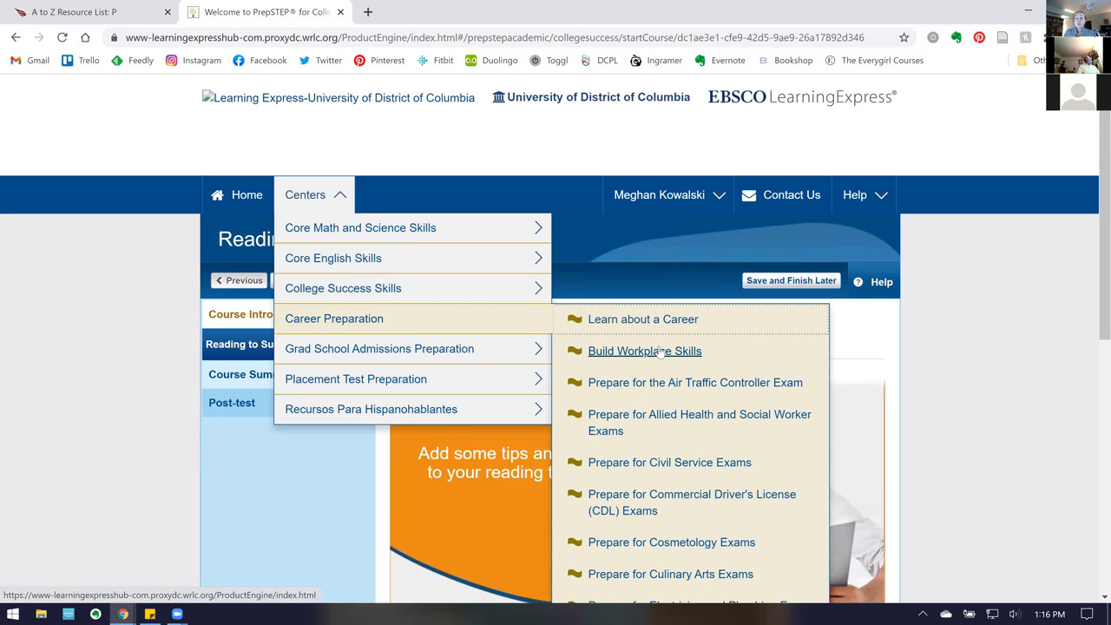
{"action": "mouse_move", "coordinate": [646, 320]}
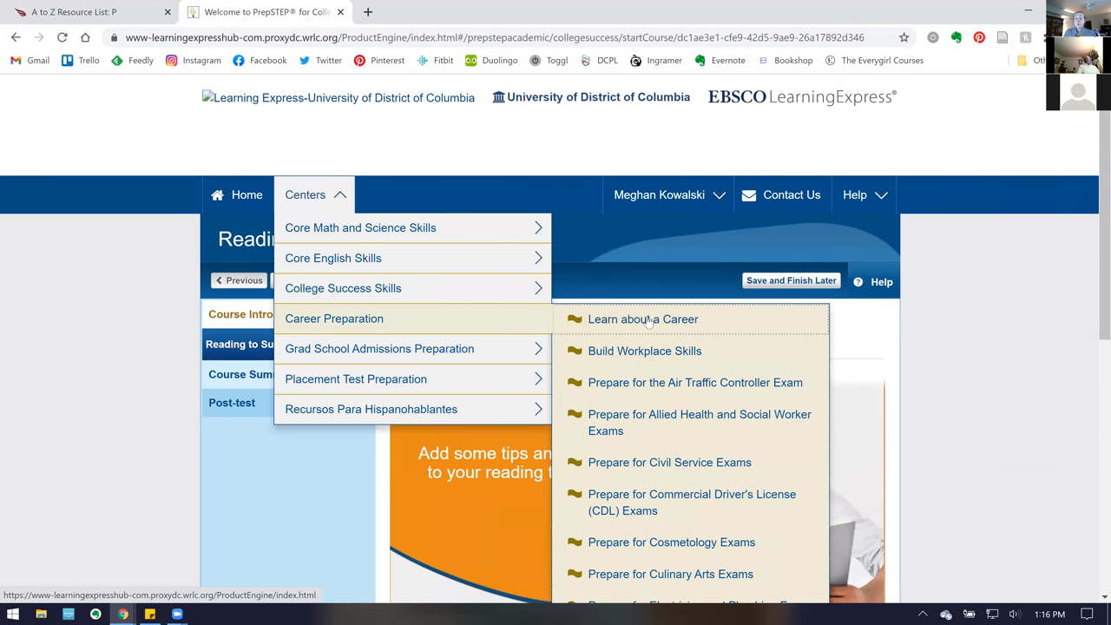
{"action": "left_click", "coordinate": [791, 280]}
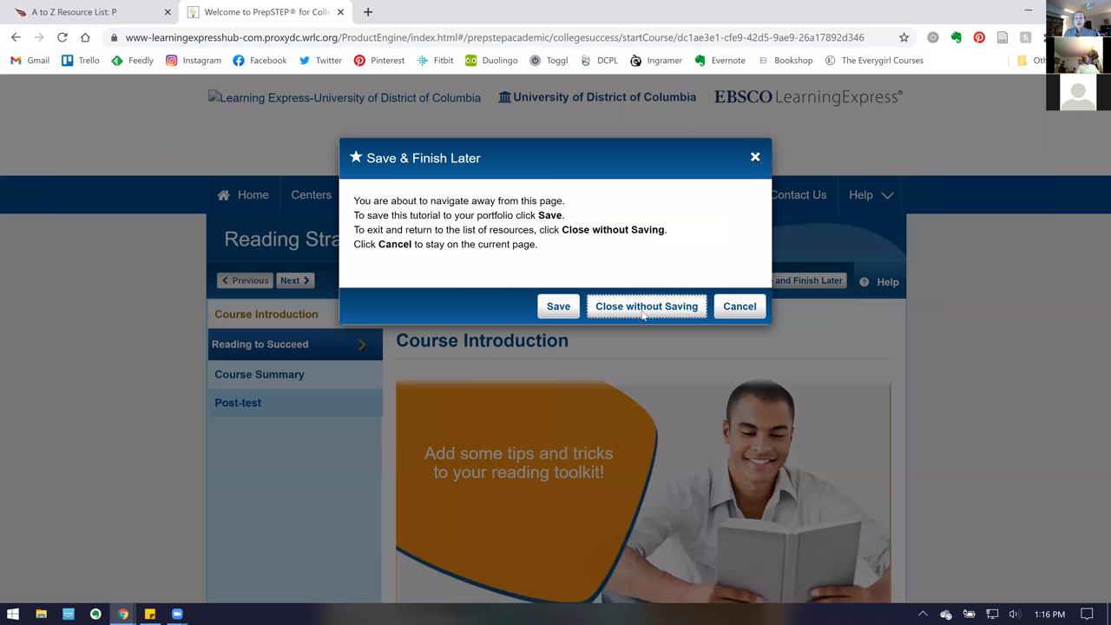
{"action": "left_click", "coordinate": [647, 305]}
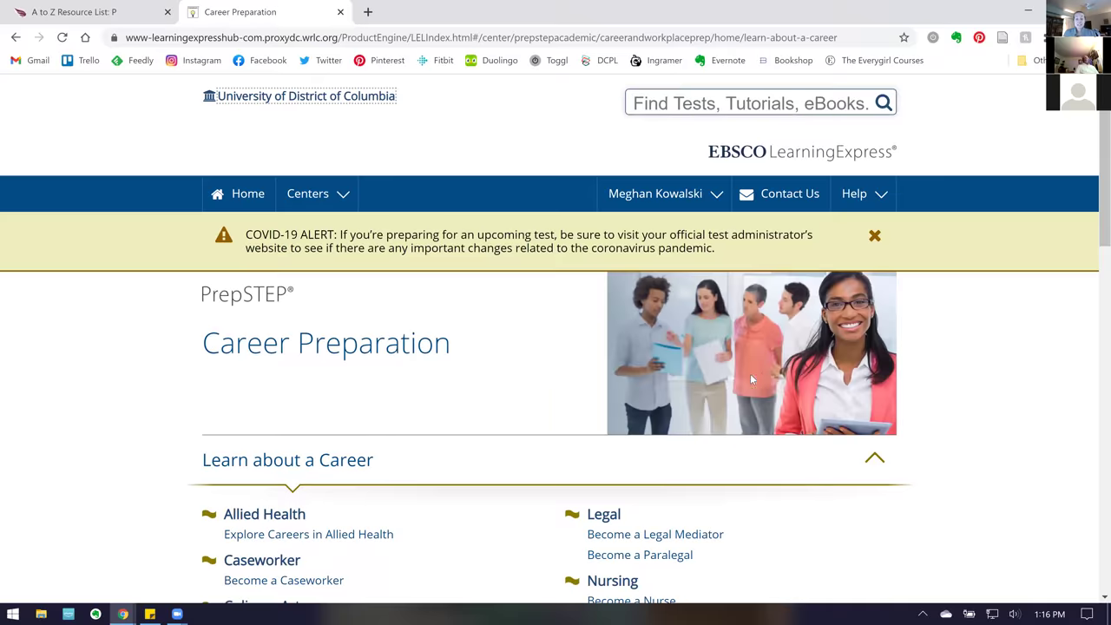
Scroll the Career Preparation page to Prepare for Nursing Exams, revealing TEAS, nurse aide and NCLEX resources
{"action": "scroll", "scroll_direction": "down", "scroll_amount": 3}
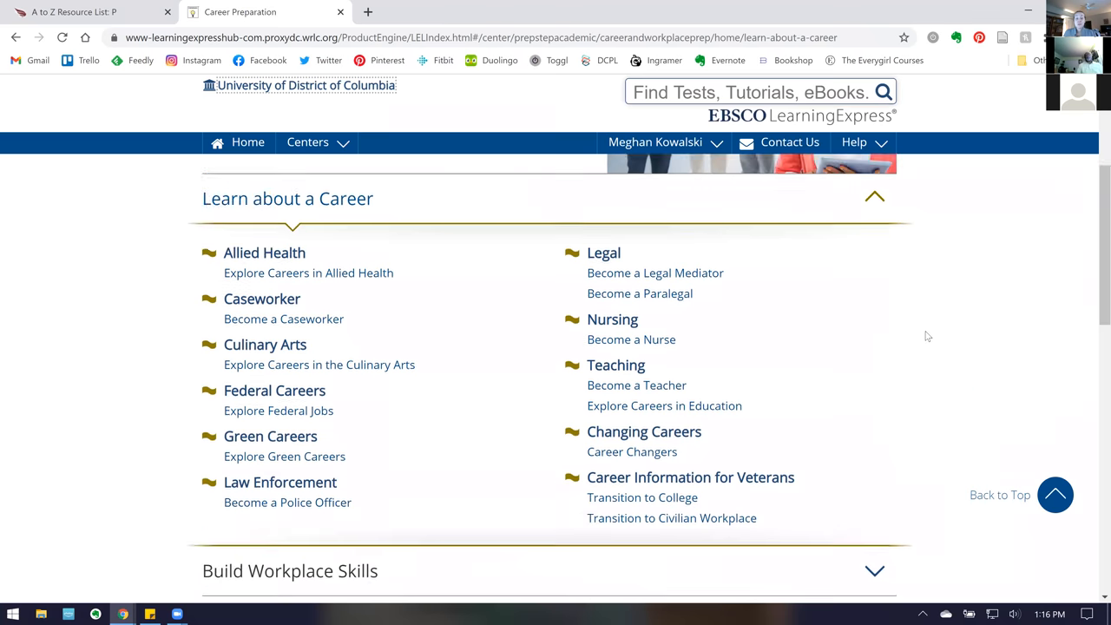
{"action": "scroll", "scroll_direction": "down", "scroll_amount": 3}
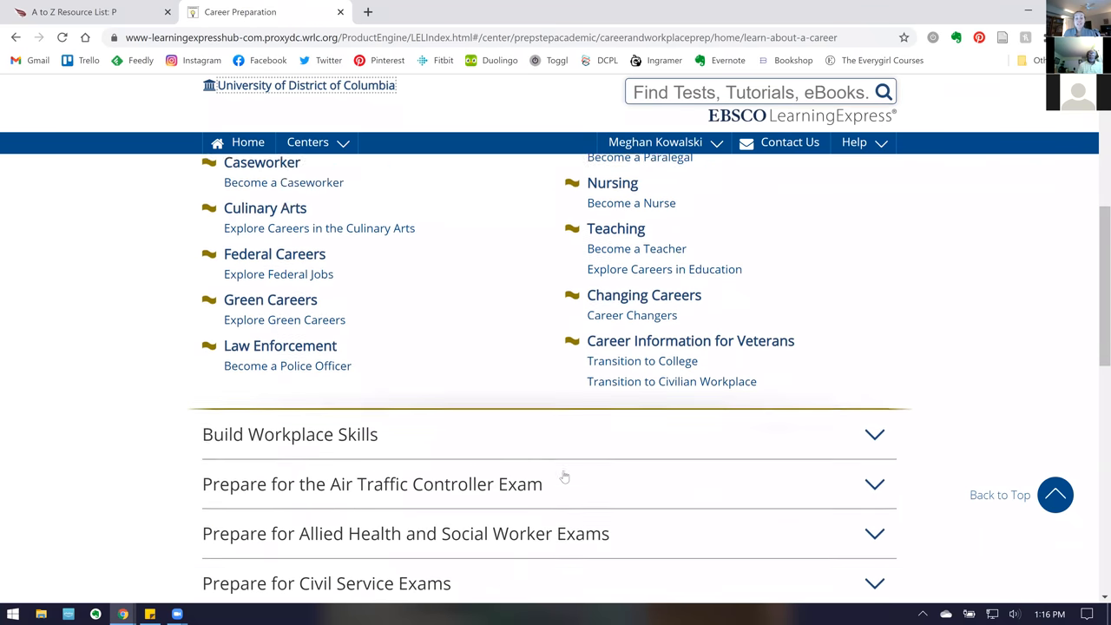
{"action": "scroll", "scroll_direction": "down", "scroll_amount": 3}
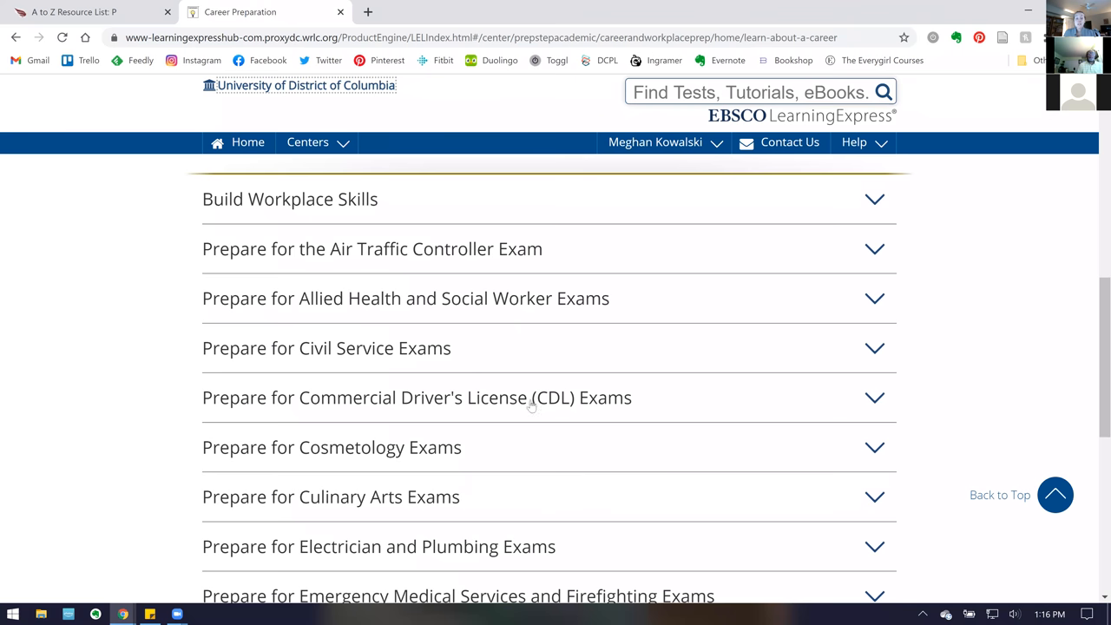
{"action": "scroll", "scroll_direction": "up", "scroll_amount": 3}
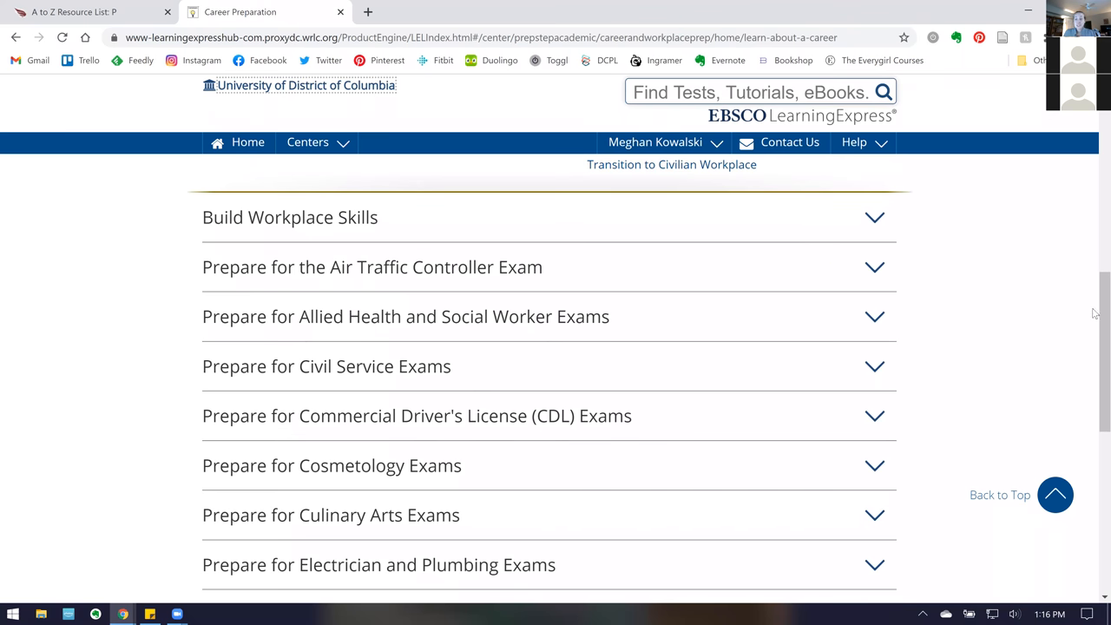
{"action": "scroll", "scroll_direction": "down", "scroll_amount": 3}
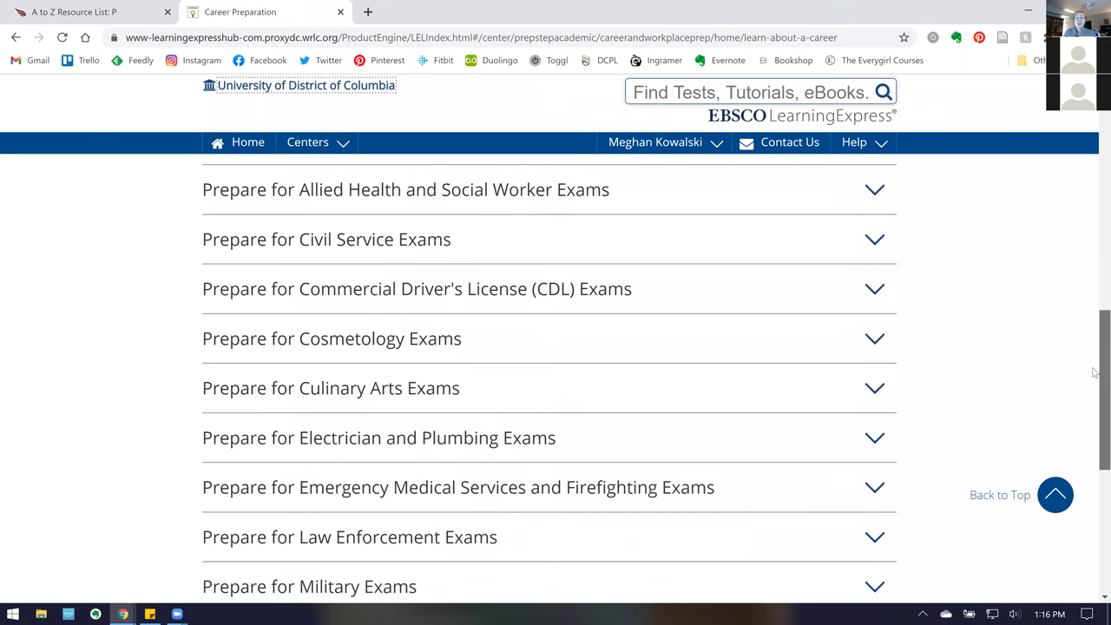
{"action": "scroll", "scroll_direction": "down", "scroll_amount": 3}
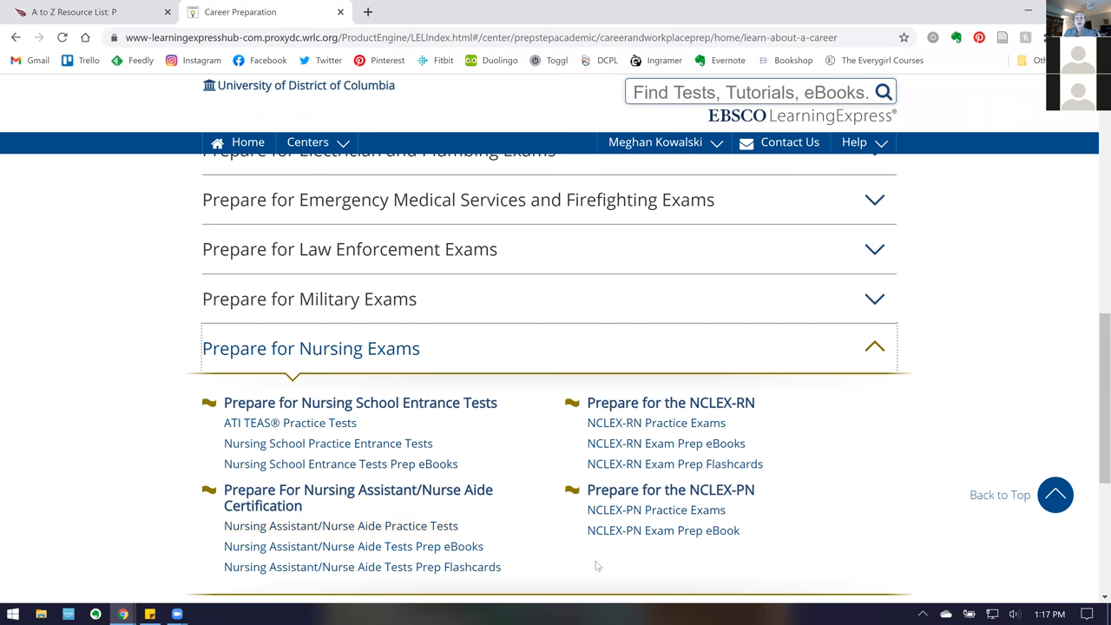
{"action": "mouse_move", "coordinate": [685, 408]}
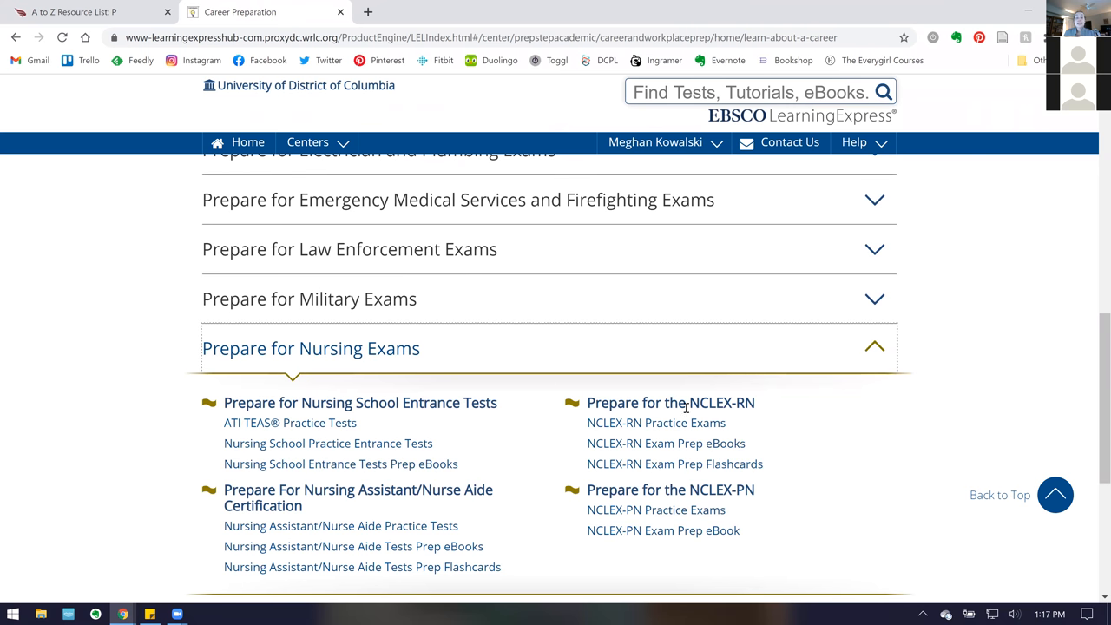
{"action": "mouse_move", "coordinate": [587, 358]}
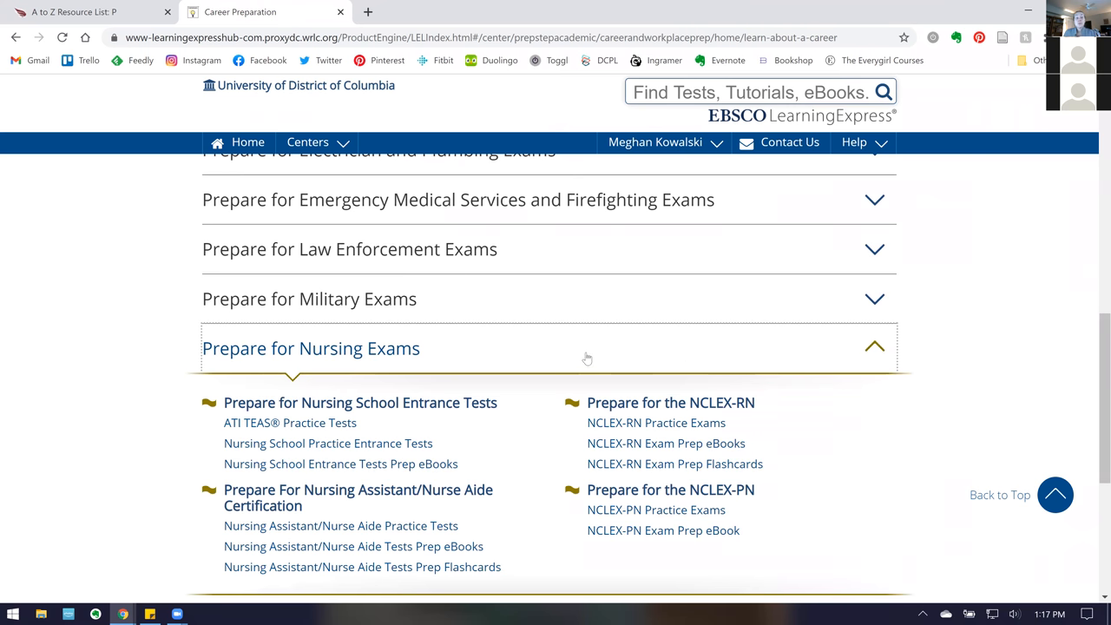
{"action": "mouse_move", "coordinate": [499, 354]}
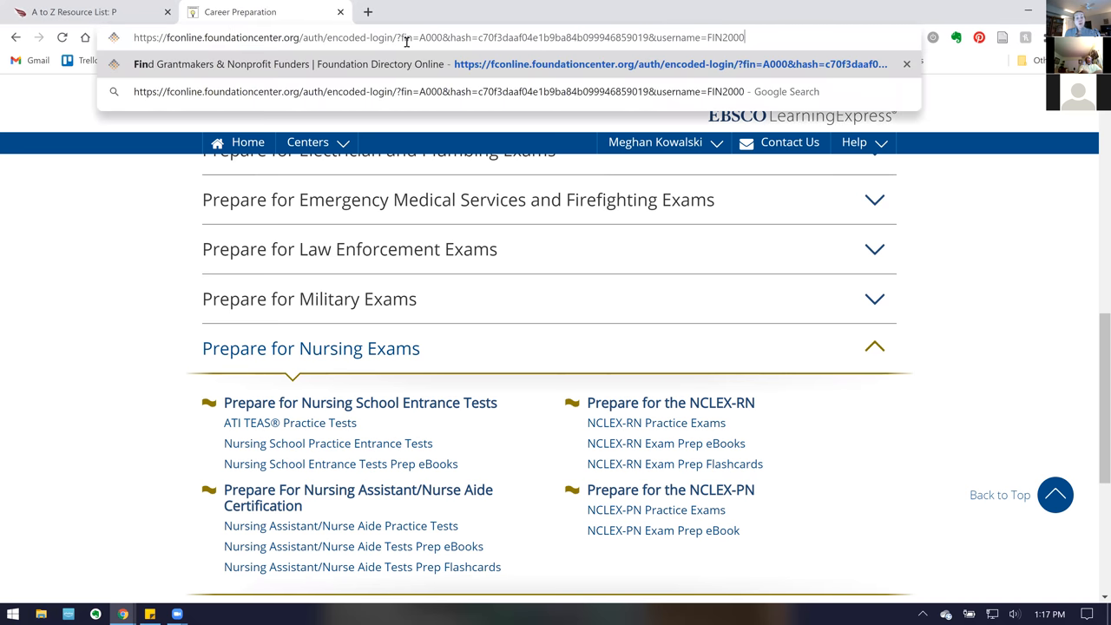
Load the university's Foundation Directory Online login URL to reach the member home page
{"action": "key", "text": "Return"}
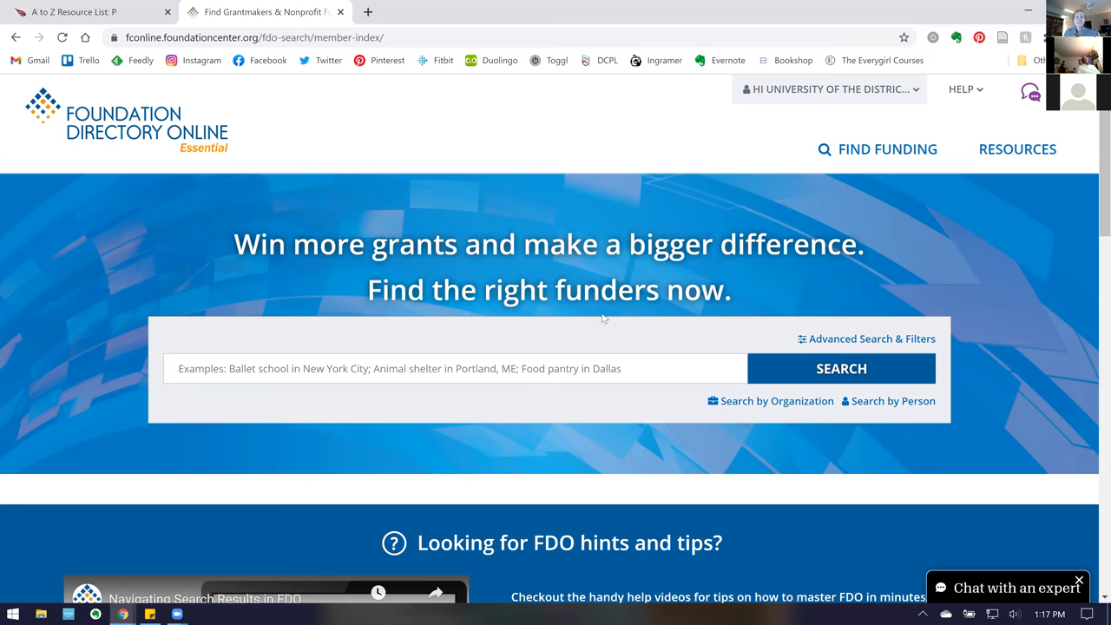
{"action": "mouse_move", "coordinate": [591, 337]}
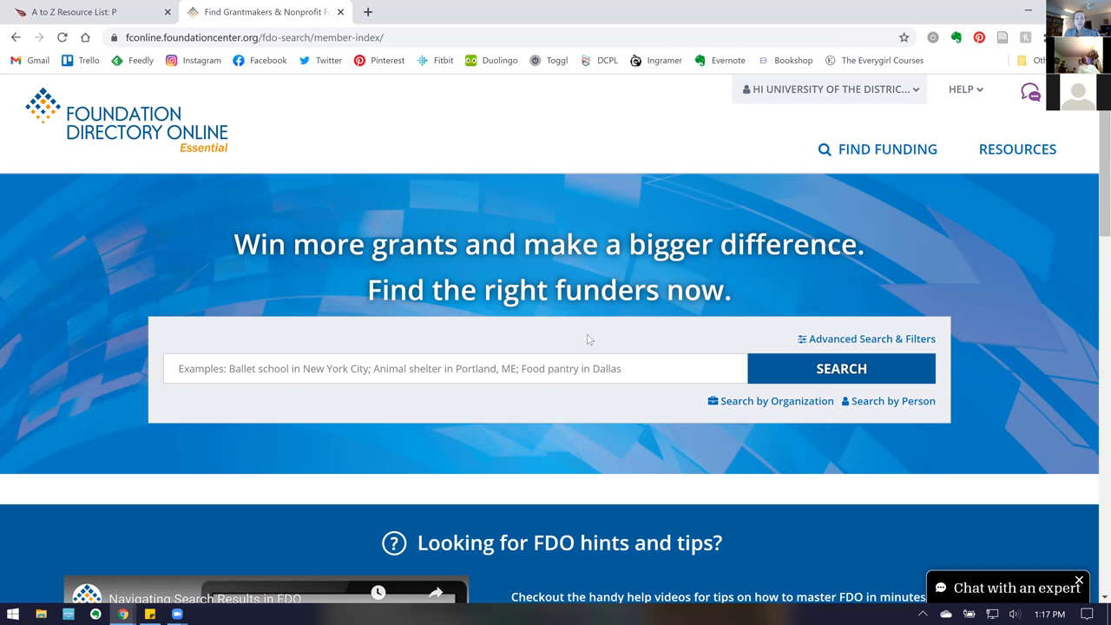
{"action": "mouse_move", "coordinate": [583, 337]}
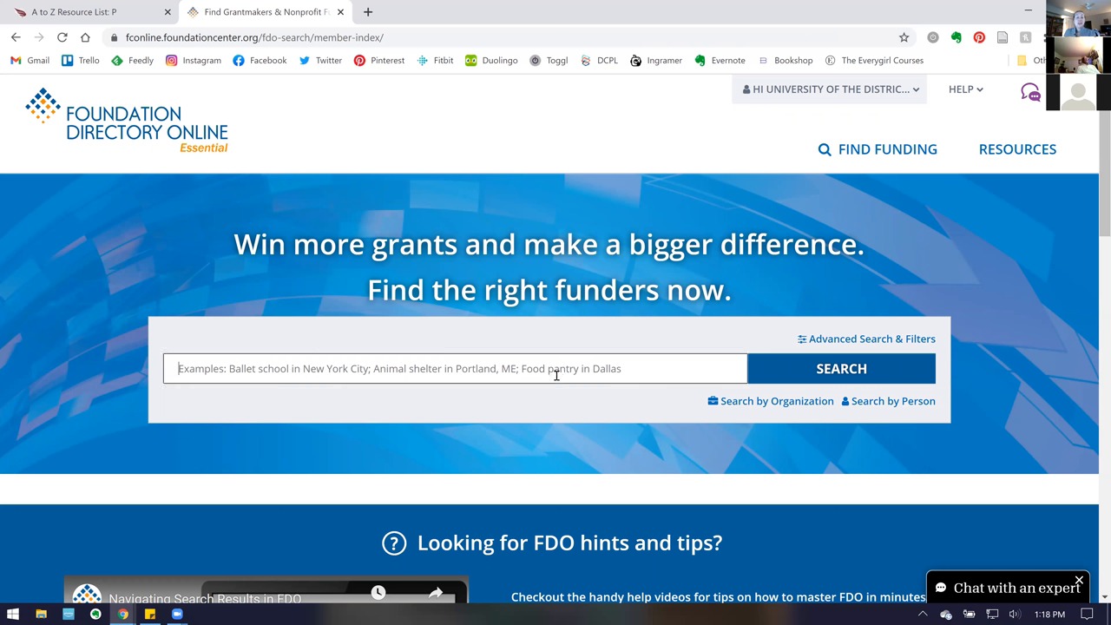
Search funders for 'nutrition education' and scroll to the 19,483 grantmaker results
{"action": "type", "text": "nutr"}
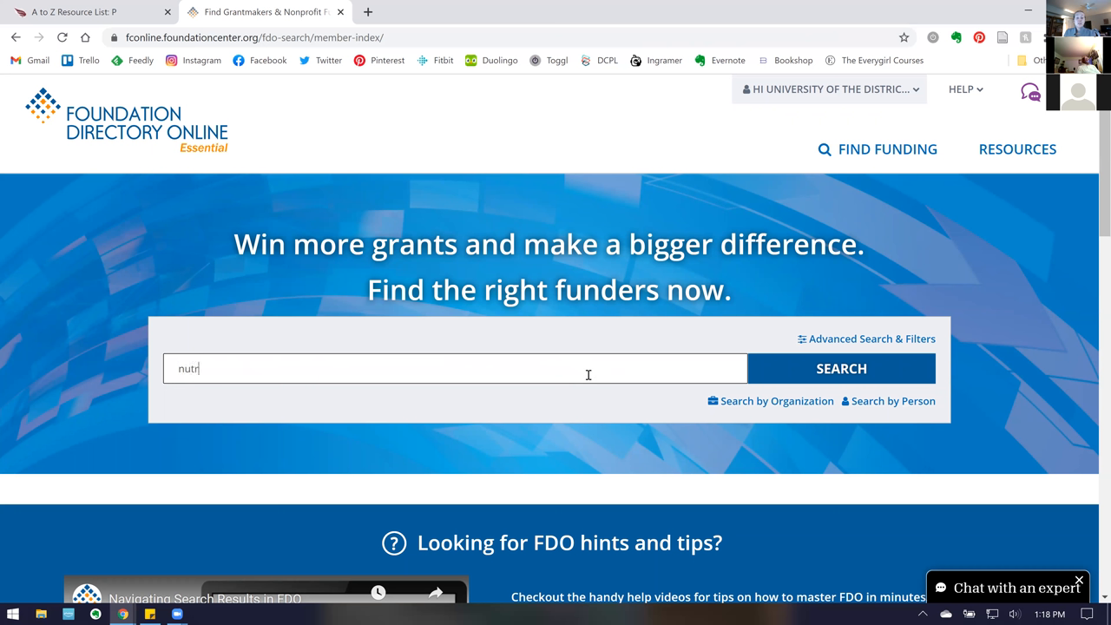
{"action": "type", "text": "ition ed"}
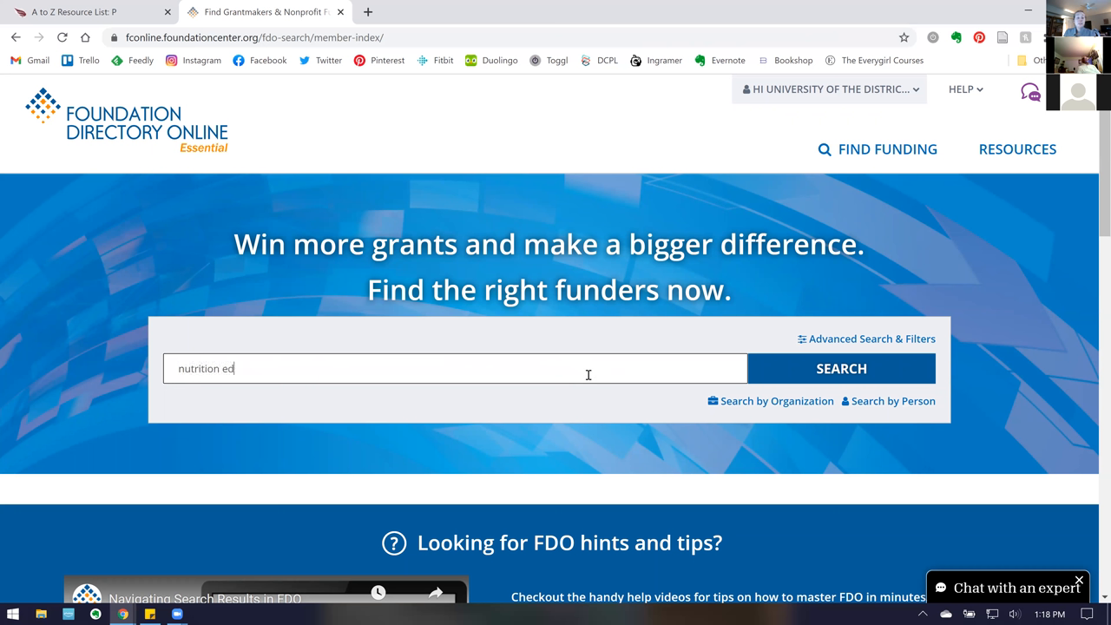
{"action": "type", "text": "ucation"}
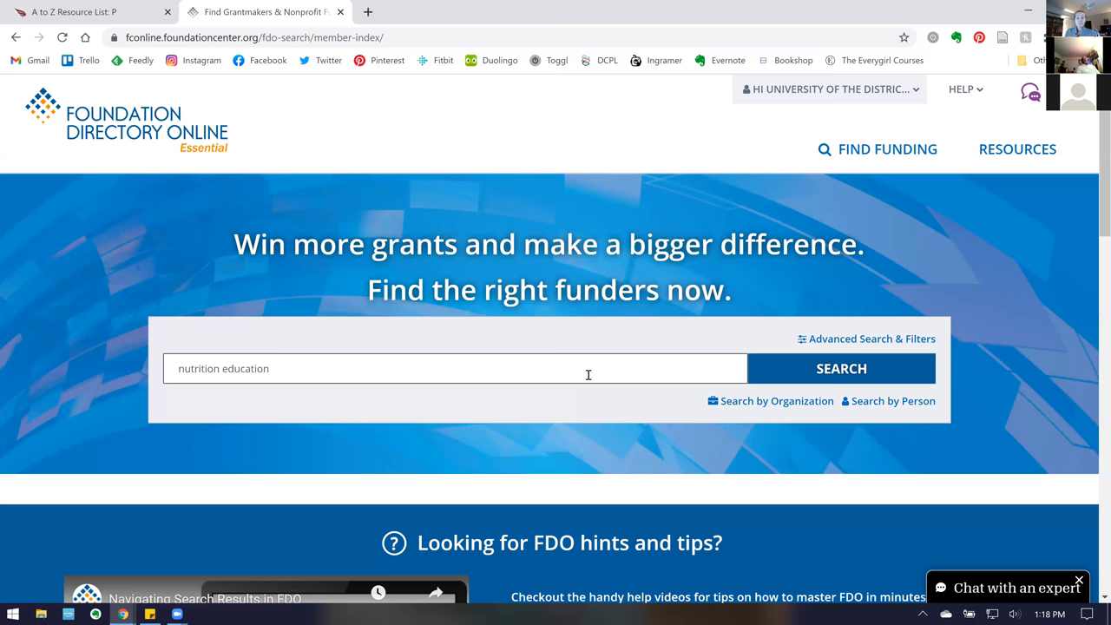
{"action": "left_click", "coordinate": [840, 368]}
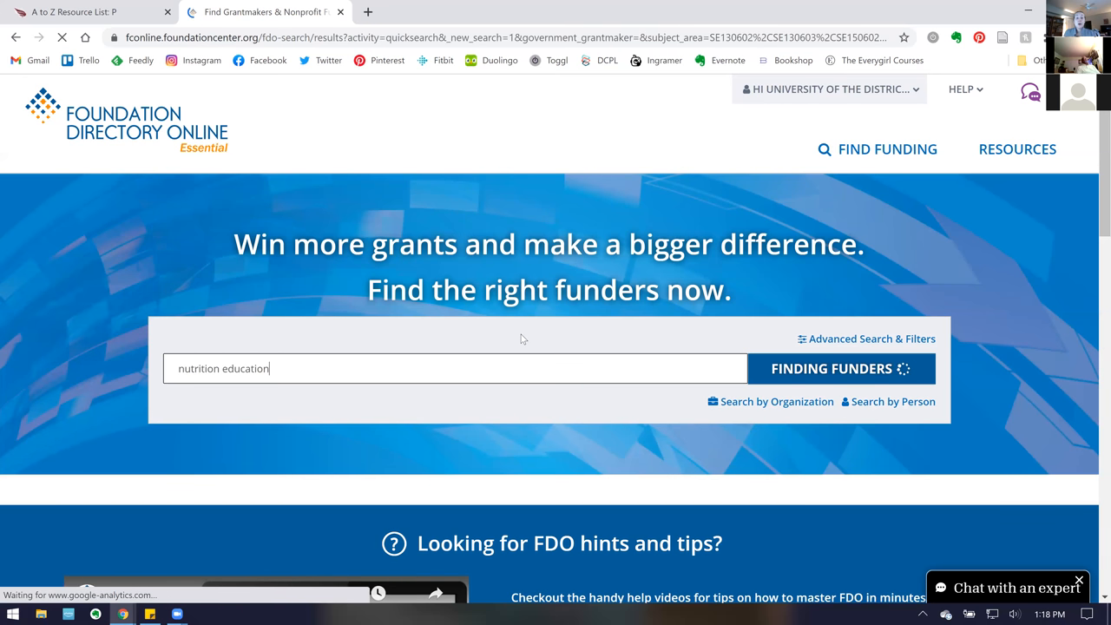
{"action": "left_click", "coordinate": [830, 368]}
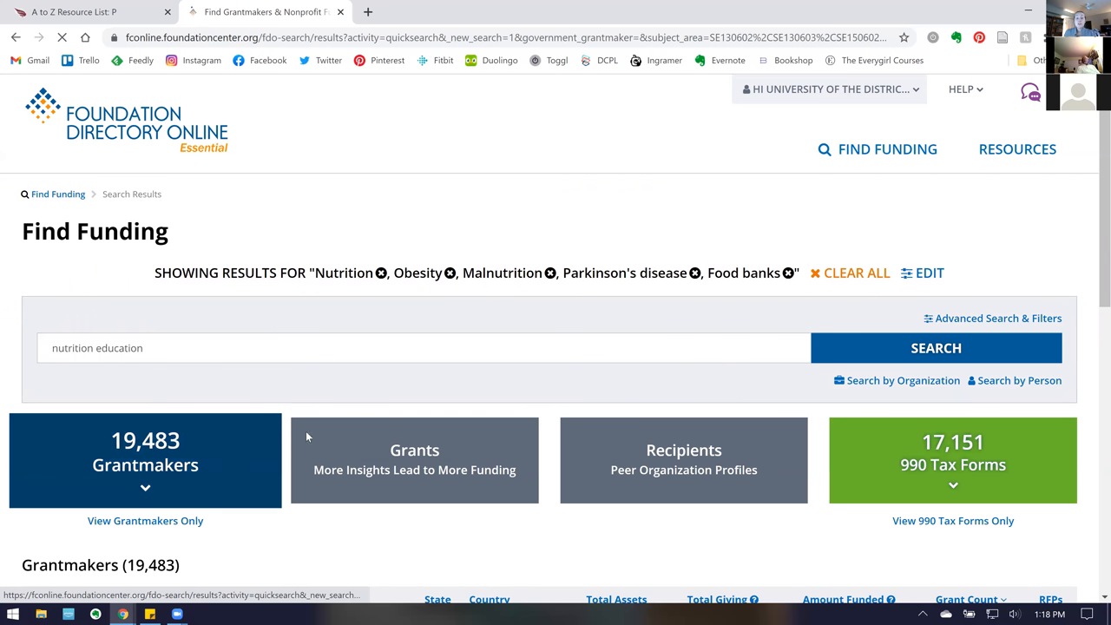
{"action": "mouse_move", "coordinate": [415, 460]}
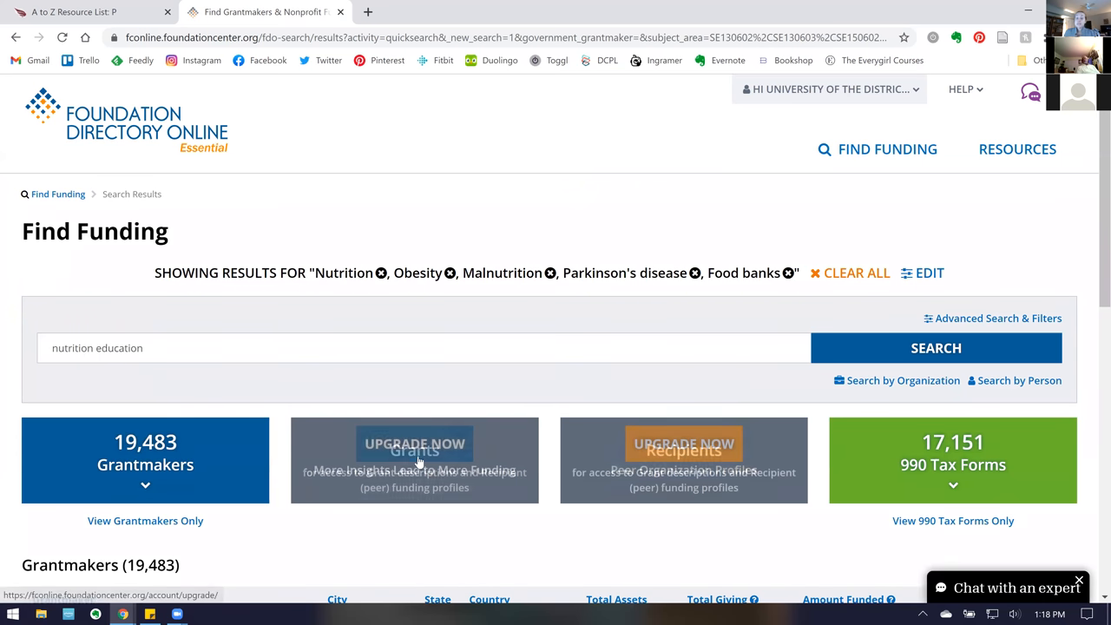
{"action": "mouse_move", "coordinate": [737, 426]}
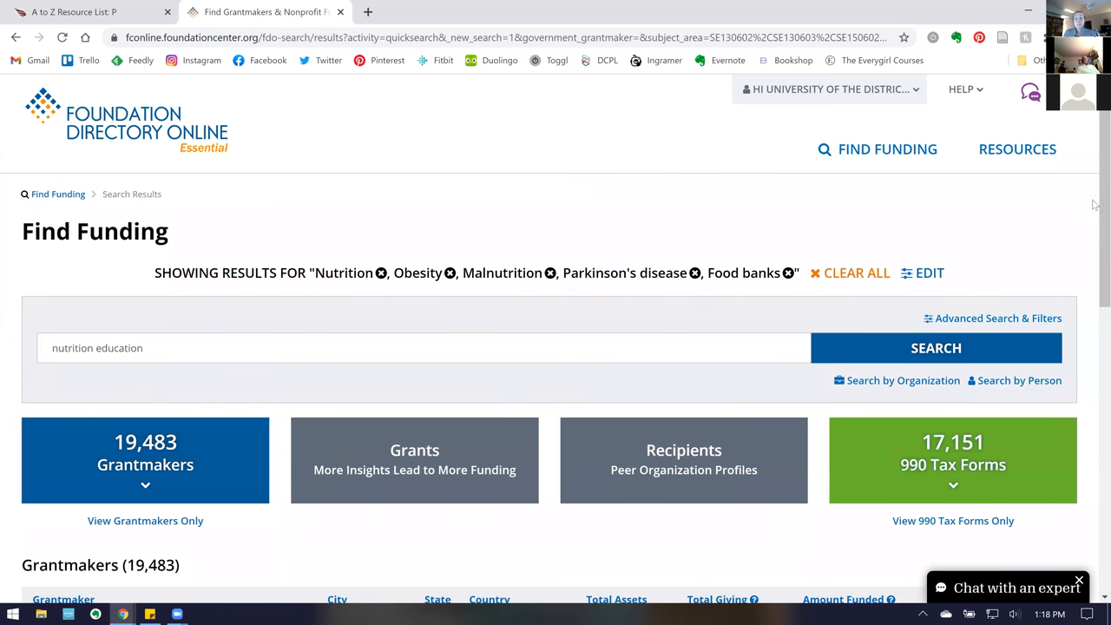
{"action": "scroll", "scroll_direction": "down", "scroll_amount": 3}
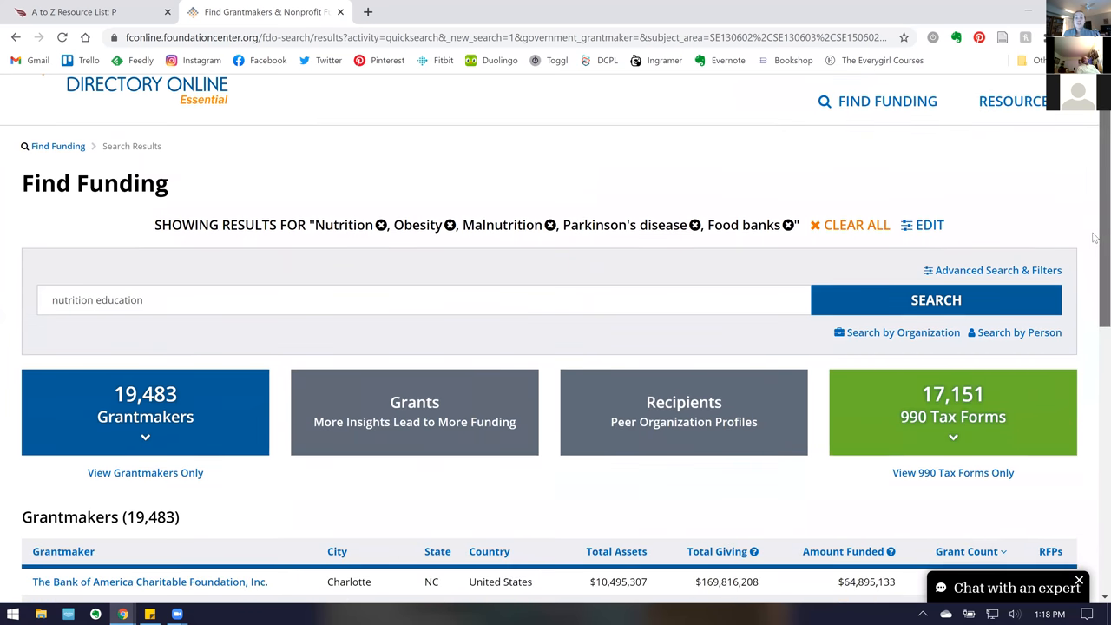
{"action": "scroll", "scroll_direction": "down", "scroll_amount": 3}
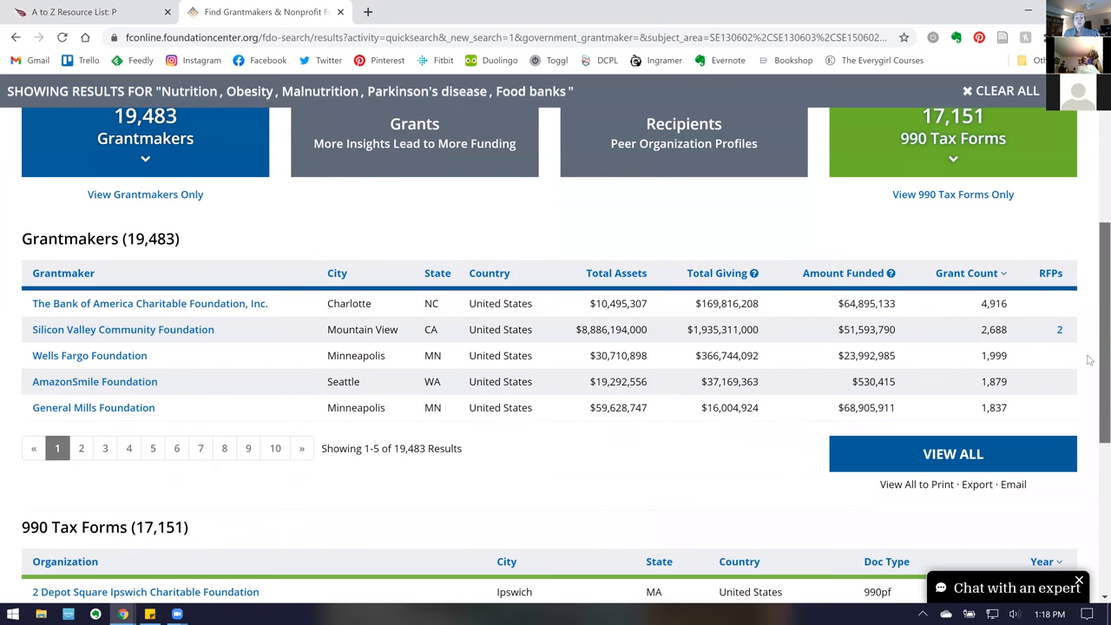
{"action": "scroll", "scroll_direction": "down", "scroll_amount": 3}
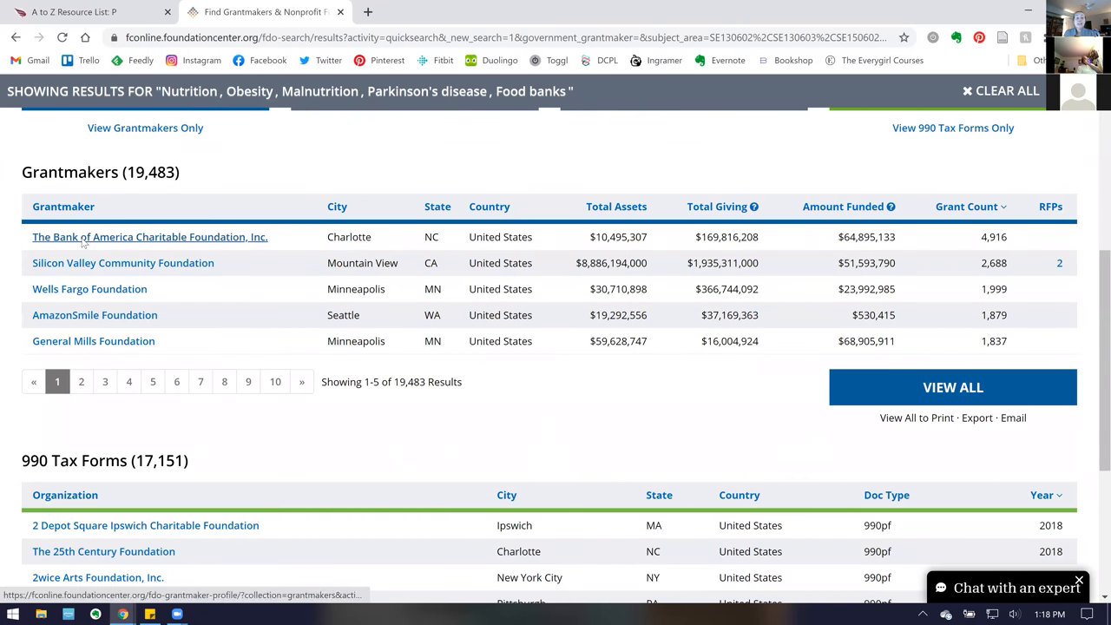
Open the Bank of America Charitable Foundation, Inc. profile and browse its funding areas, financials and officers
{"action": "left_click", "coordinate": [149, 236]}
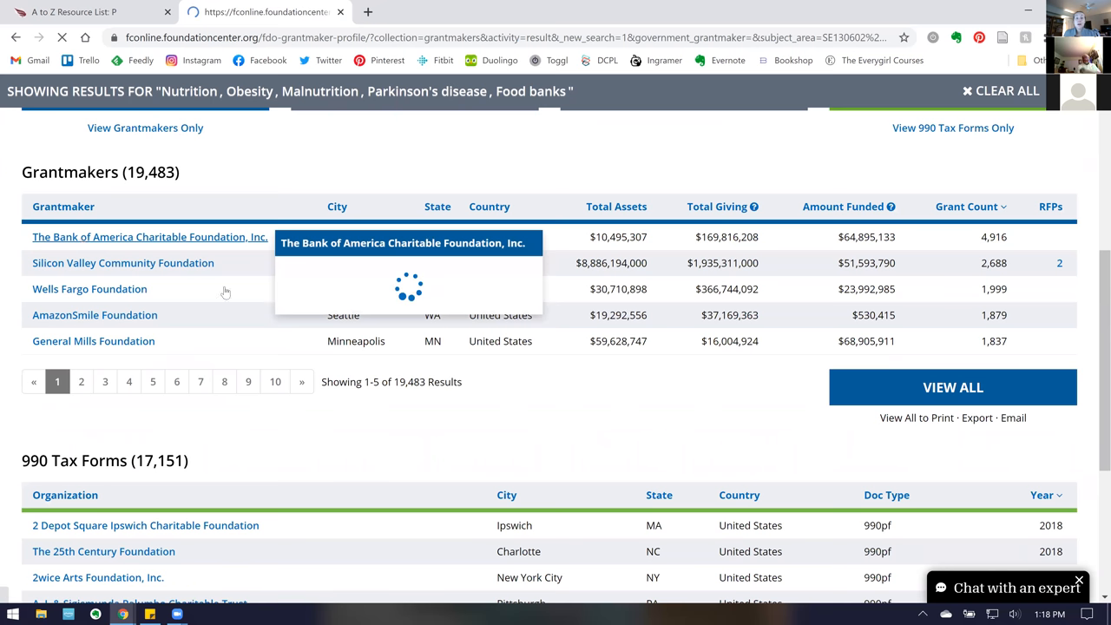
{"action": "left_click", "coordinate": [149, 236]}
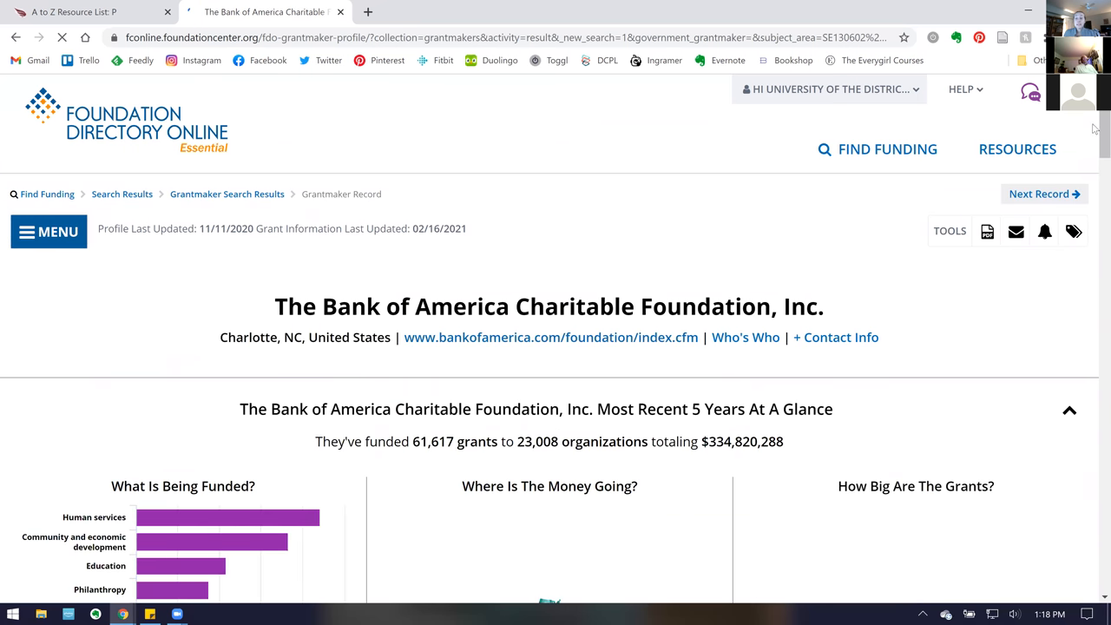
{"action": "scroll", "scroll_direction": "down", "scroll_amount": 3}
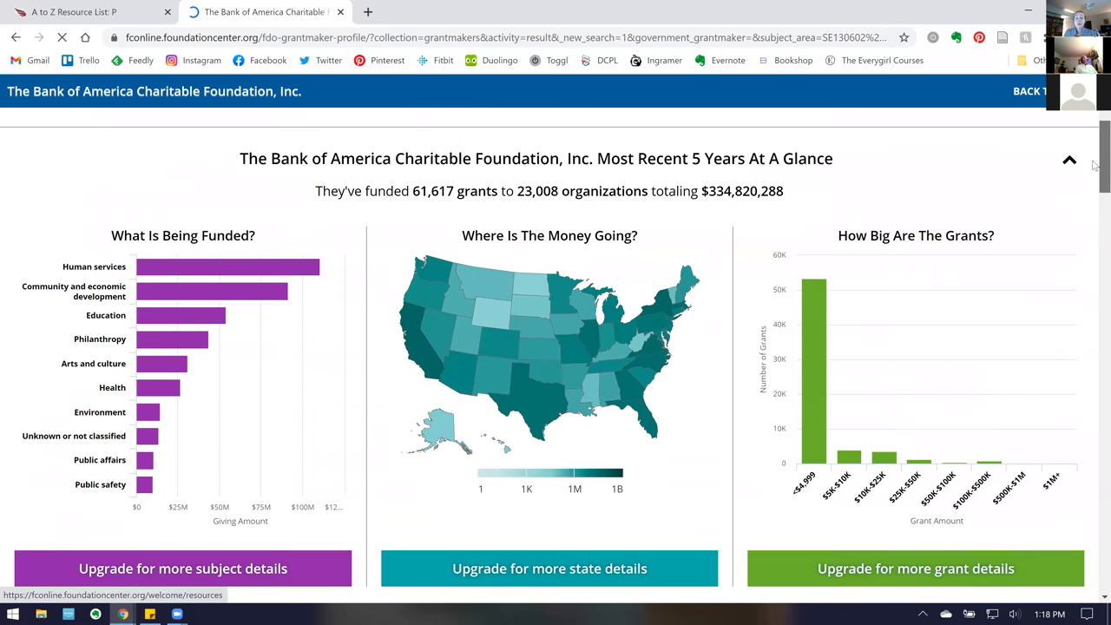
{"action": "scroll", "scroll_direction": "down", "scroll_amount": 3}
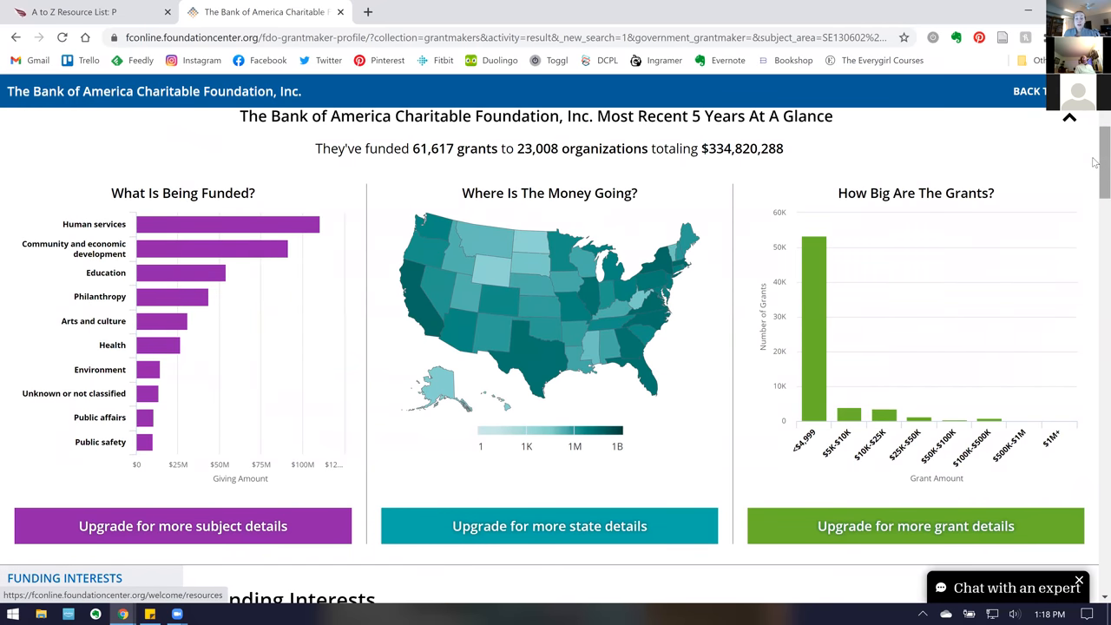
{"action": "scroll", "scroll_direction": "down", "scroll_amount": 3}
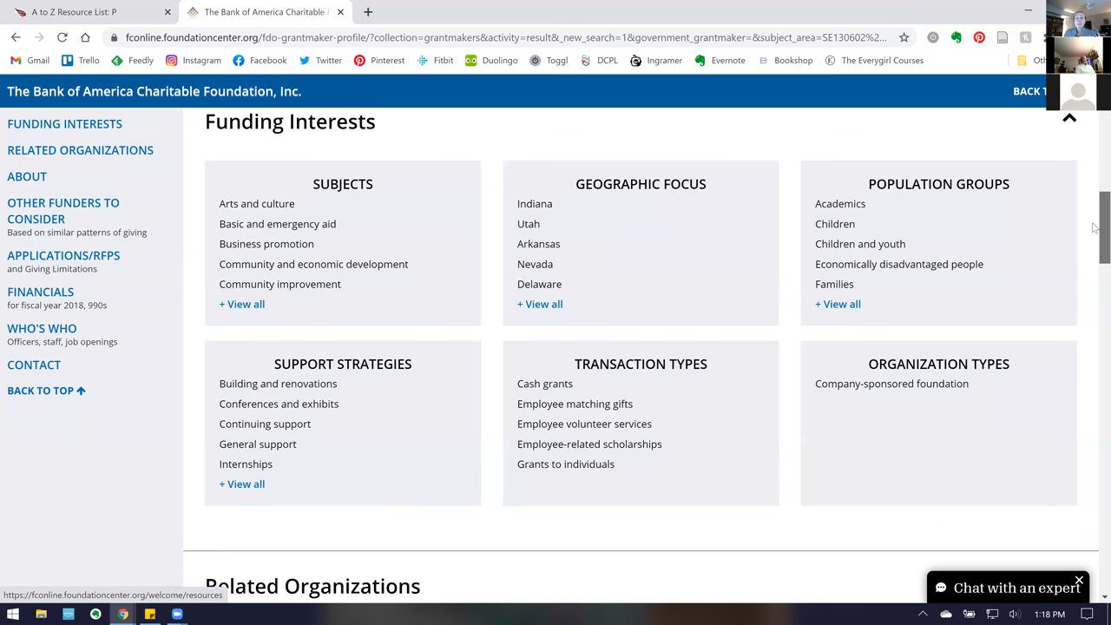
{"action": "scroll", "scroll_direction": "down", "scroll_amount": 3}
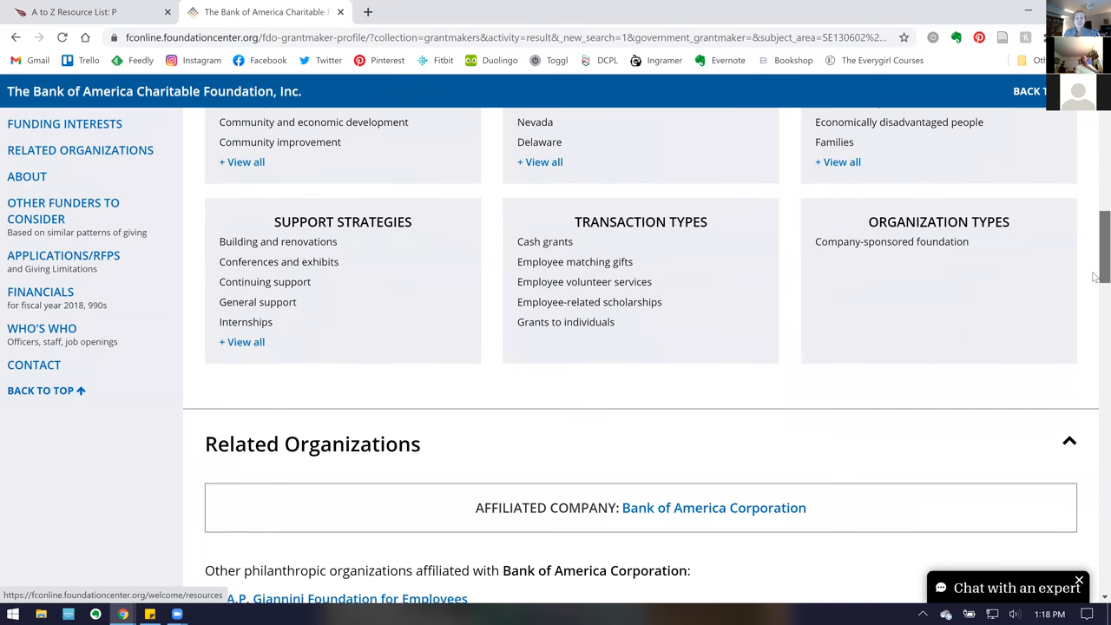
{"action": "scroll", "scroll_direction": "down", "scroll_amount": 3}
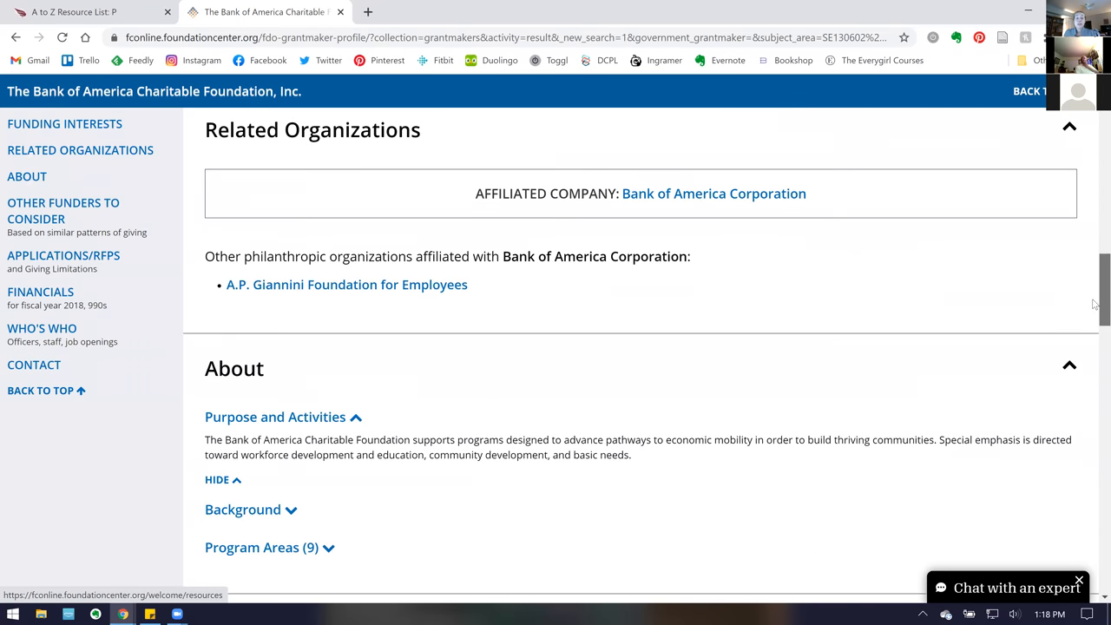
{"action": "scroll", "scroll_direction": "down", "scroll_amount": 3}
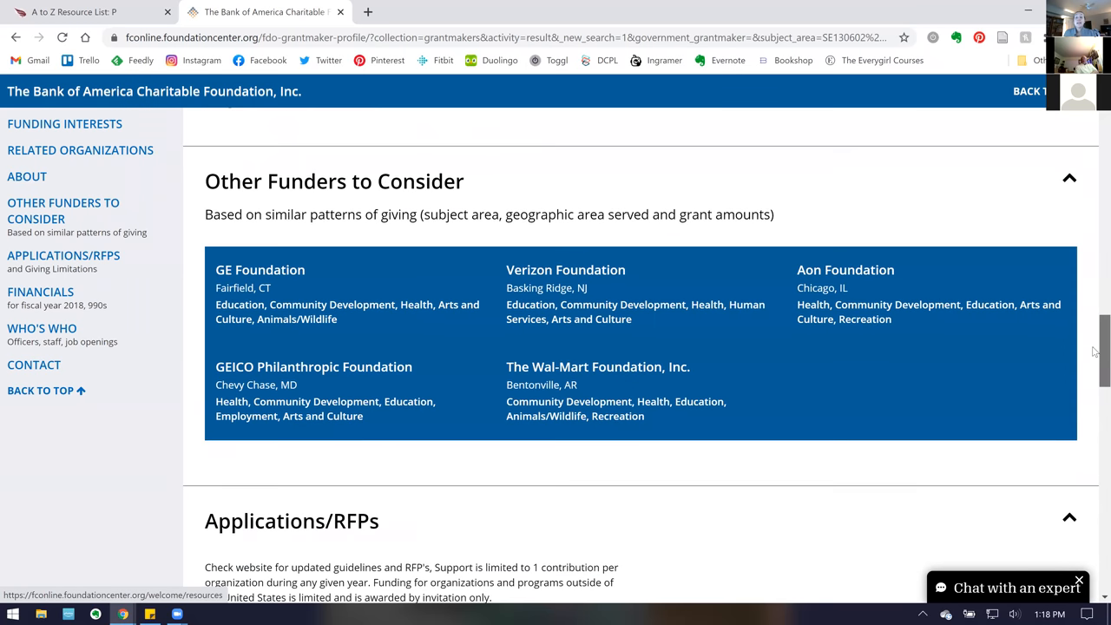
{"action": "scroll", "scroll_direction": "up", "scroll_amount": 3}
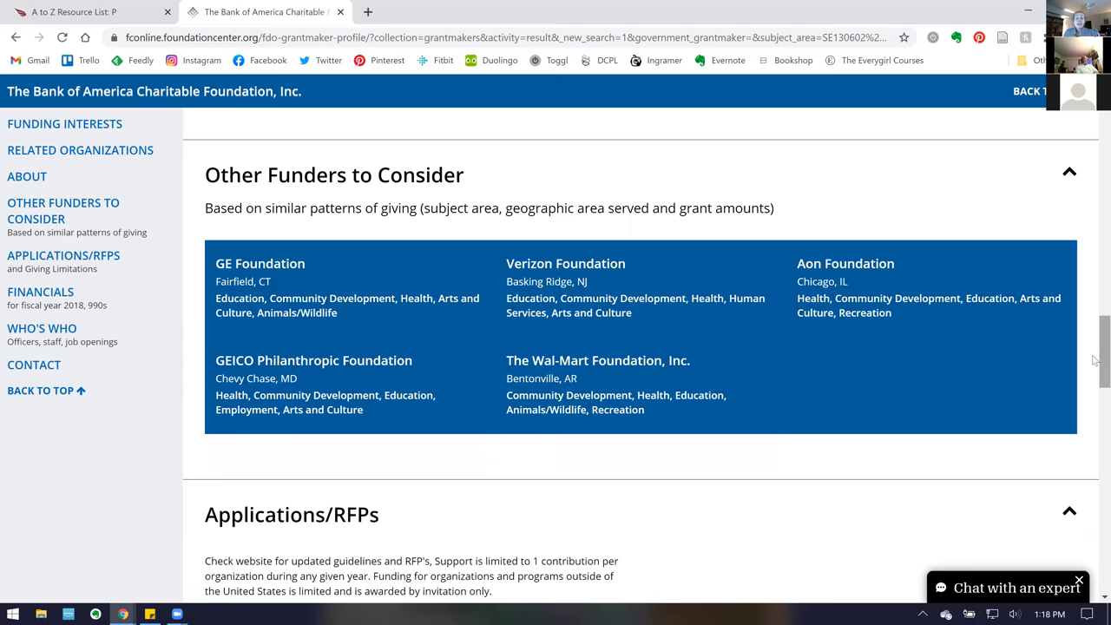
{"action": "scroll", "scroll_direction": "down", "scroll_amount": 3}
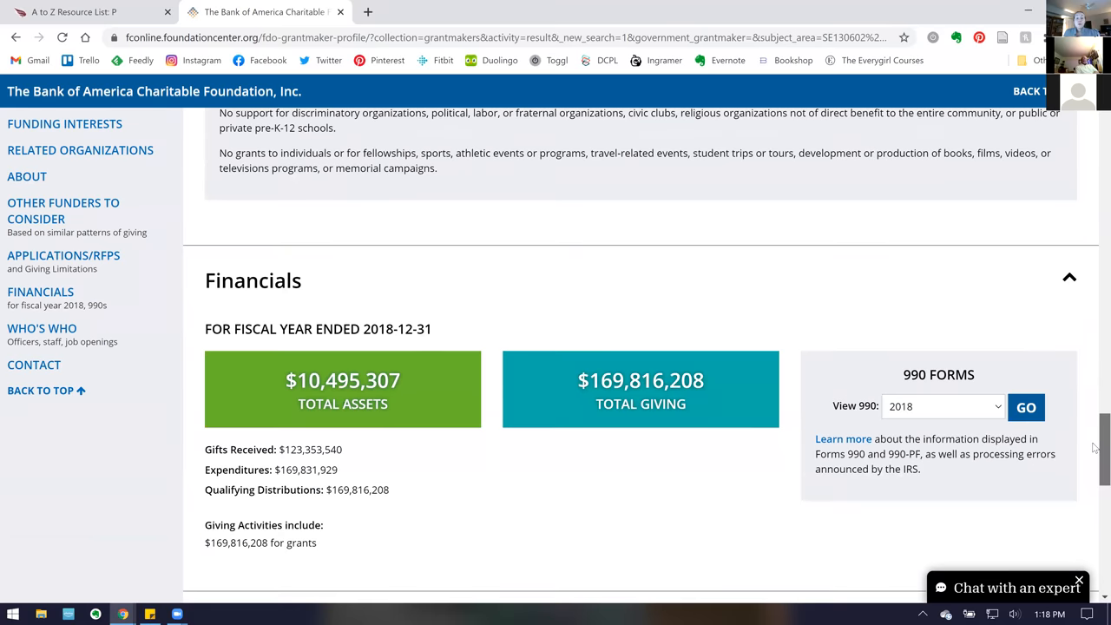
{"action": "scroll", "scroll_direction": "down", "scroll_amount": 3}
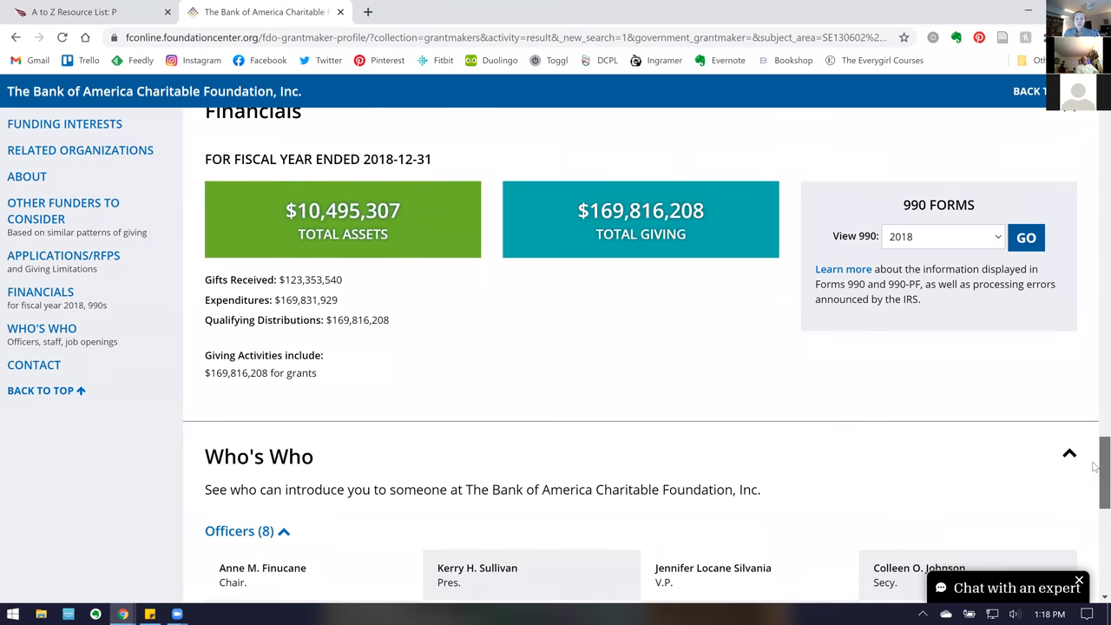
{"action": "scroll", "scroll_direction": "down", "scroll_amount": 3}
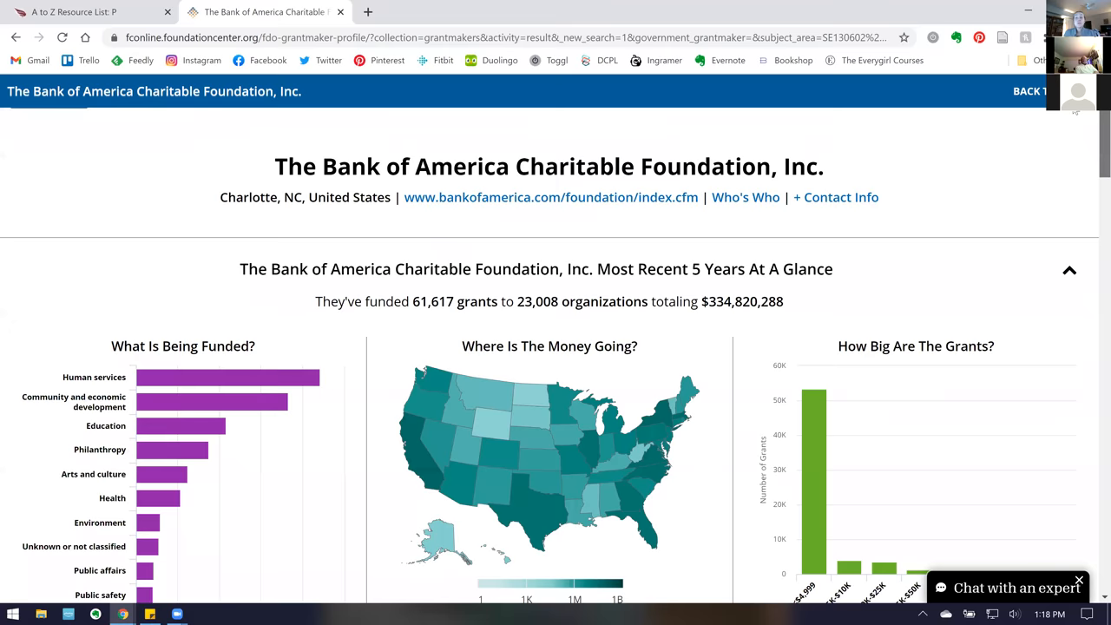
{"action": "scroll", "scroll_direction": "up", "scroll_amount": 3}
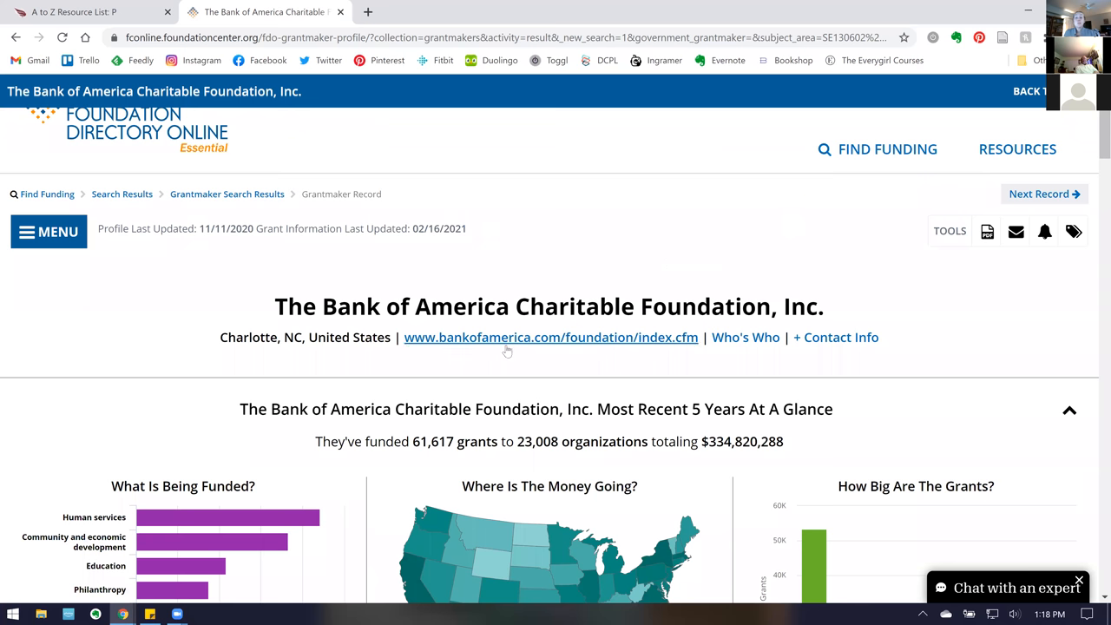
{"action": "mouse_move", "coordinate": [745, 337]}
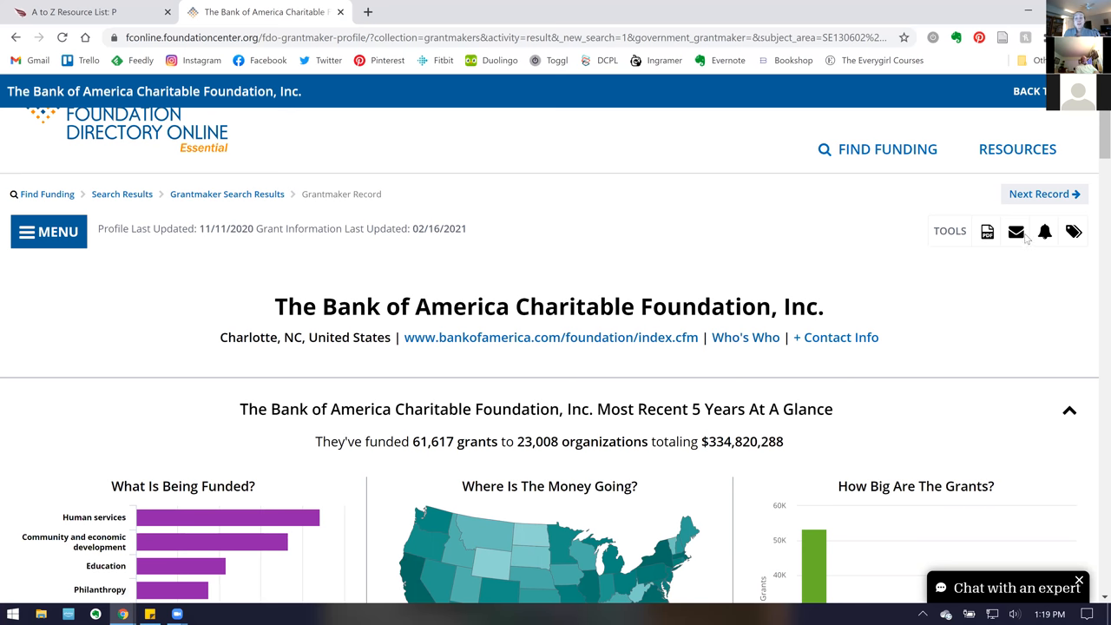
{"action": "mouse_move", "coordinate": [986, 231]}
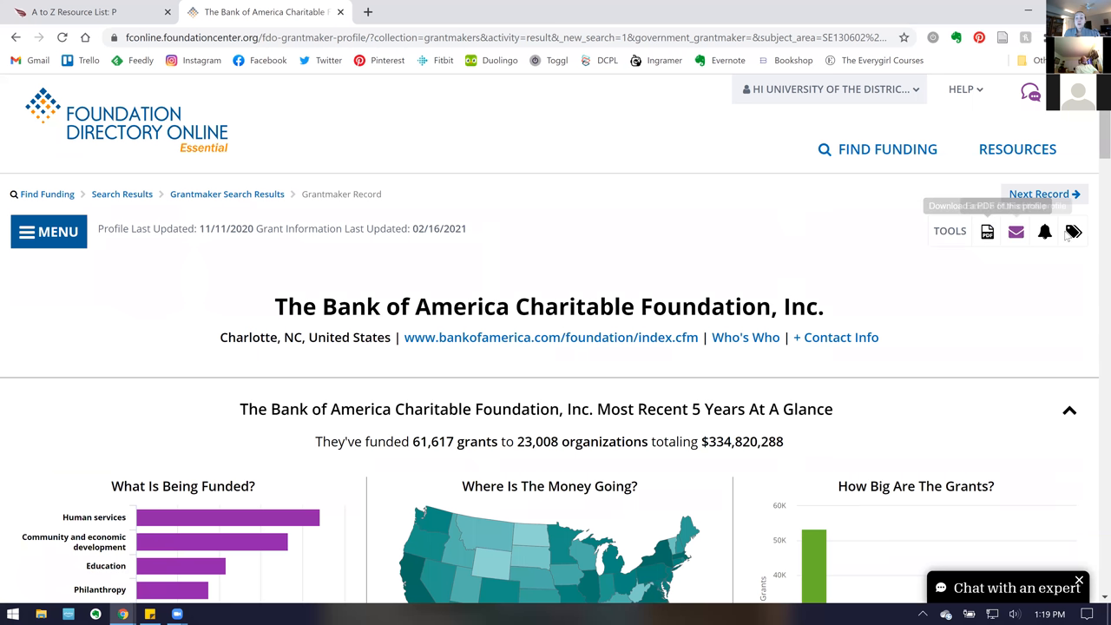
{"action": "mouse_move", "coordinate": [1043, 239]}
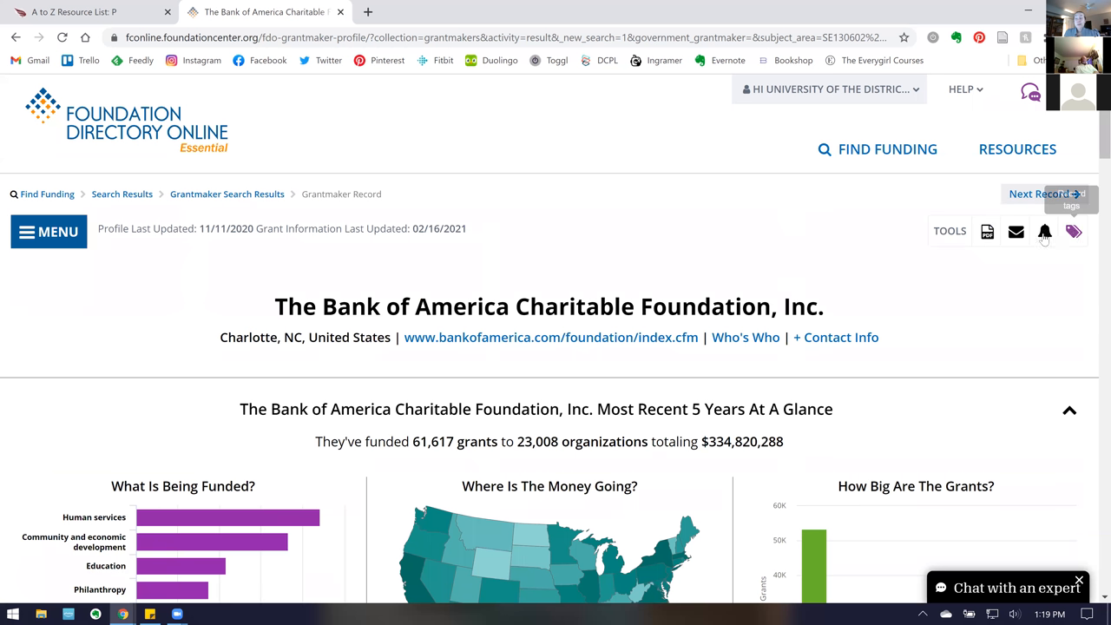
{"action": "mouse_move", "coordinate": [204, 321]}
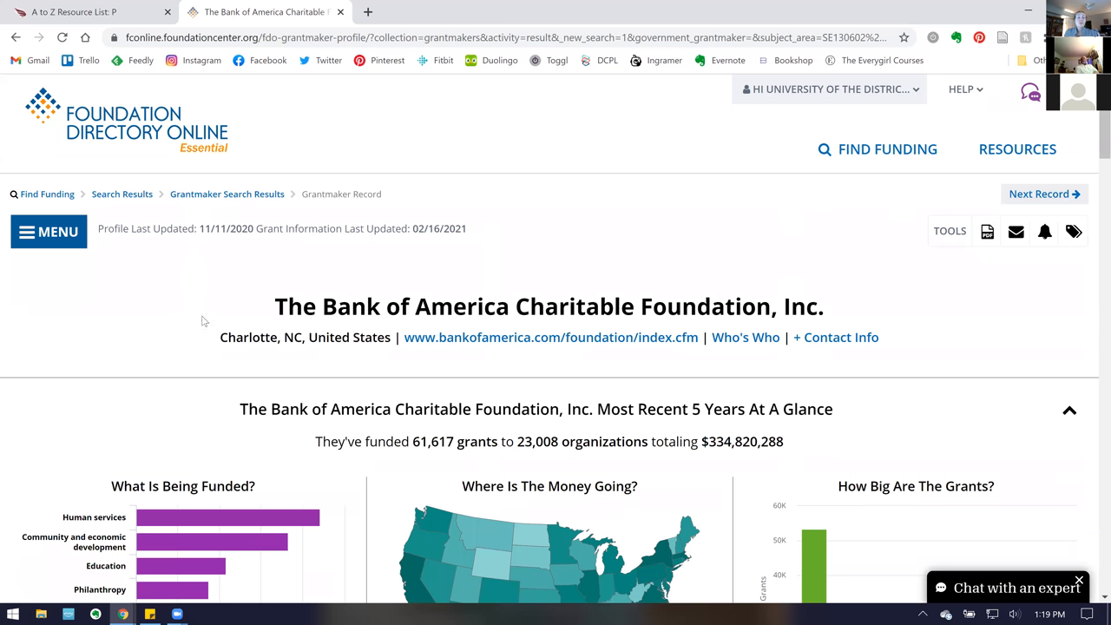
{"action": "mouse_move", "coordinate": [248, 258]}
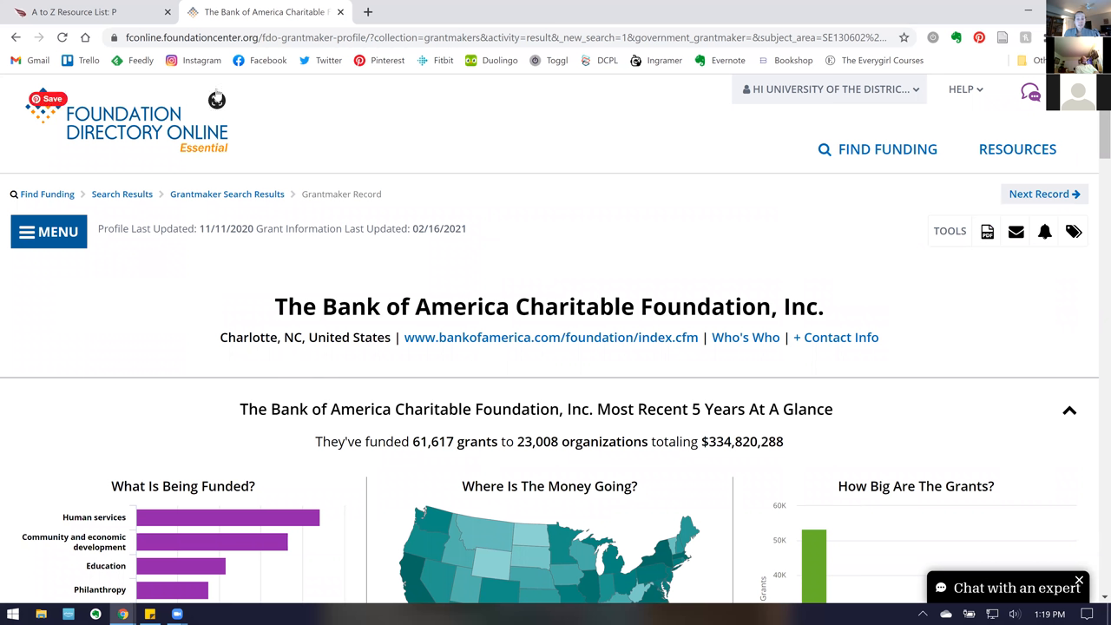
{"action": "mouse_move", "coordinate": [216, 97]}
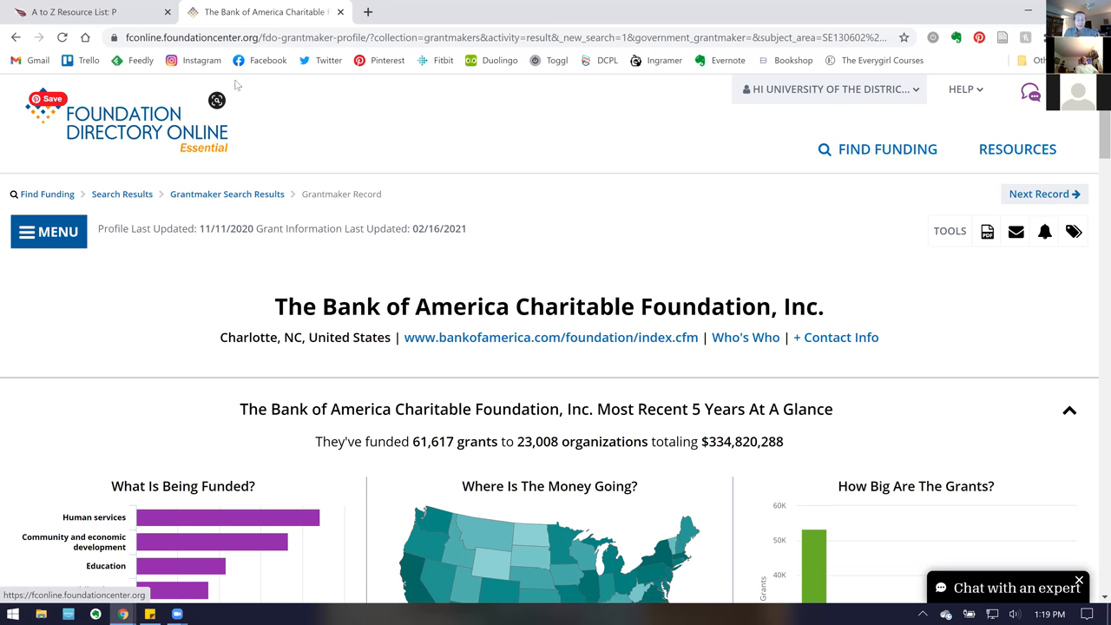
{"action": "mouse_move", "coordinate": [265, 12]}
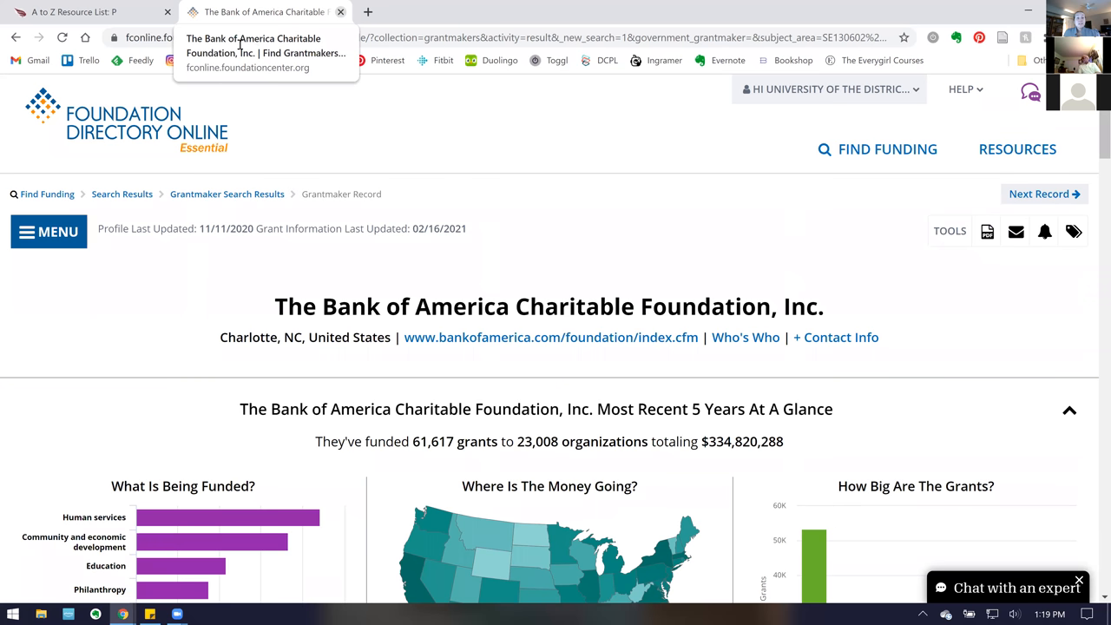
Close the Foundation Directory Online tab and return to the top of the A to Z P list
{"action": "left_click", "coordinate": [73, 11]}
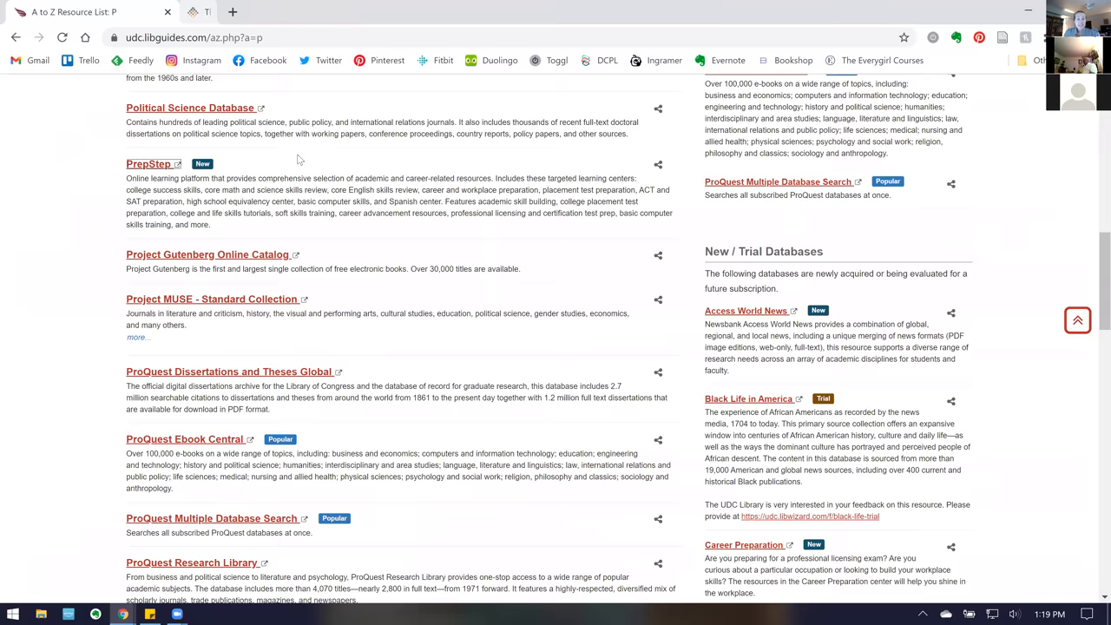
{"action": "scroll", "scroll_direction": "up", "scroll_amount": 3}
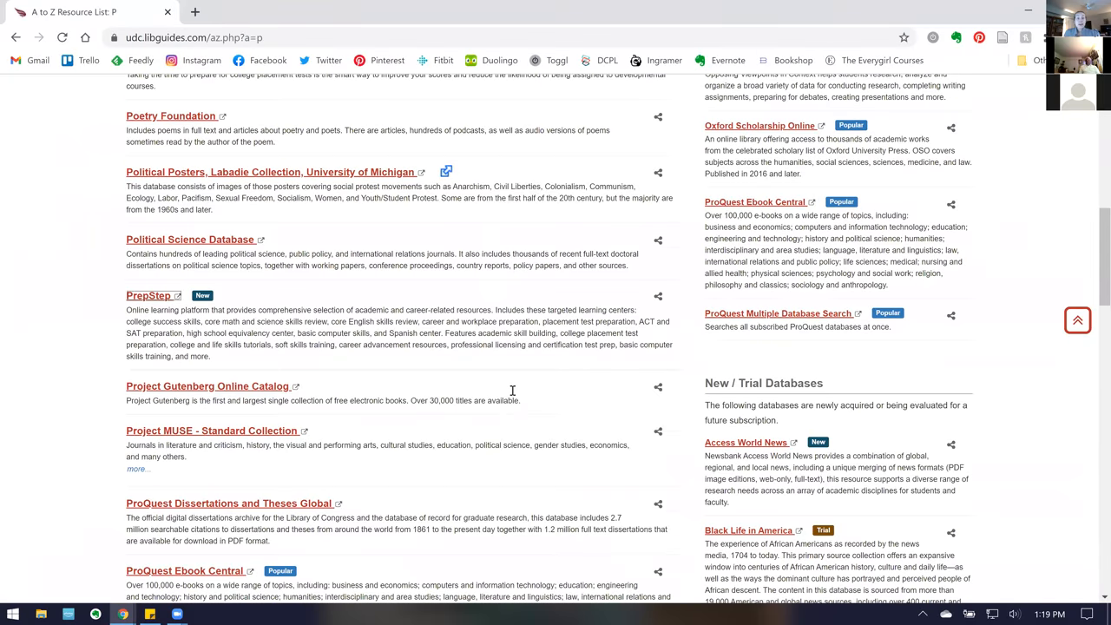
{"action": "scroll", "scroll_direction": "up", "scroll_amount": 3}
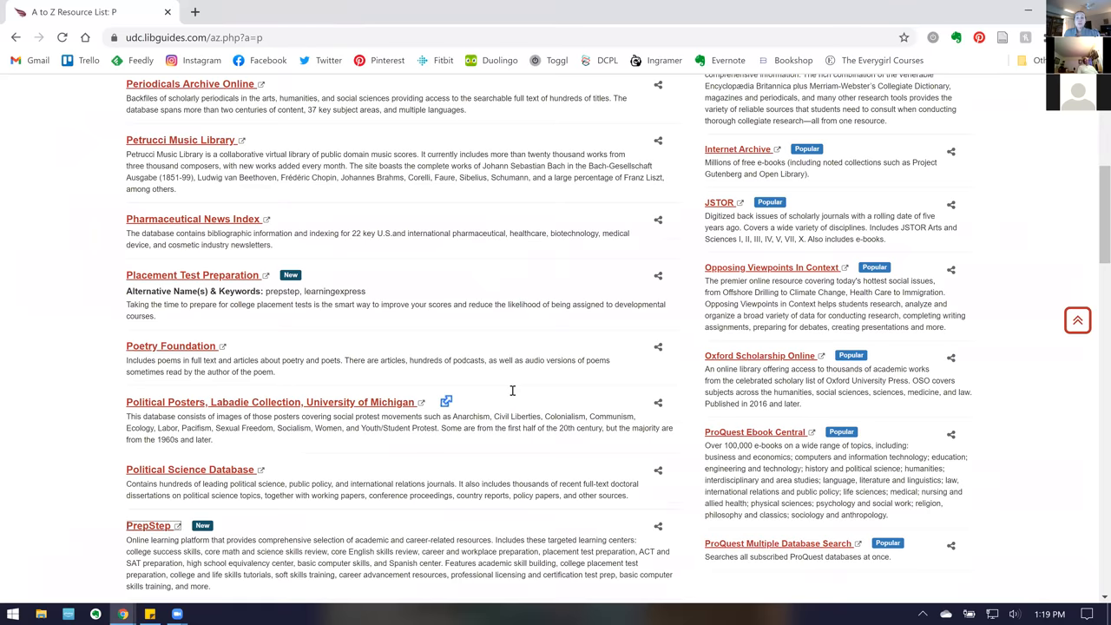
{"action": "scroll", "scroll_direction": "up", "scroll_amount": 3}
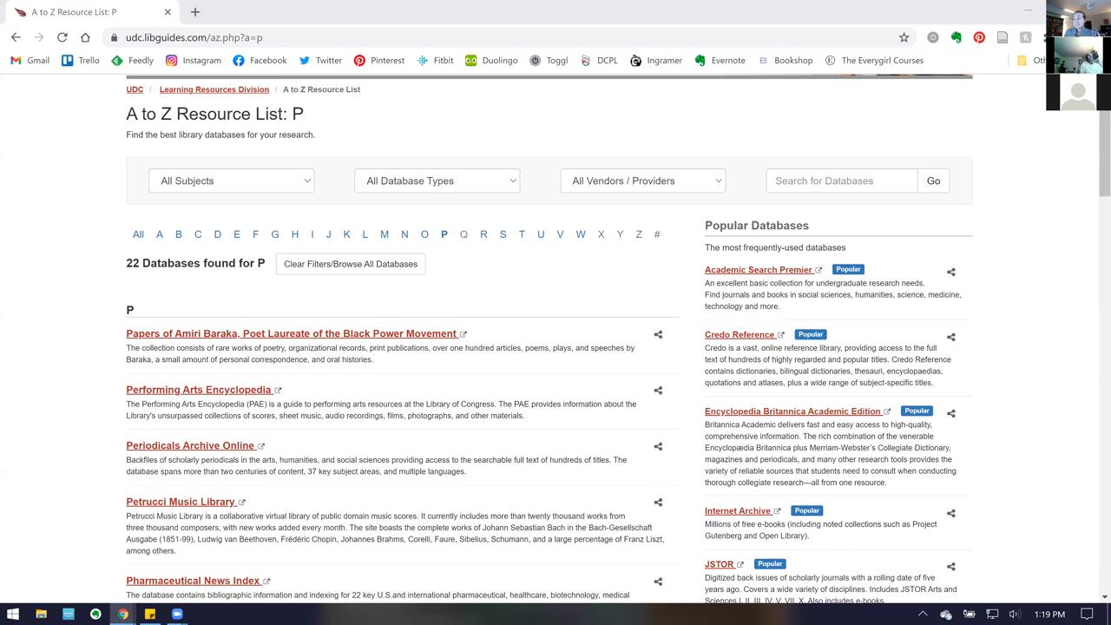
{"action": "mouse_move", "coordinate": [744, 271]}
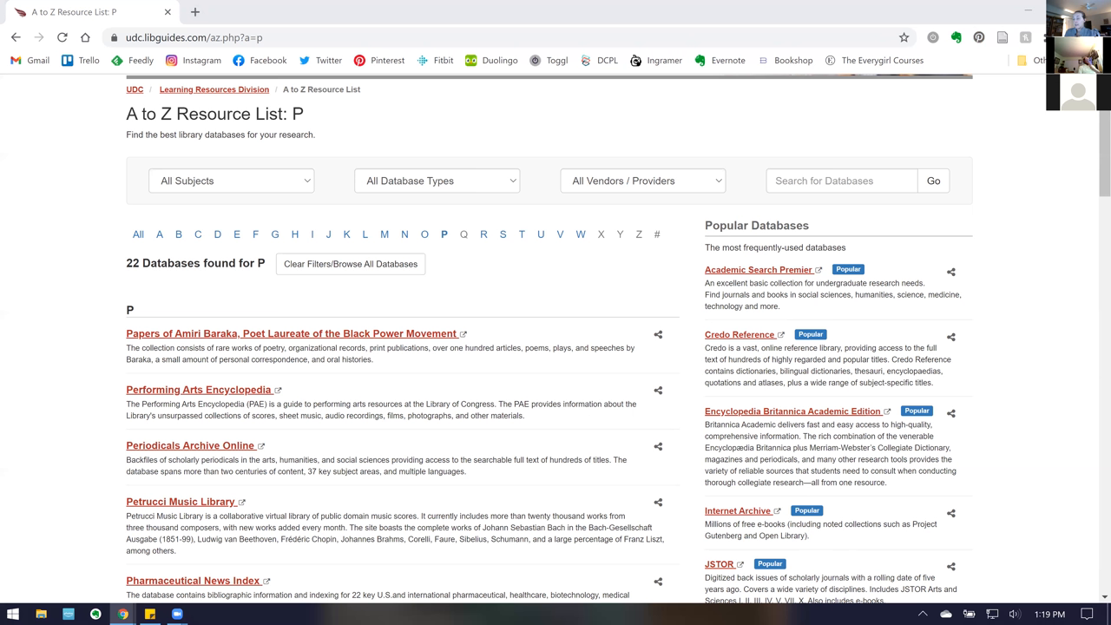
{"action": "mouse_move", "coordinate": [546, 148]}
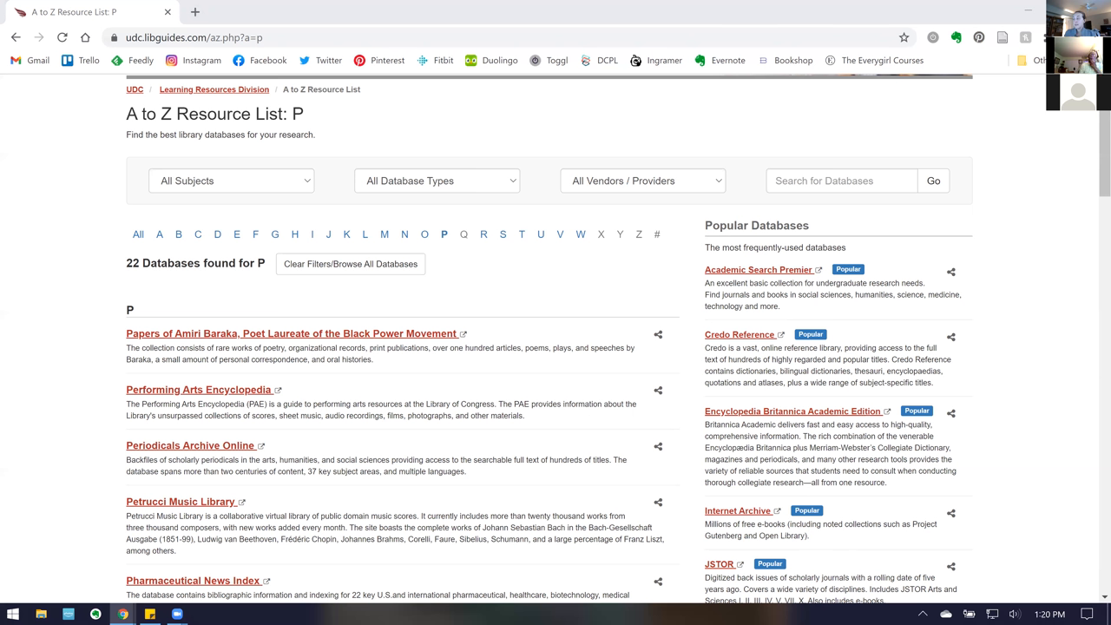
{"action": "mouse_move", "coordinate": [499, 343]}
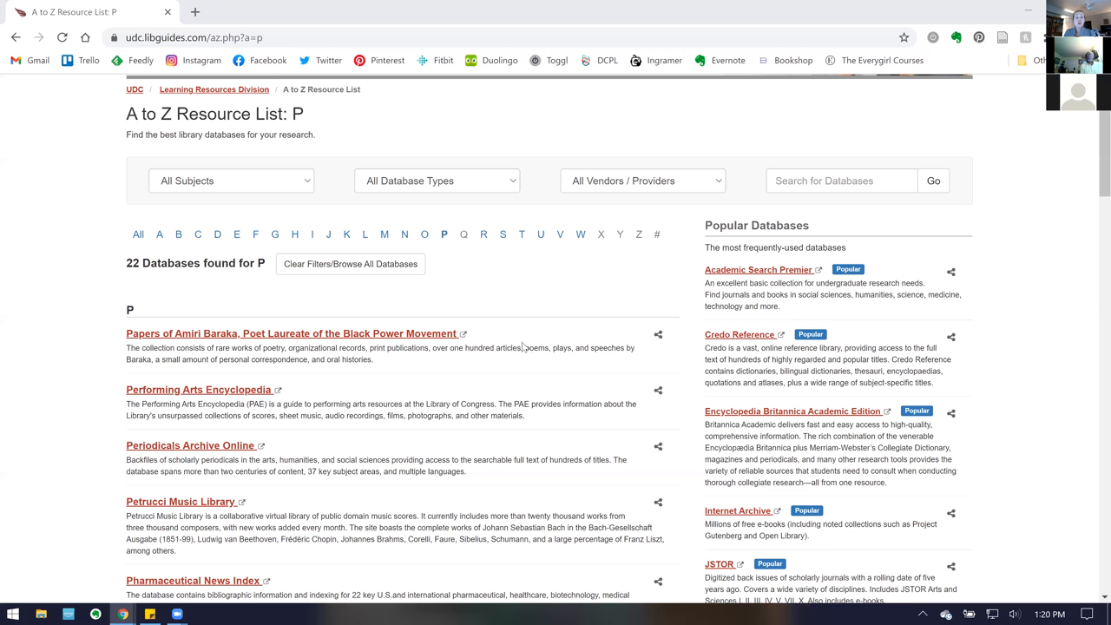
{"action": "mouse_move", "coordinate": [567, 436]}
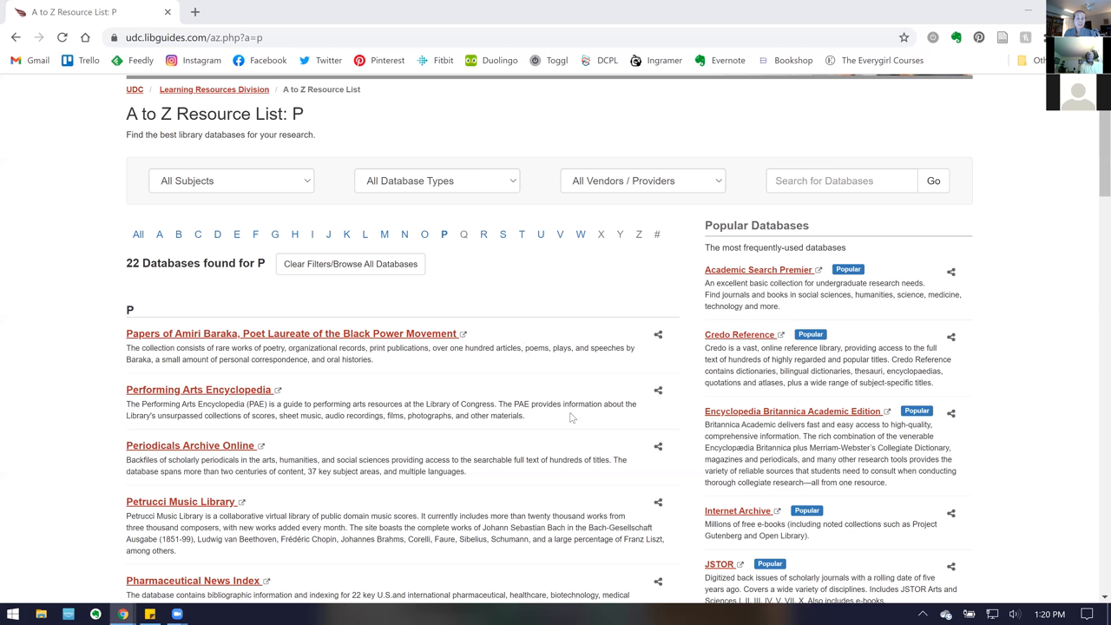
{"action": "mouse_move", "coordinate": [241, 113]}
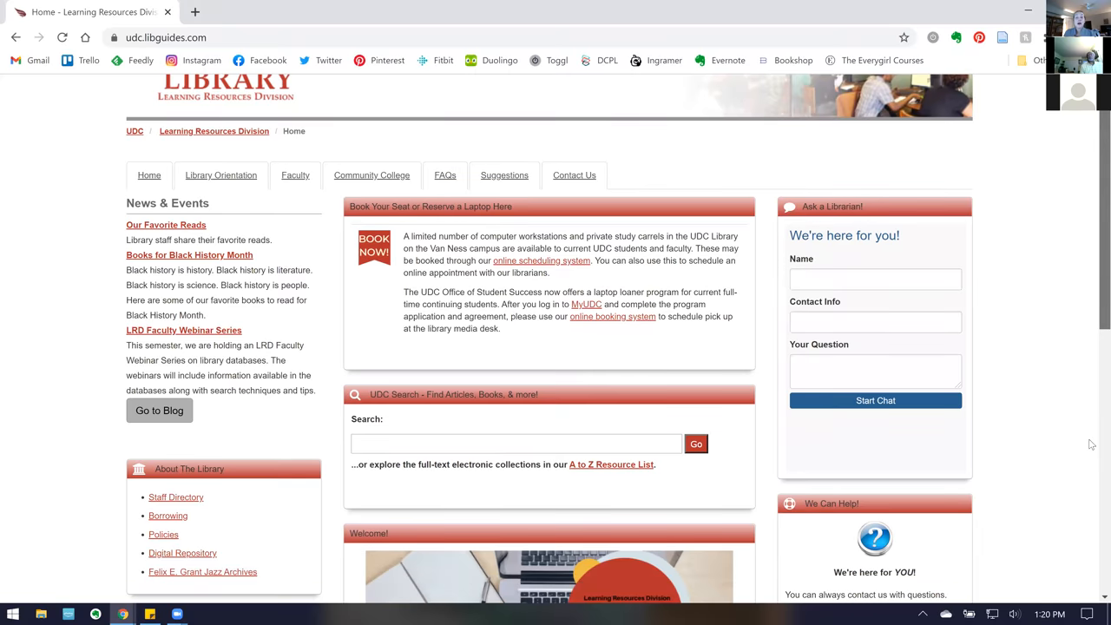
Browse the Foundation Directory Online (Candid) guide from Quick Links, then take the Learning Resources Division breadcrumb
{"action": "scroll", "scroll_direction": "down", "scroll_amount": 3}
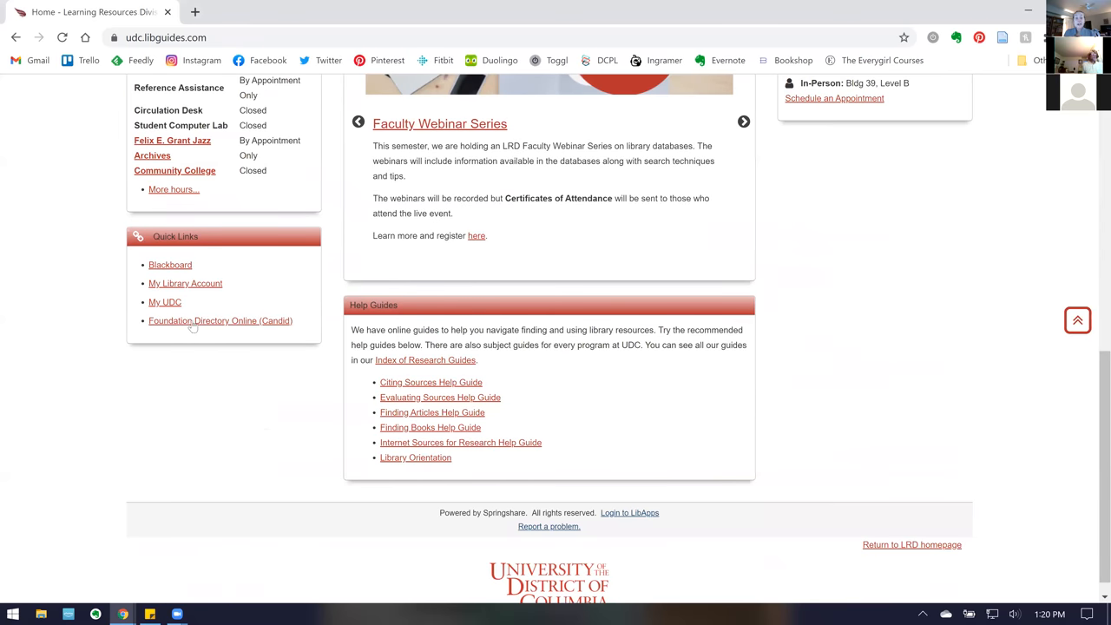
{"action": "mouse_move", "coordinate": [196, 329]}
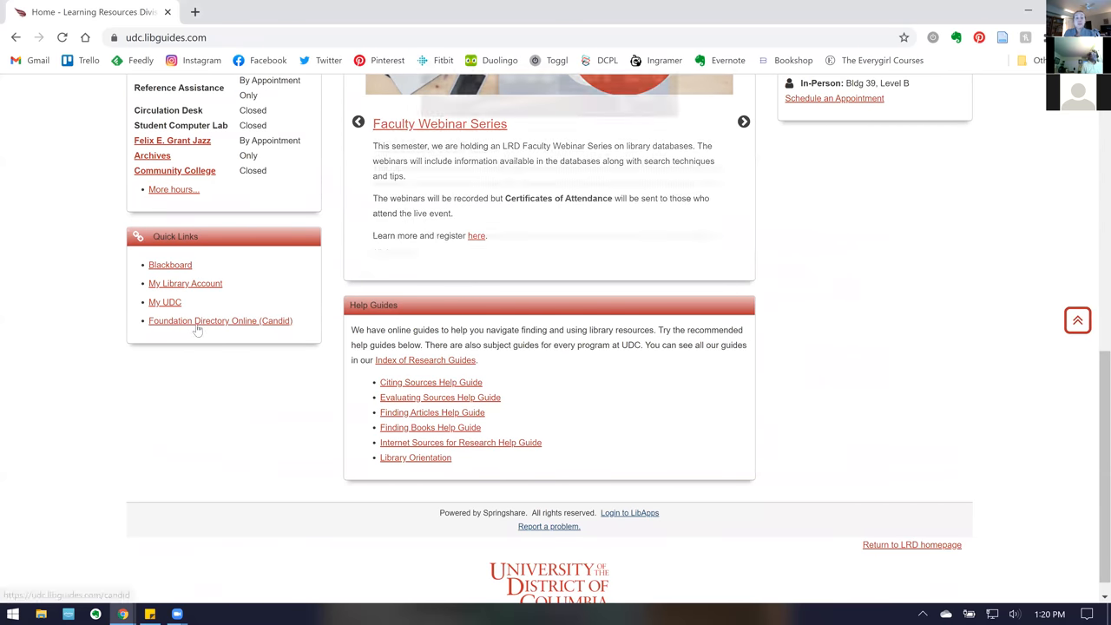
{"action": "left_click", "coordinate": [219, 320]}
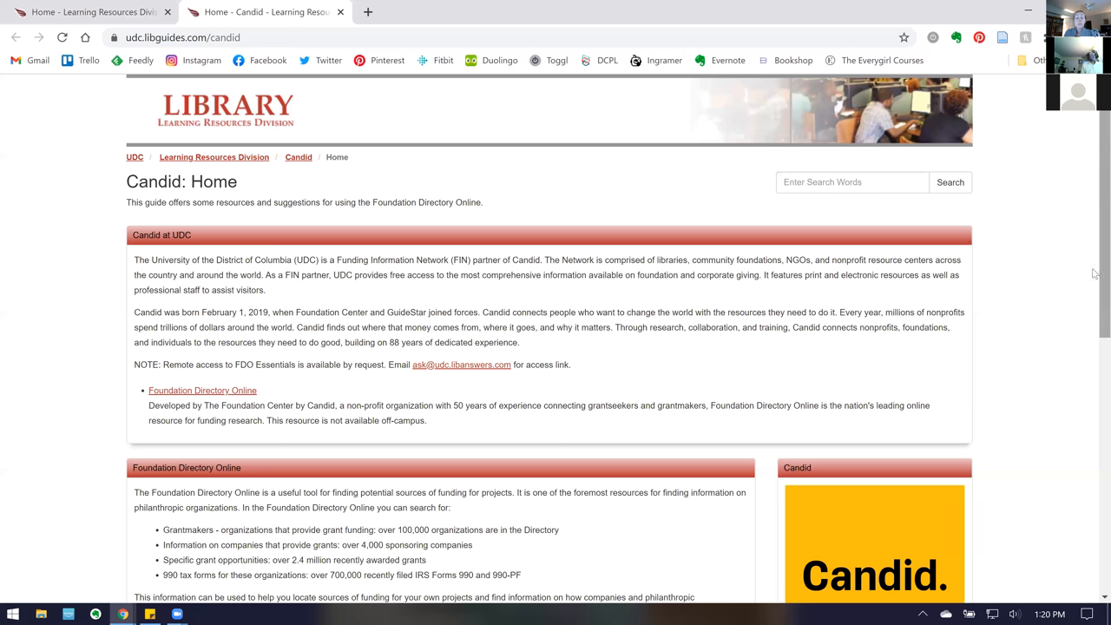
{"action": "scroll", "scroll_direction": "down", "scroll_amount": 3}
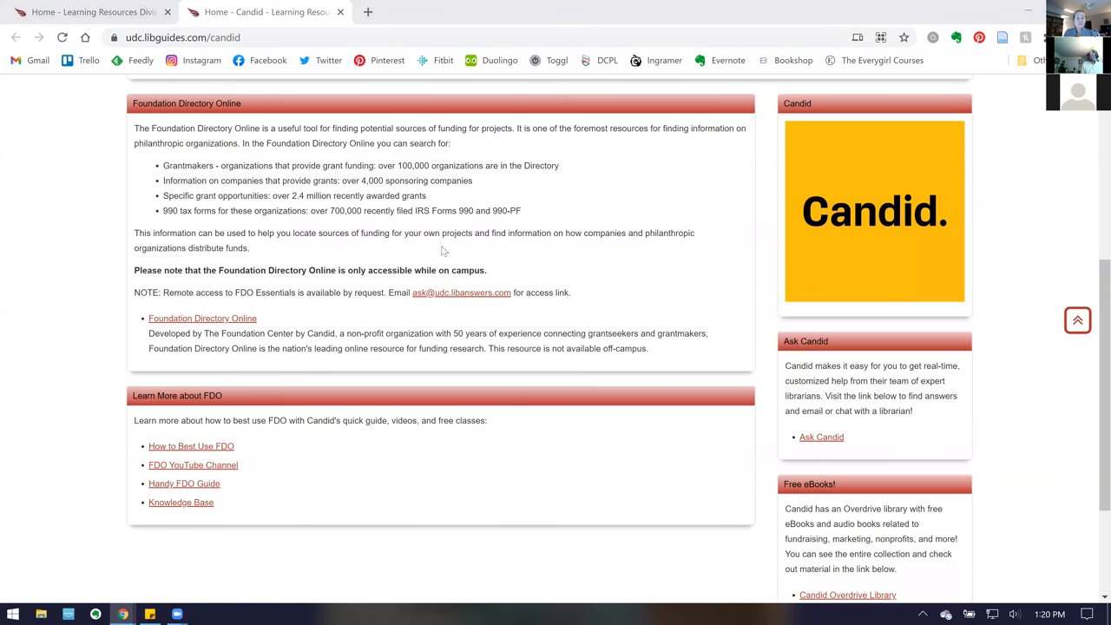
{"action": "scroll", "scroll_direction": "up", "scroll_amount": 3}
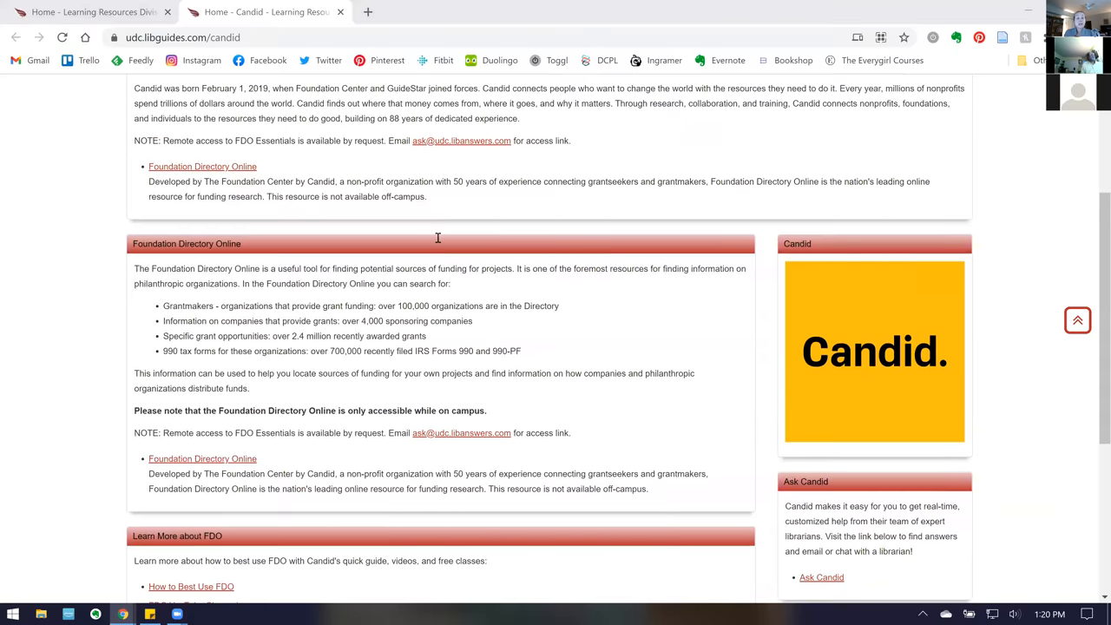
{"action": "scroll", "scroll_direction": "up", "scroll_amount": 3}
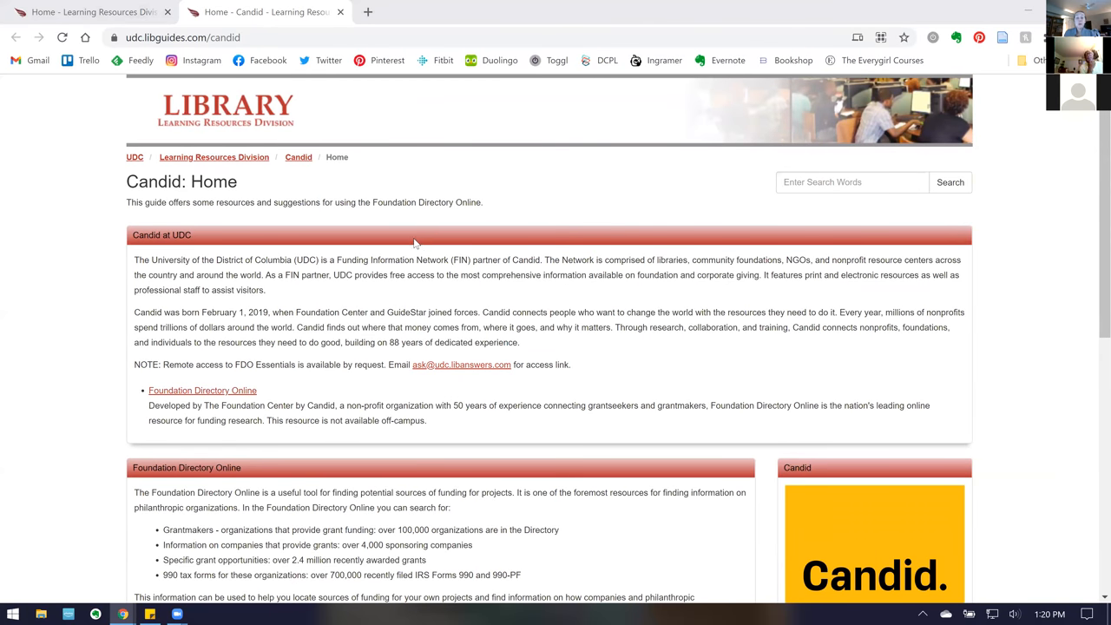
{"action": "mouse_move", "coordinate": [388, 243]}
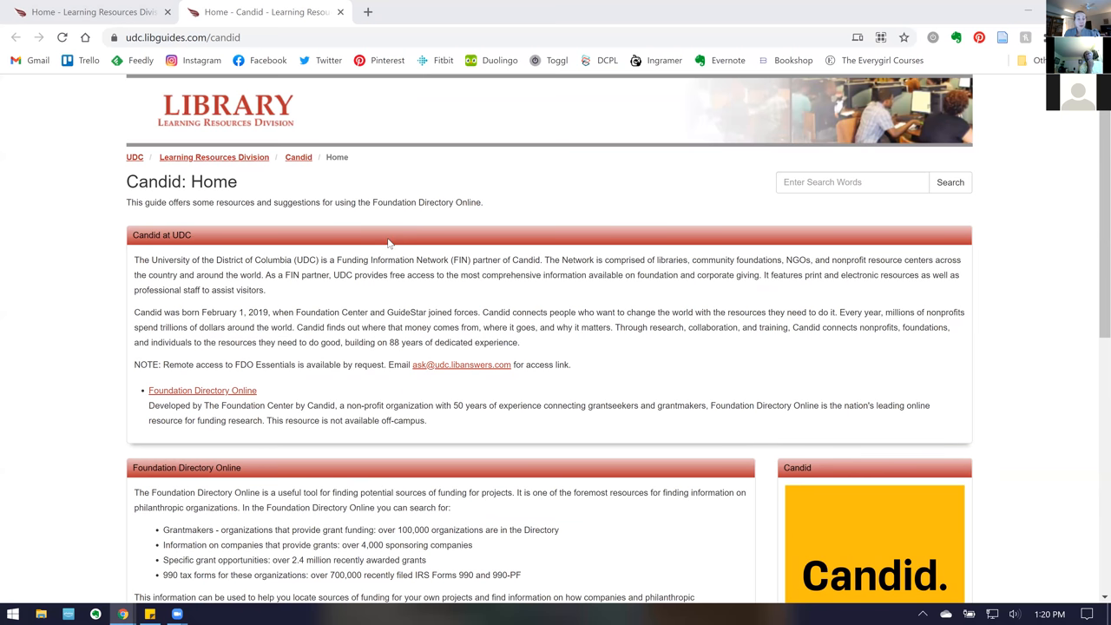
{"action": "mouse_move", "coordinate": [385, 235]}
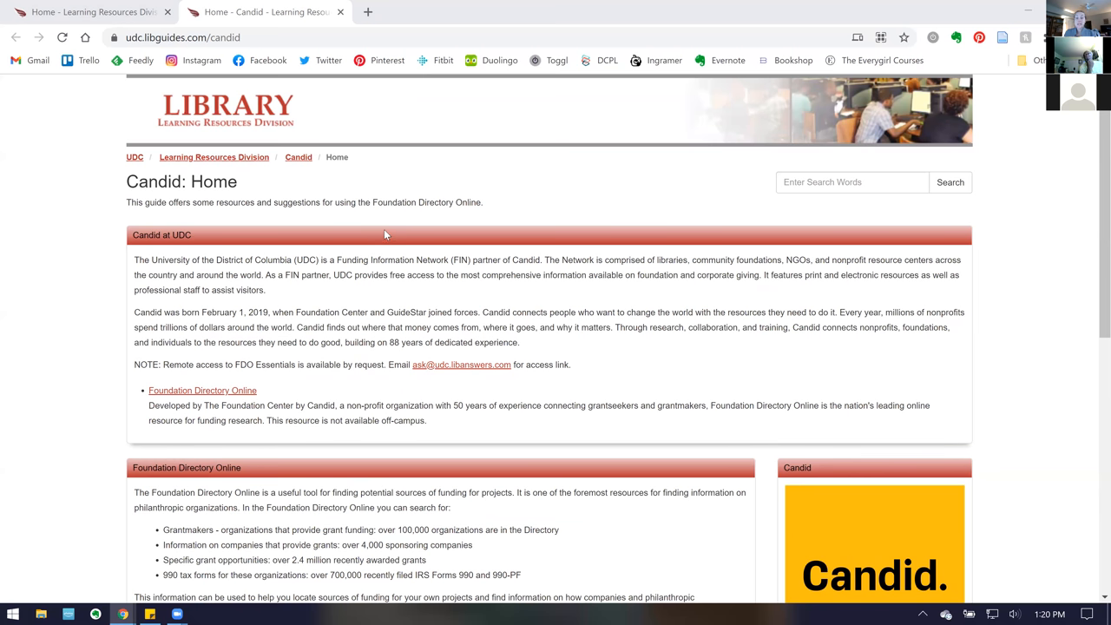
{"action": "mouse_move", "coordinate": [354, 224]}
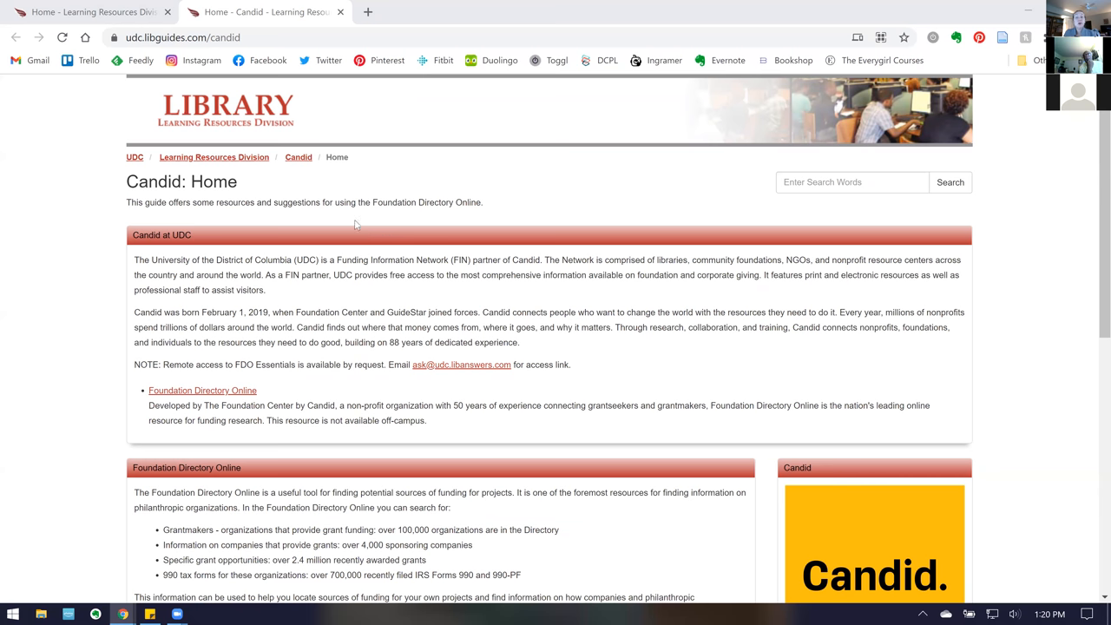
{"action": "left_click", "coordinate": [213, 157]}
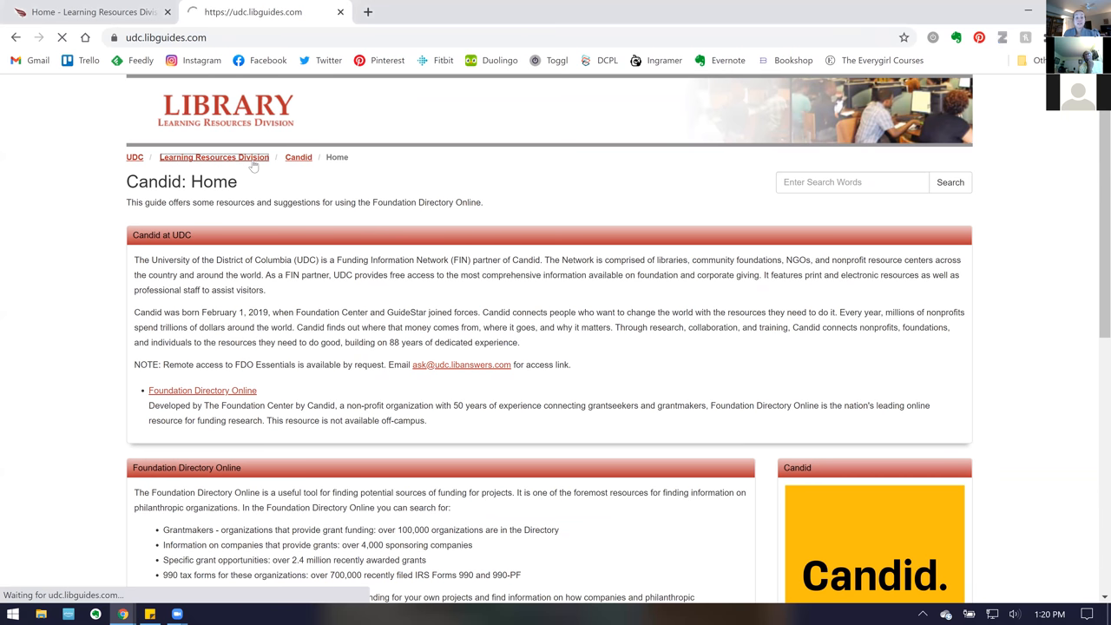
Load the Learning Resources Division home page with news, article search and Ask a Librarian chat
{"action": "left_click", "coordinate": [214, 157]}
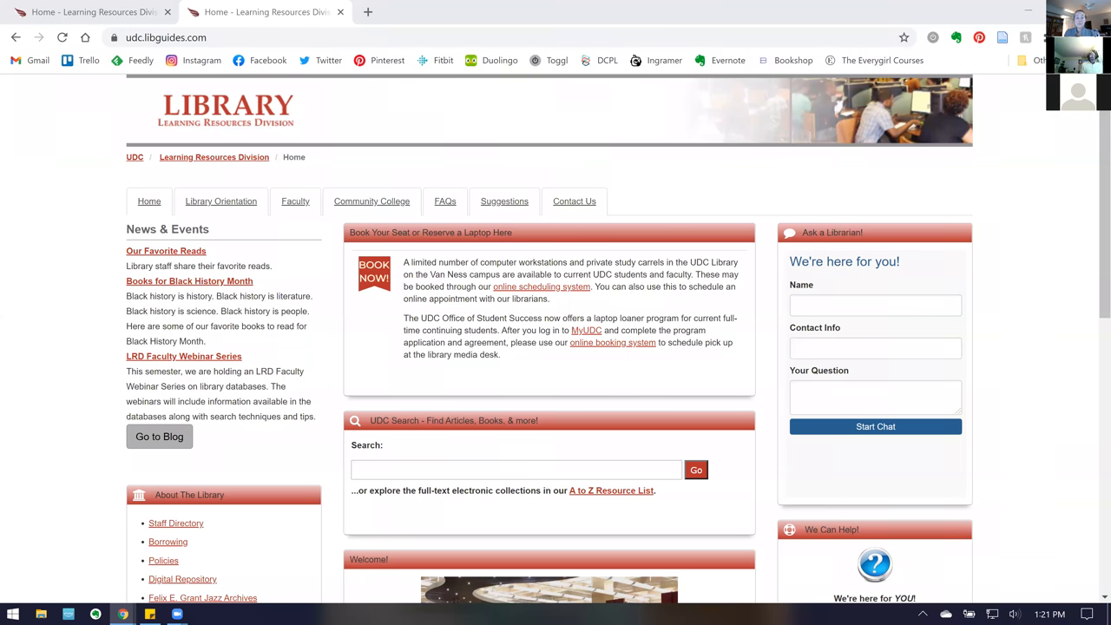
{"action": "mouse_move", "coordinate": [826, 210]}
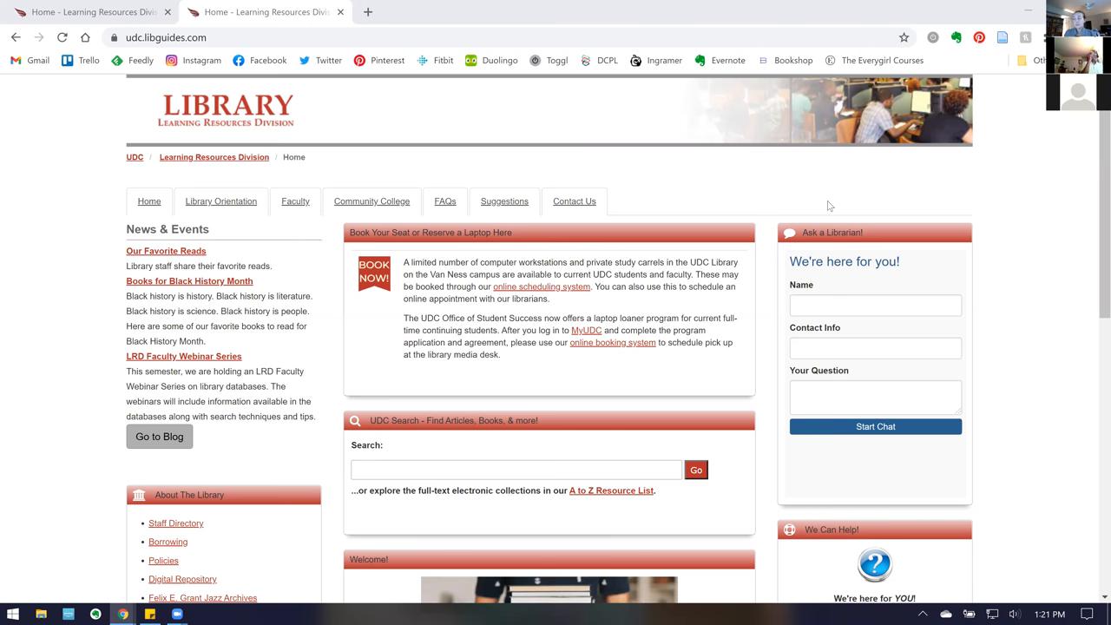
{"action": "mouse_move", "coordinate": [1093, 369]}
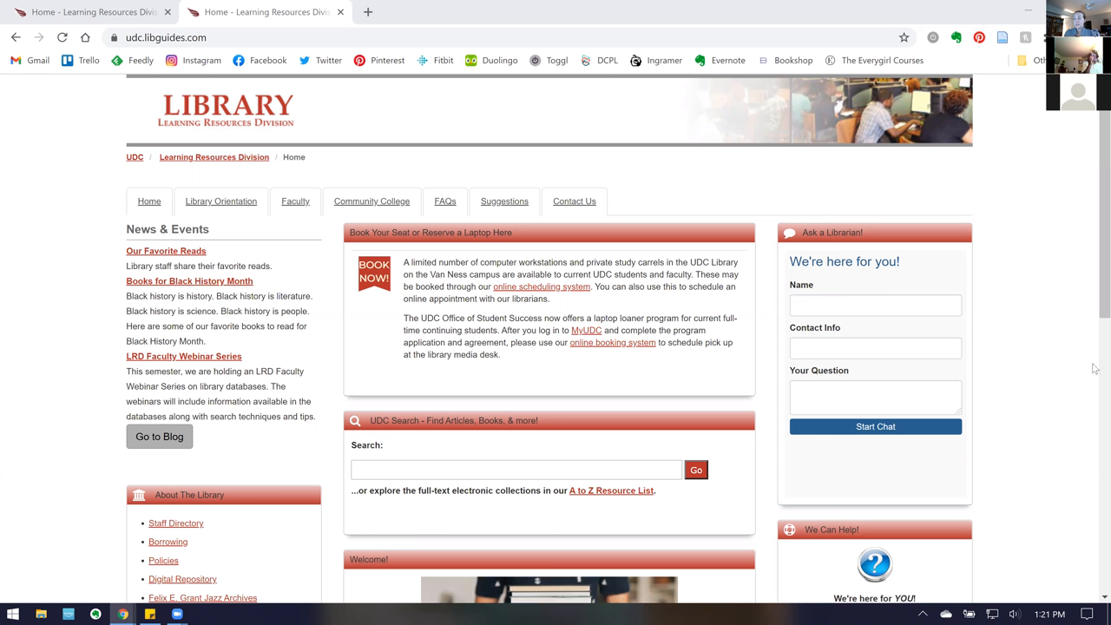
{"action": "mouse_move", "coordinate": [936, 321]}
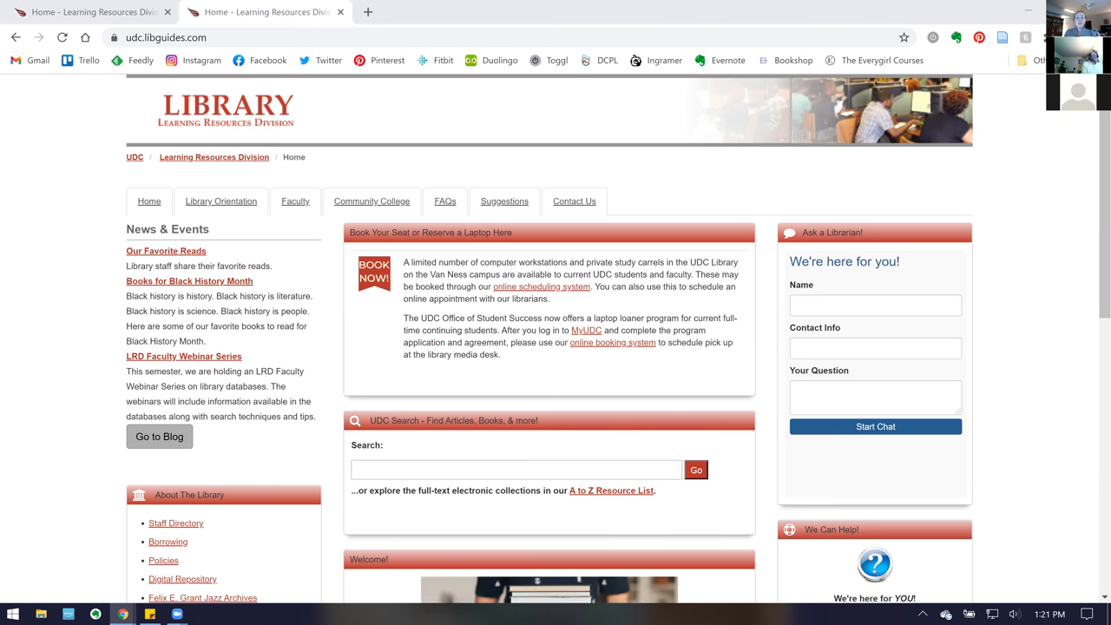
{"action": "mouse_move", "coordinate": [883, 35]}
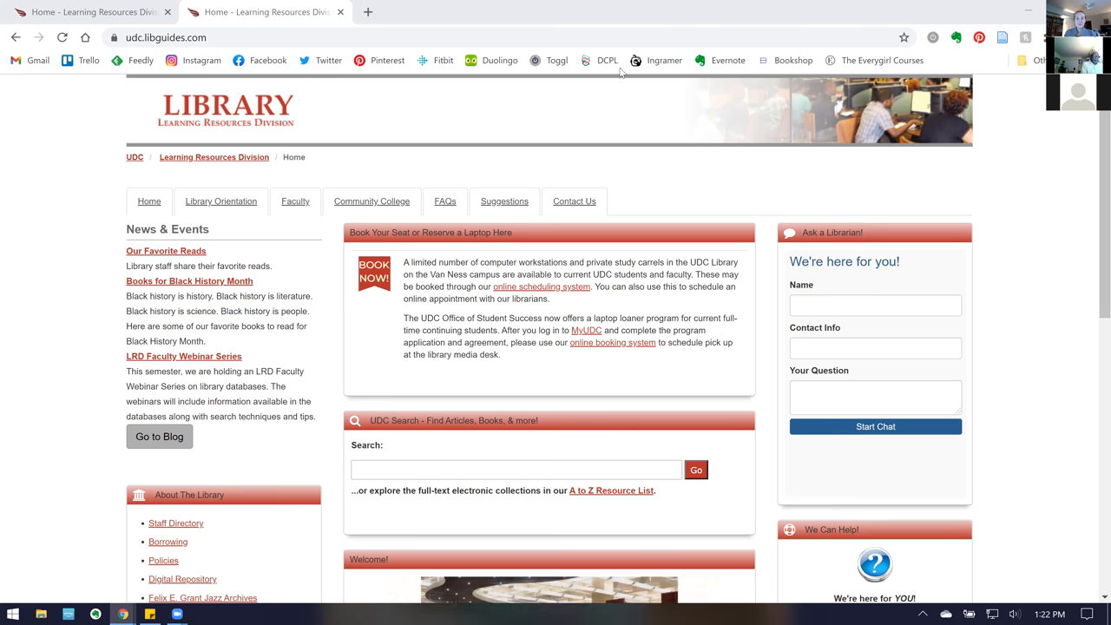
{"action": "mouse_move", "coordinate": [606, 60]}
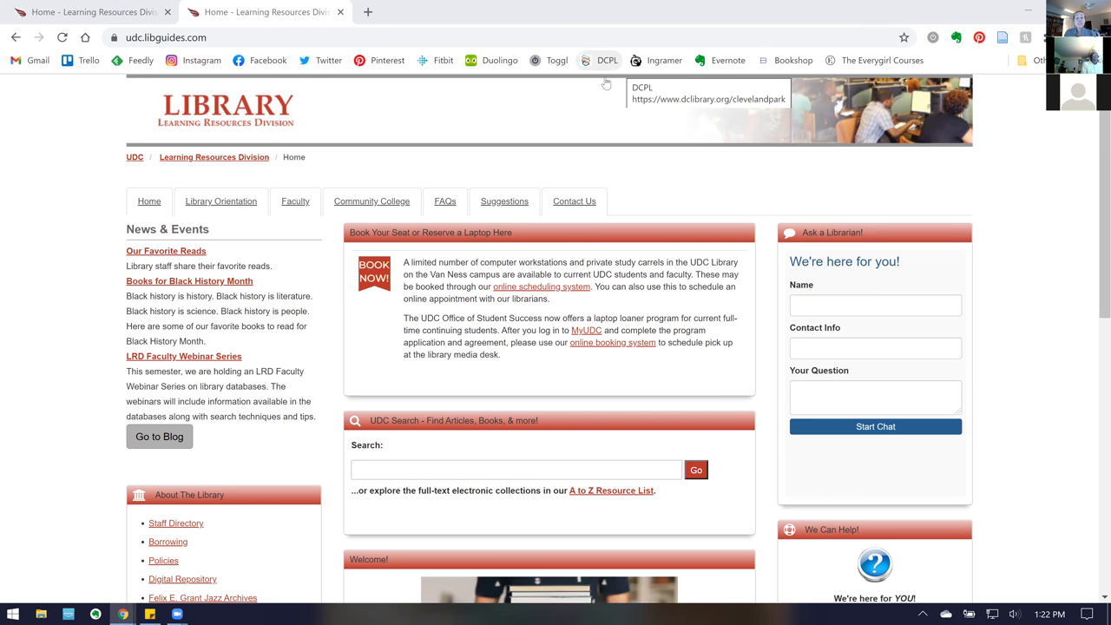
{"action": "mouse_move", "coordinate": [666, 232]}
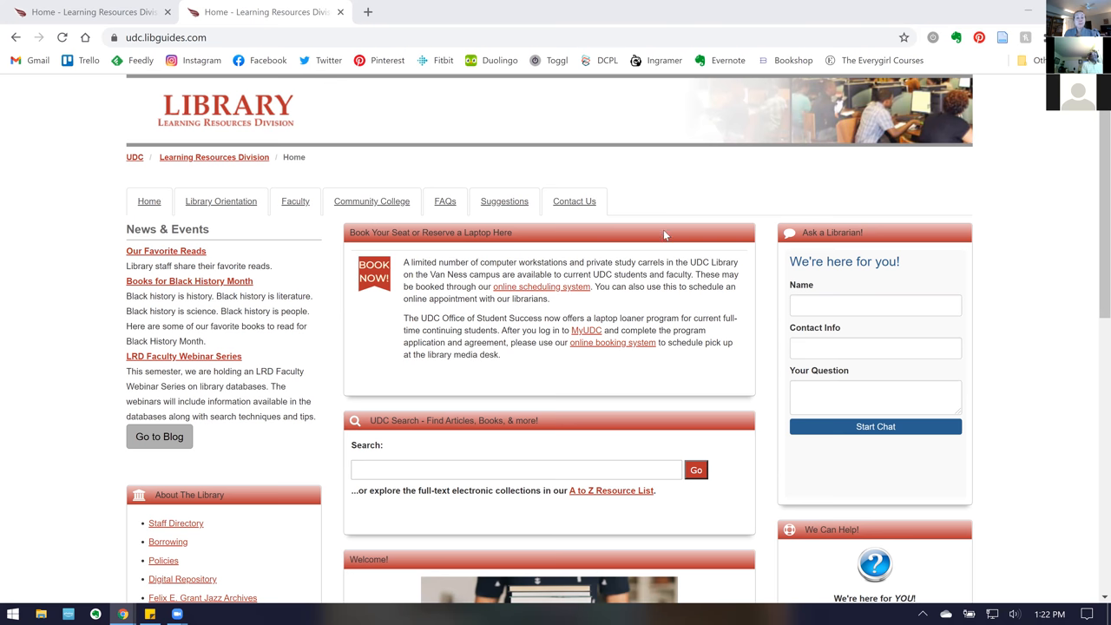
{"action": "mouse_move", "coordinate": [628, 255]}
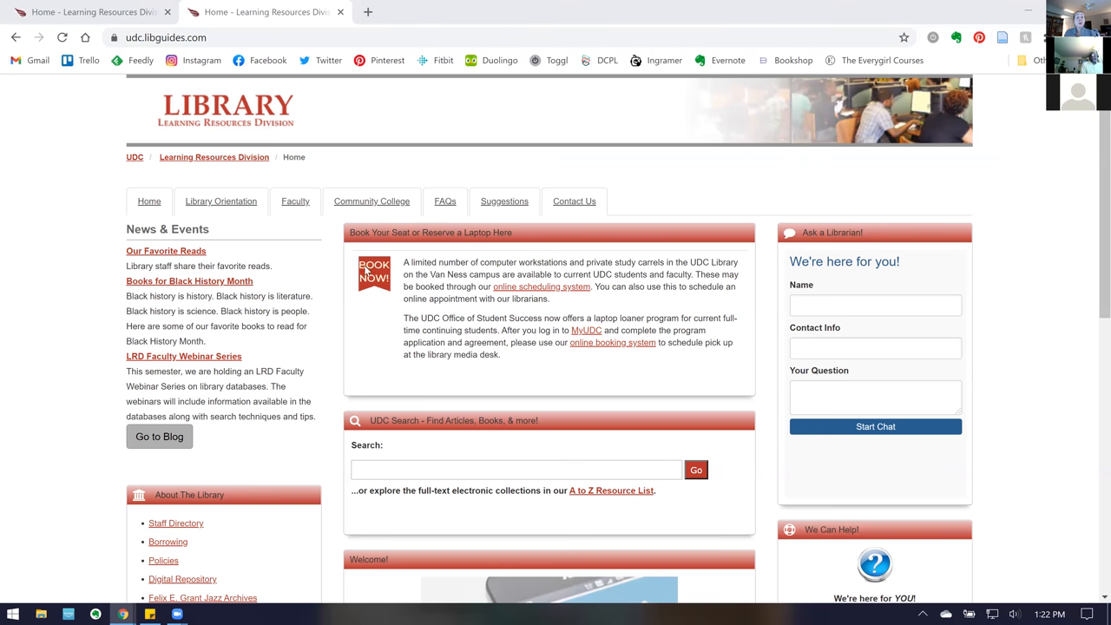
{"action": "mouse_move", "coordinate": [170, 362]}
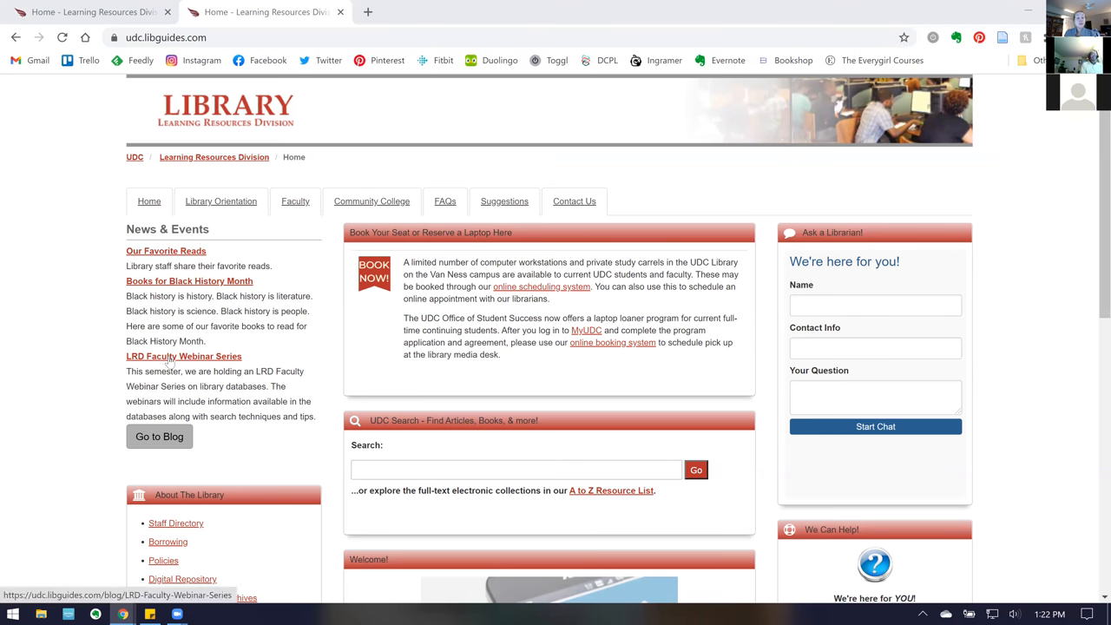
Open the LRD Faculty Webinar Series post under News & Events and scroll to its spring 2021 sessions
{"action": "left_click", "coordinate": [183, 355]}
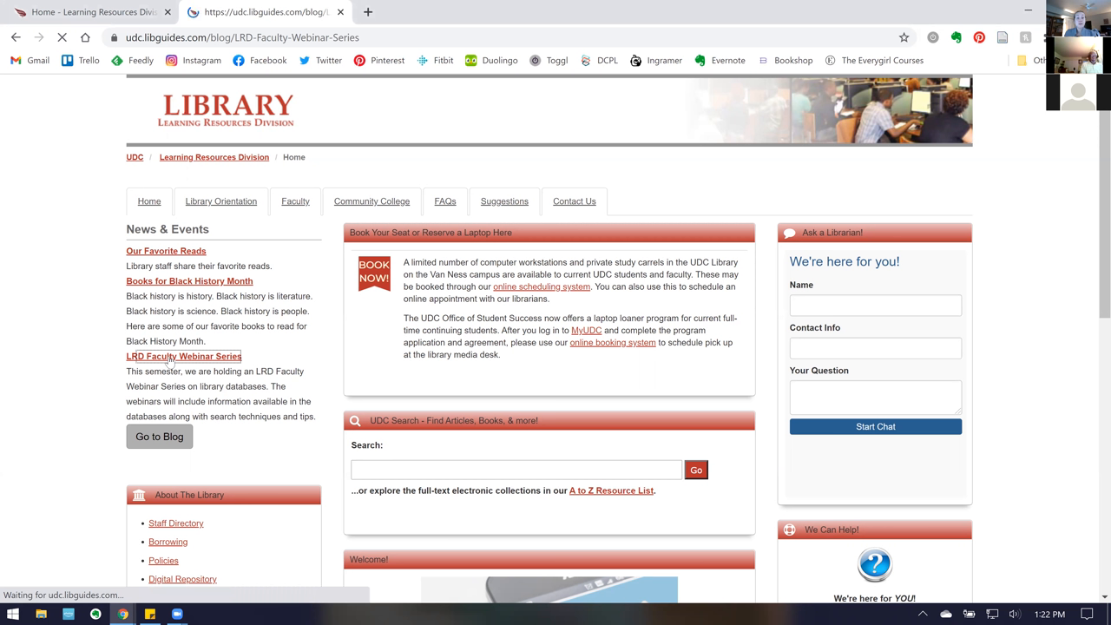
{"action": "left_click", "coordinate": [183, 355]}
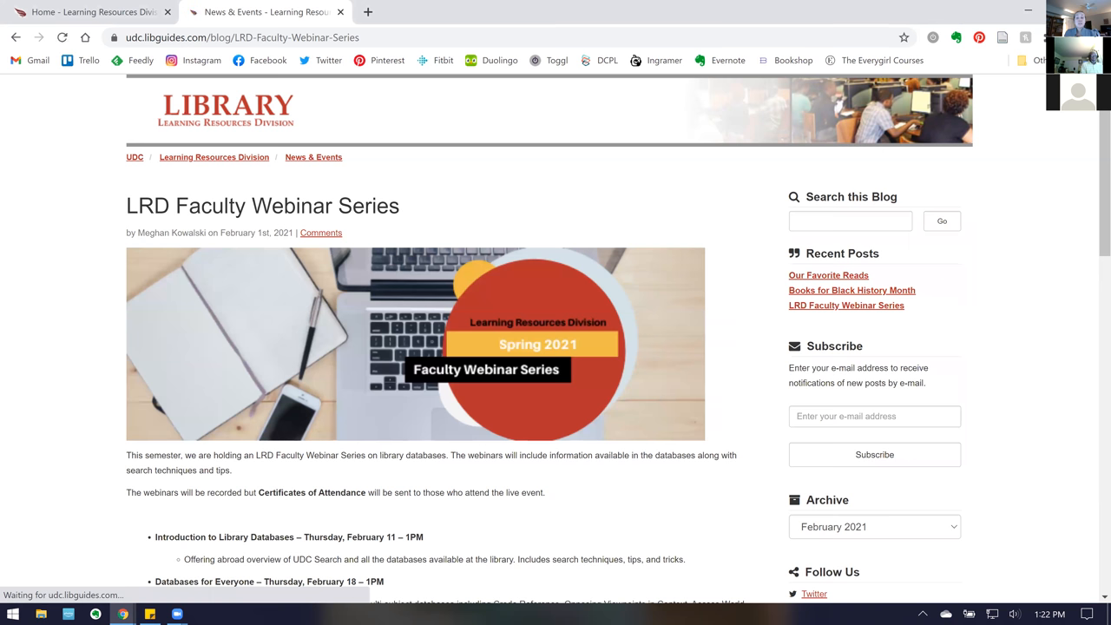
{"action": "scroll", "scroll_direction": "down", "scroll_amount": 3}
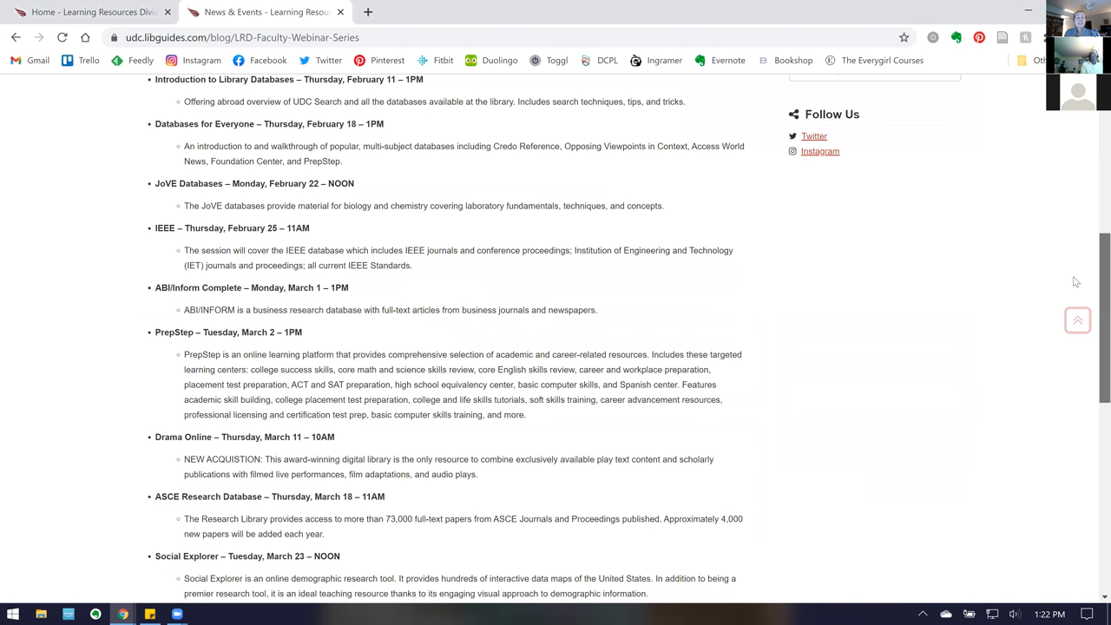
{"action": "scroll", "scroll_direction": "down", "scroll_amount": 3}
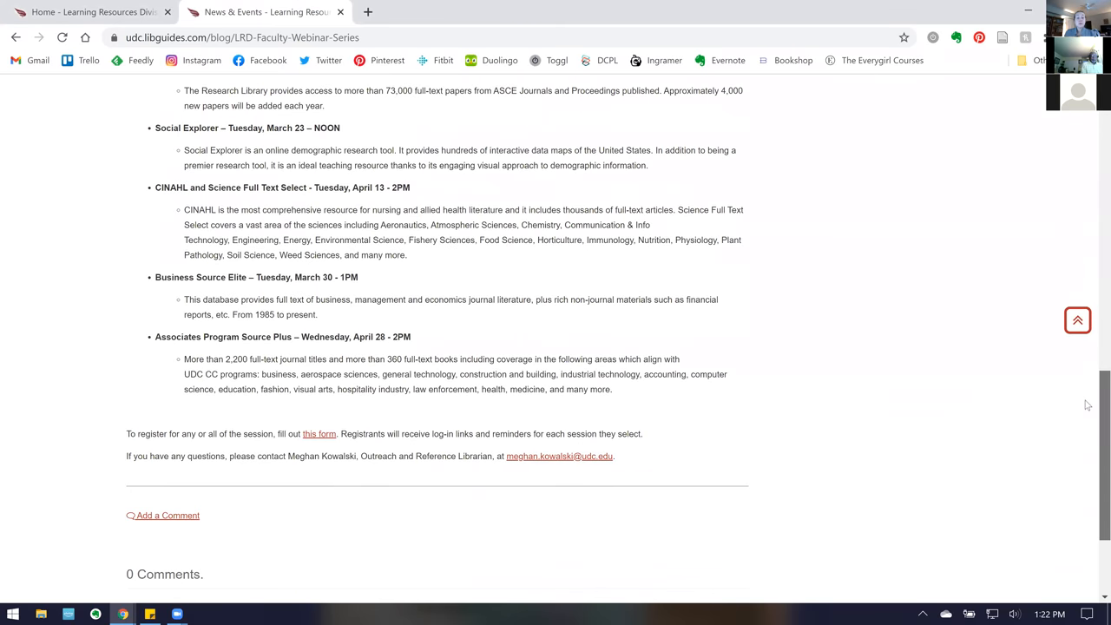
{"action": "mouse_move", "coordinate": [1039, 441]}
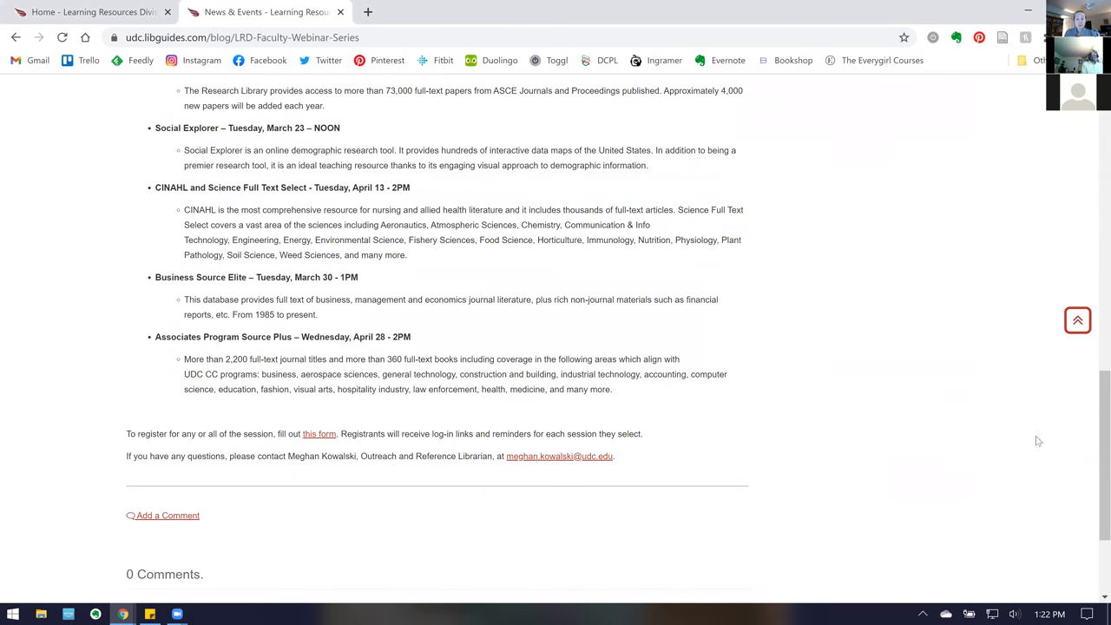